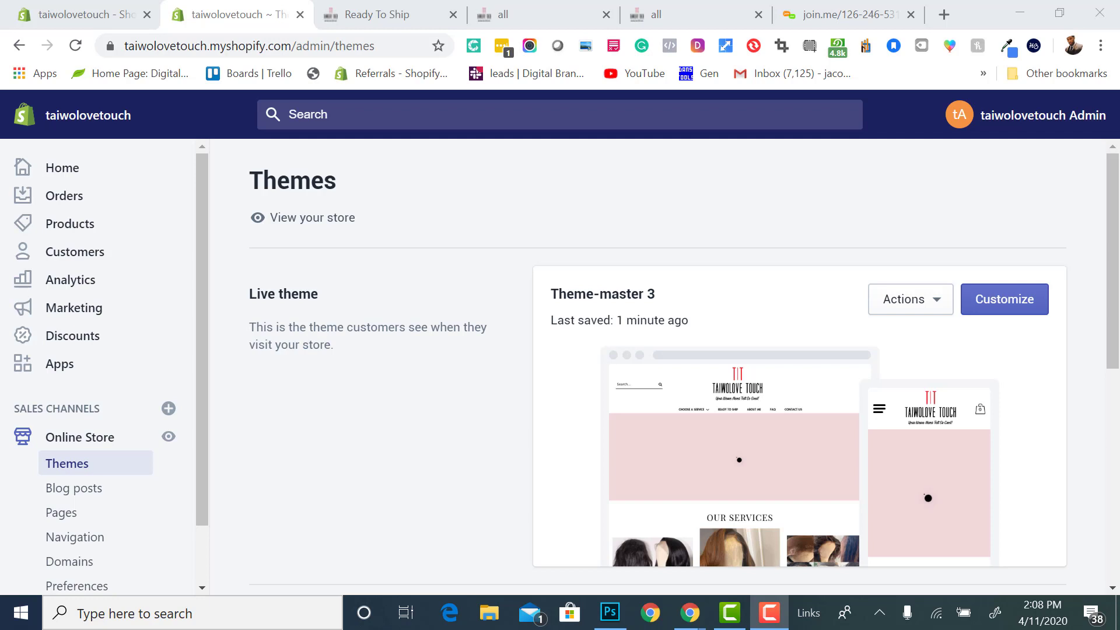
mouse_move(5, 393)
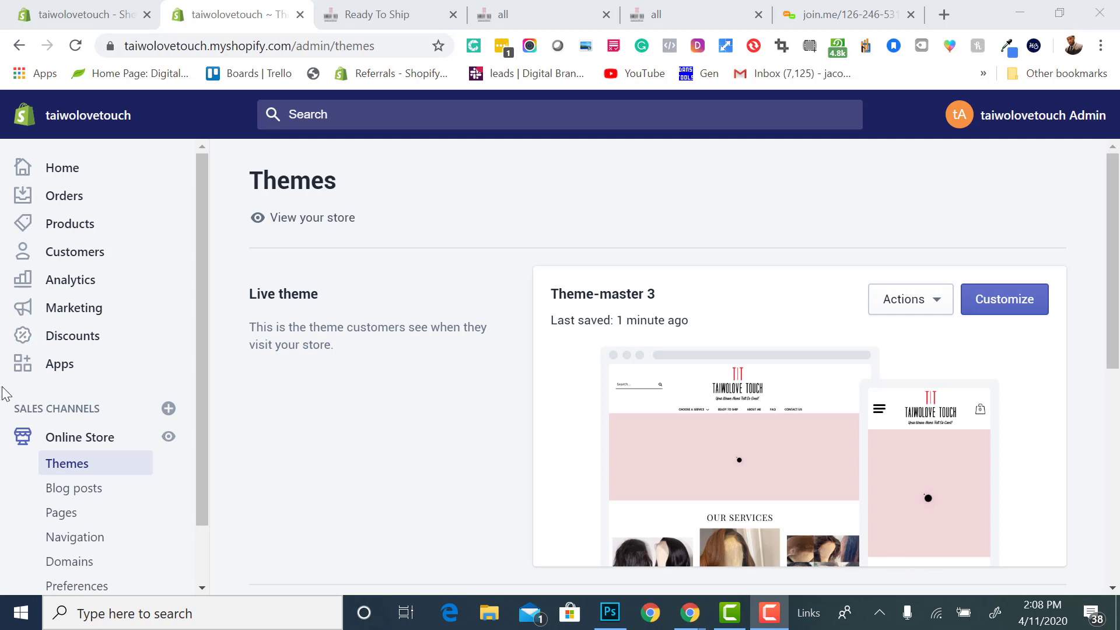
Show the Shopify store's installed apps list, including Product Options by Bold
click(60, 364)
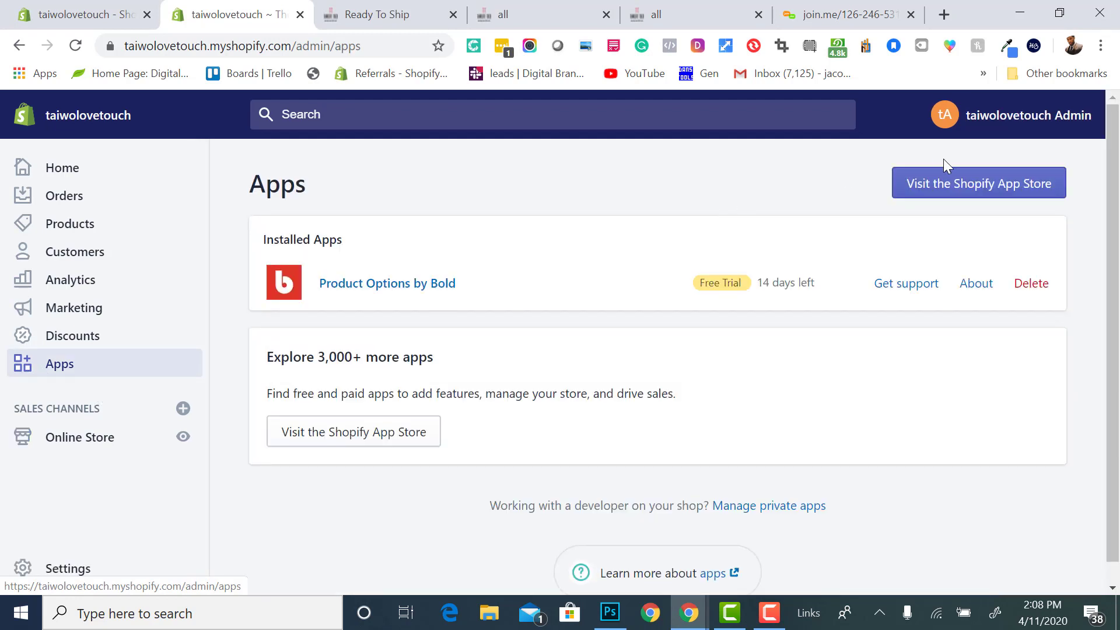
mouse_move(407, 295)
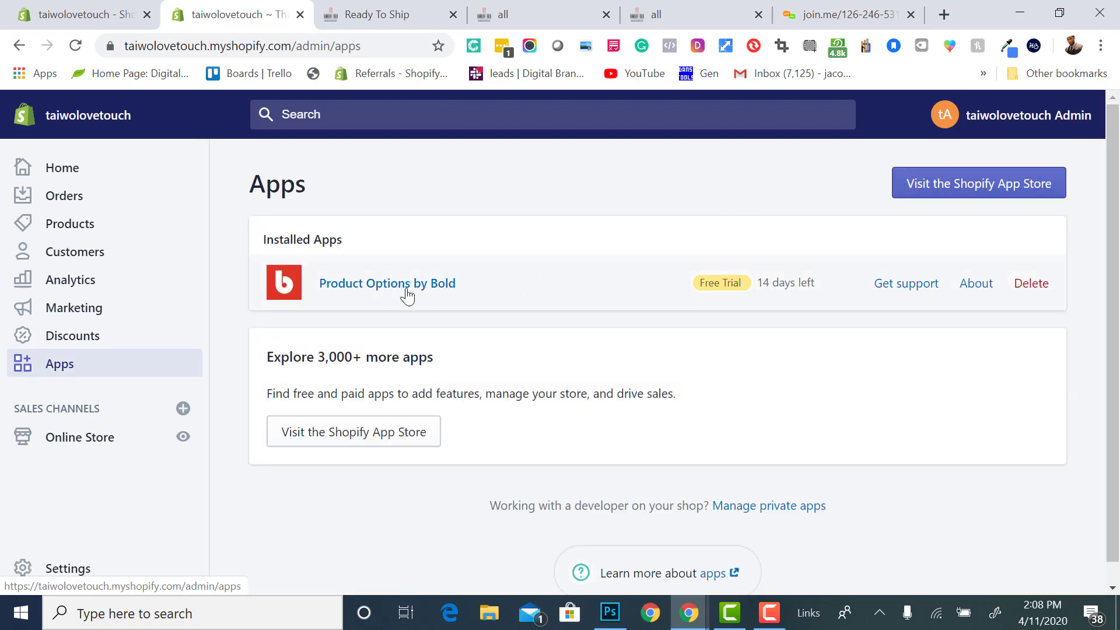
mouse_move(371, 295)
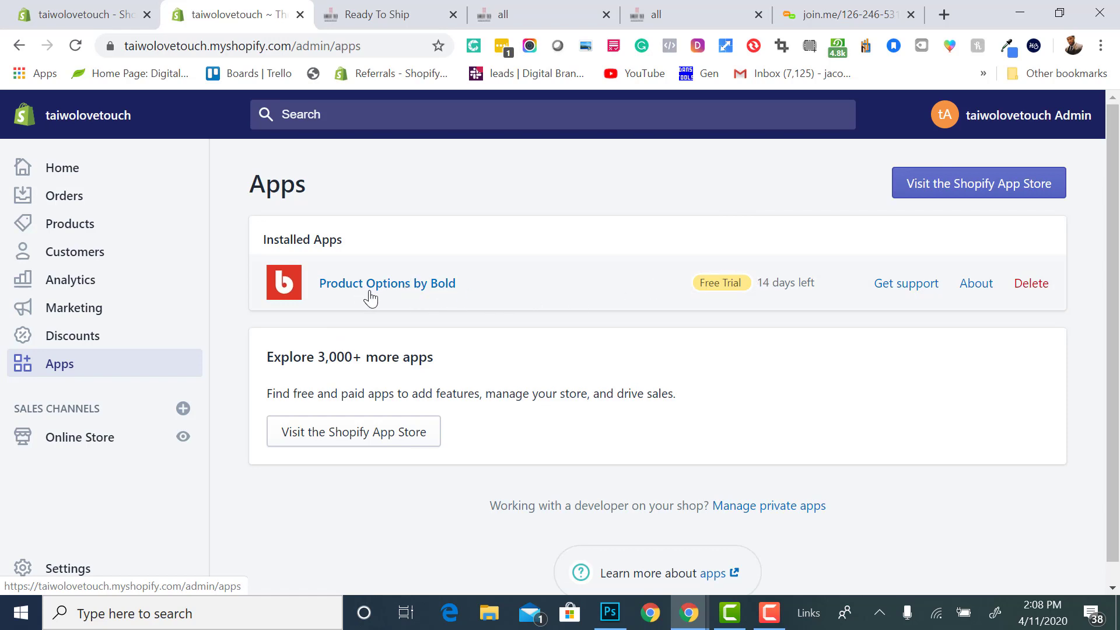
mouse_move(682, 331)
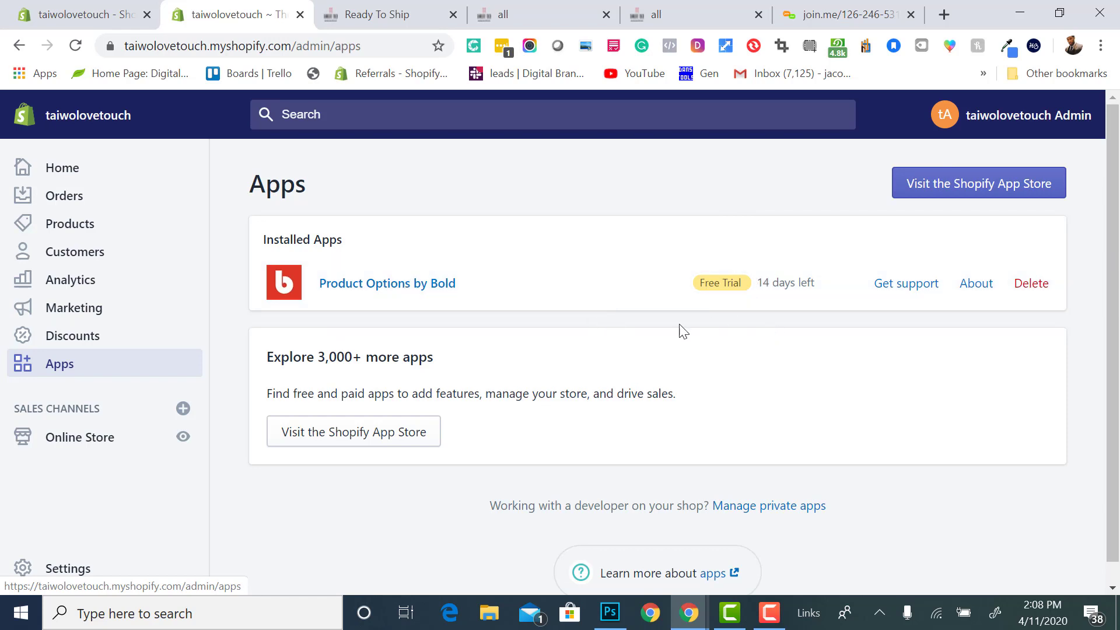
mouse_move(291, 333)
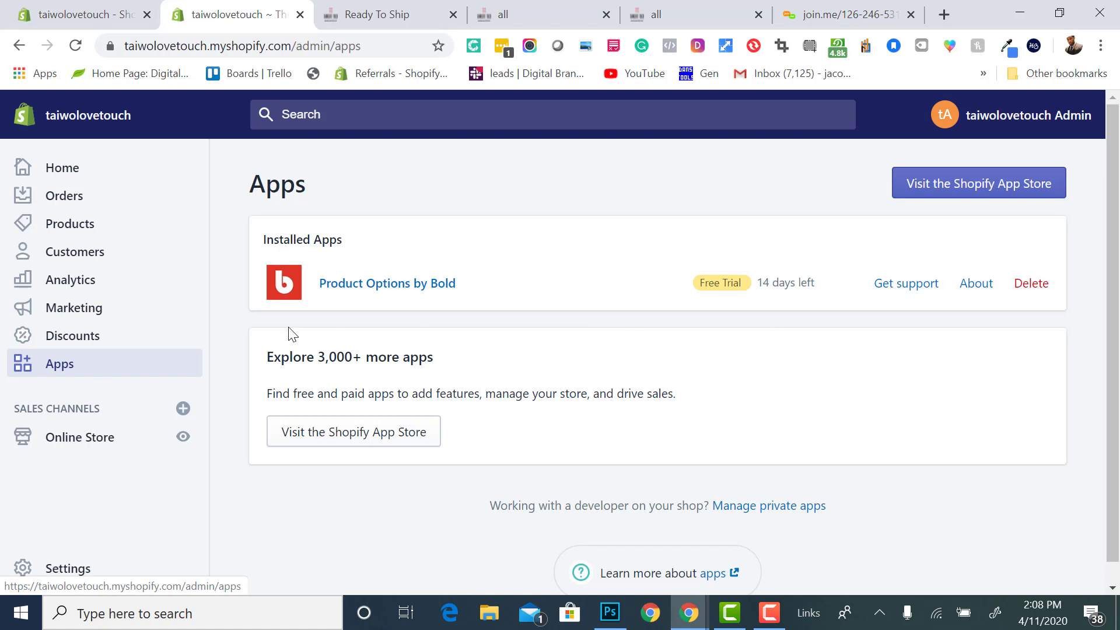
mouse_move(79, 436)
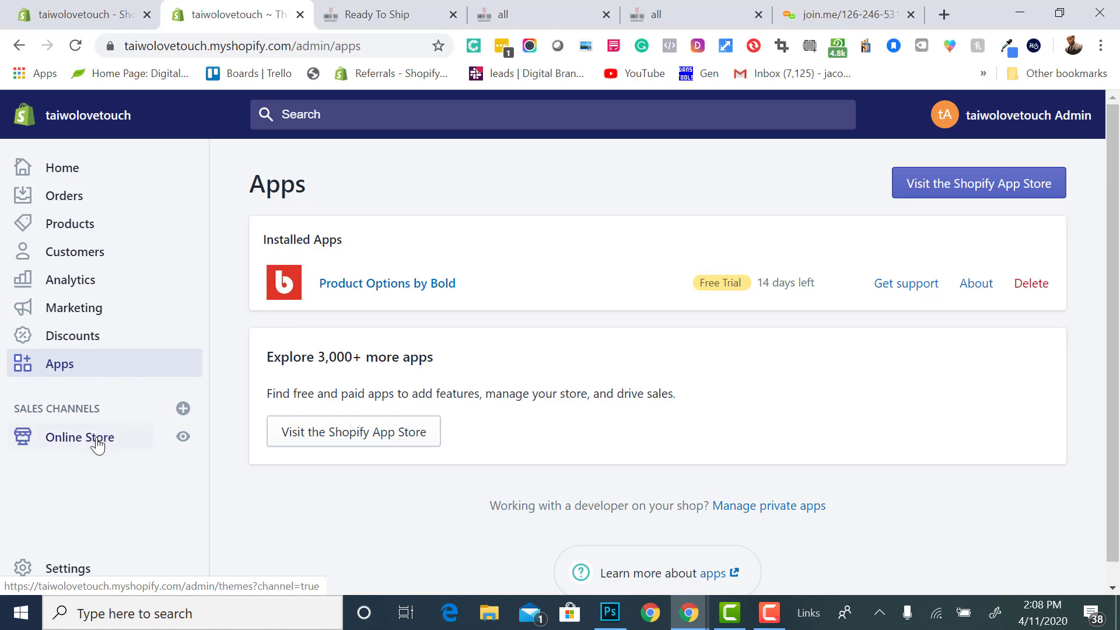
mouse_move(443, 339)
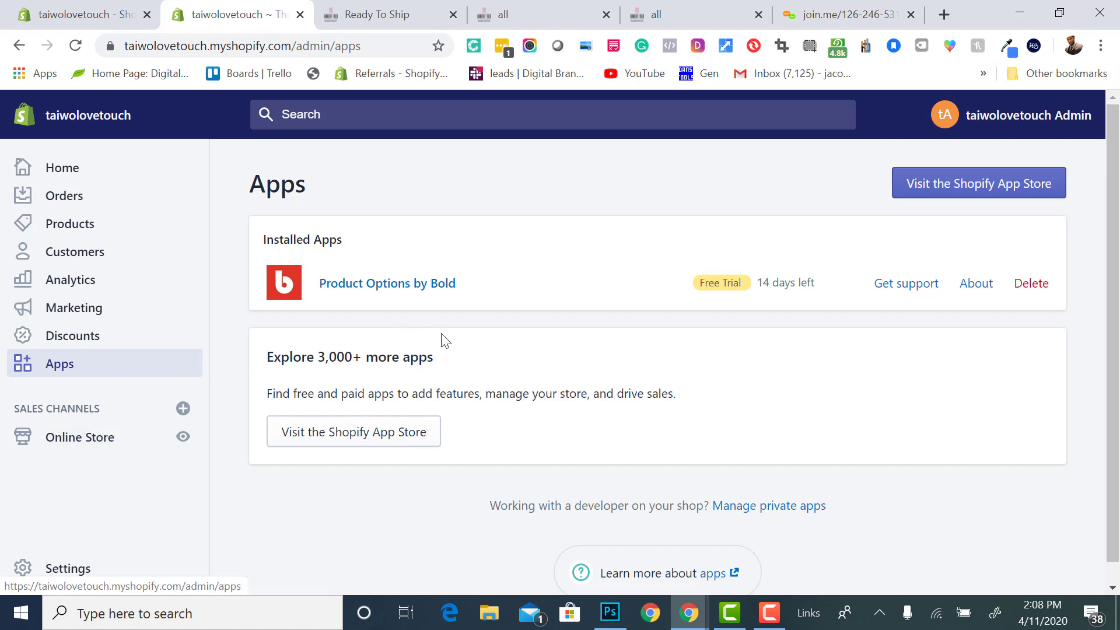
mouse_move(421, 326)
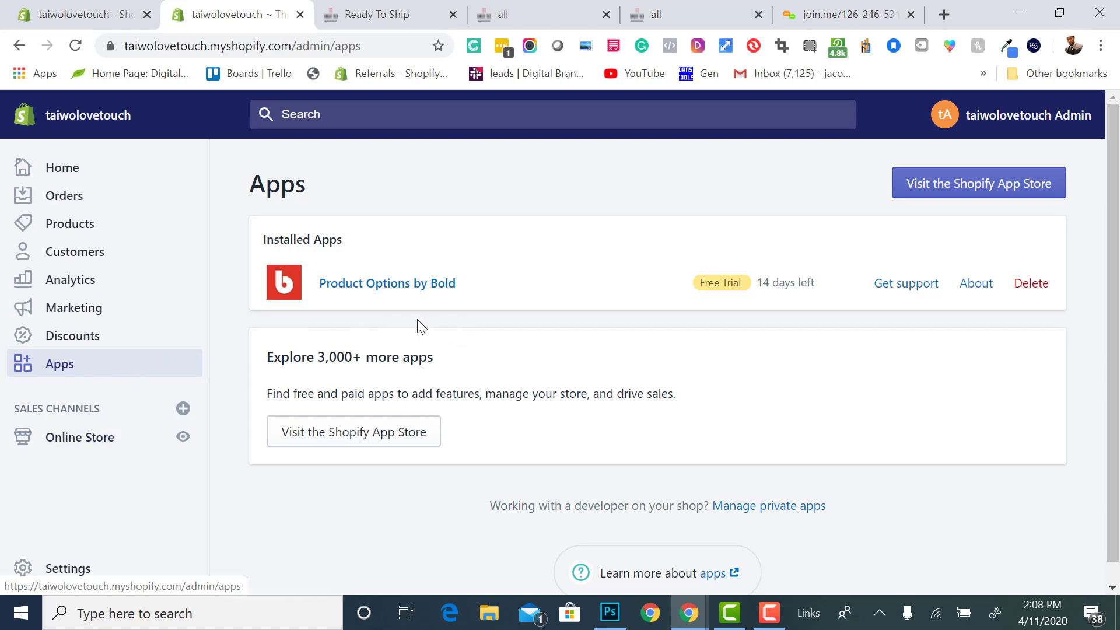
mouse_move(448, 333)
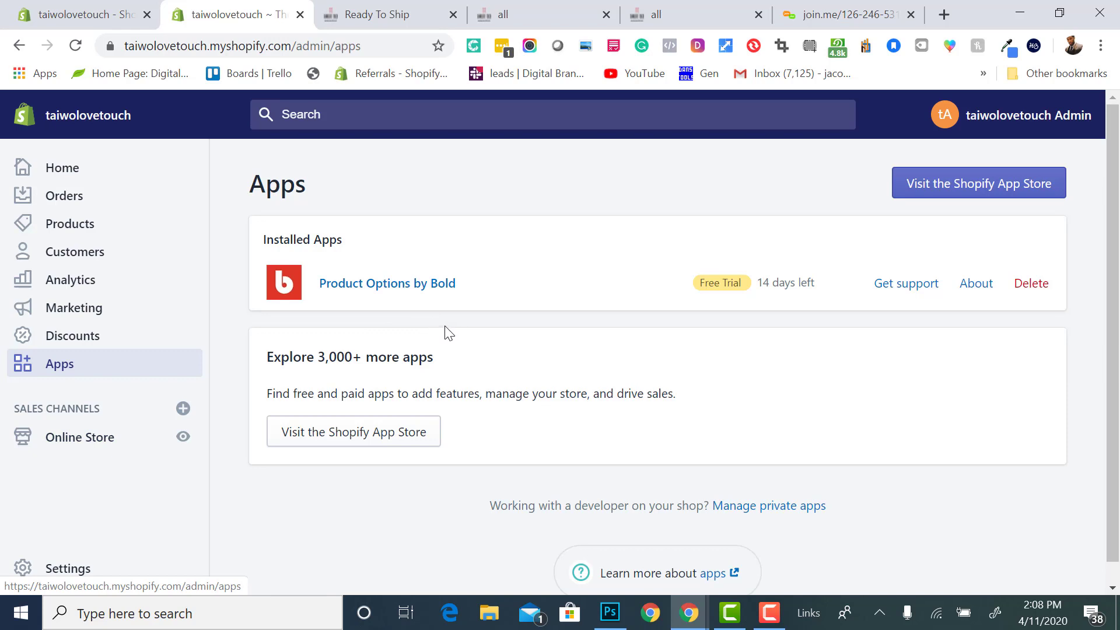
mouse_move(444, 329)
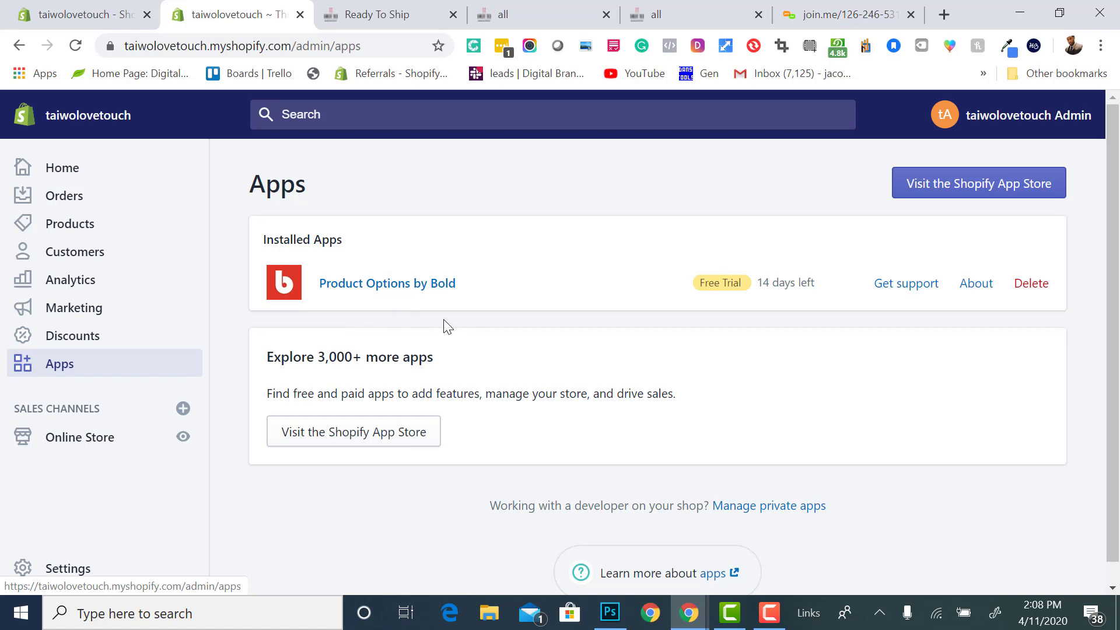
mouse_move(286, 345)
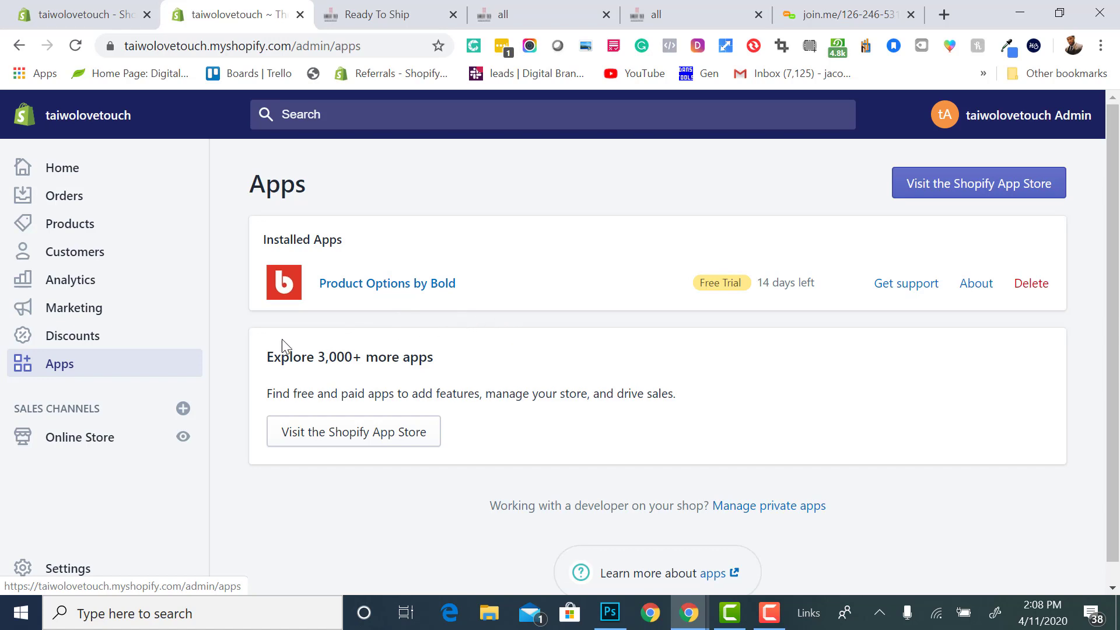
mouse_move(262, 332)
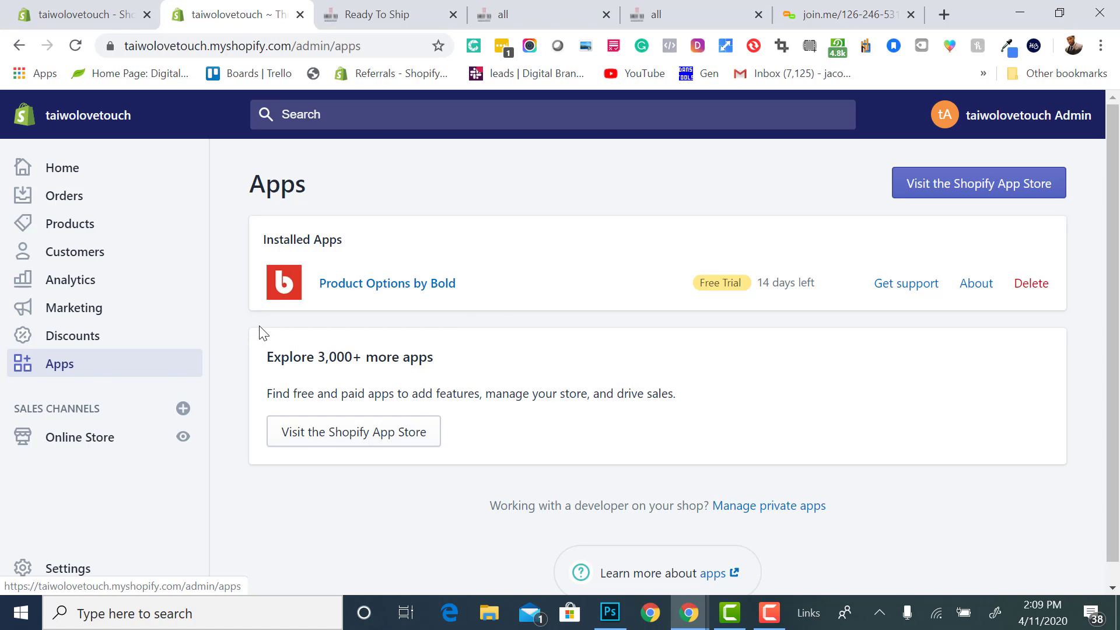
mouse_move(345, 304)
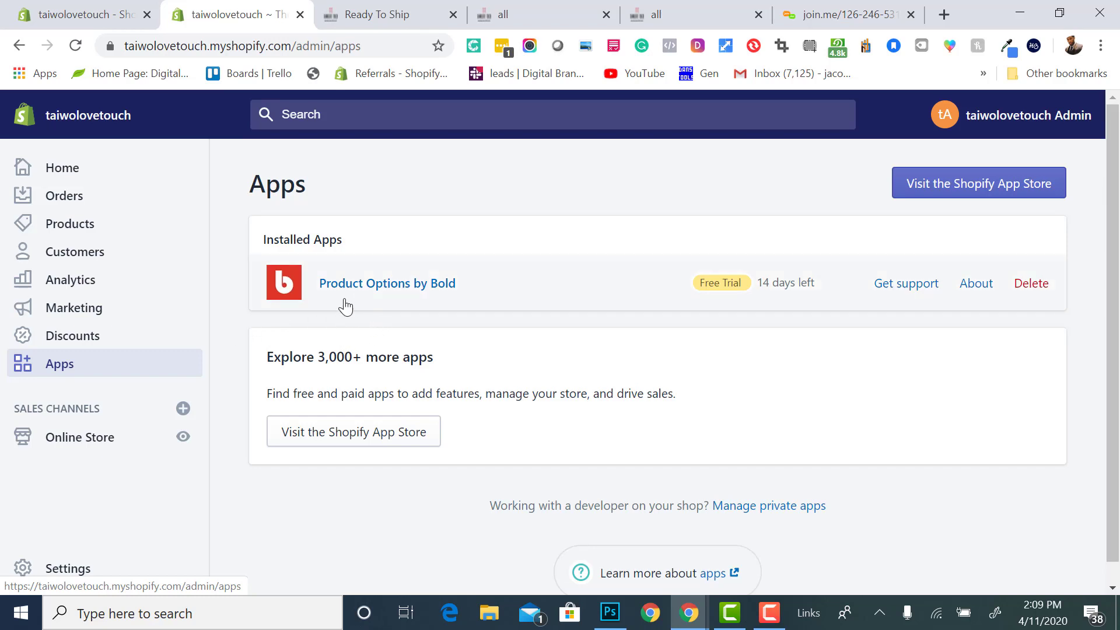
mouse_move(63, 387)
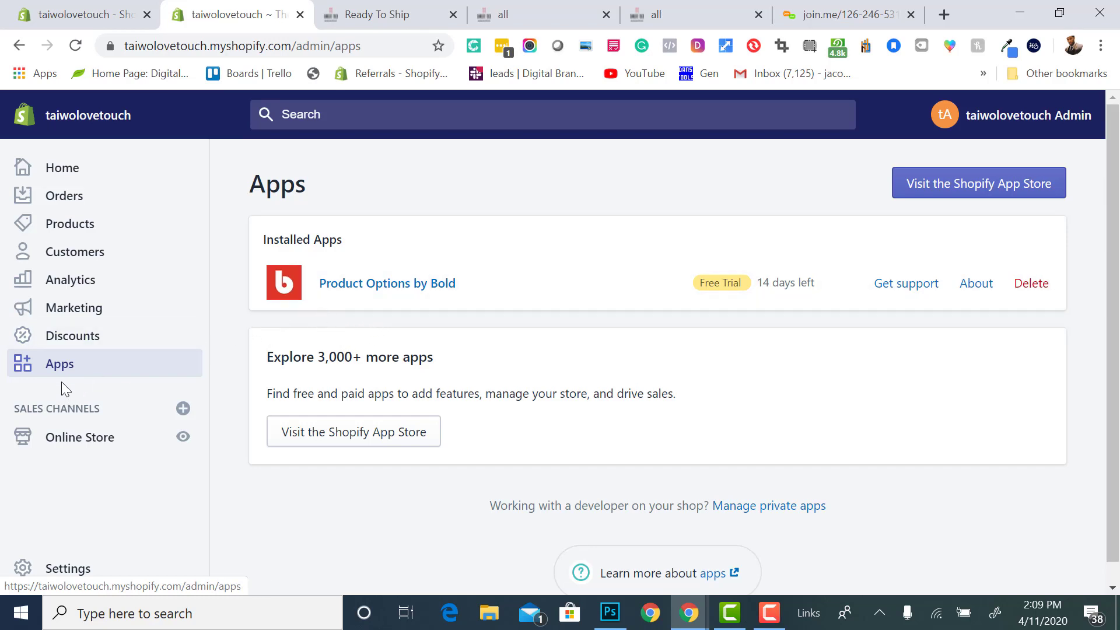
mouse_move(85, 377)
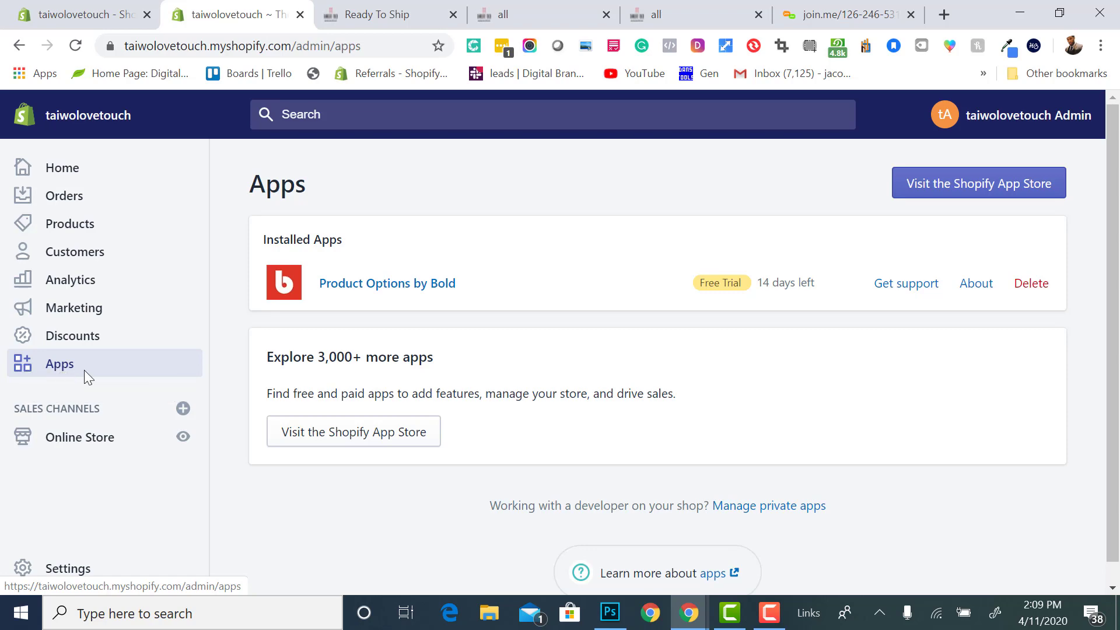
Launch Product Options by Bold, dismiss its welcome notice and go to Options
click(386, 282)
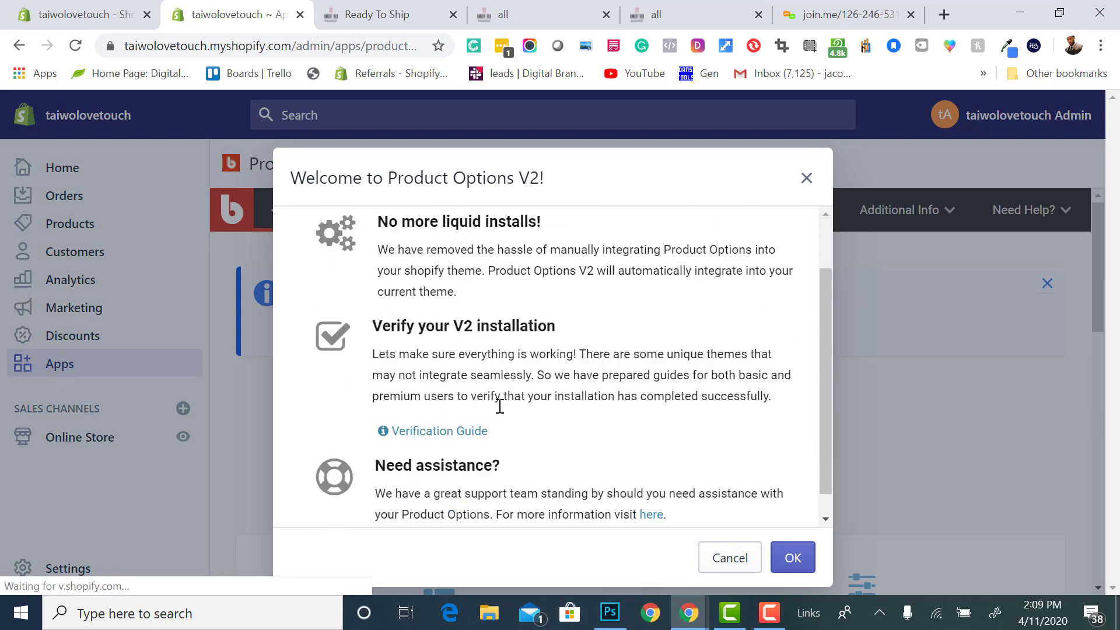
click(791, 558)
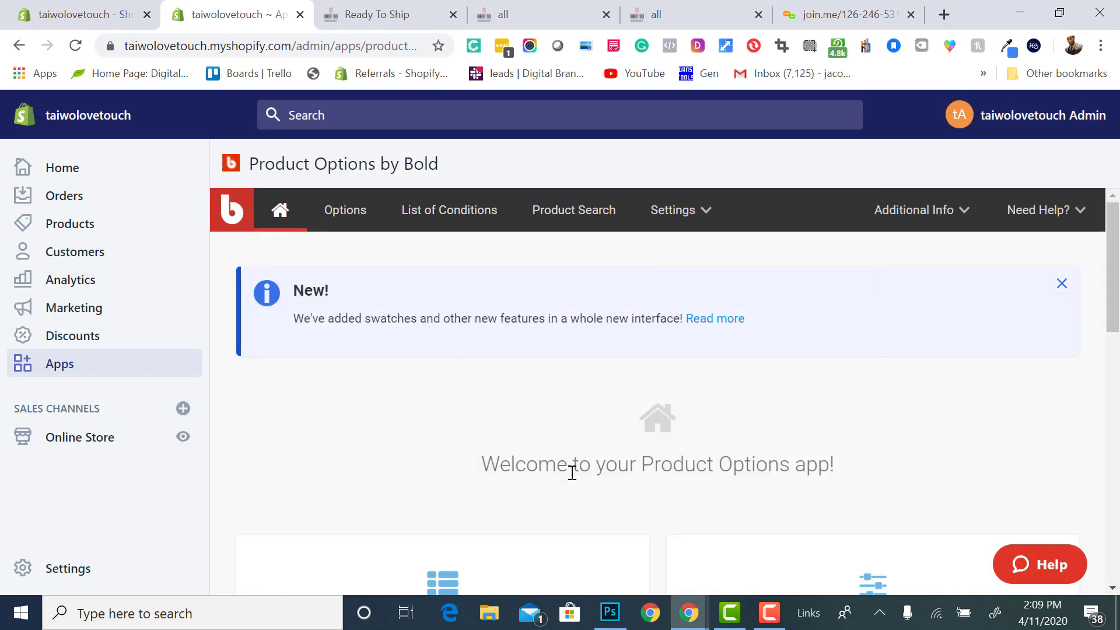
click(1061, 283)
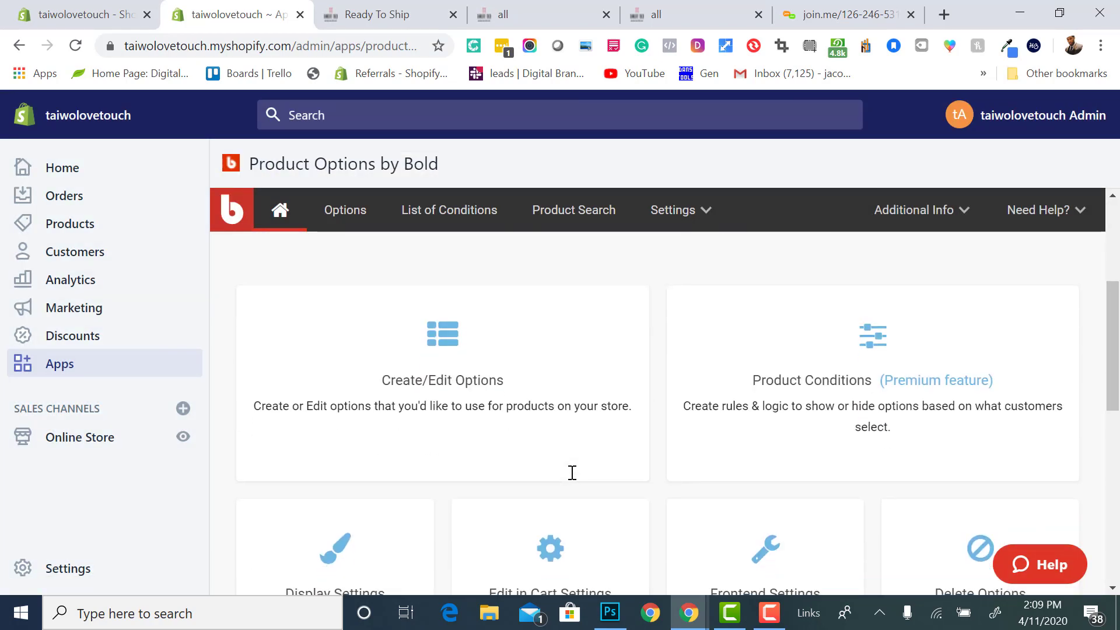
mouse_move(862, 380)
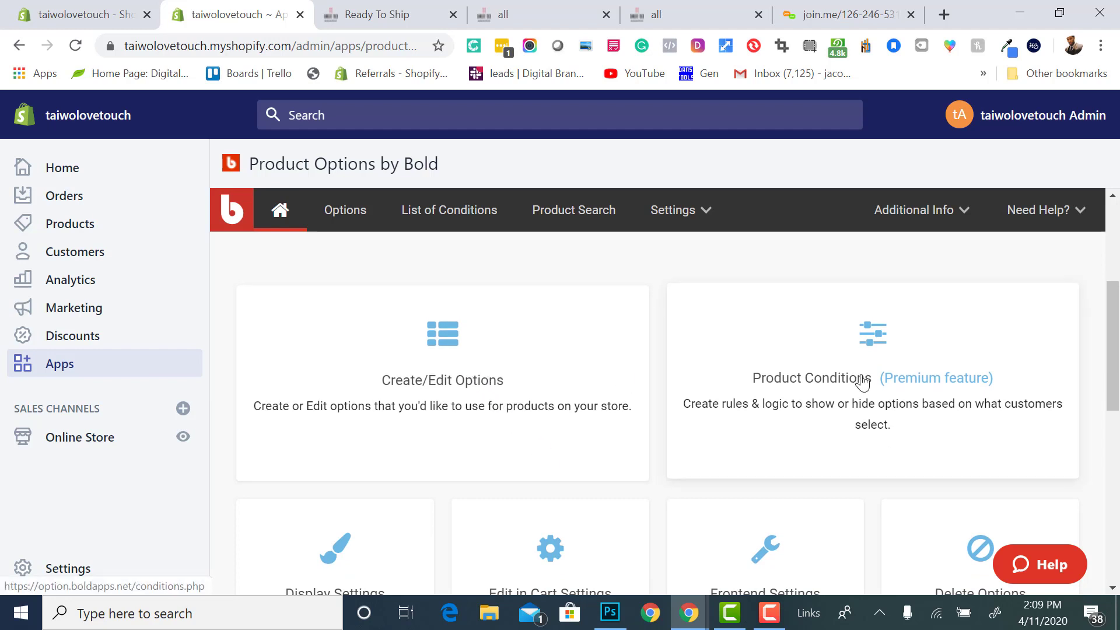
mouse_move(842, 418)
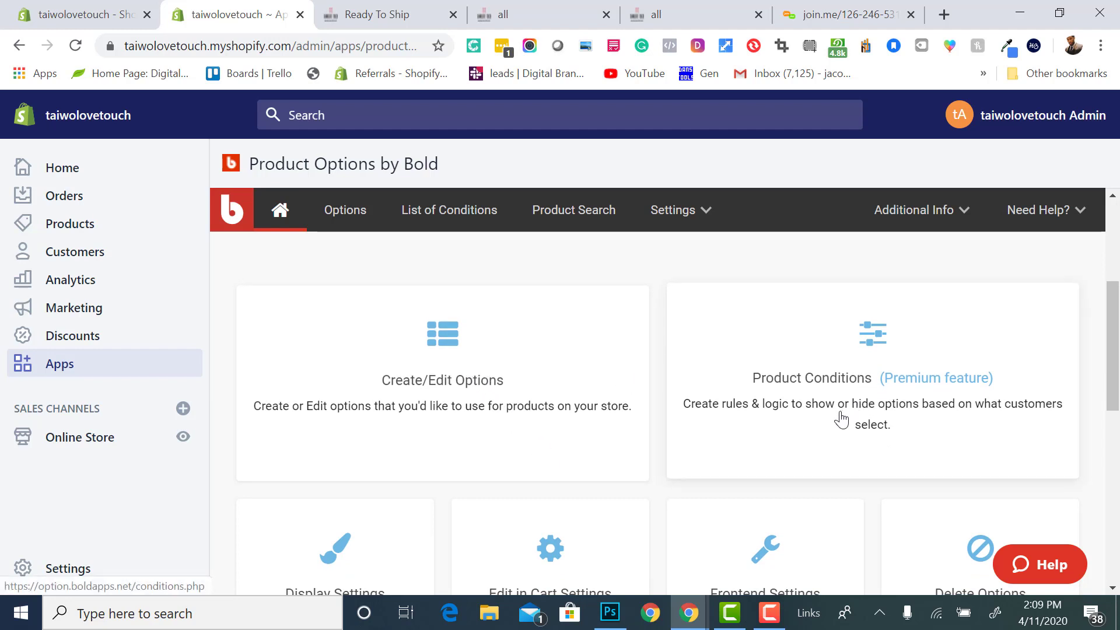
mouse_move(814, 418)
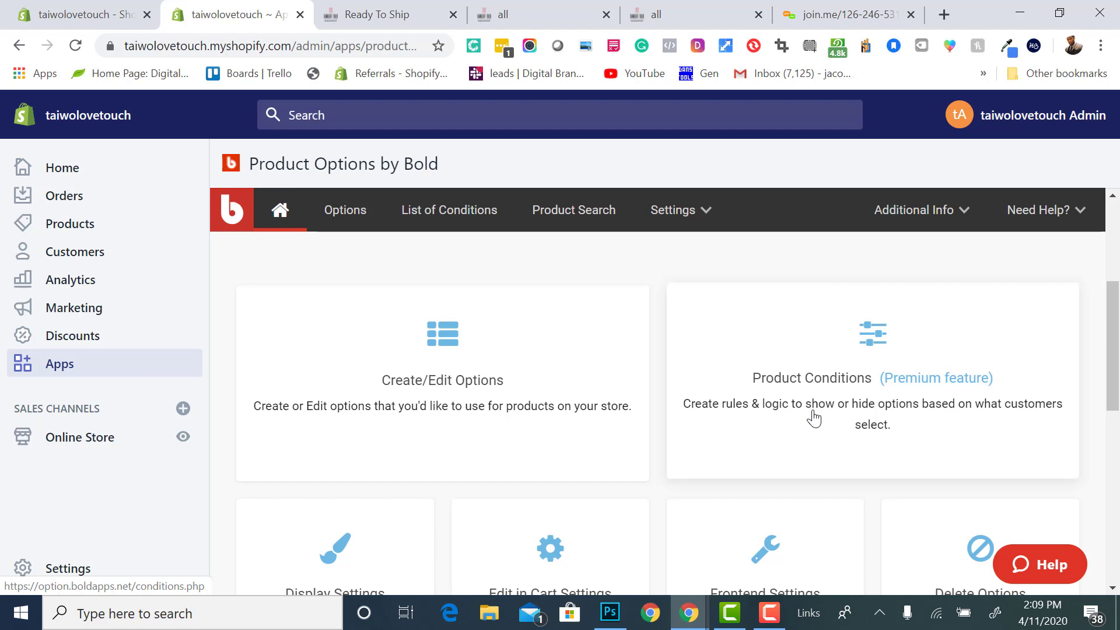
mouse_move(867, 428)
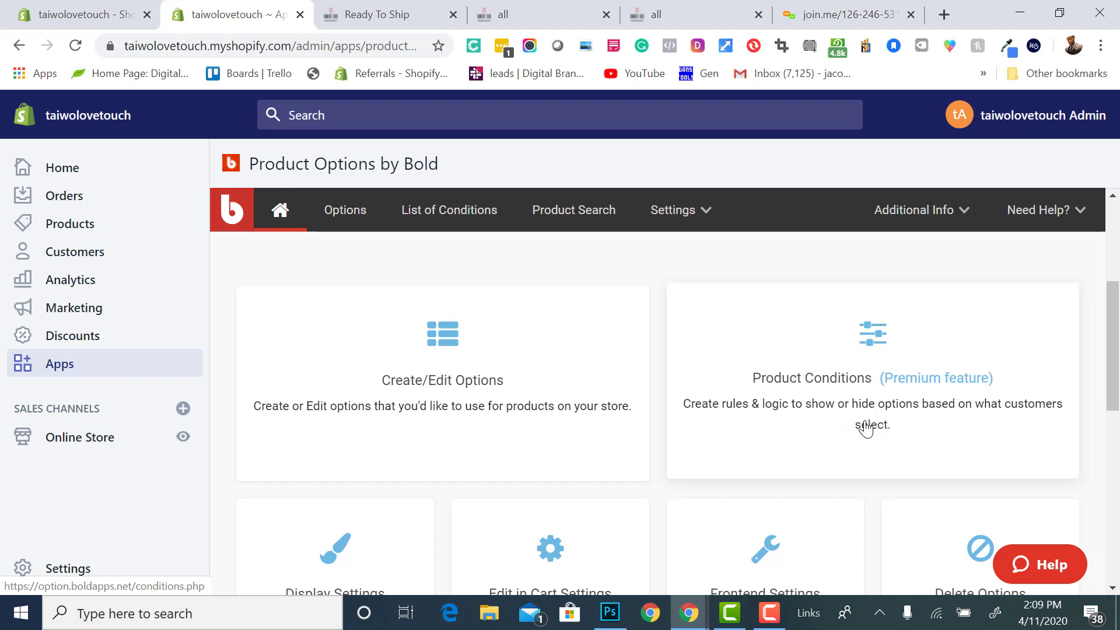
mouse_move(905, 416)
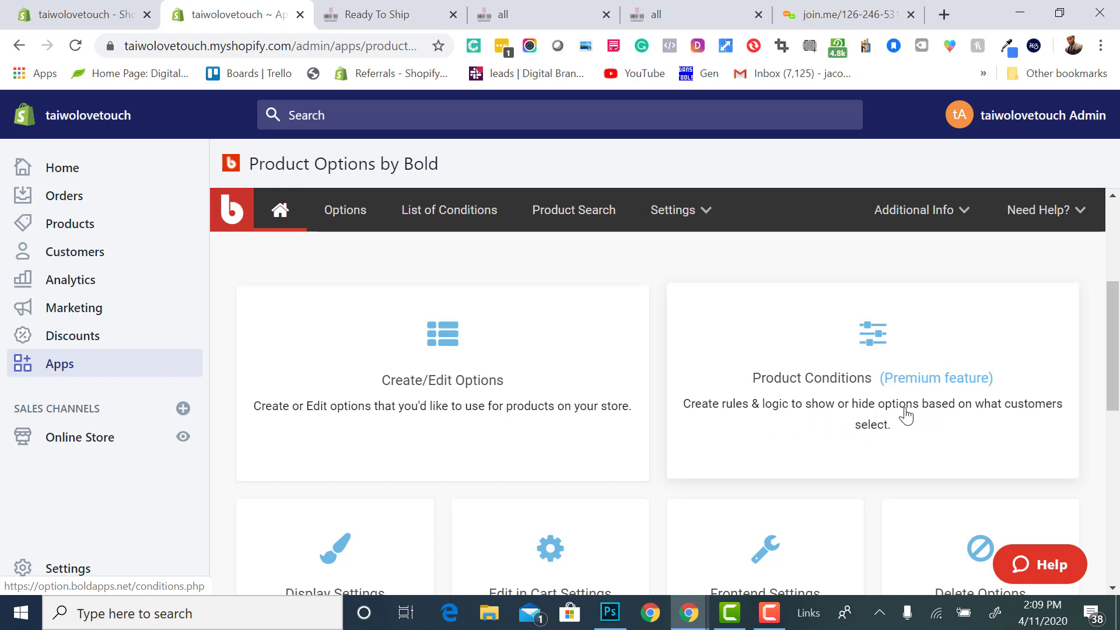
mouse_move(837, 396)
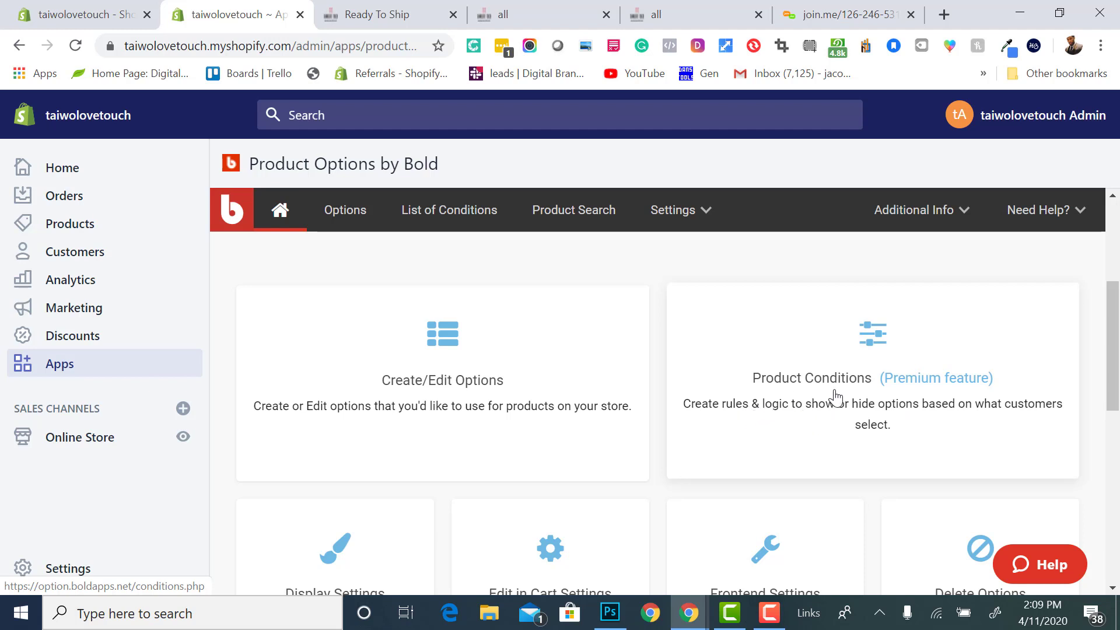
mouse_move(857, 407)
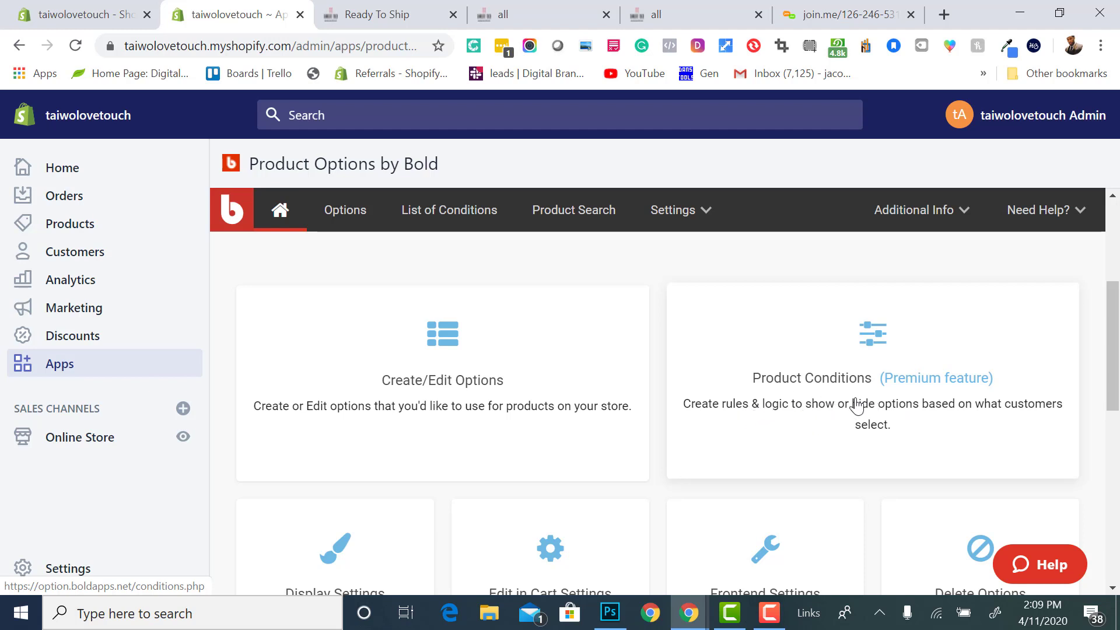
mouse_move(850, 393)
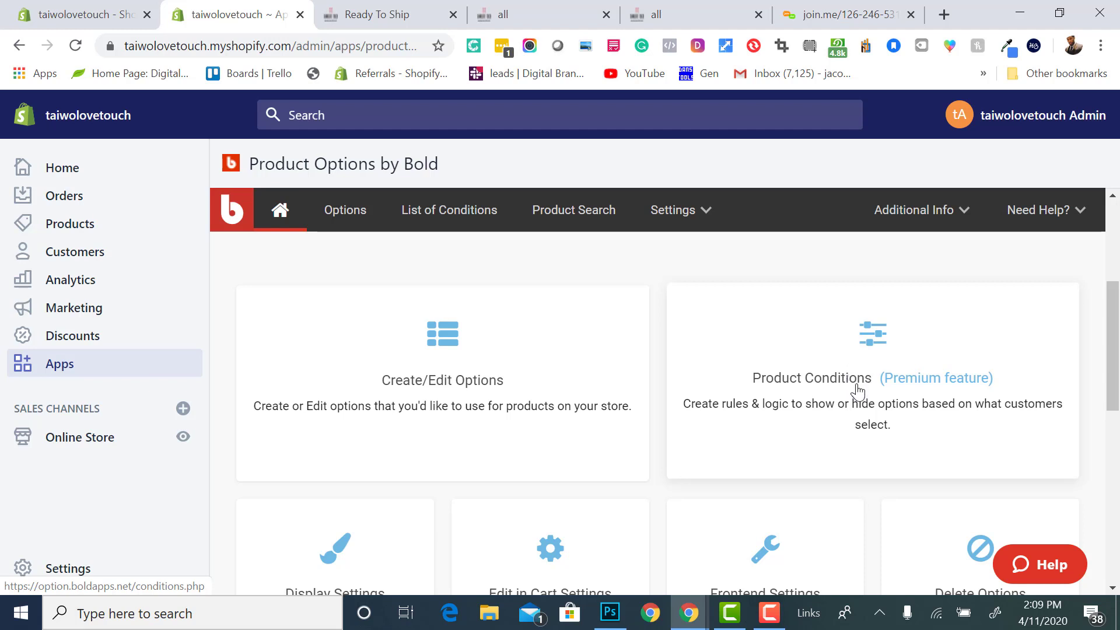
mouse_move(866, 413)
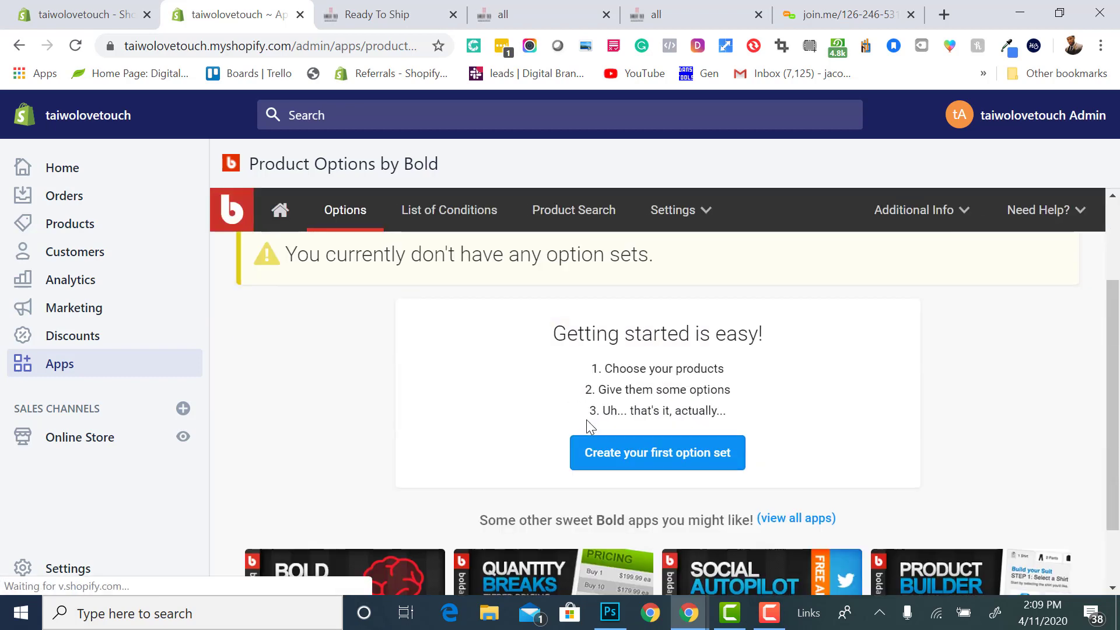
Create a first option set named 'Services' and begin selecting its products
click(655, 453)
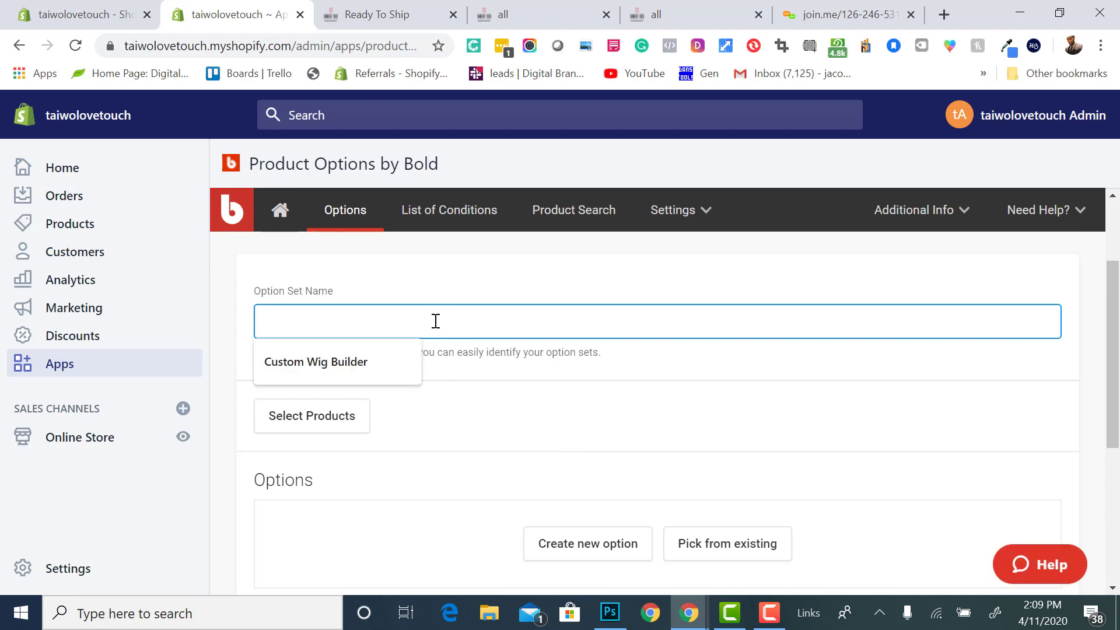
mouse_move(391, 326)
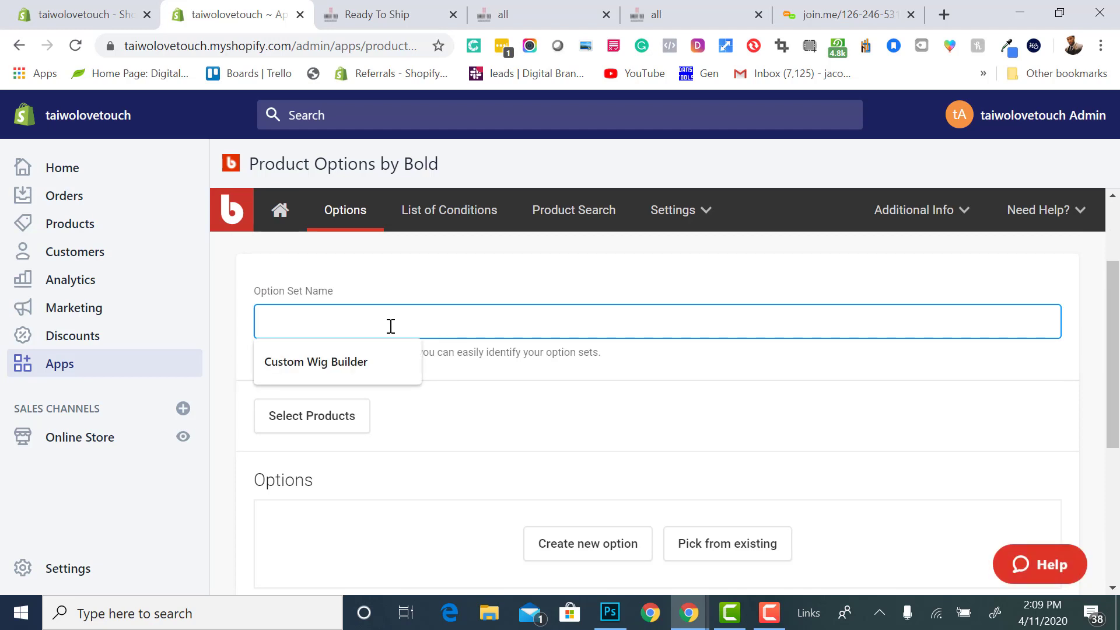
text(Serv)
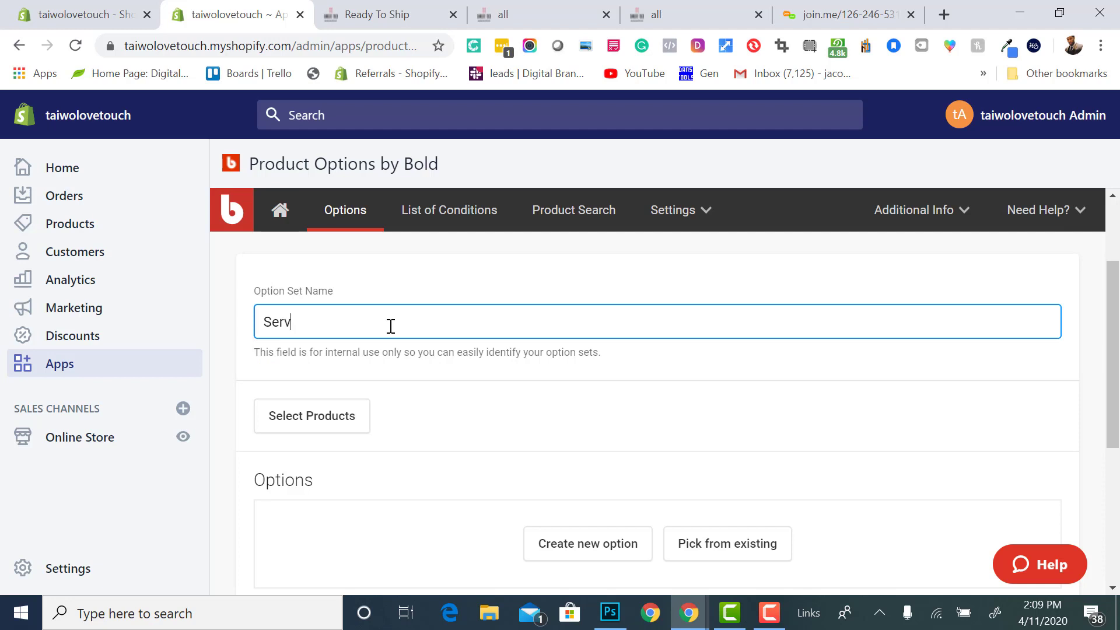
key(ctrl+a)
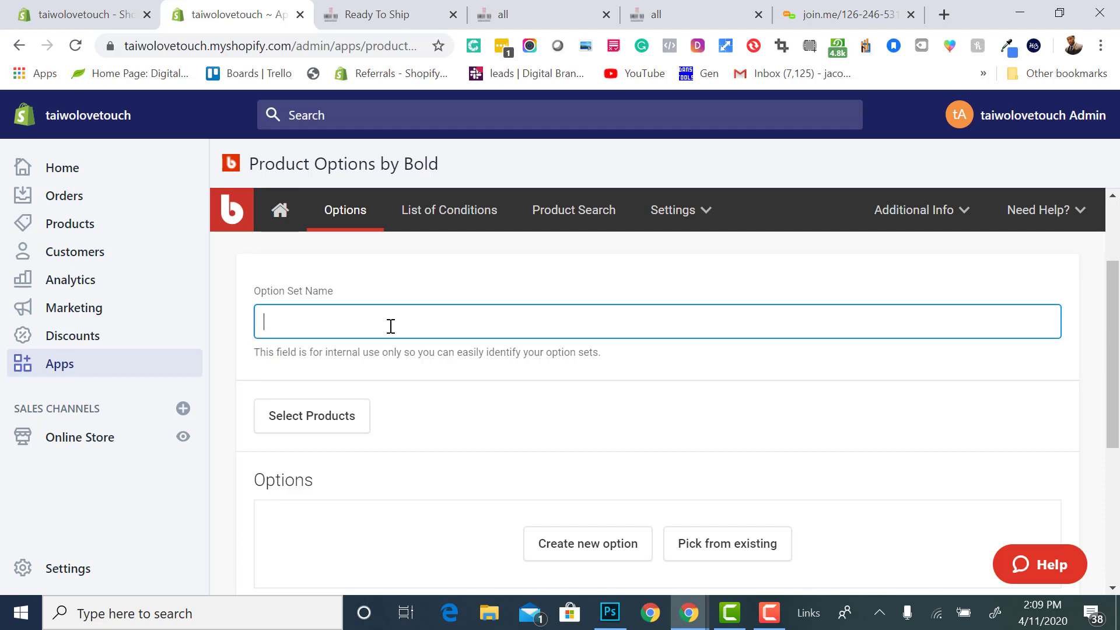
text(Services)
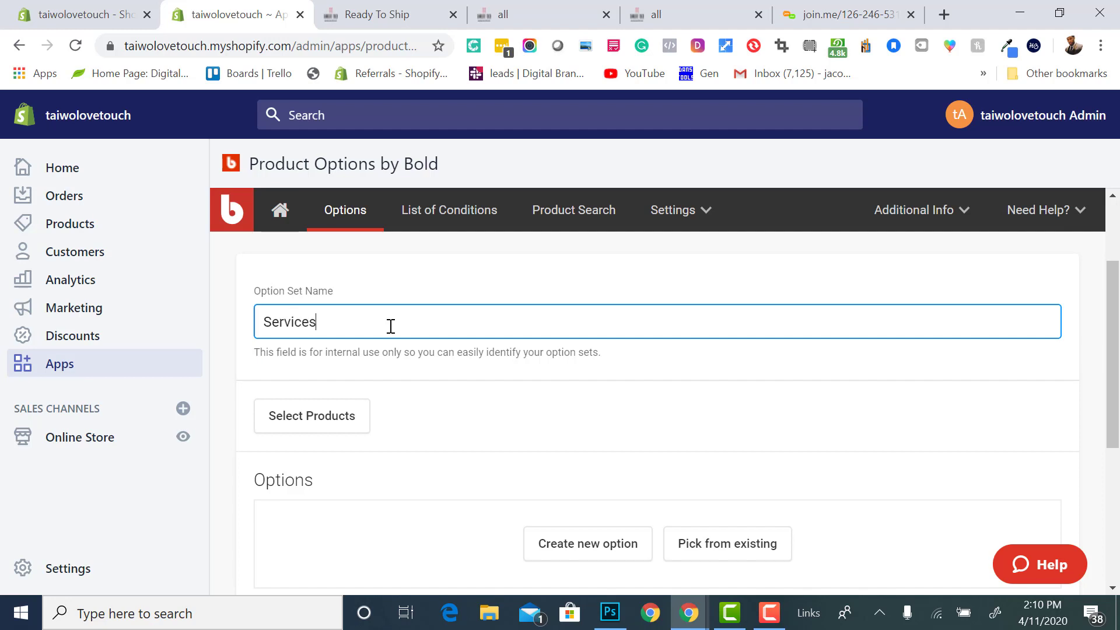
click(311, 415)
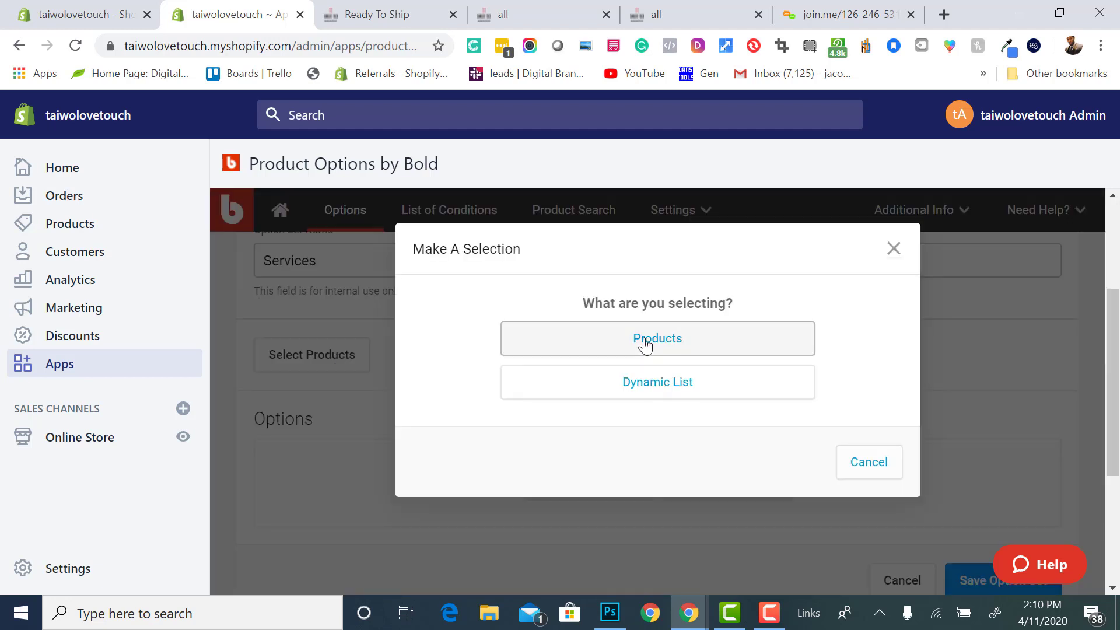
Pick 'The Lace Restoration' from the product list and save it to the Services set
click(656, 338)
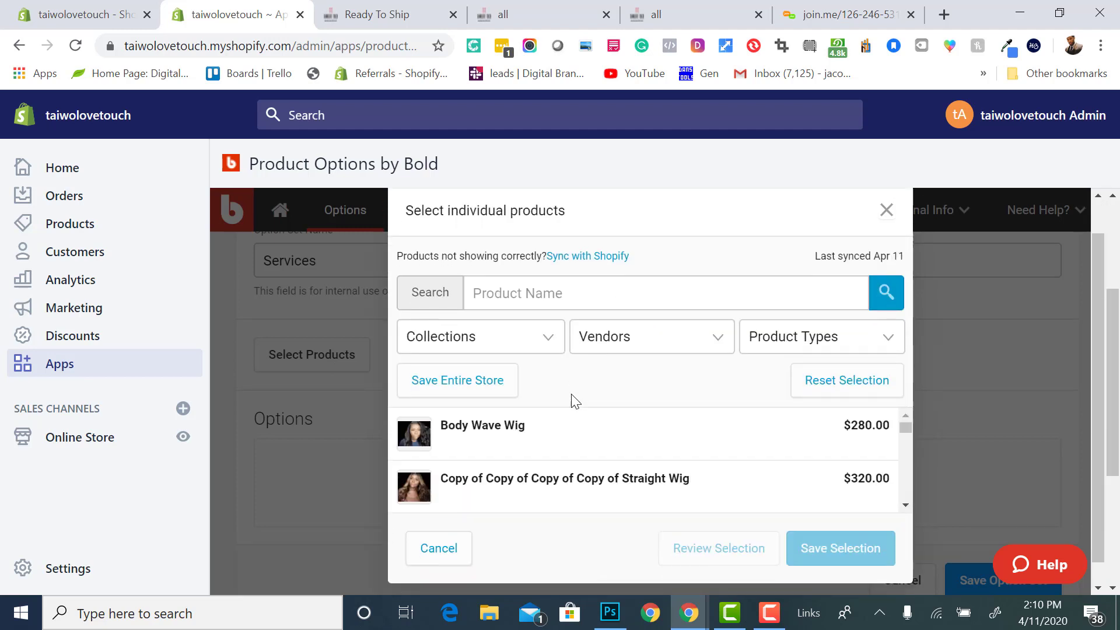
scroll(down, 3)
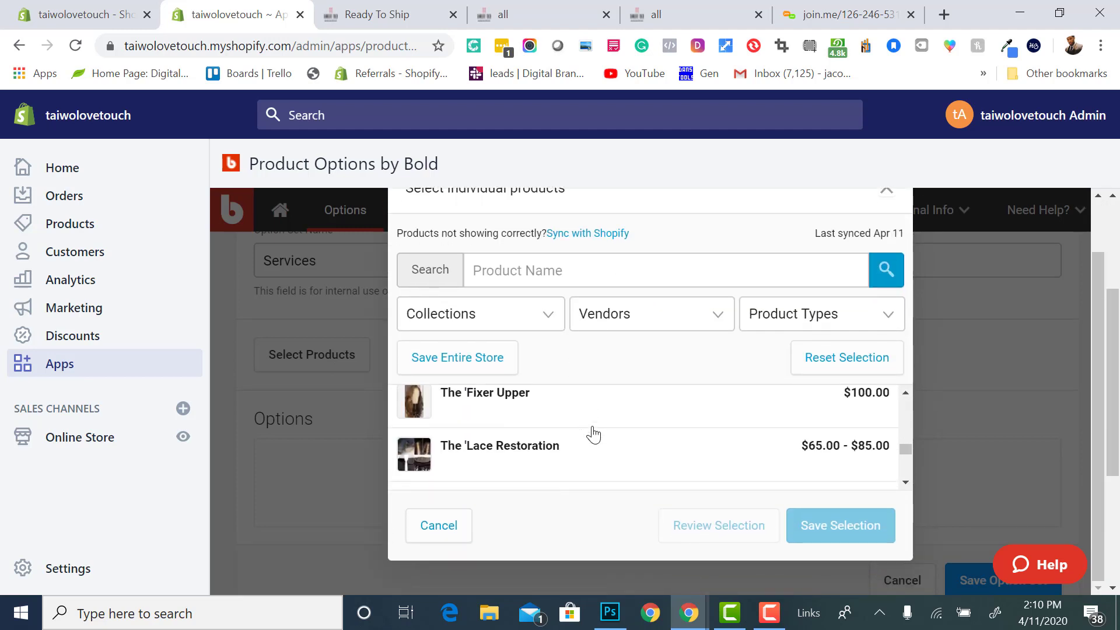
scroll(up, 3)
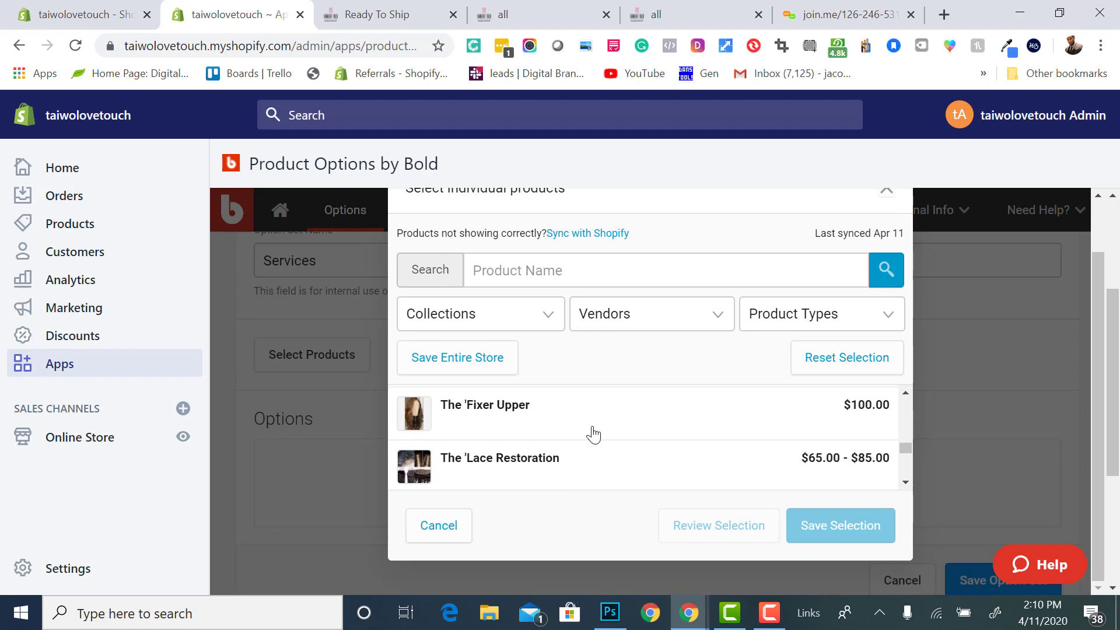
scroll(down, 3)
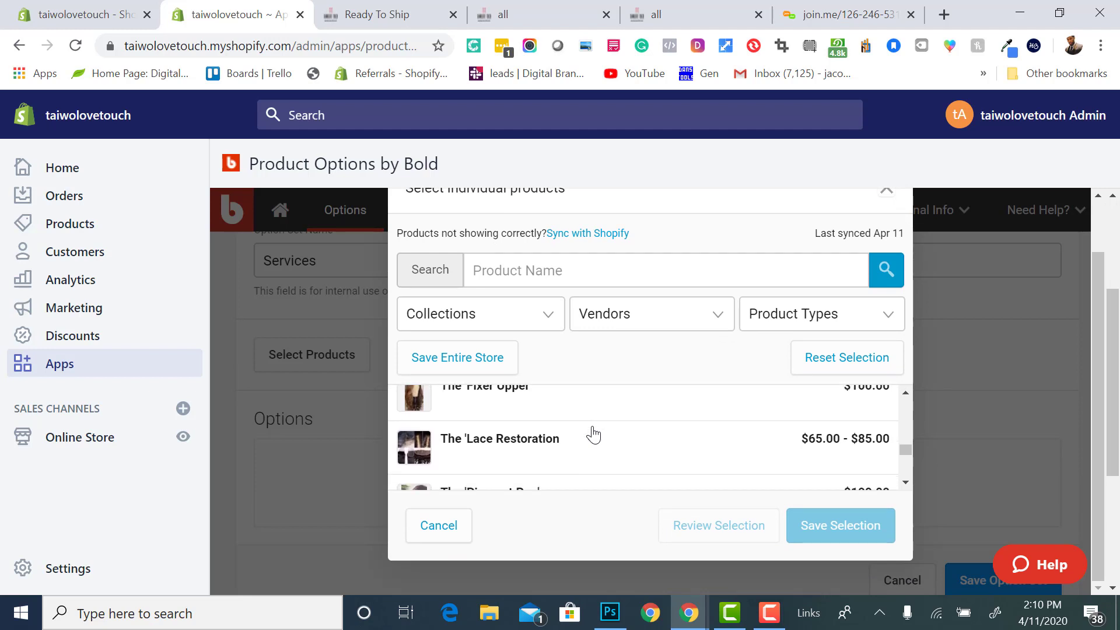
mouse_move(583, 471)
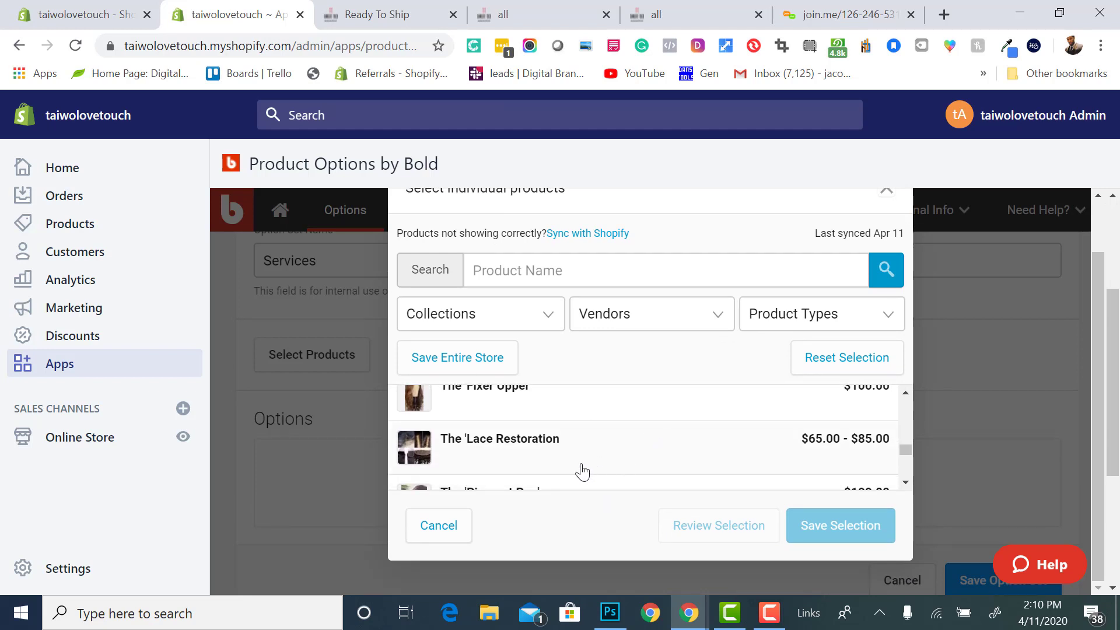
scroll(down, 3)
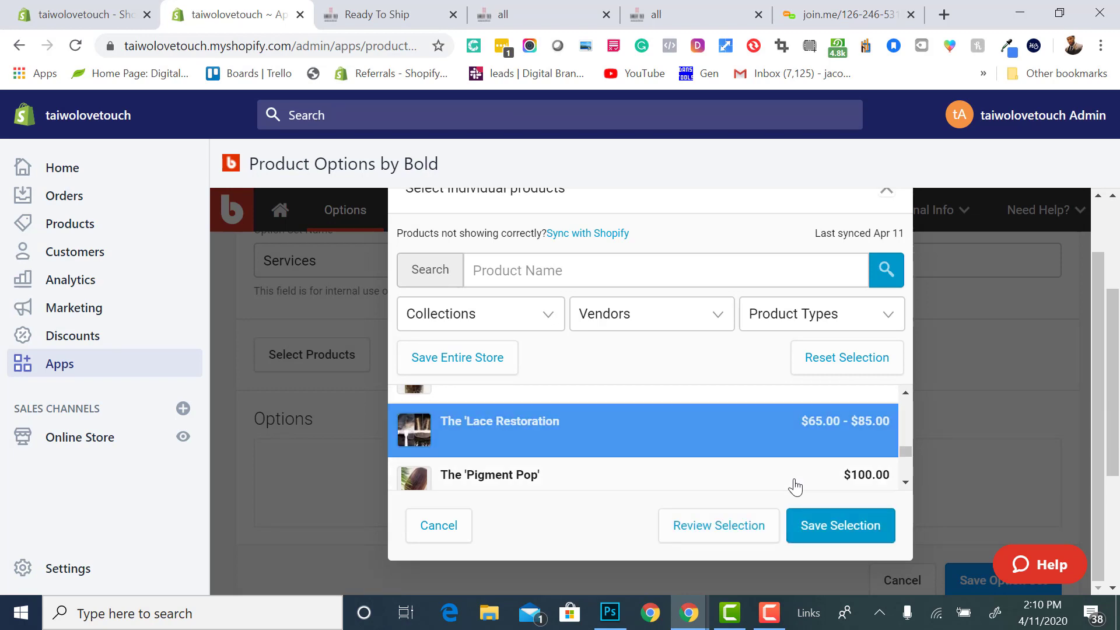
click(839, 525)
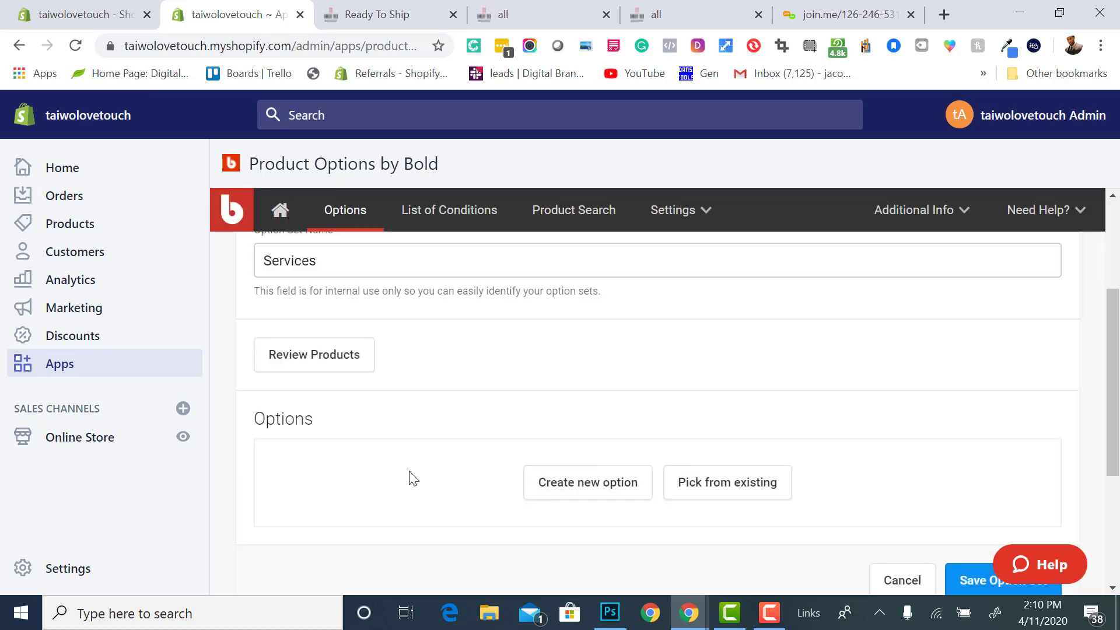
scroll(down, 3)
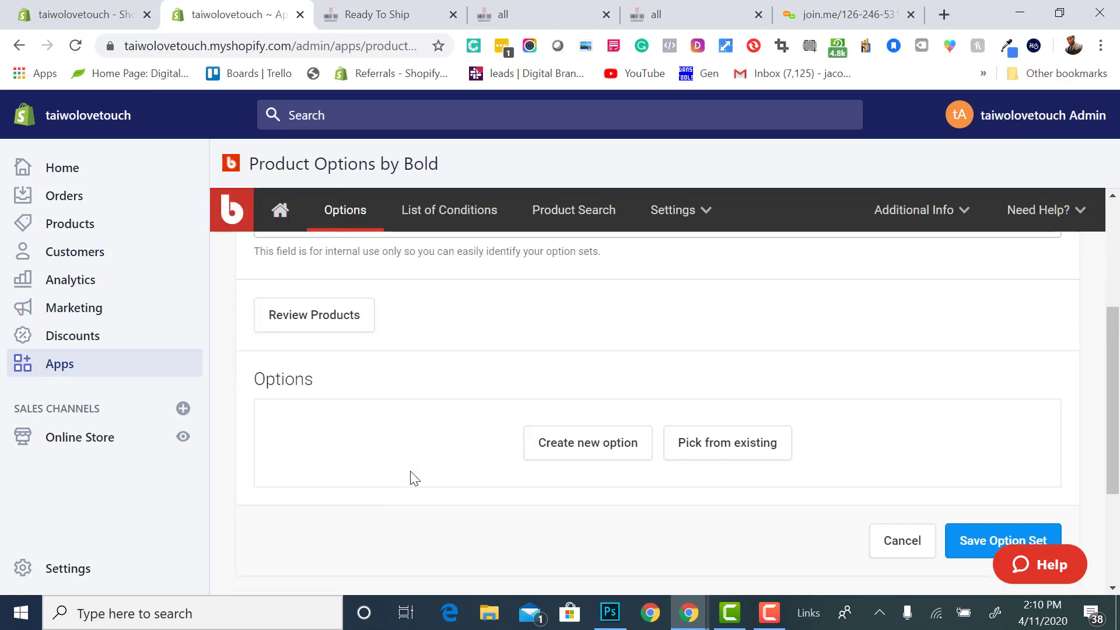
scroll(up, 3)
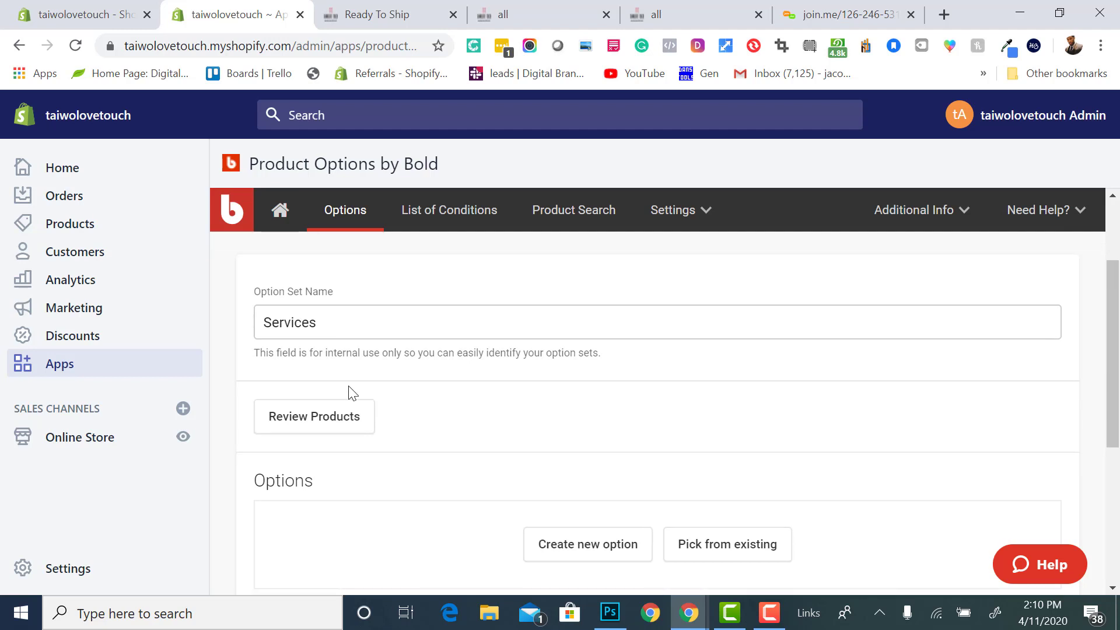
Add a new option named 'Hair Origin' with the Dropdown type
click(587, 544)
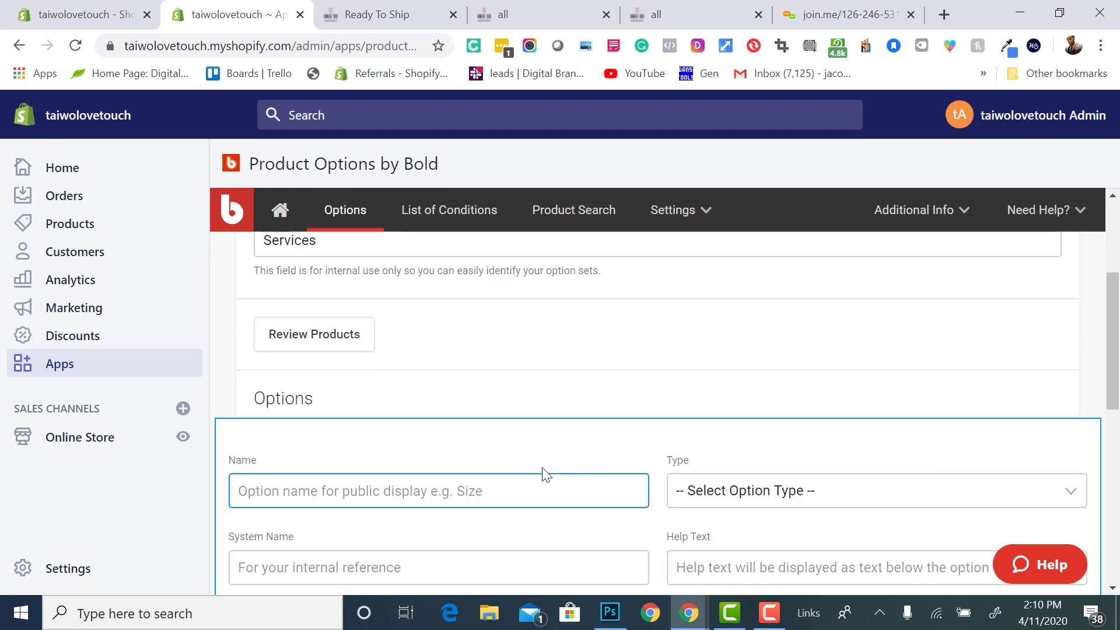
scroll(down, 3)
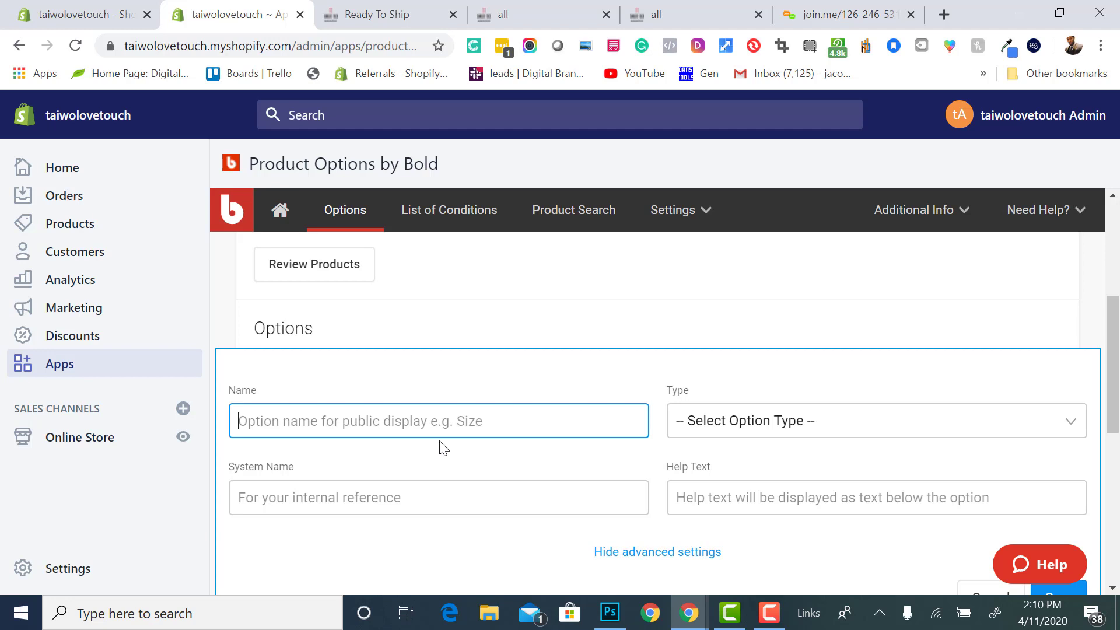
mouse_move(721, 457)
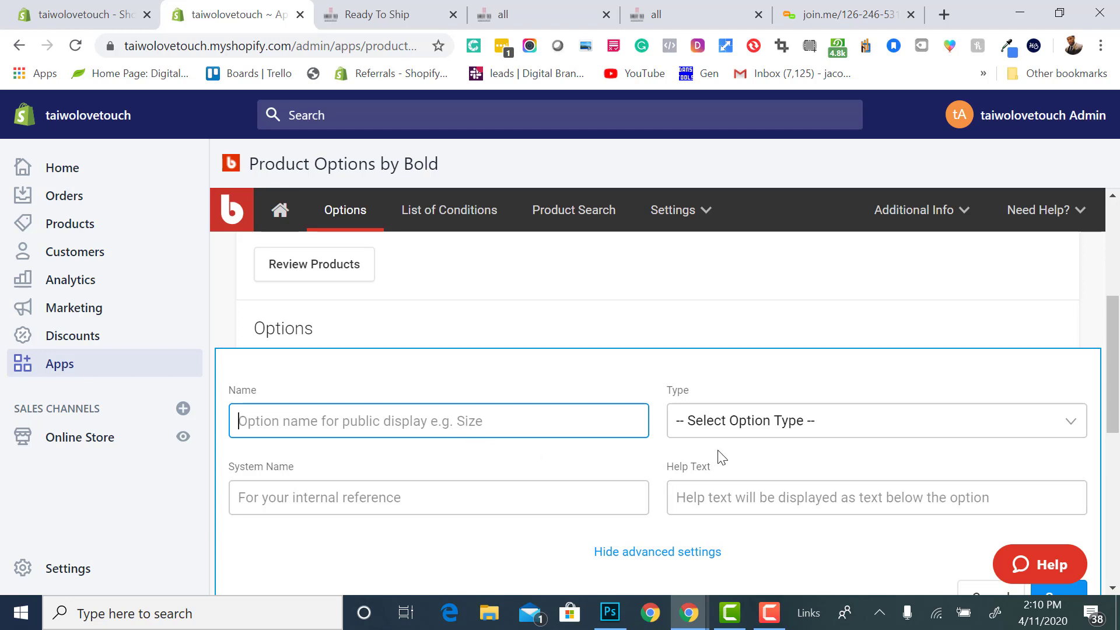
mouse_move(515, 465)
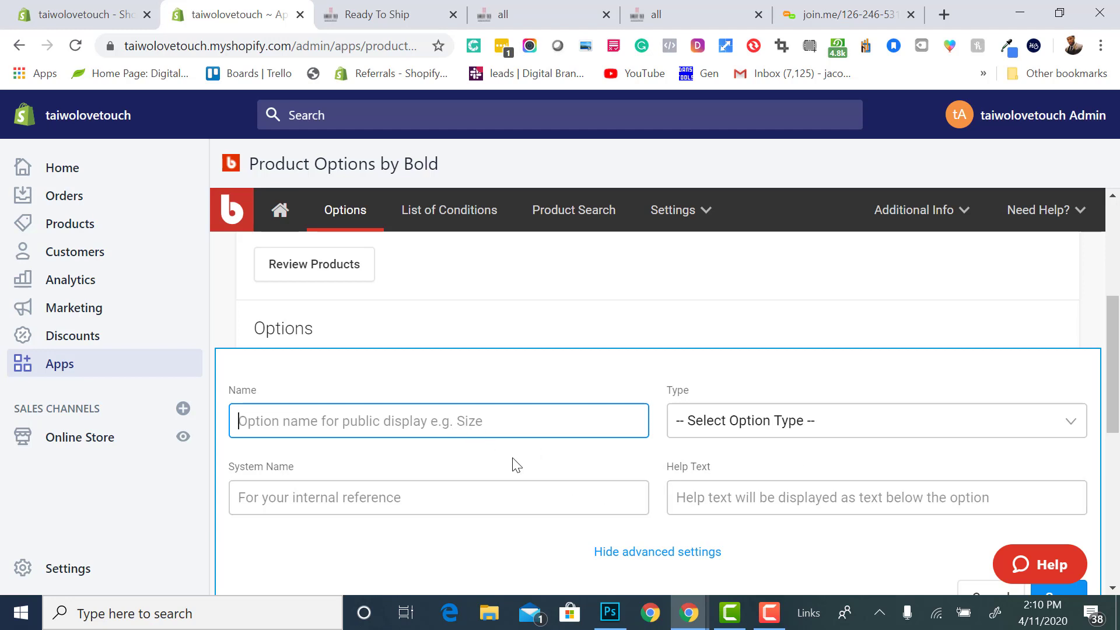
text(Ori)
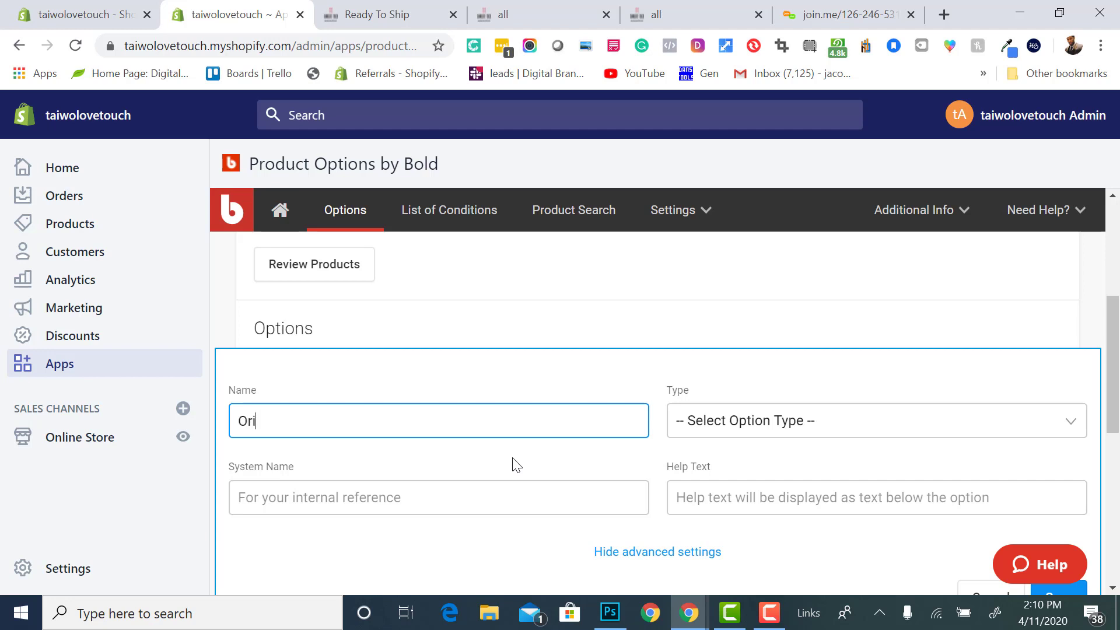
text(gin)
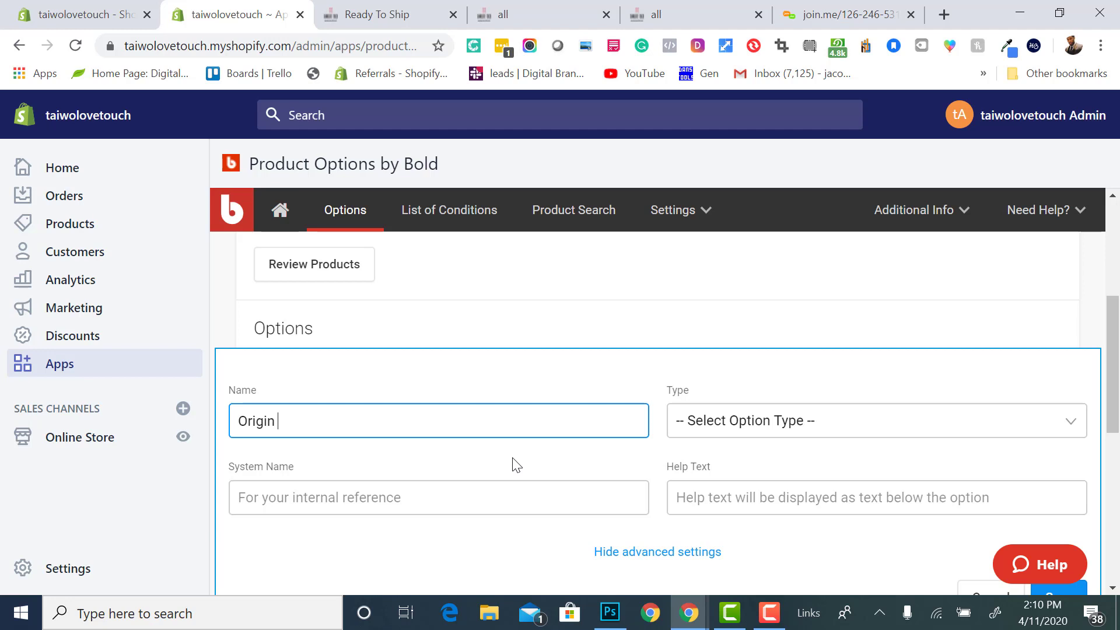
mouse_move(236, 434)
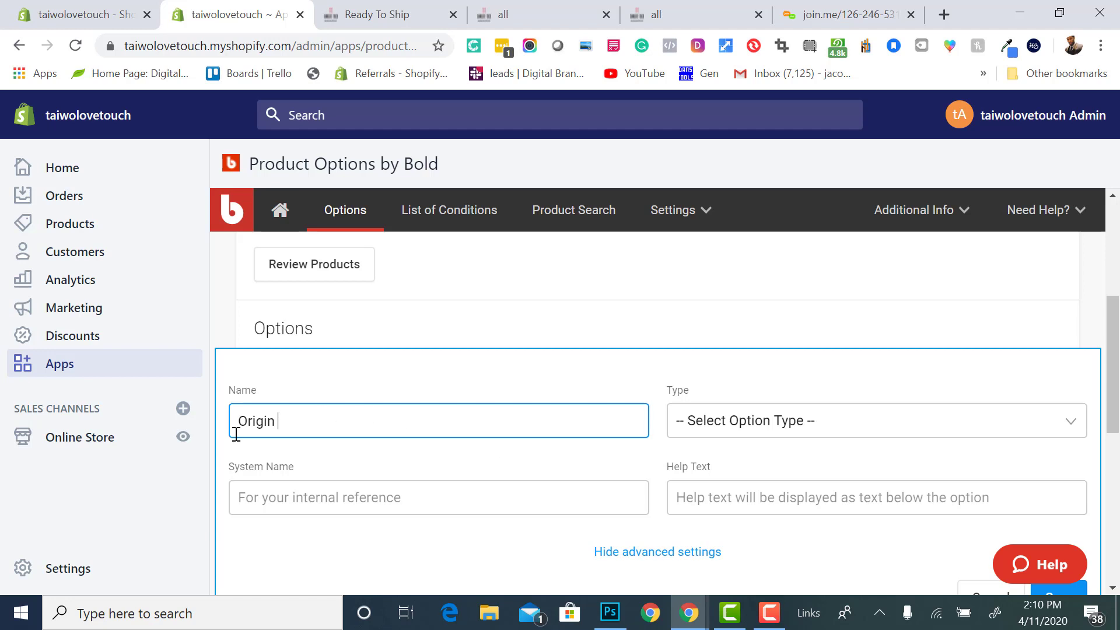
text(Hair)
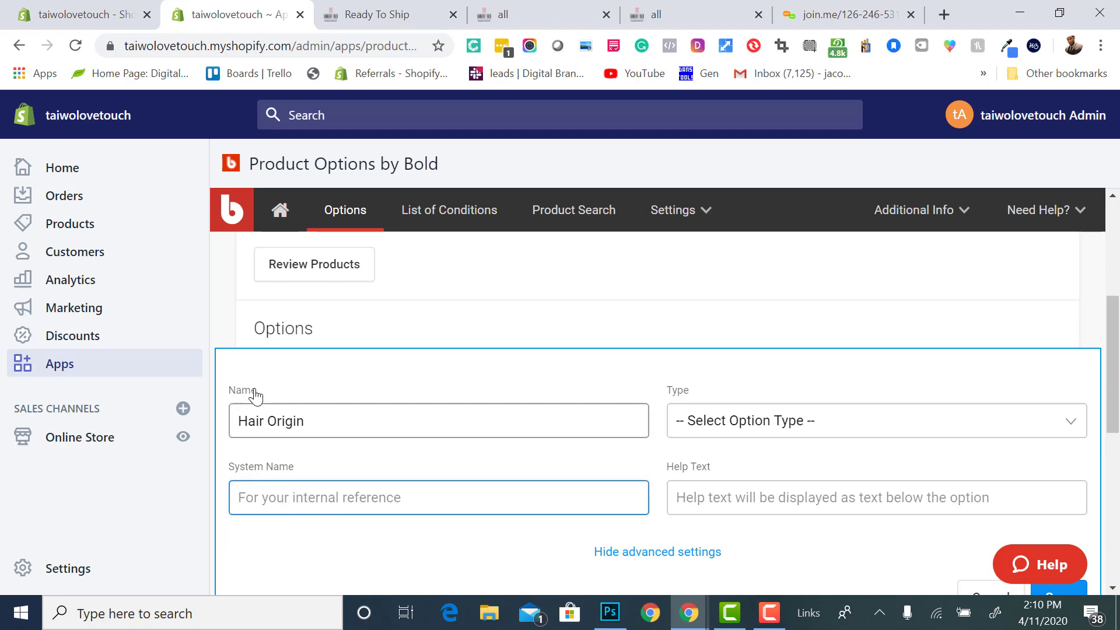
mouse_move(740, 435)
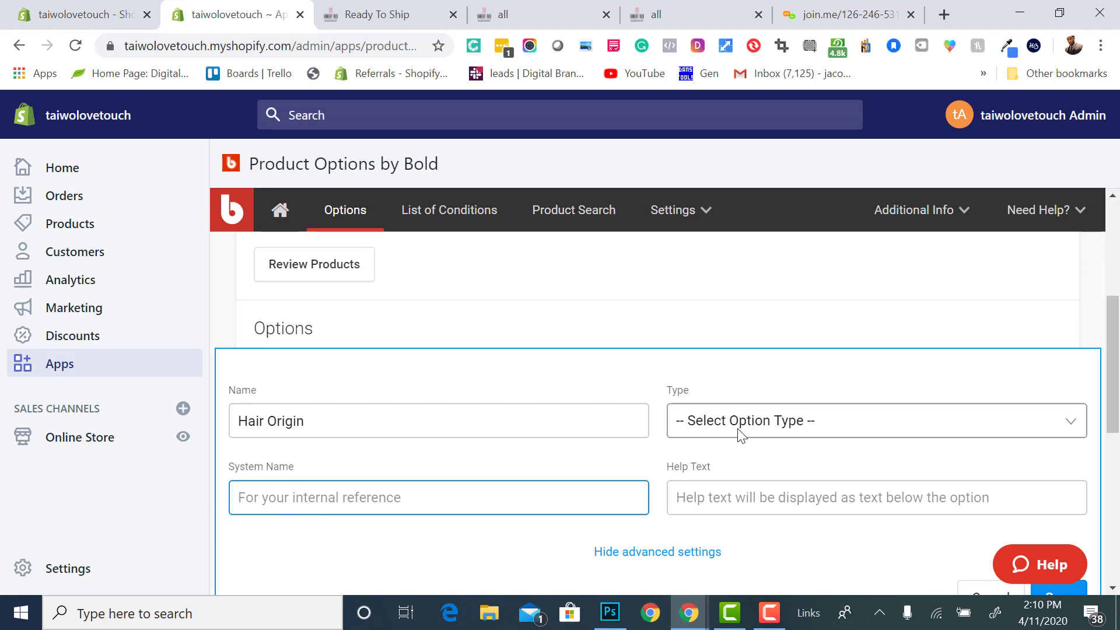
click(871, 420)
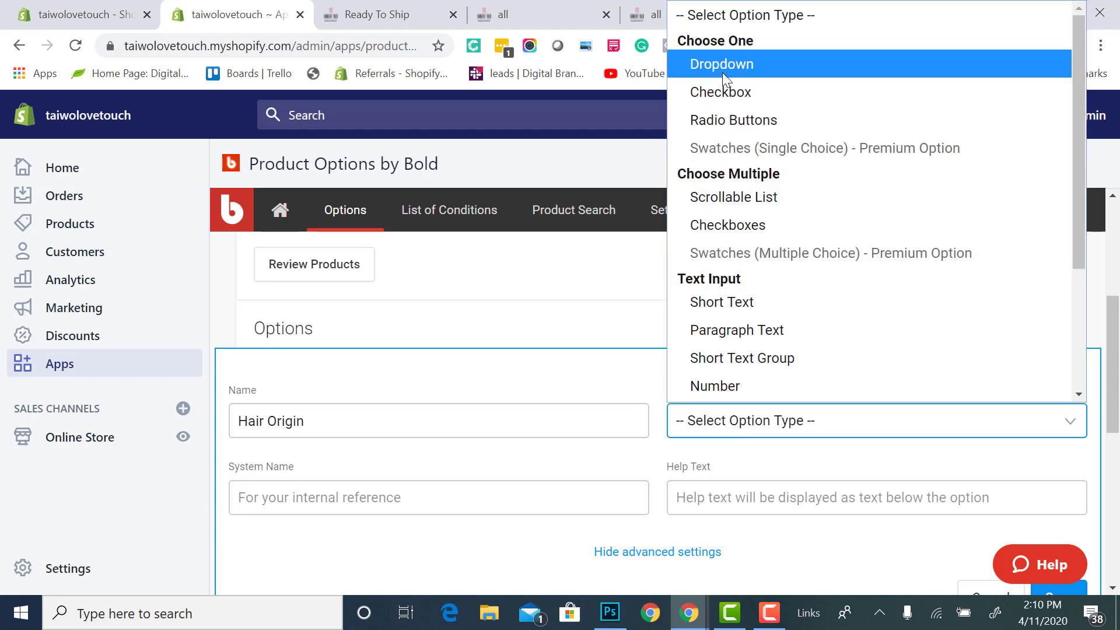
click(721, 63)
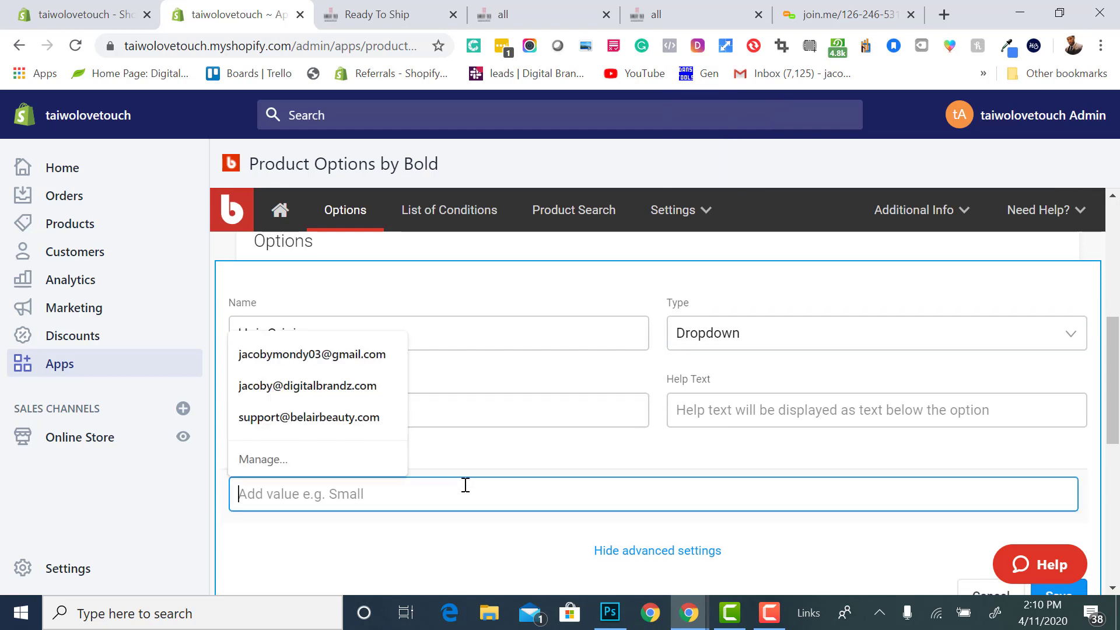
Enter the dropdown values Brazilian, India, Malaysian and Peruvian
text(Braz)
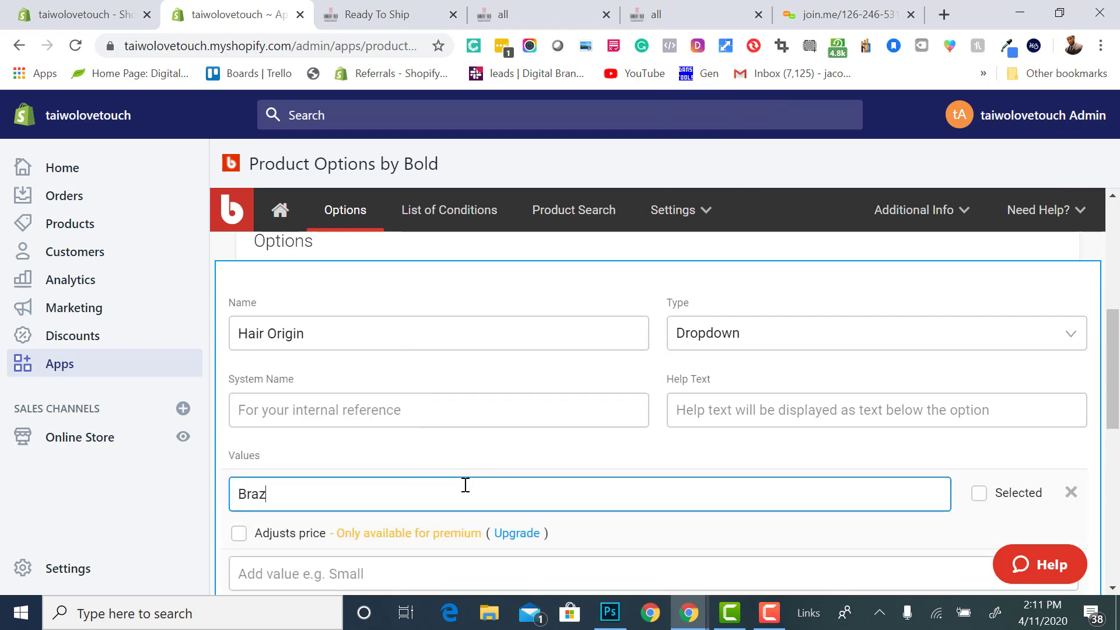
text(ilian)
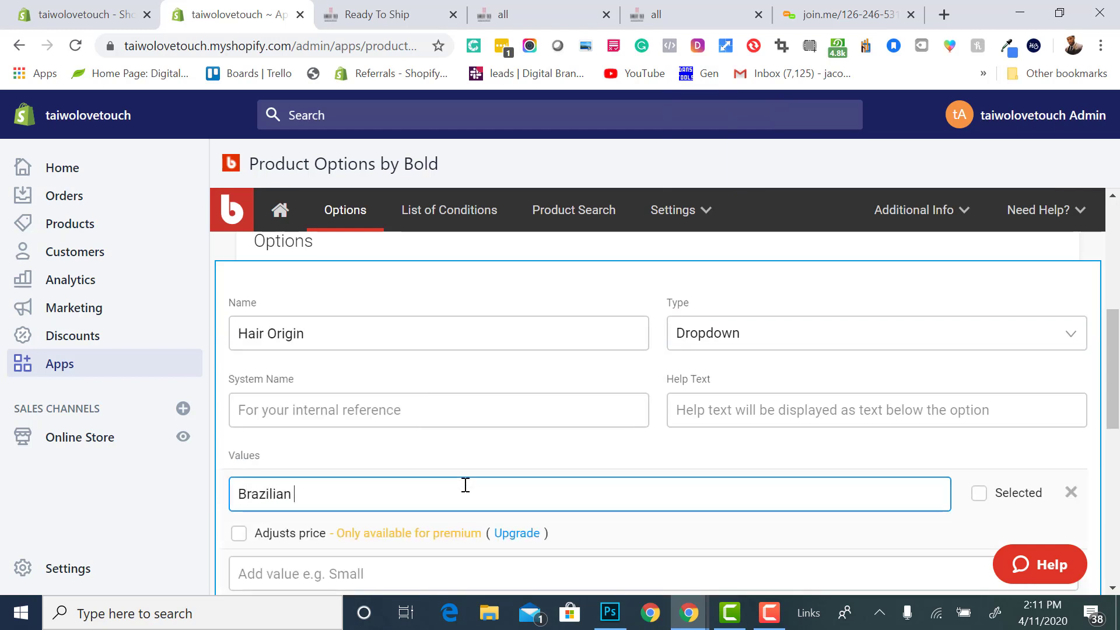
scroll(down, 3)
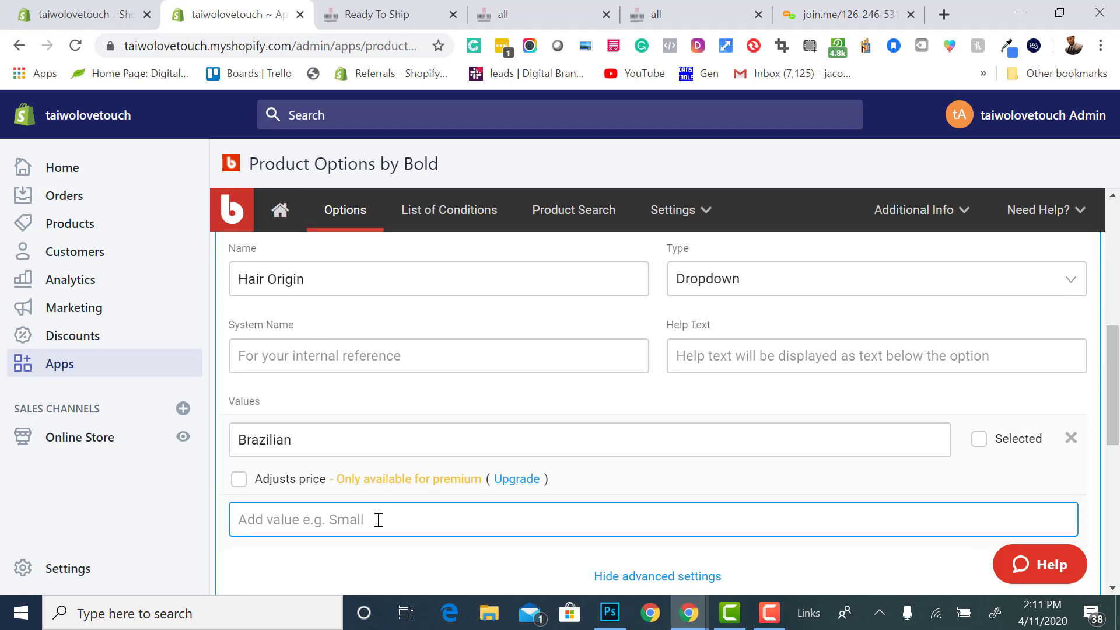
text(India)
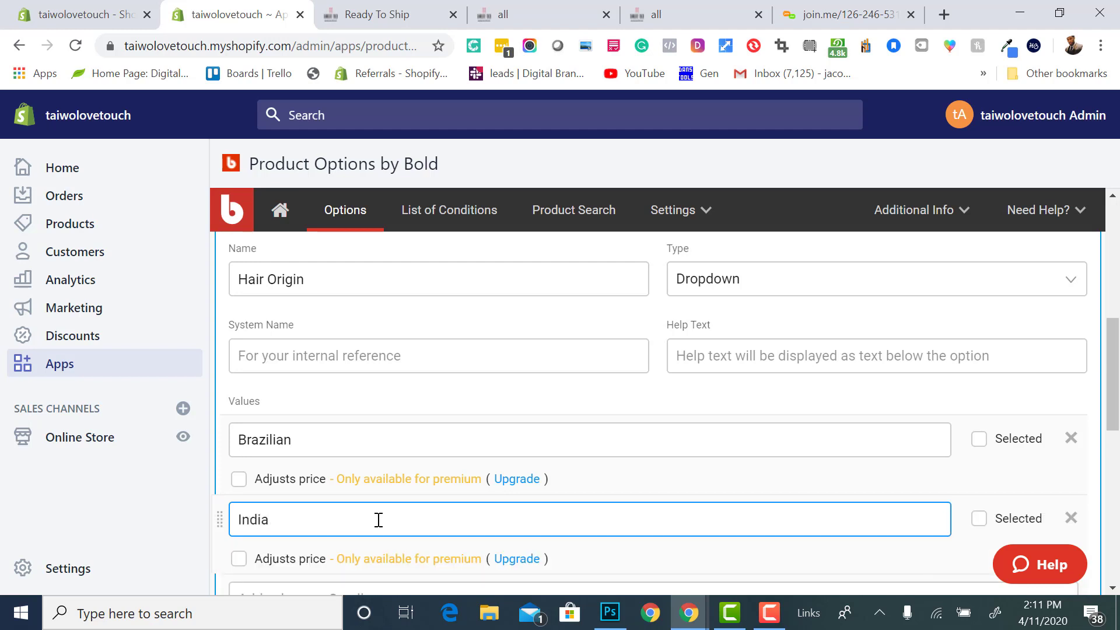
scroll(down, 3)
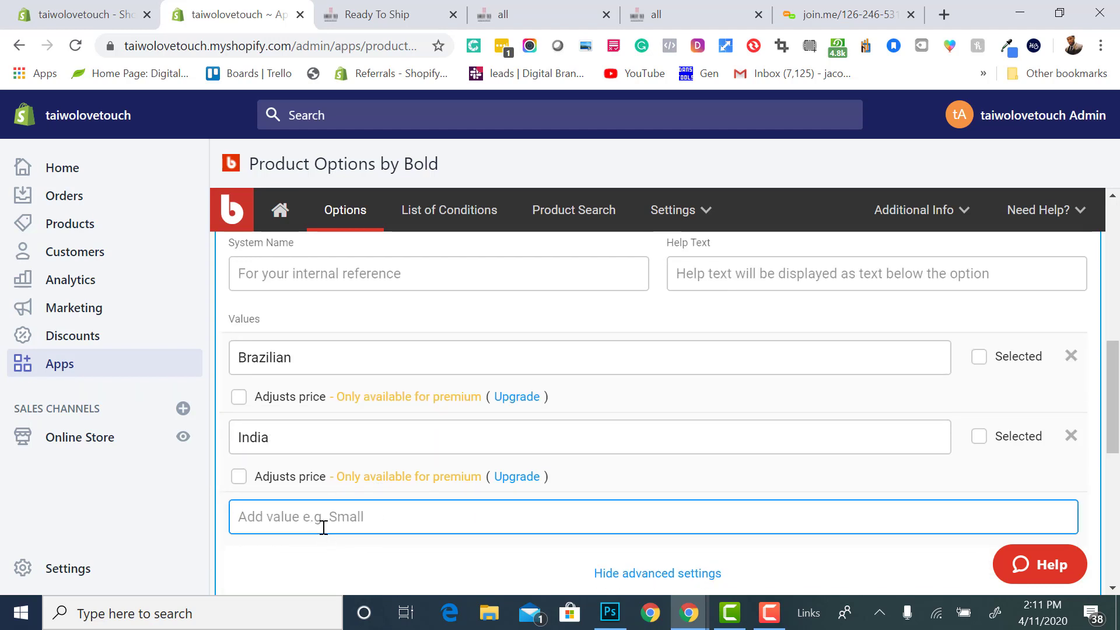
text(Mala)
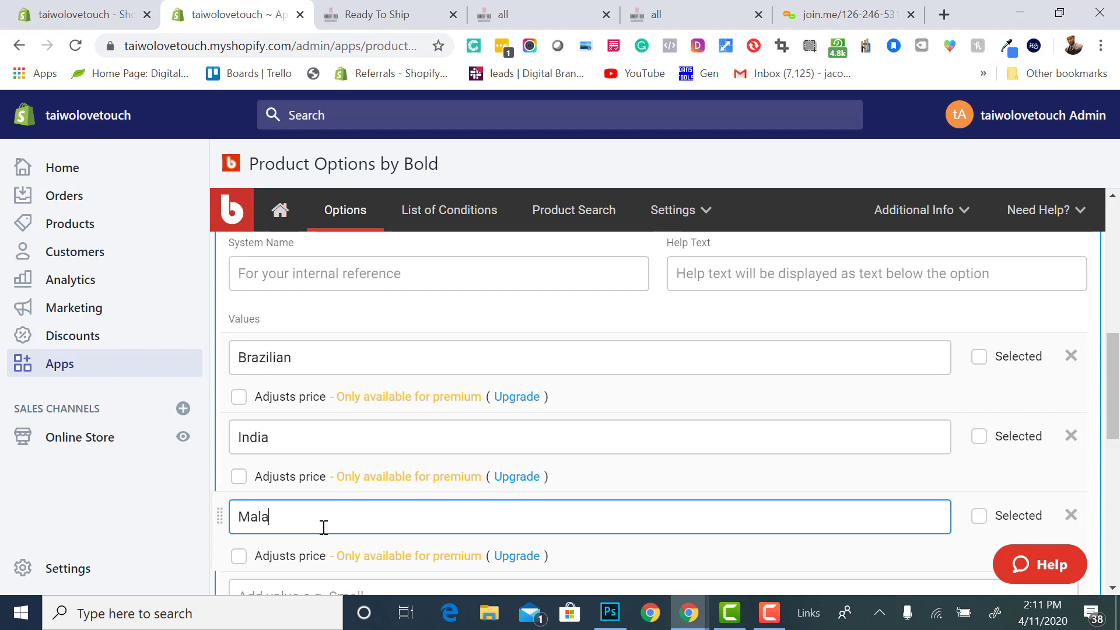
text(ysian)
click(653, 586)
text(P)
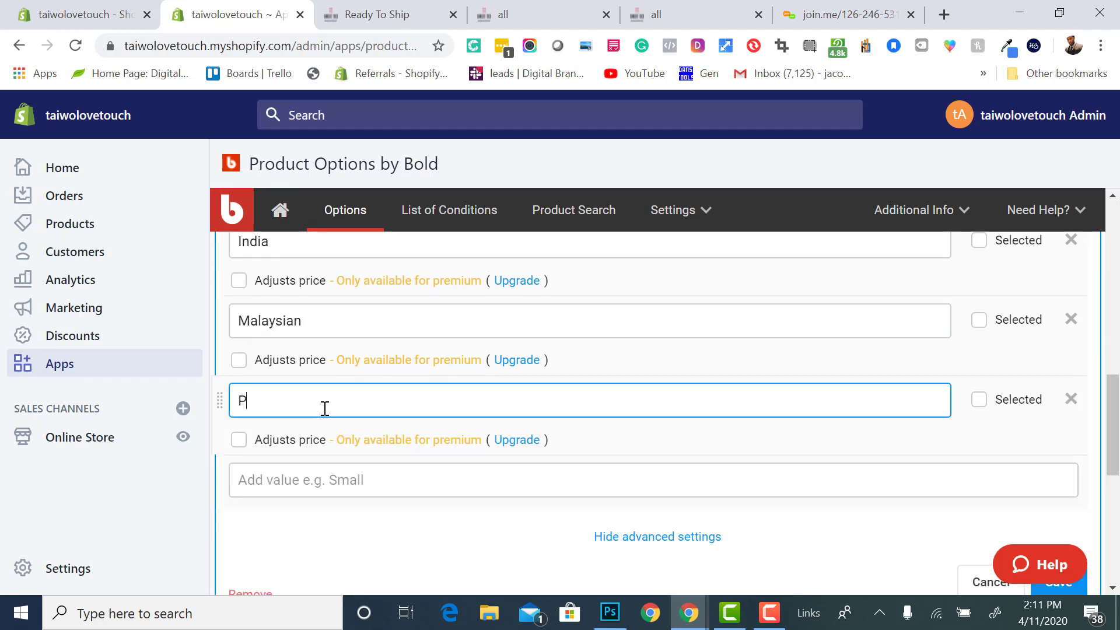
text(er)
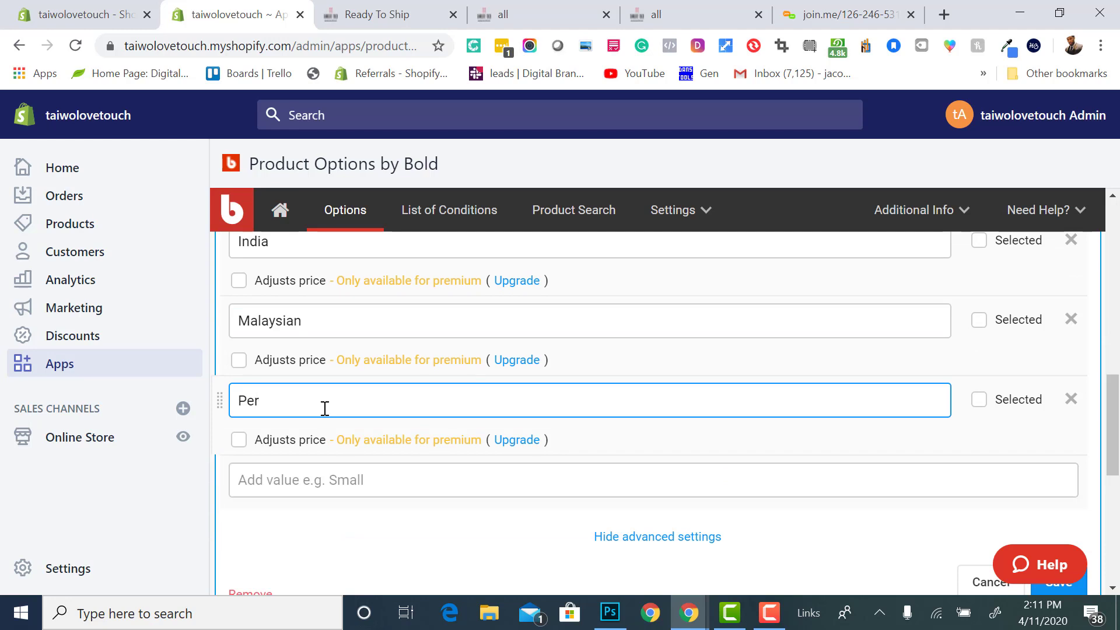
text(uvian)
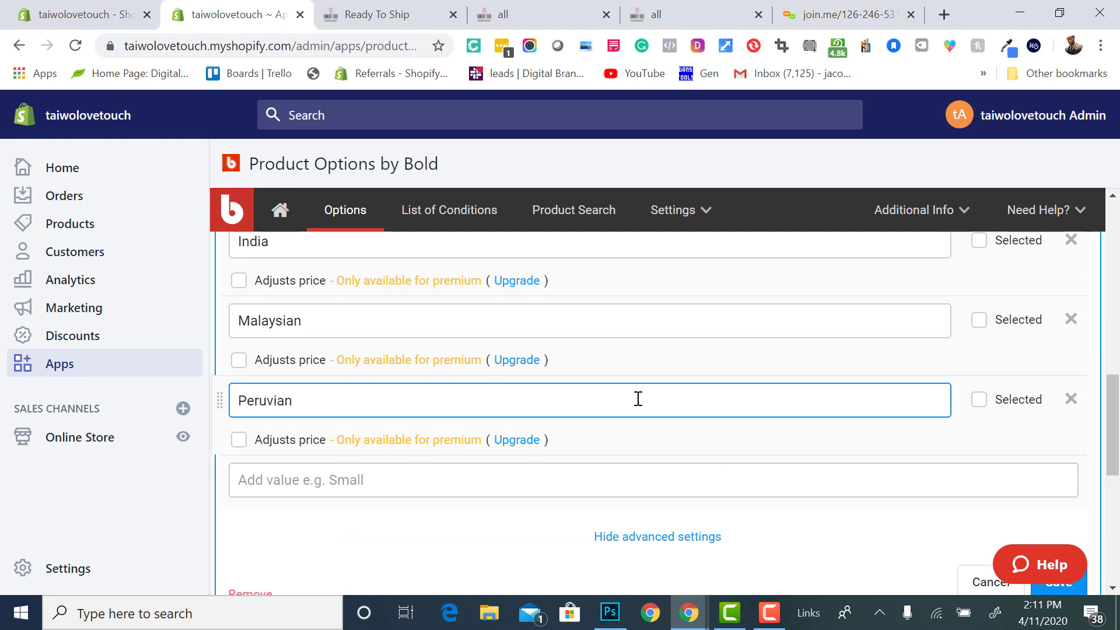
scroll(down, 3)
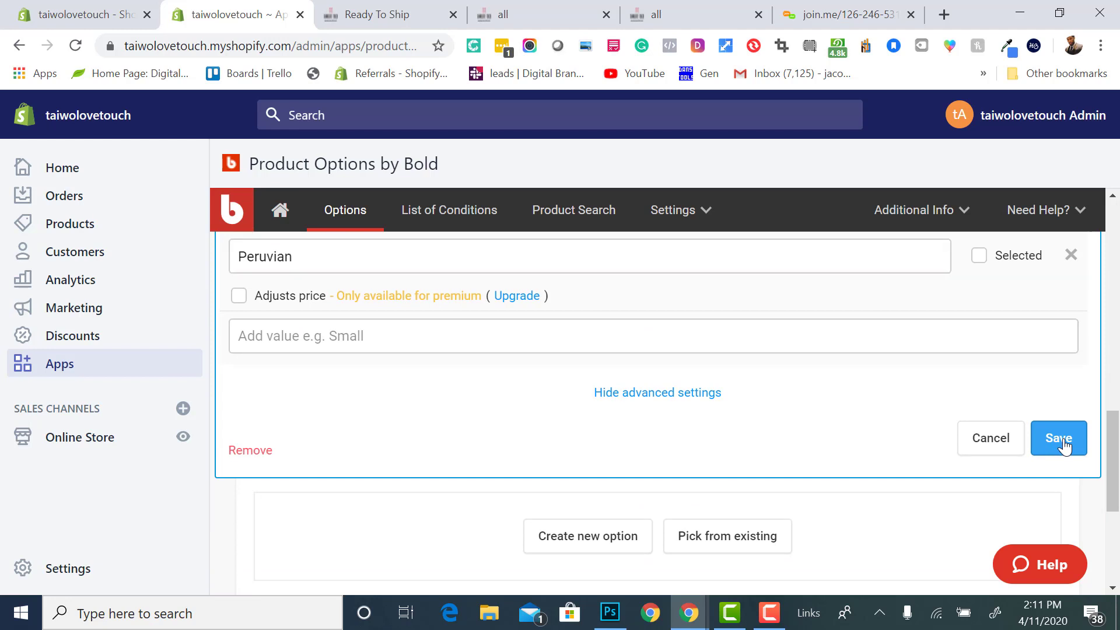
Save the Hair Origin option and begin another product option
click(1057, 437)
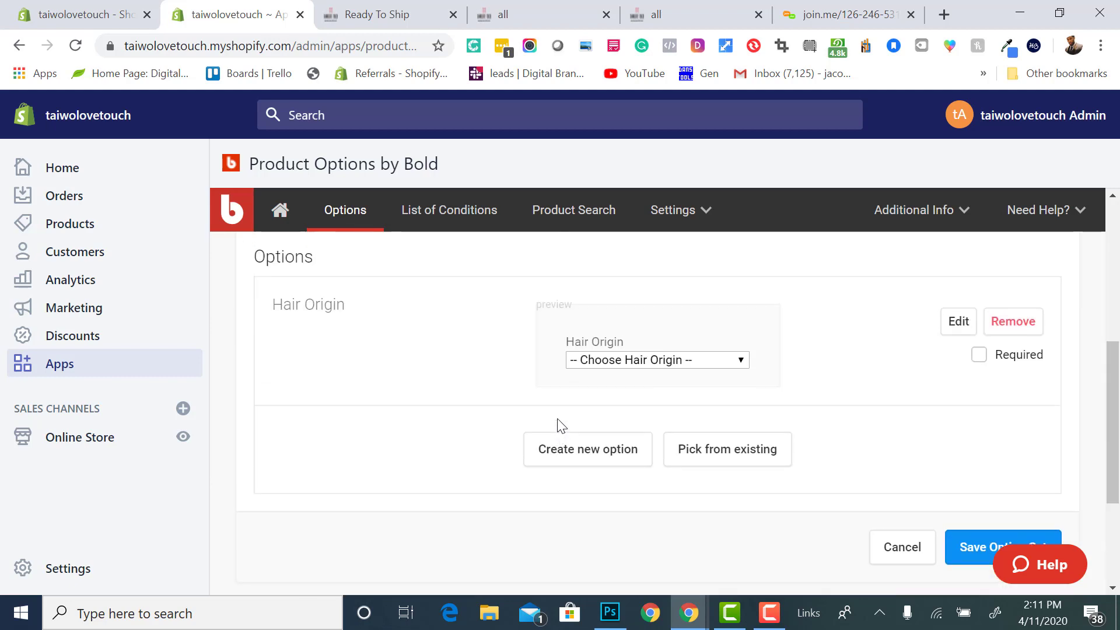
scroll(down, 3)
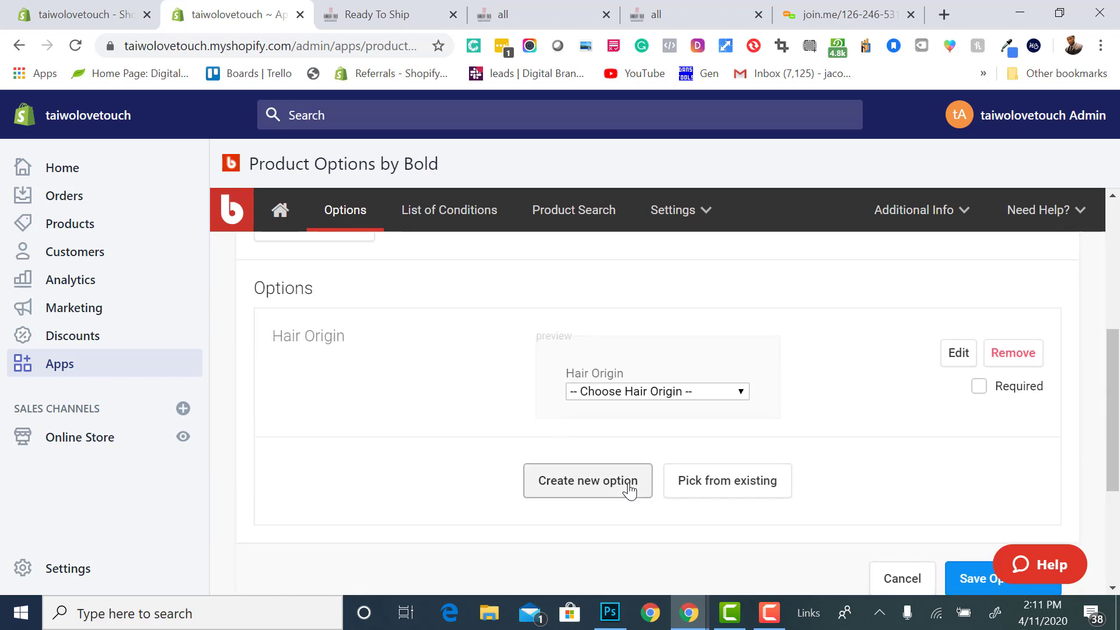
click(586, 480)
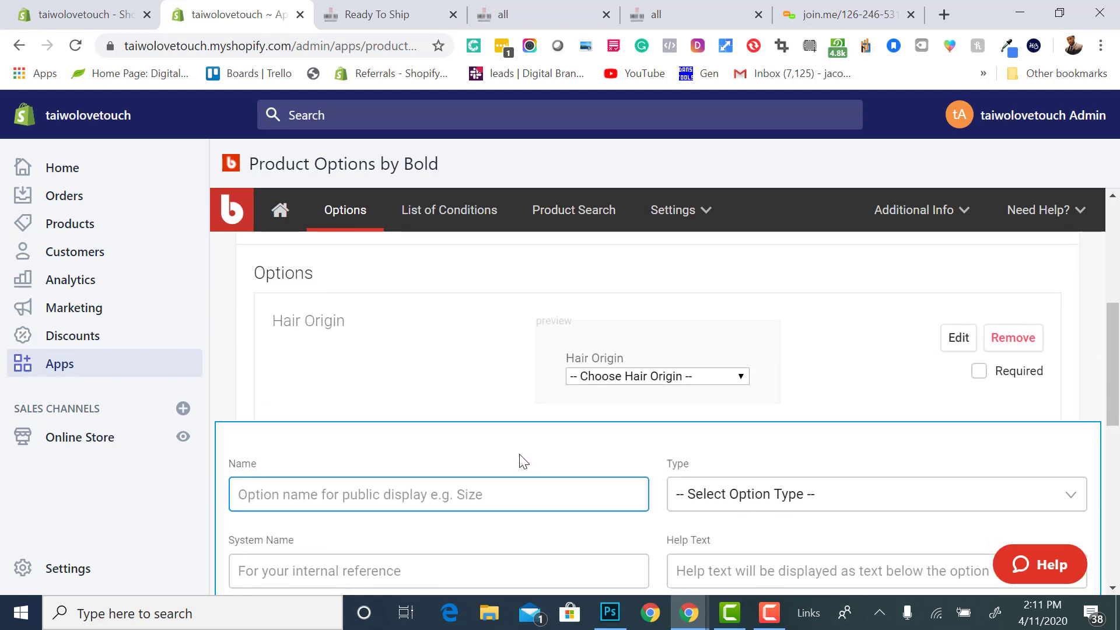
scroll(down, 3)
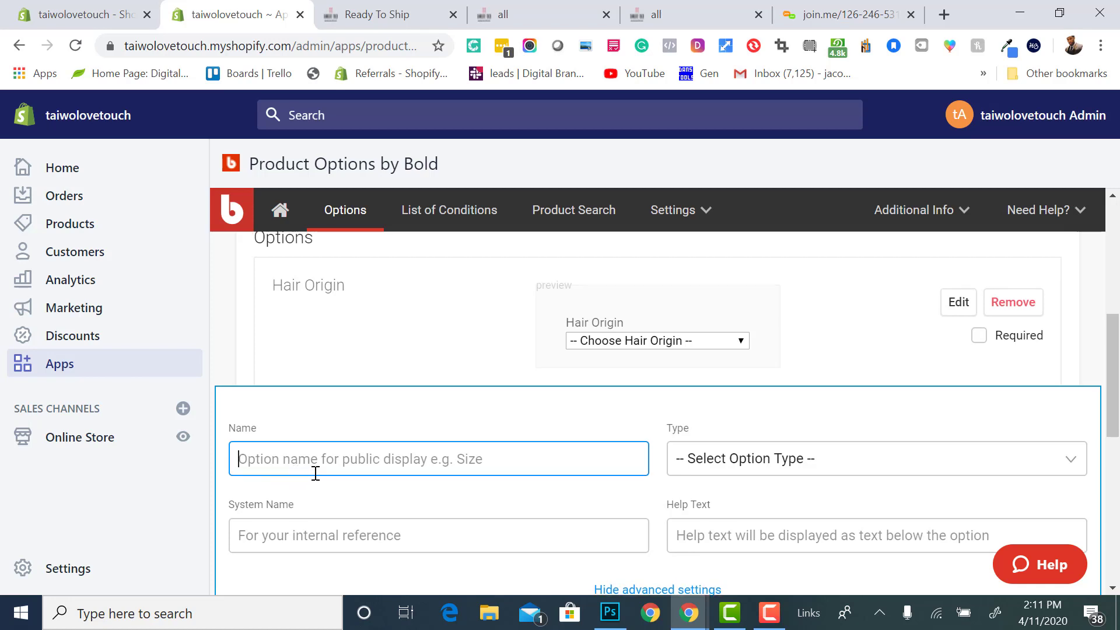
Name the new option 'Color Options' and make it a Dropdown
text(Color)
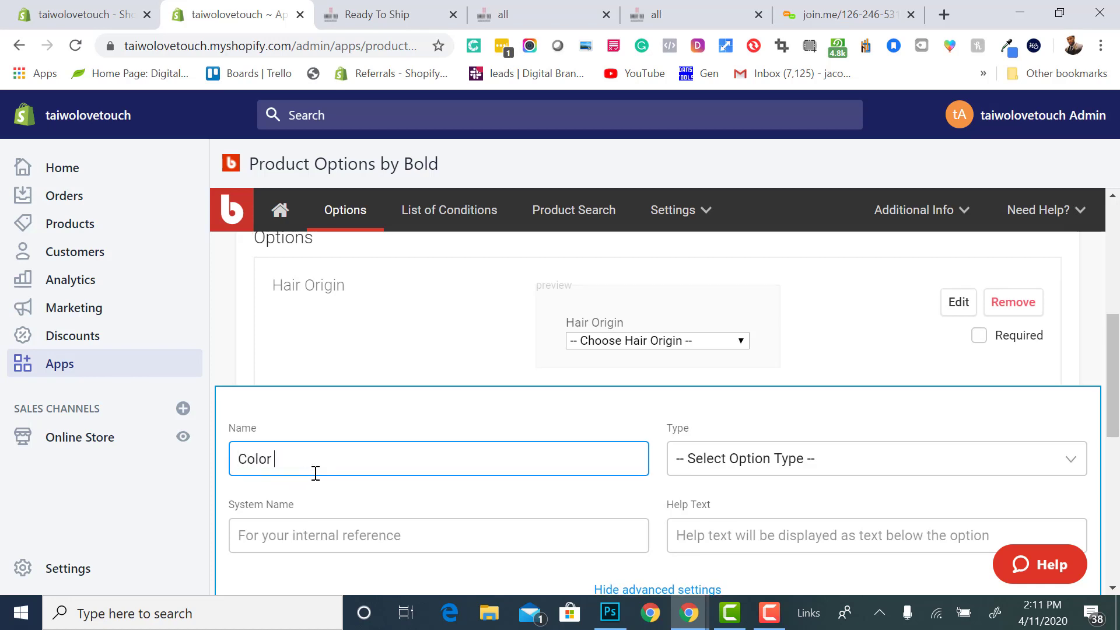
text(Optio)
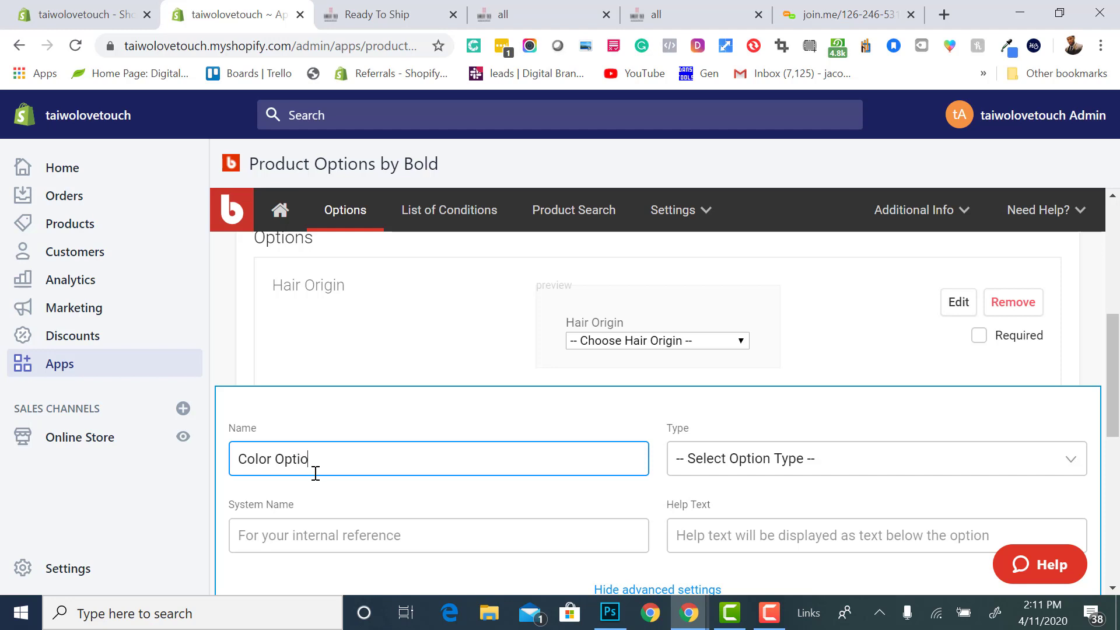
text(n)
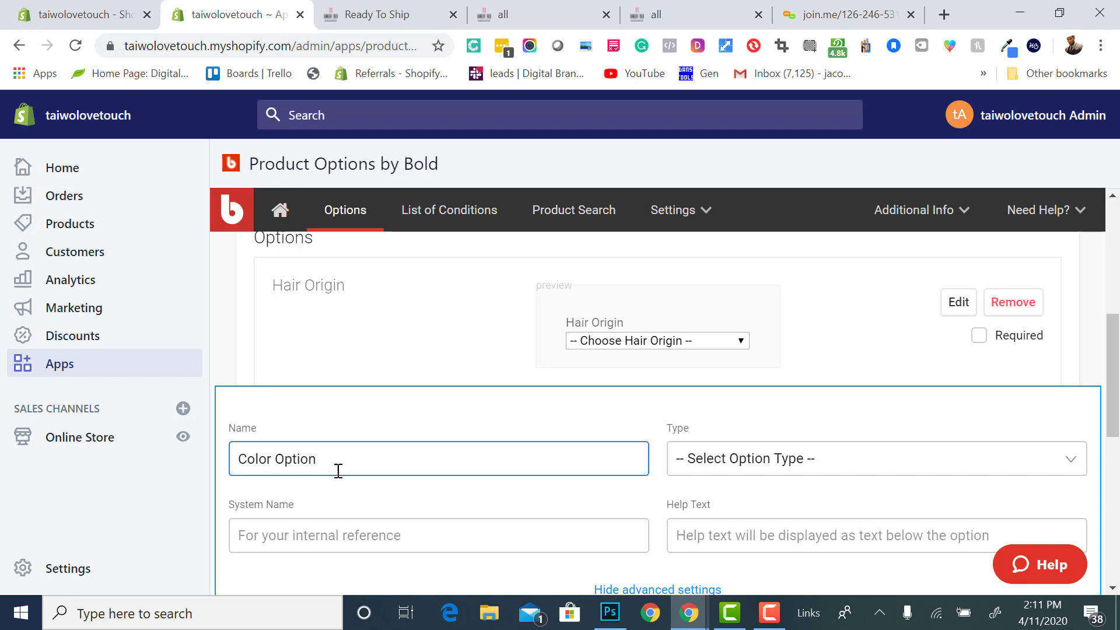
text(s)
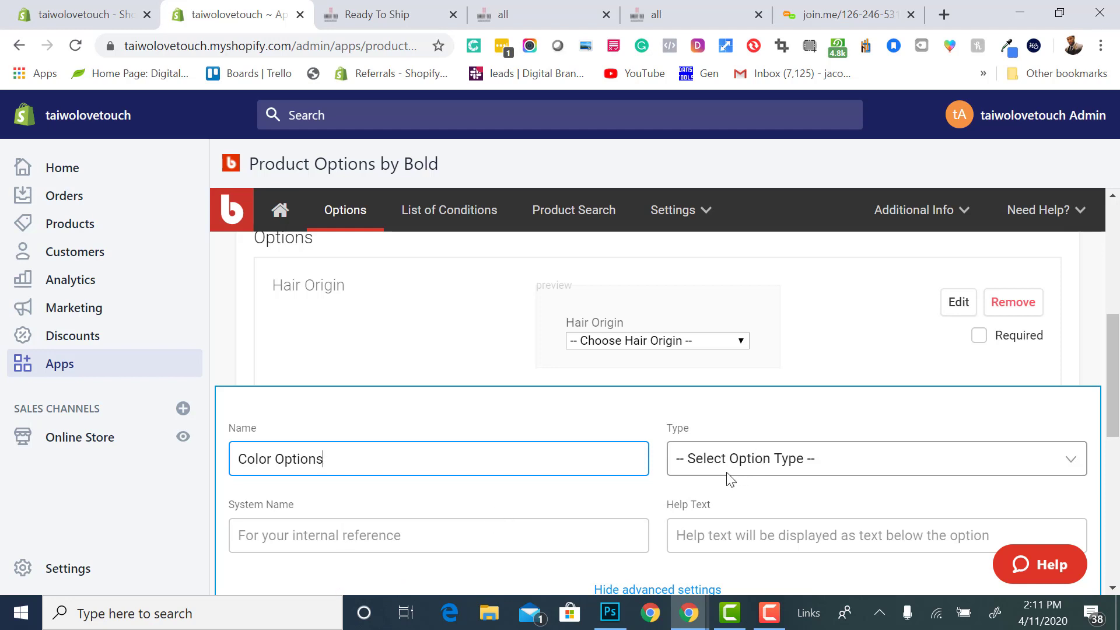
click(437, 535)
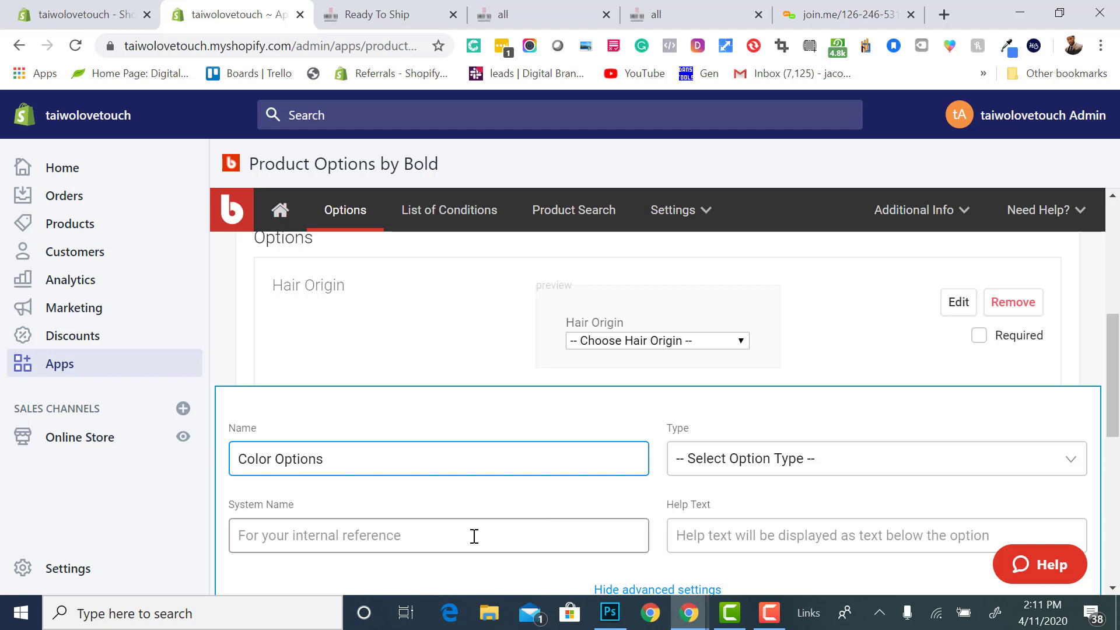
click(764, 458)
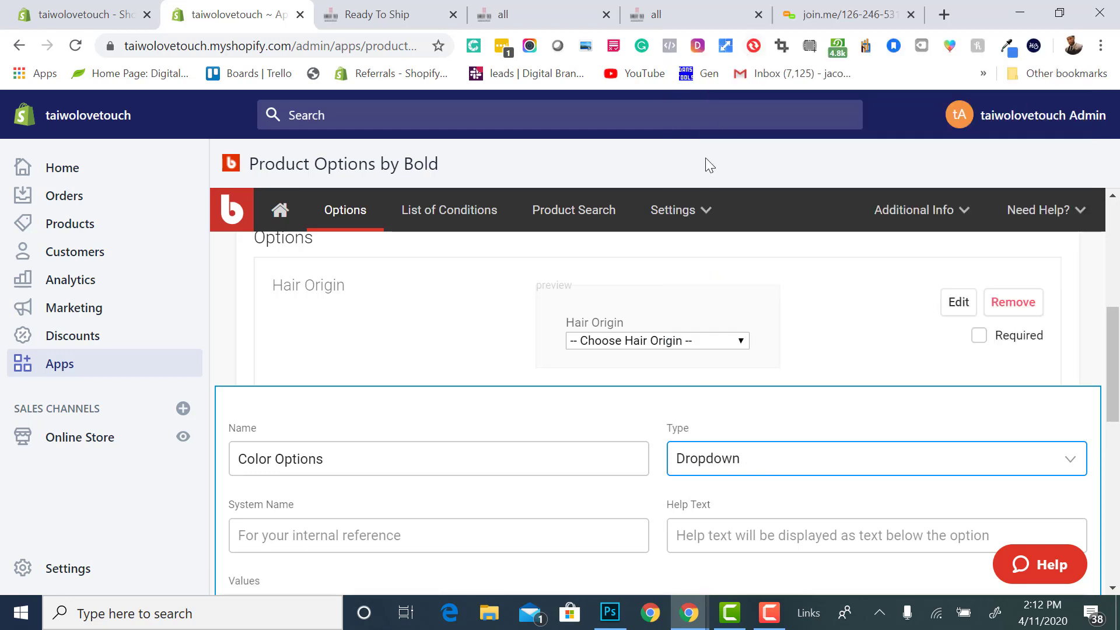
Enter 'Single Color / Toning' as the first Color Options value
scroll(down, 3)
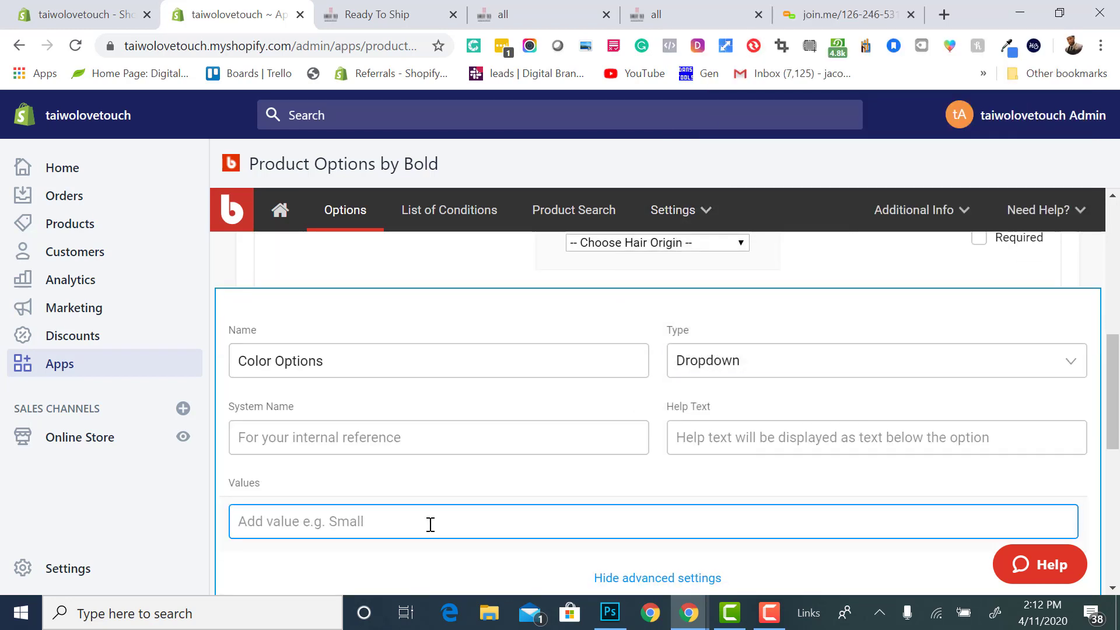
text(Singl)
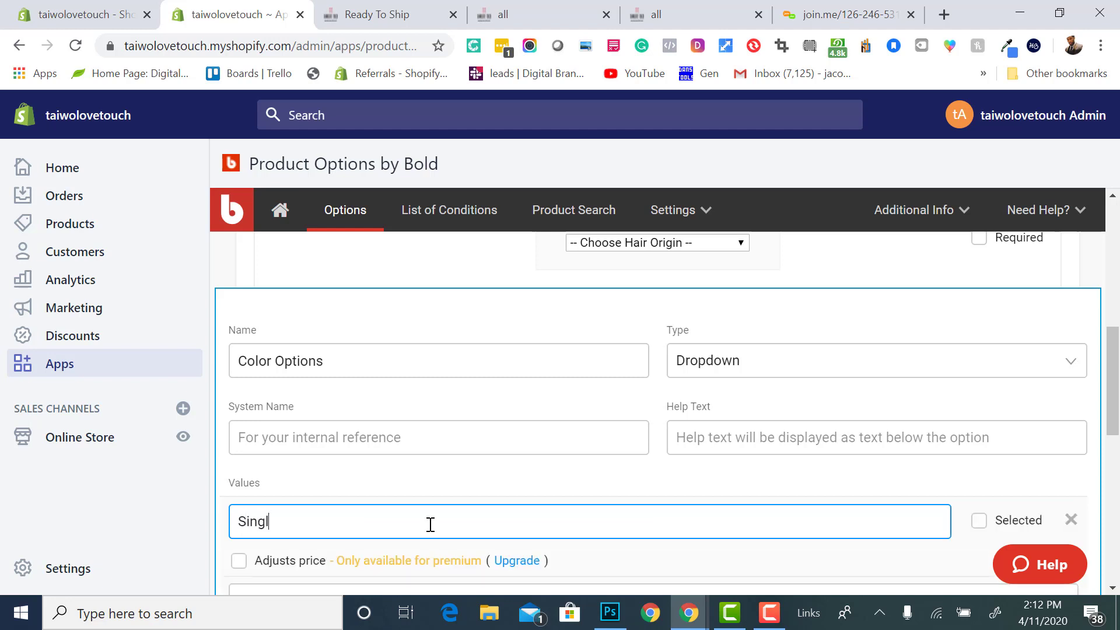
text(e)
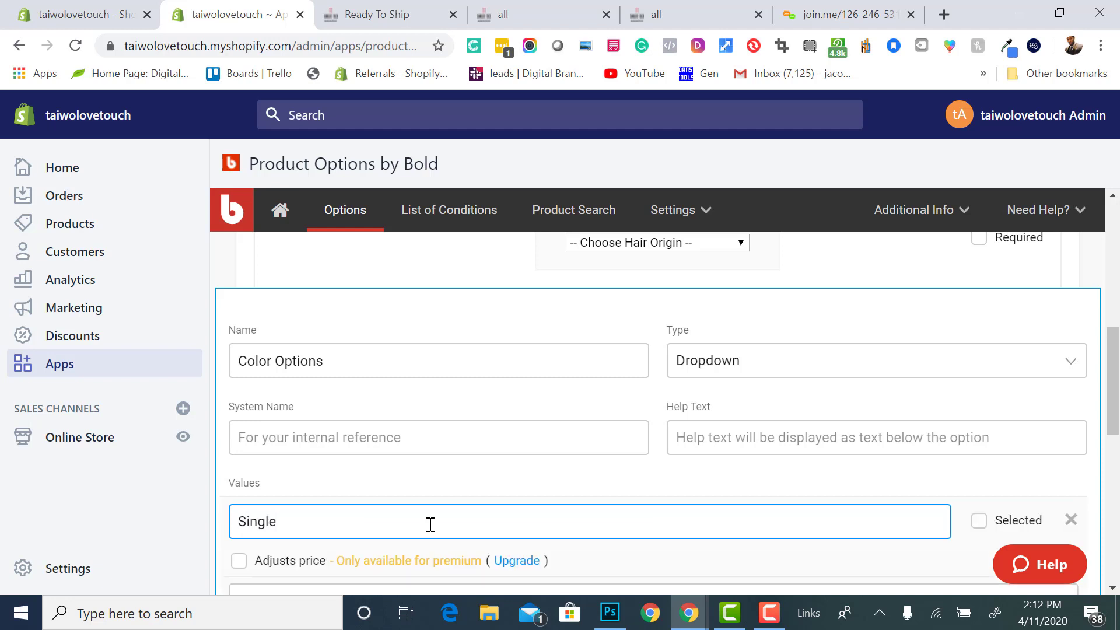
text(Color)
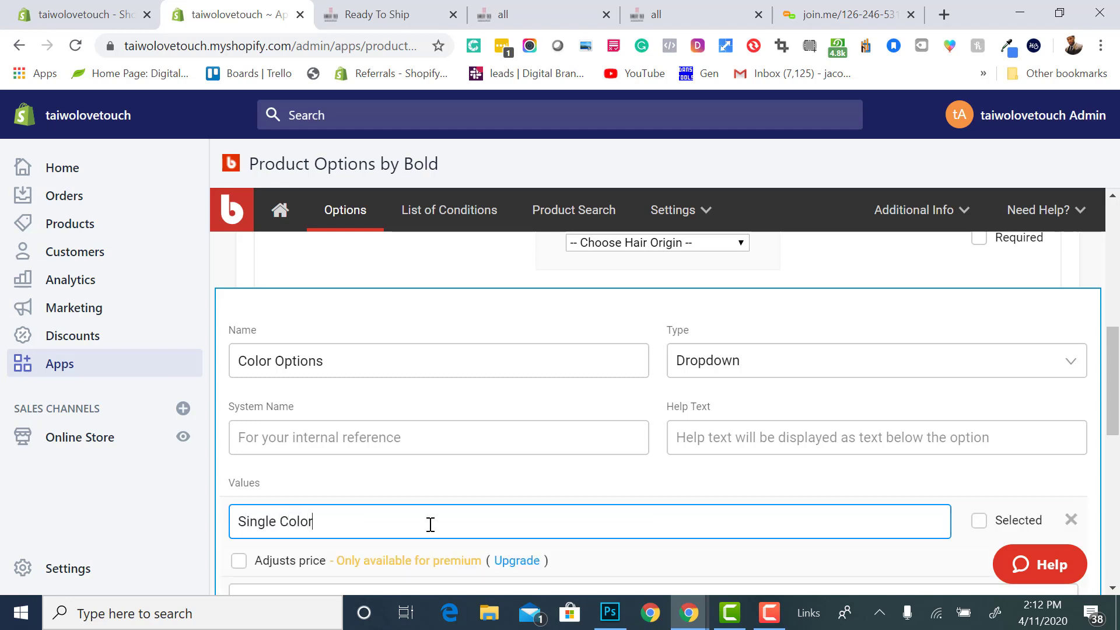
text(/)
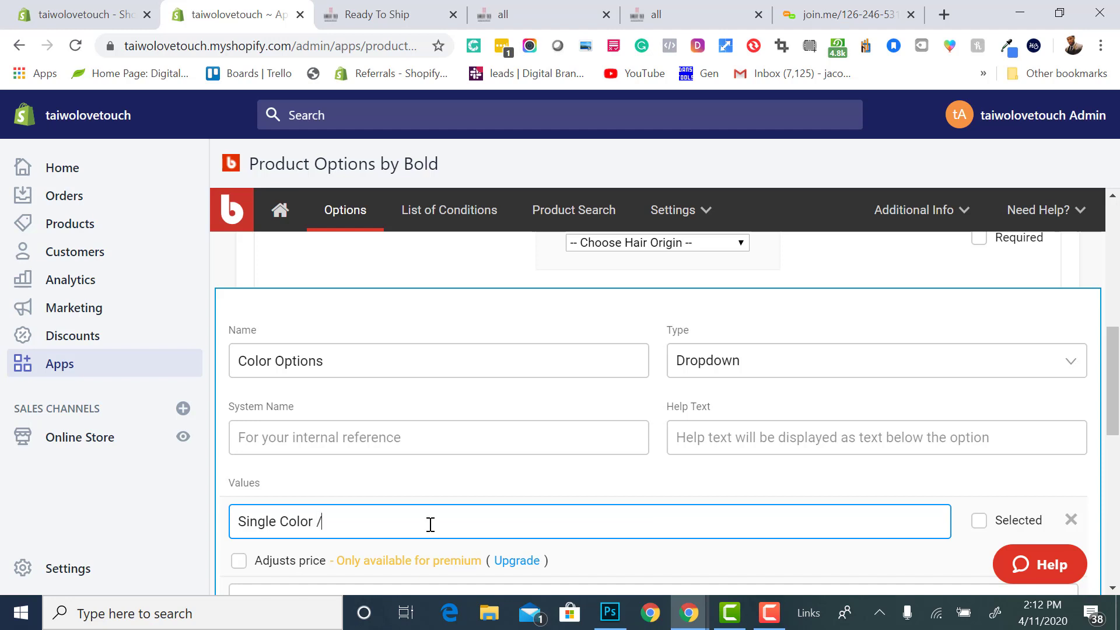
text(Toning)
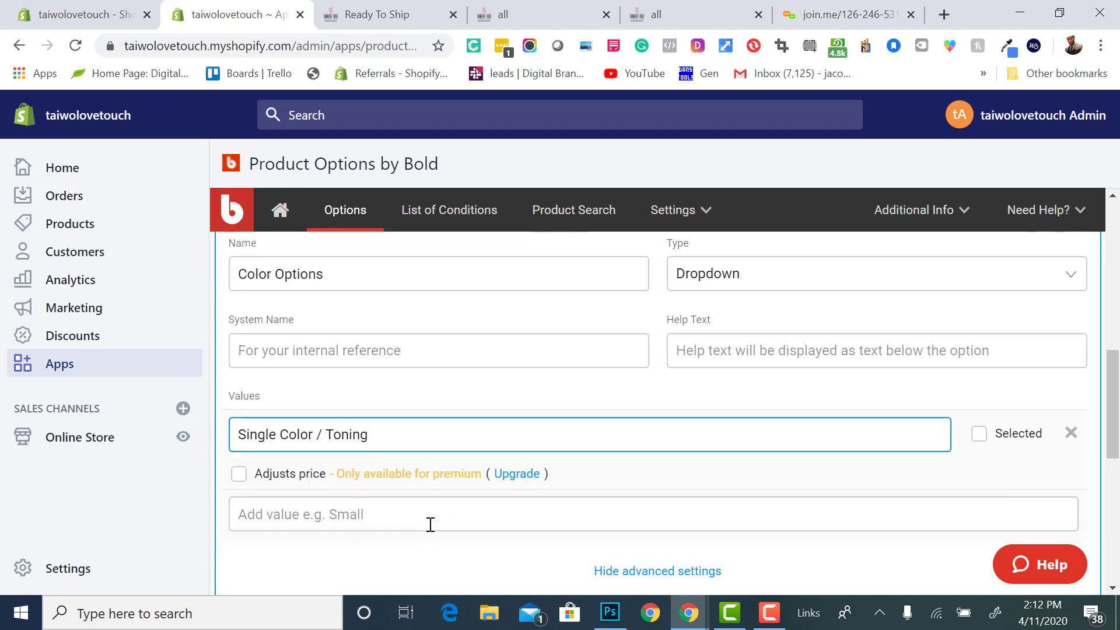
mouse_move(535, 487)
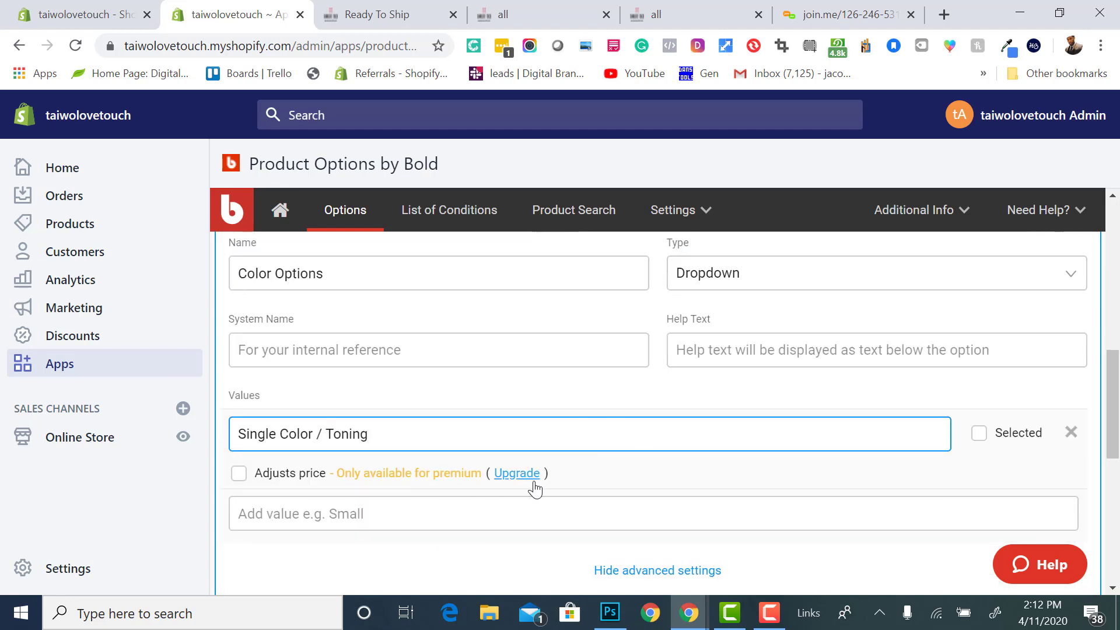
Attempt to enable price adjustment for the color value, triggering the premium notice
click(517, 472)
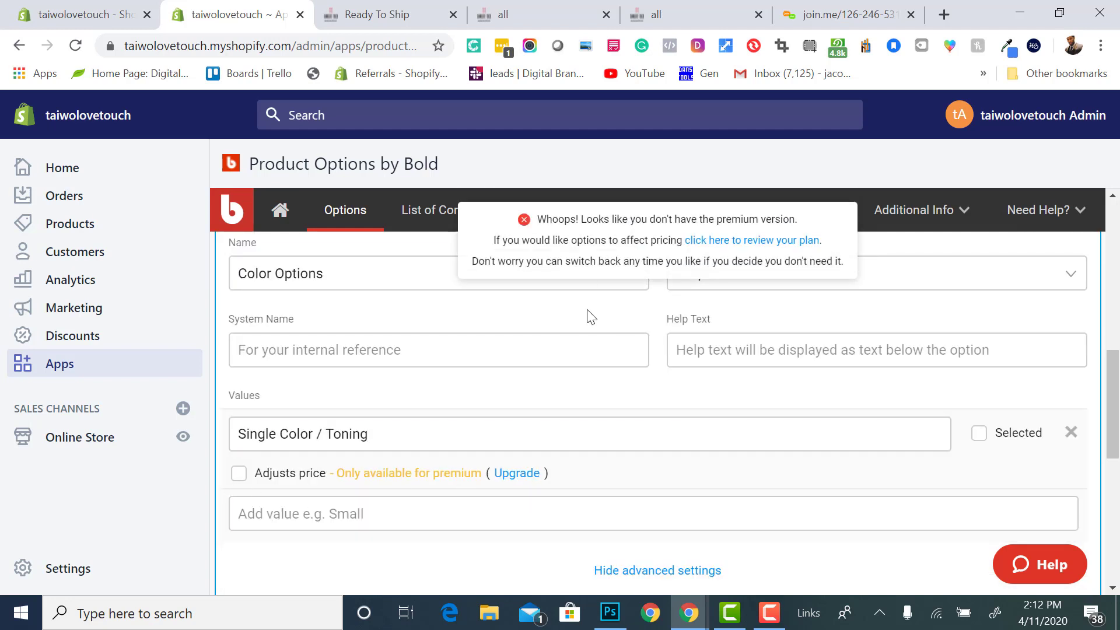
mouse_move(612, 393)
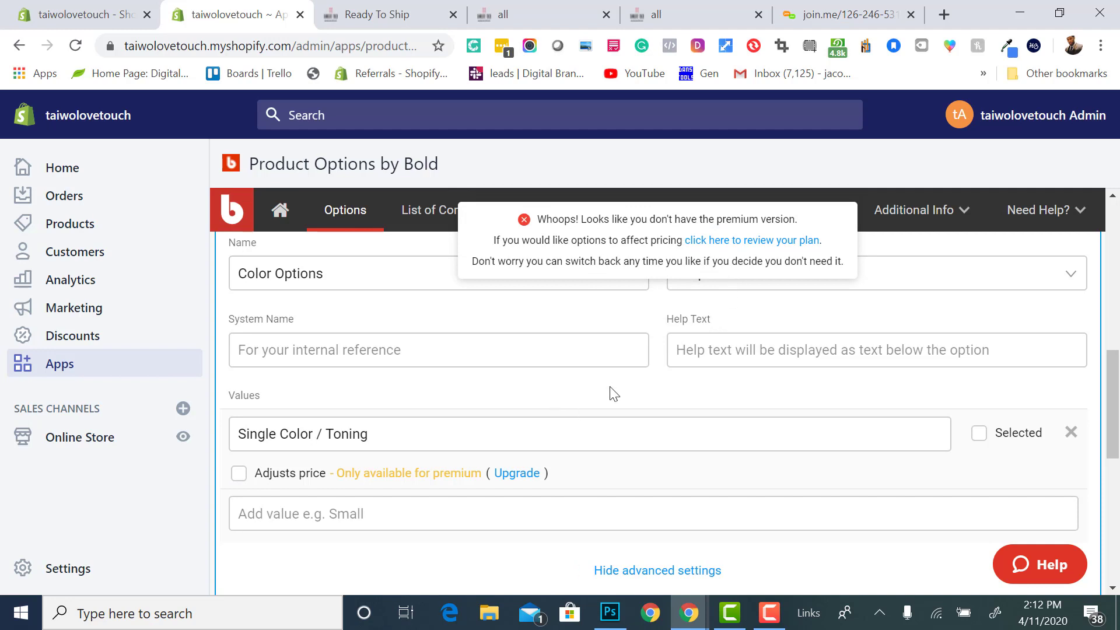
mouse_move(575, 545)
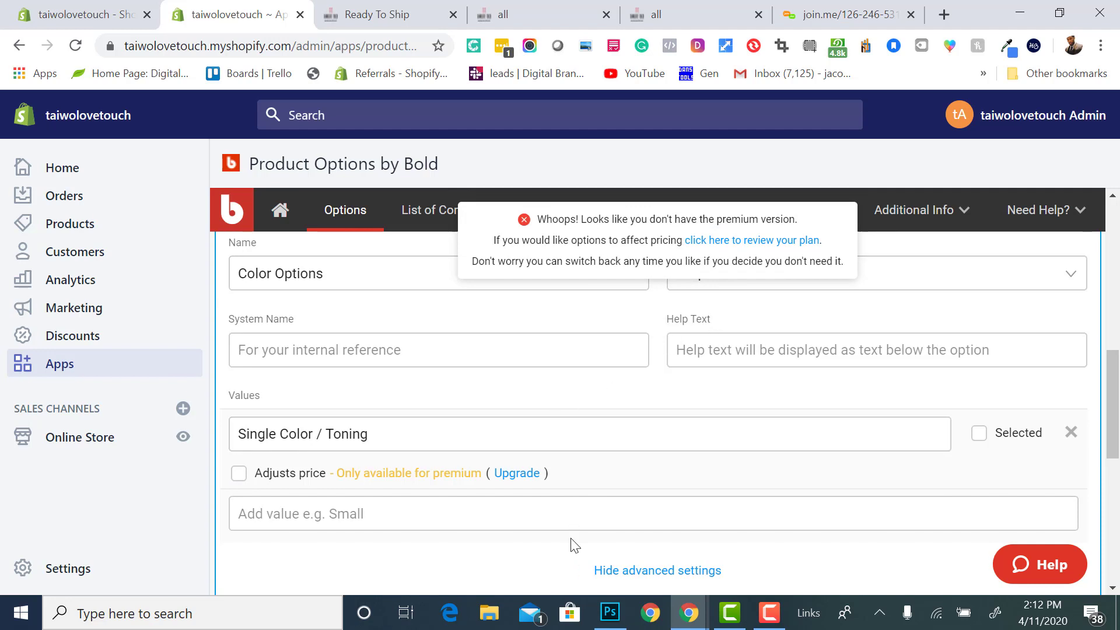
mouse_move(524, 228)
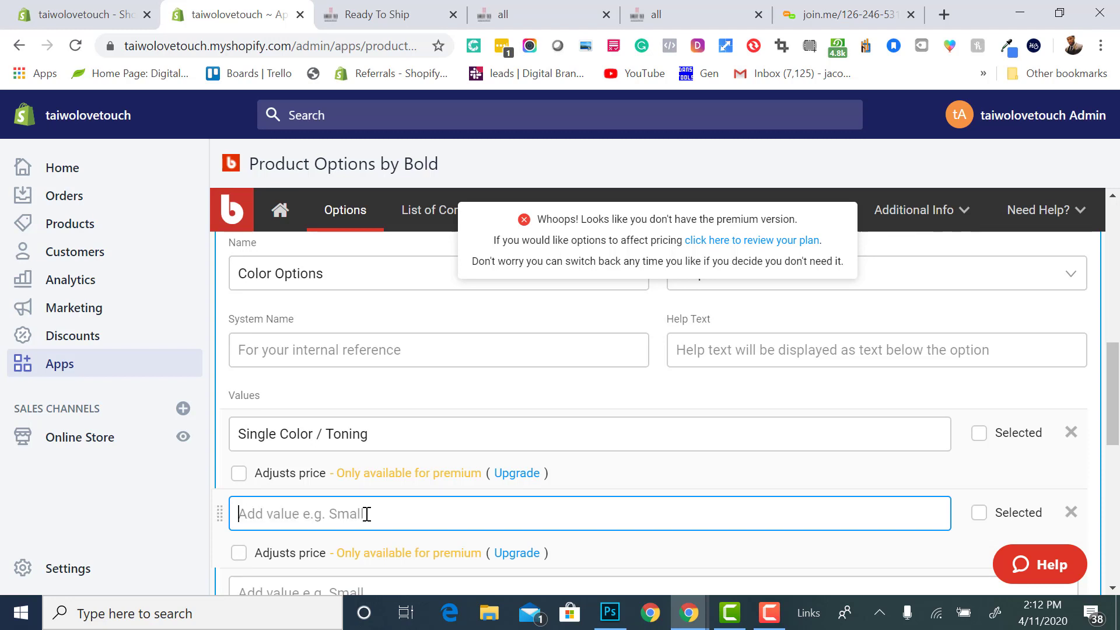
Add '2 or More Colors' as the next Color Options value
text(2 or)
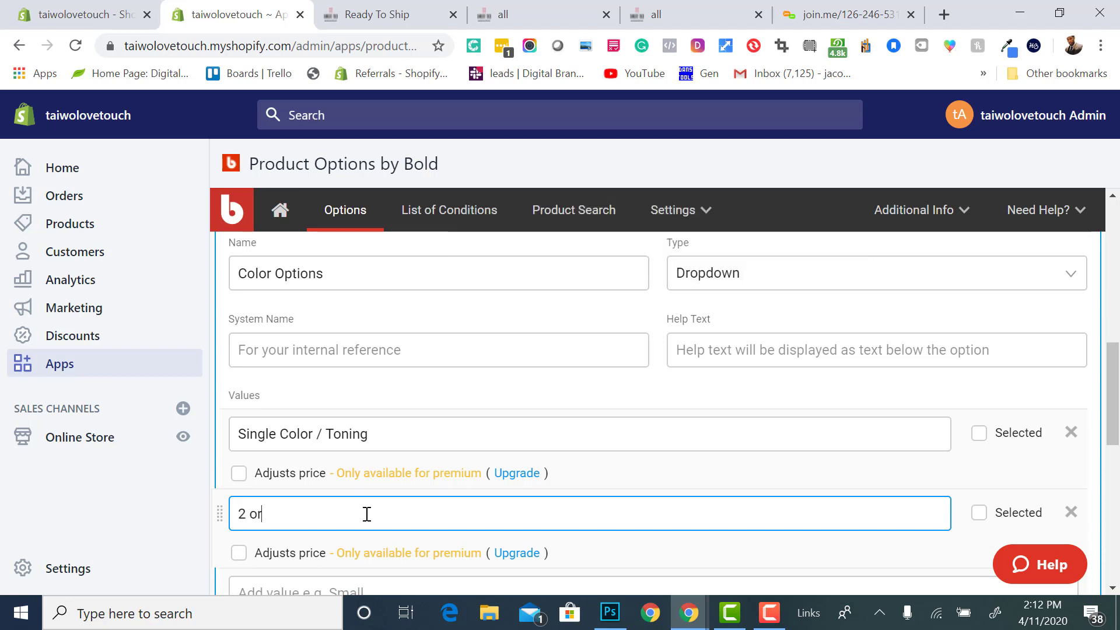
text(More C)
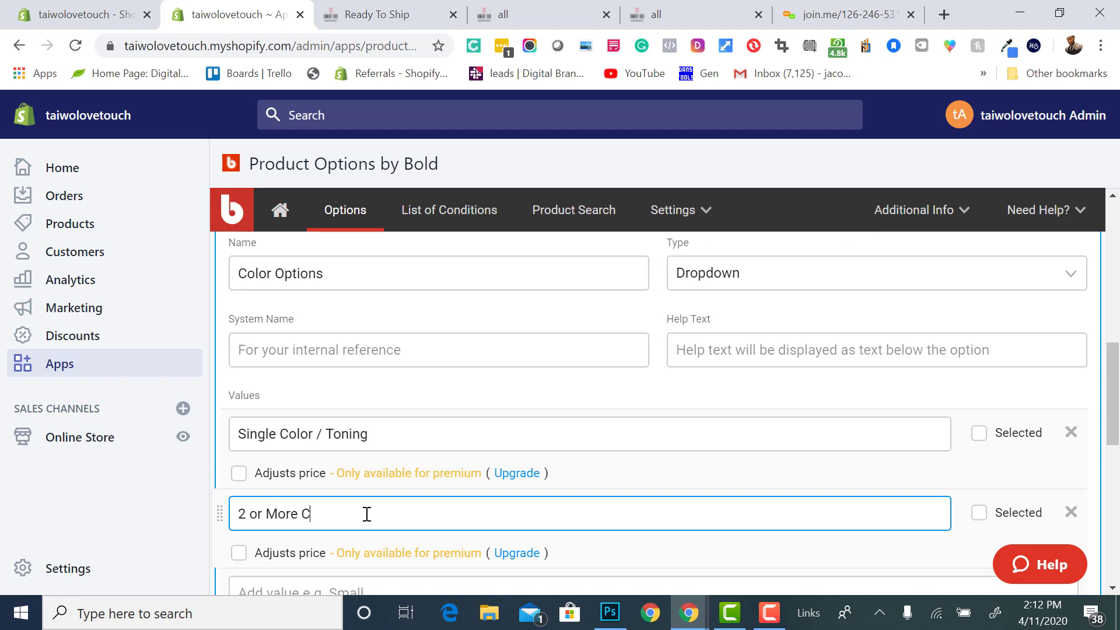
text(olors)
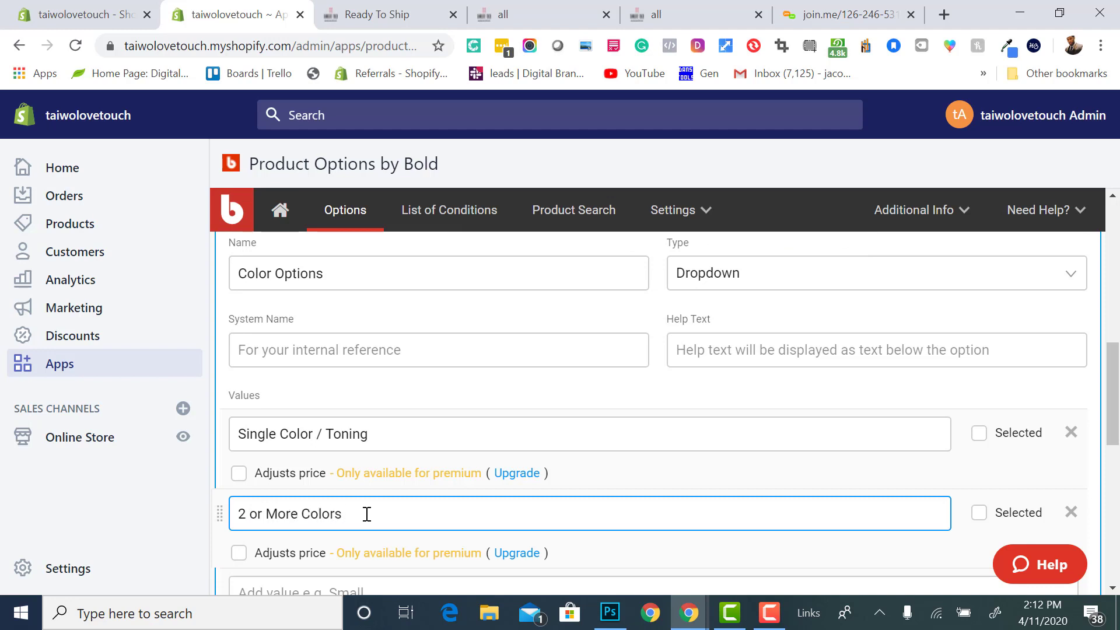
scroll(down, 3)
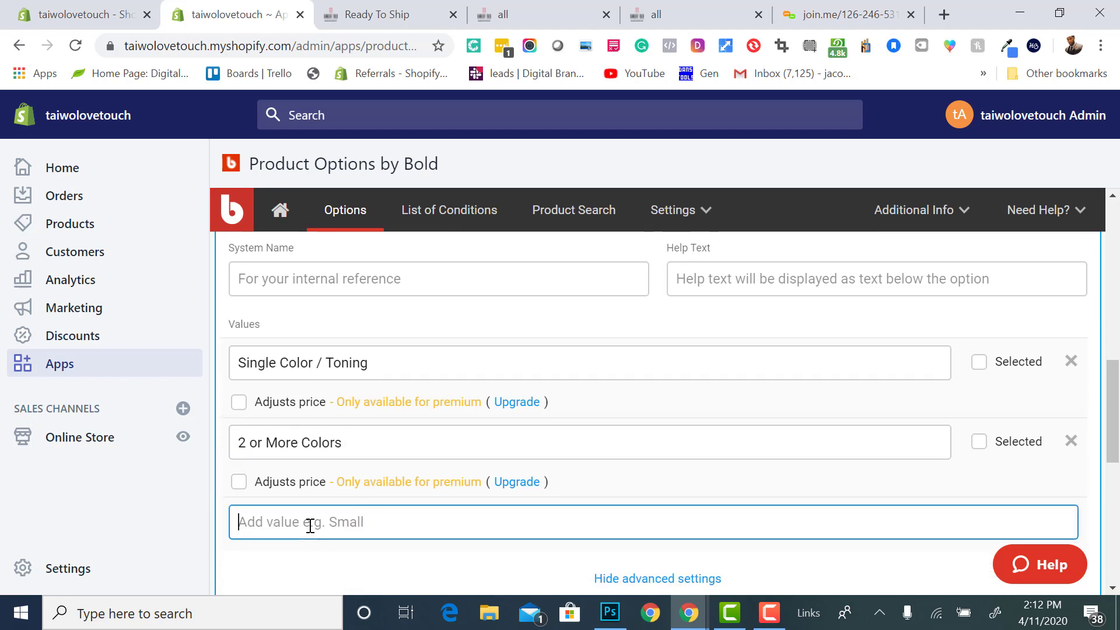
Add the values 'Full Wig Color + Highlights' and 'Ombre or Highlights'
text(Full Wlg)
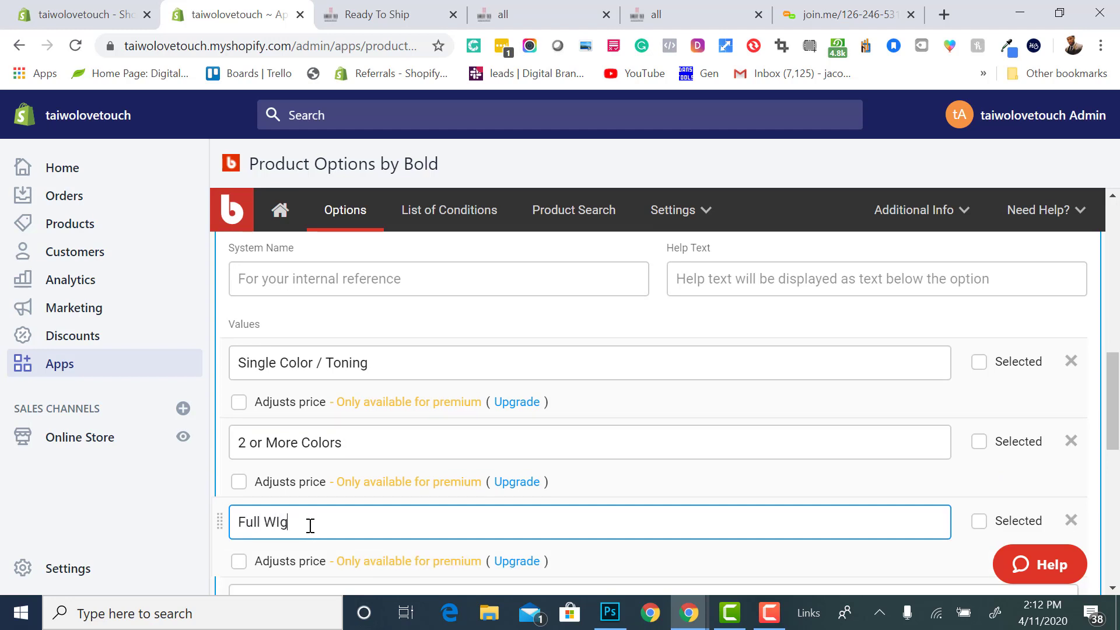
key(Backspace)
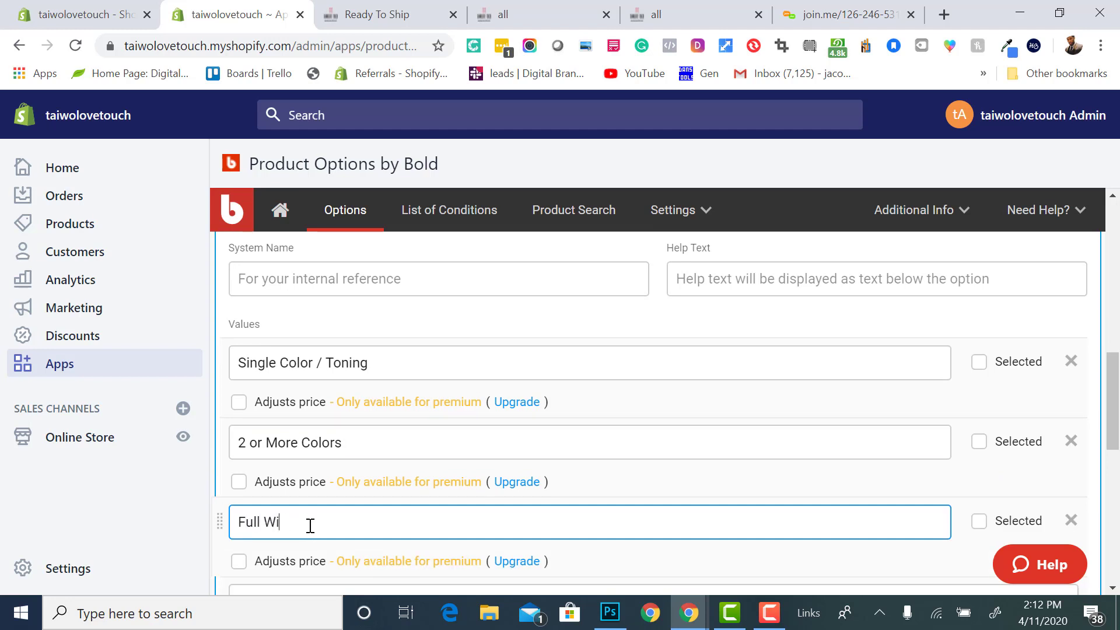
text(g Color)
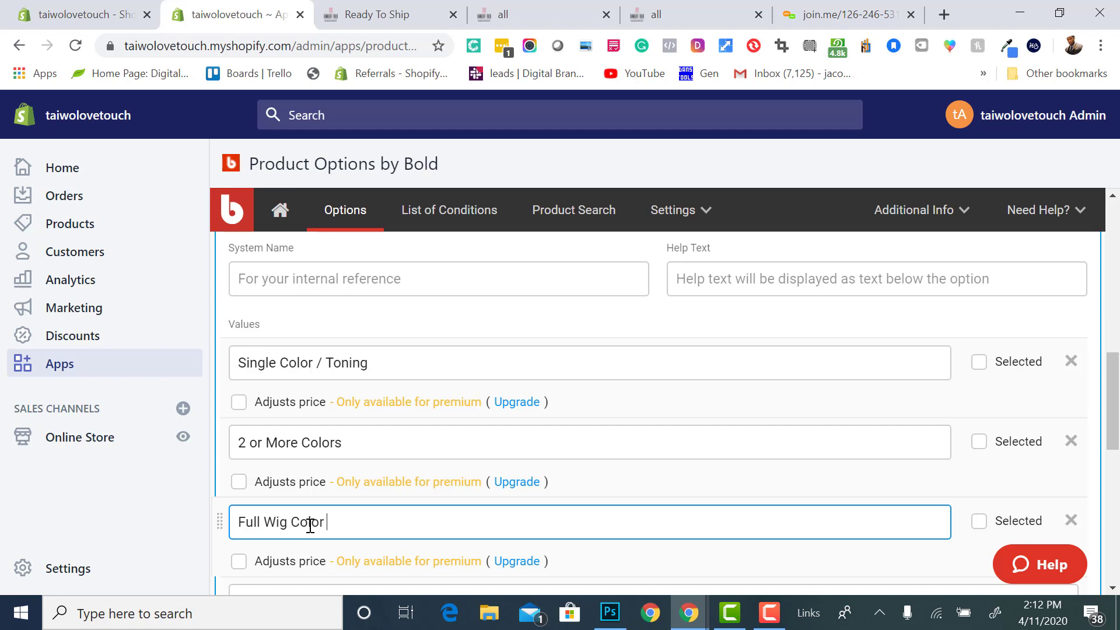
text(=)
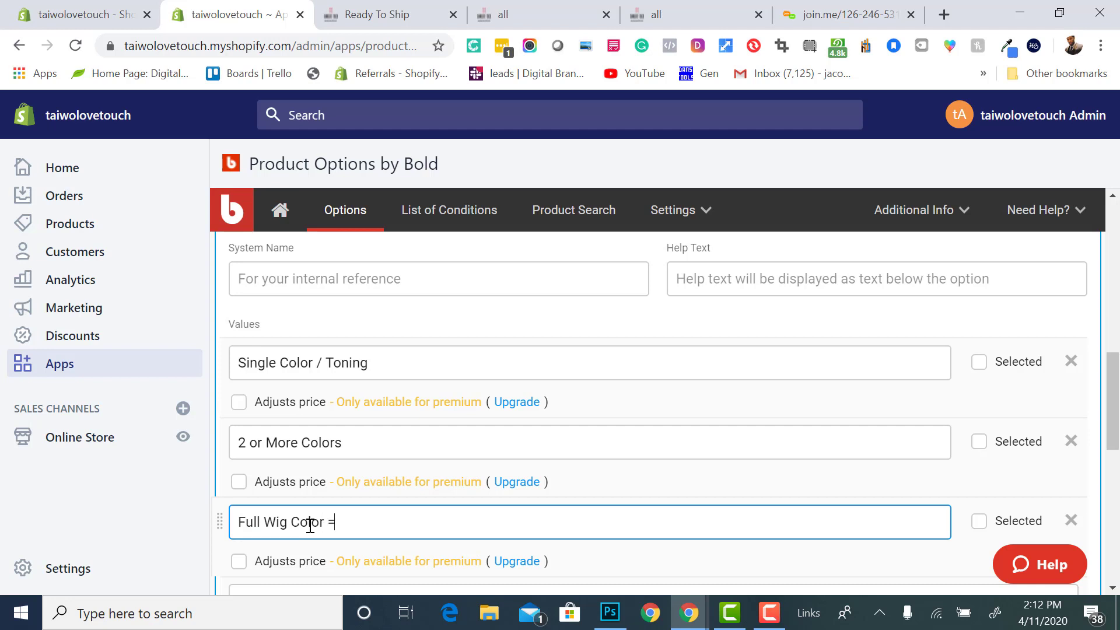
text(+)
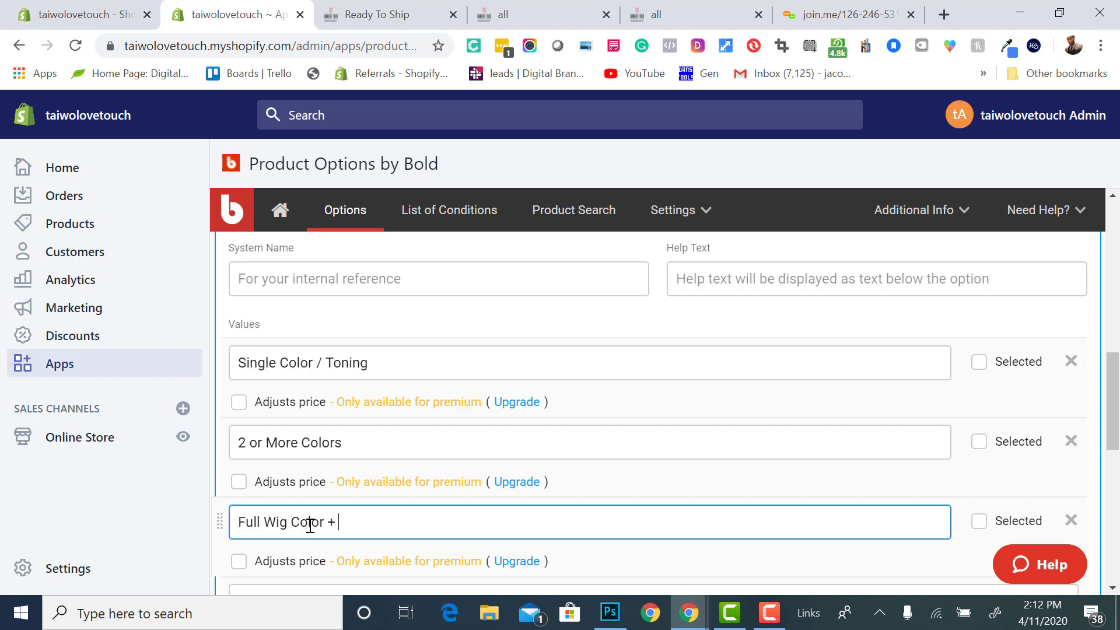
text(Highlight)
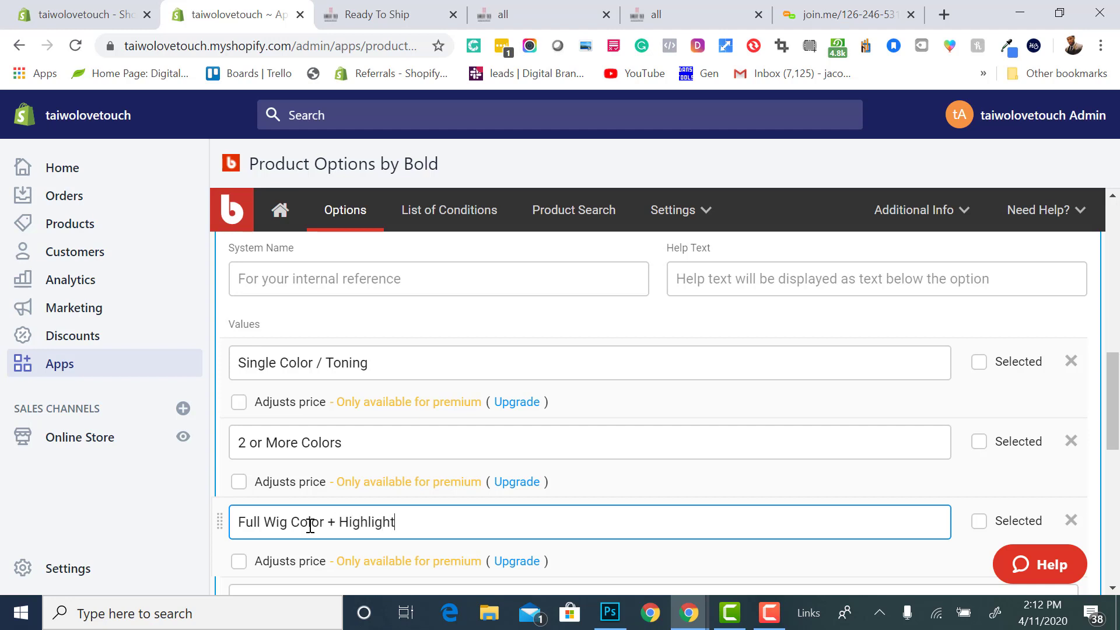
text(s)
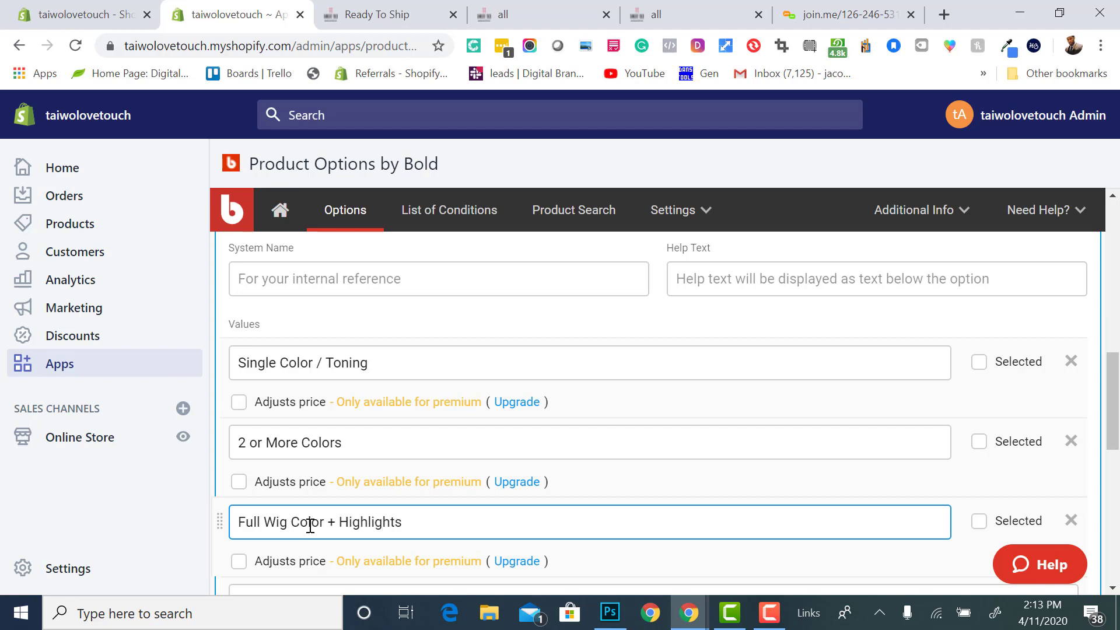
scroll(down, 3)
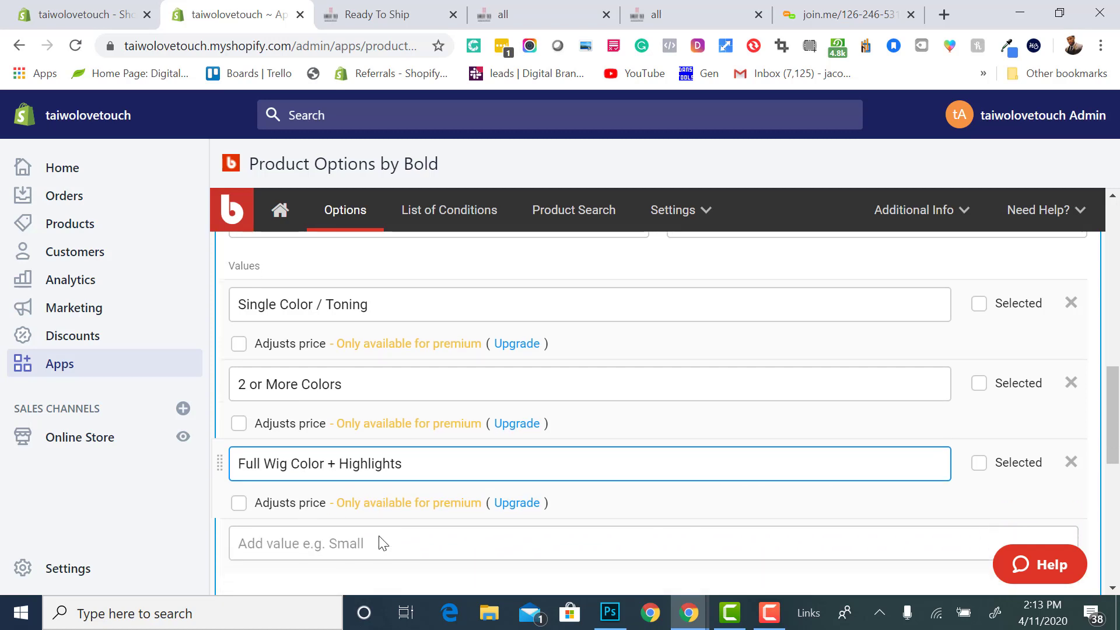
text(O)
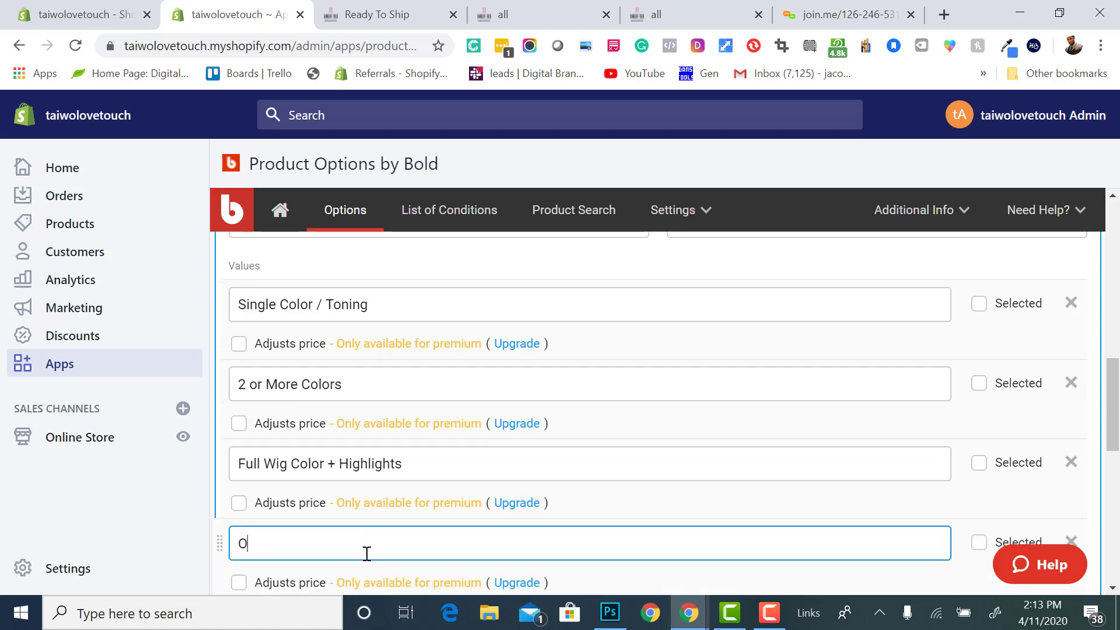
text(mbre)
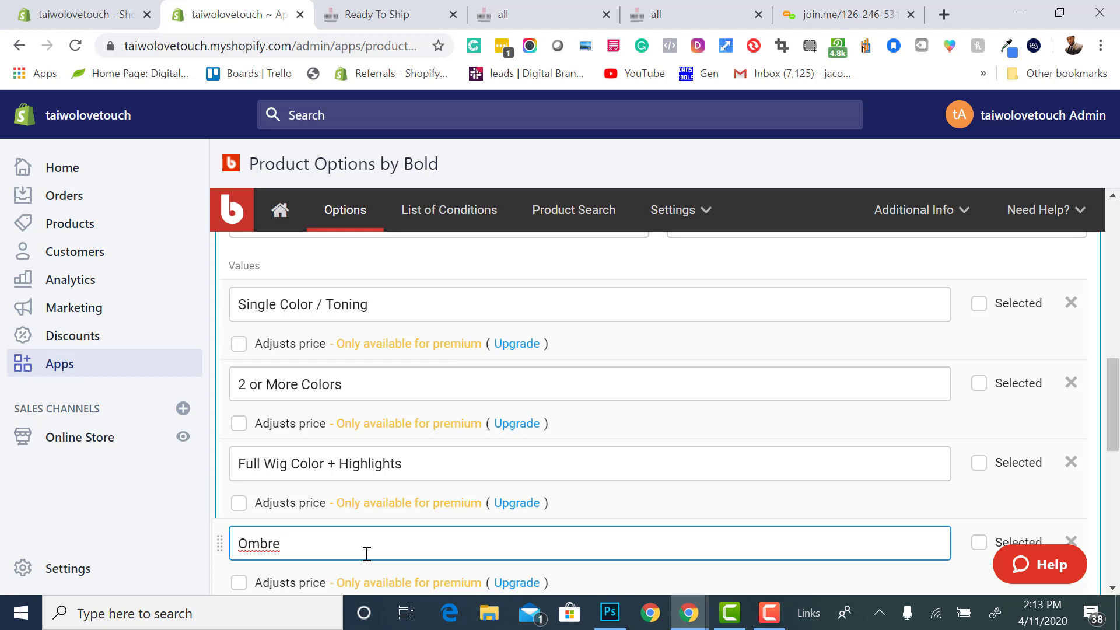
text(or High)
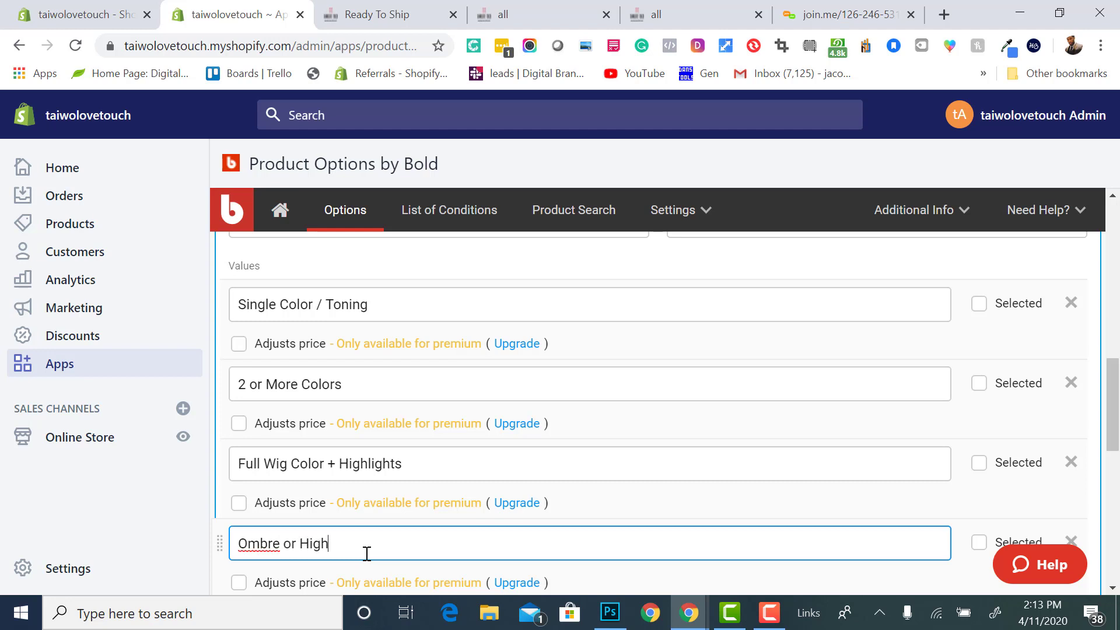
text(lights)
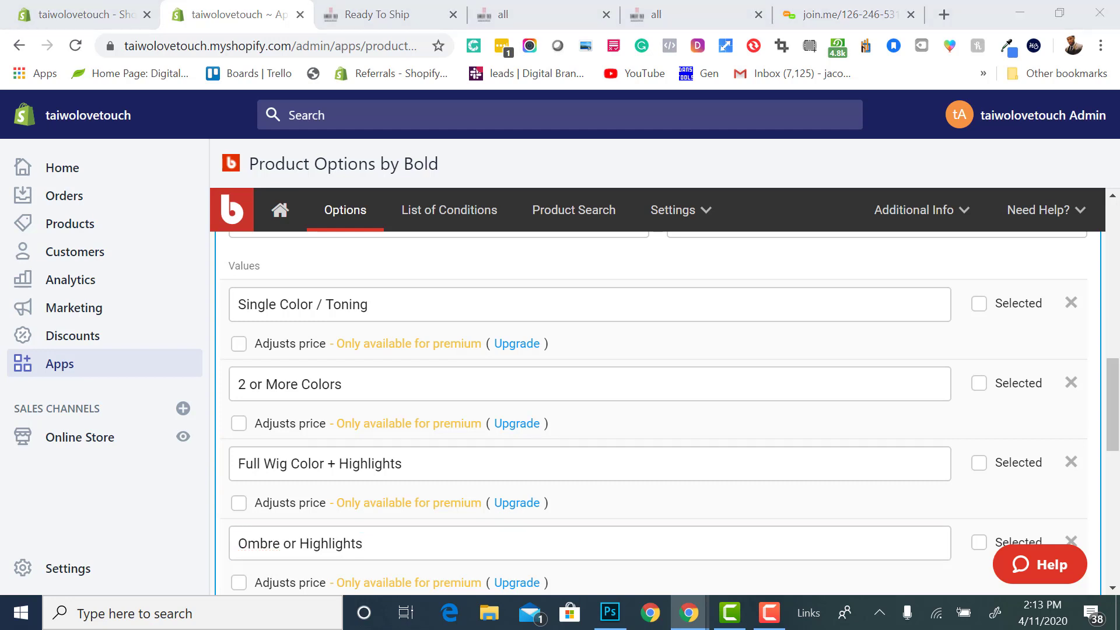
mouse_move(573, 354)
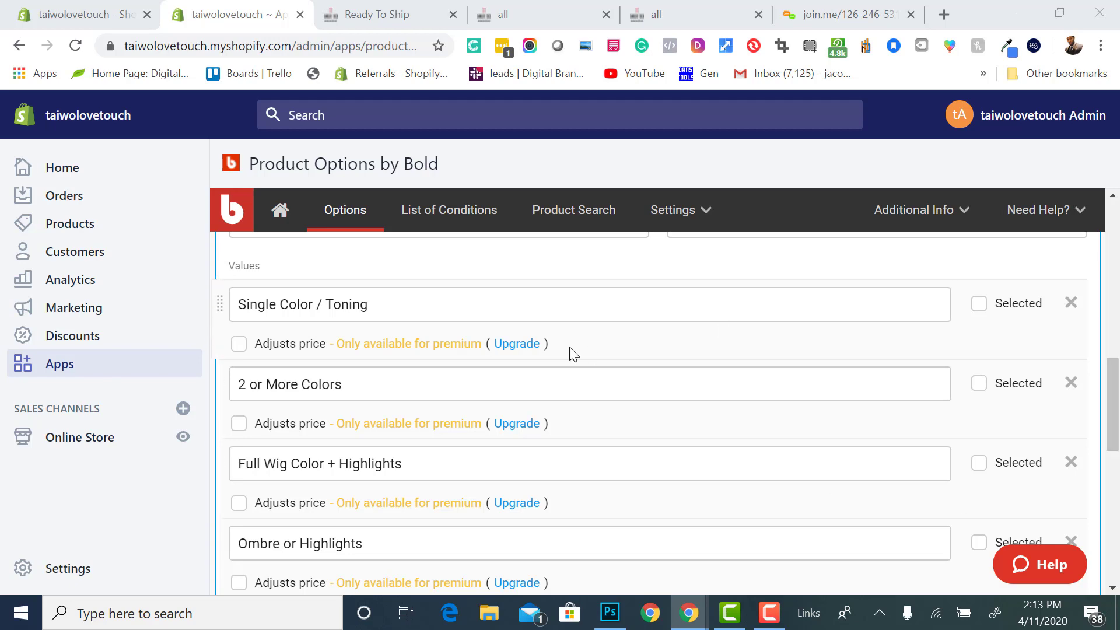
Scroll the Color Options editor toward its Save button
scroll(up, 3)
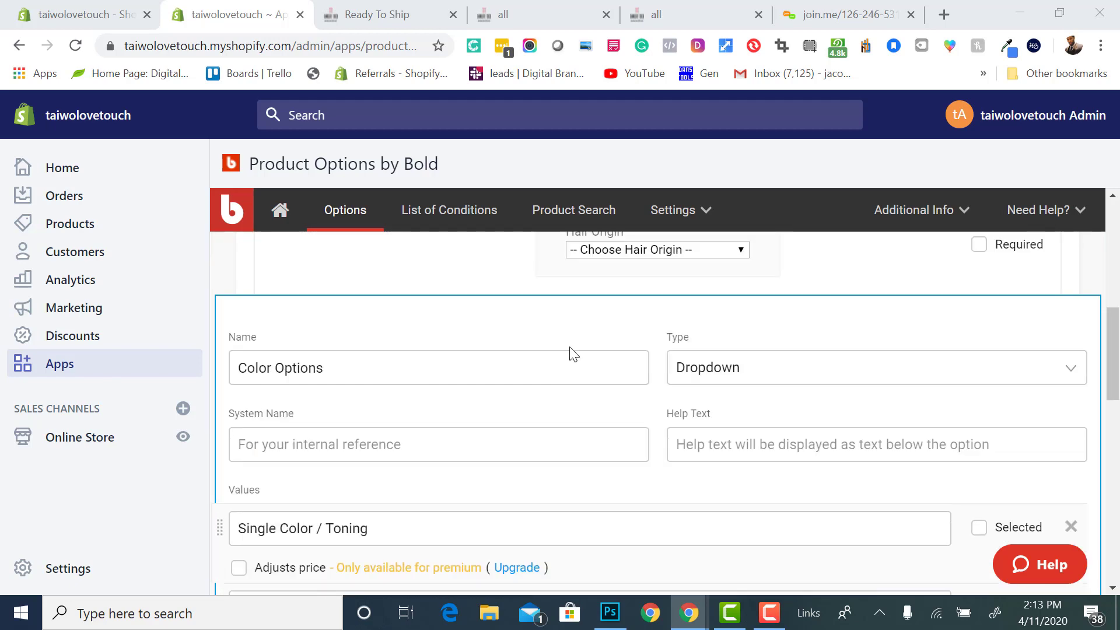
scroll(down, 3)
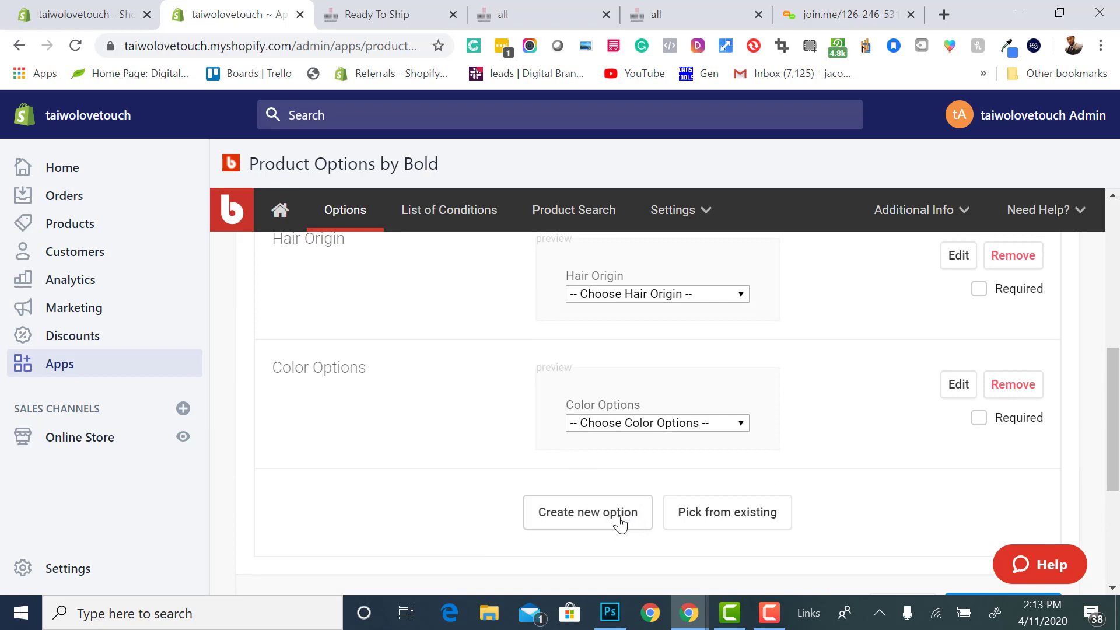
Create a new option named Length with the Dropdown type
click(586, 512)
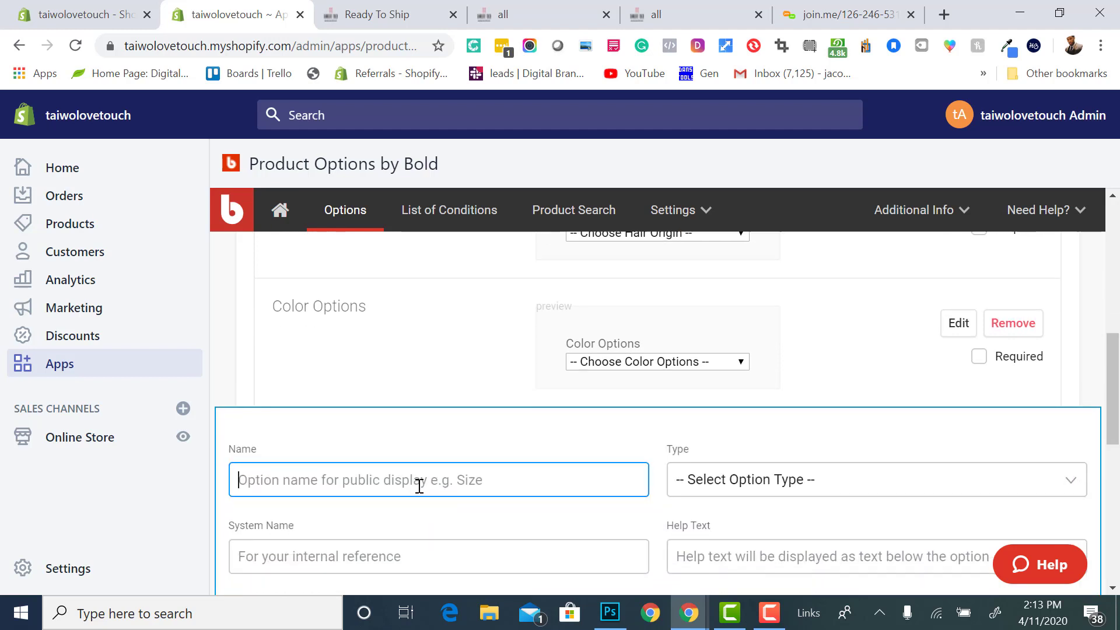
text(Lengt)
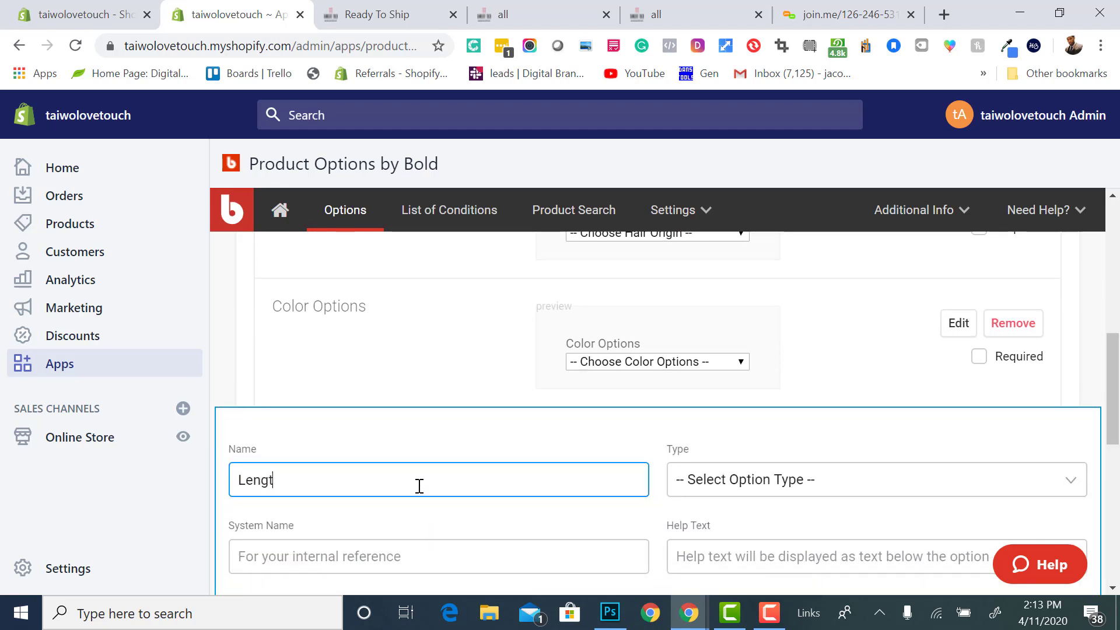
click(874, 479)
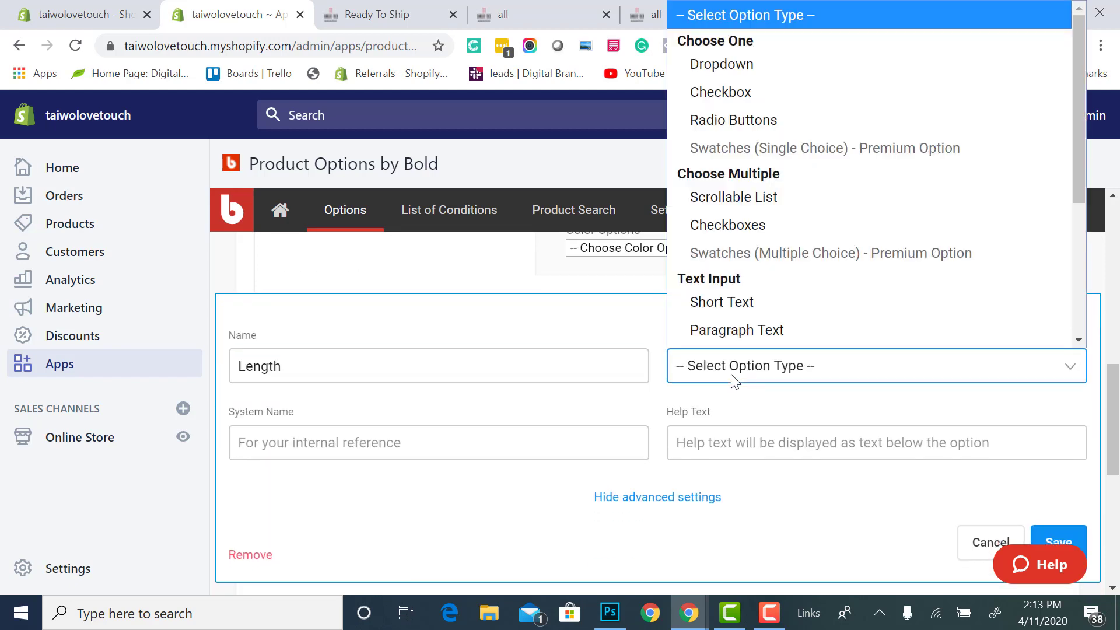
click(721, 65)
text(1)
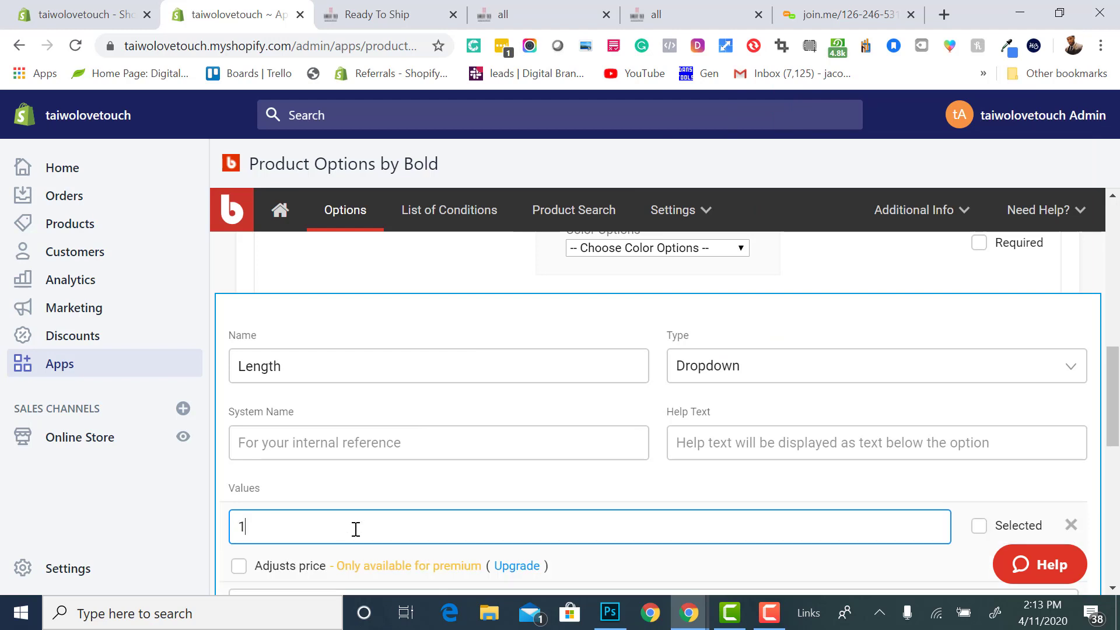
Enter the Length values 14, 16, 18 … 30 and save the option
text(4)
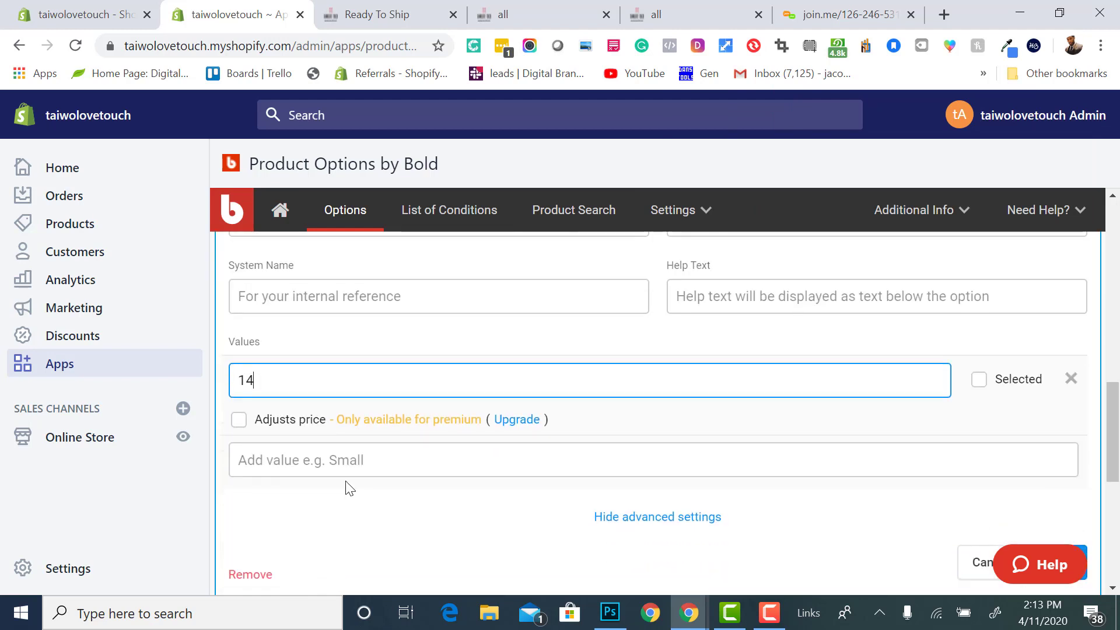
text(16)
text(18)
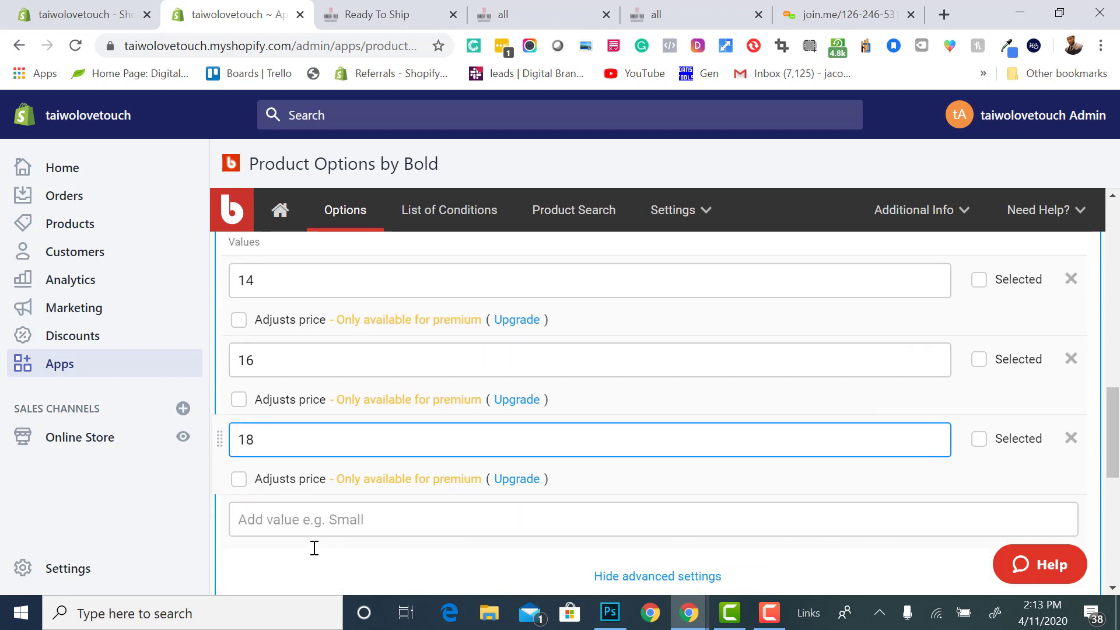
text(20)
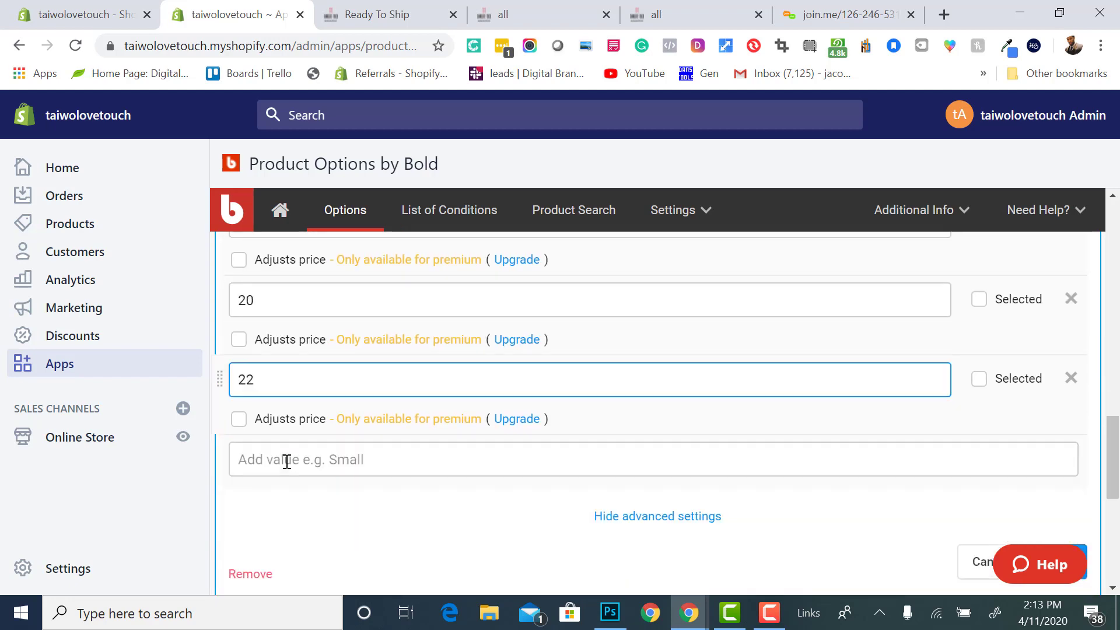
text(24)
text(2)
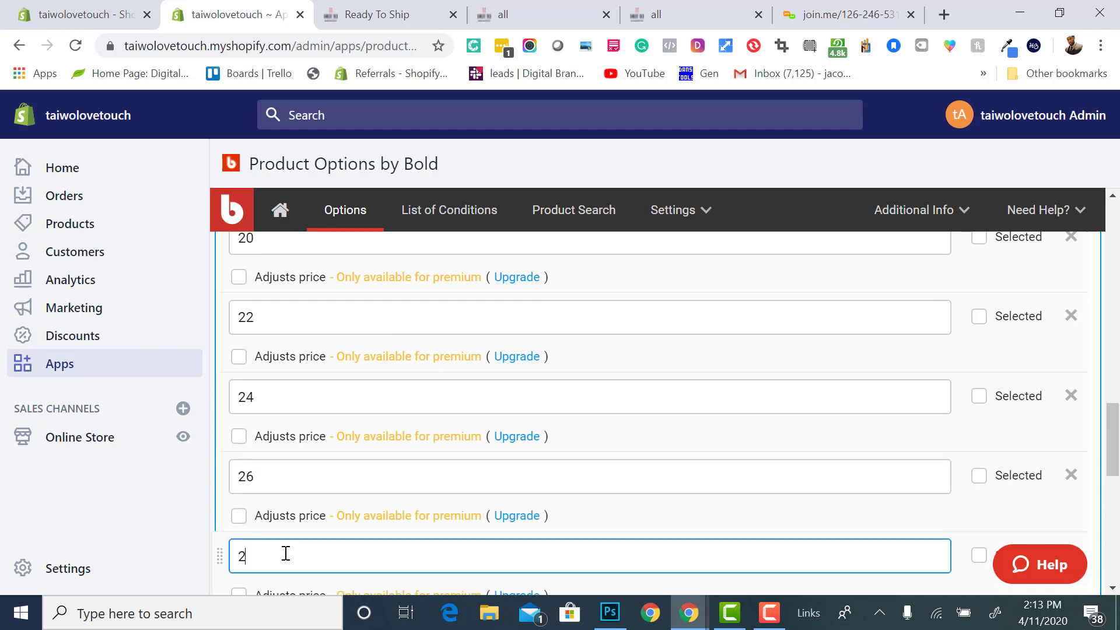
text(8)
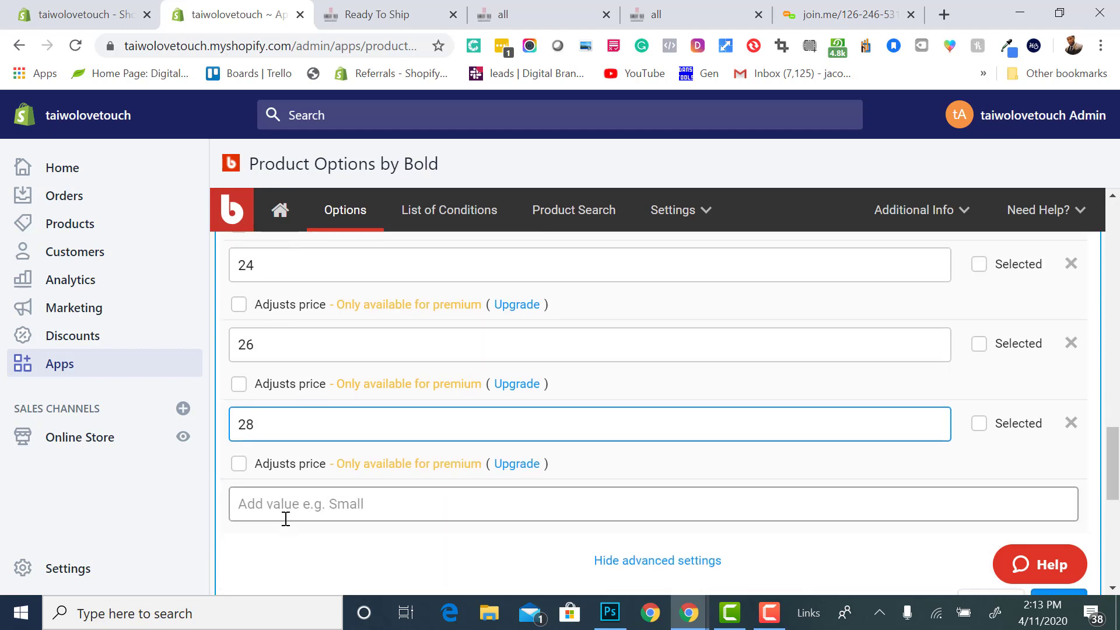
text(30)
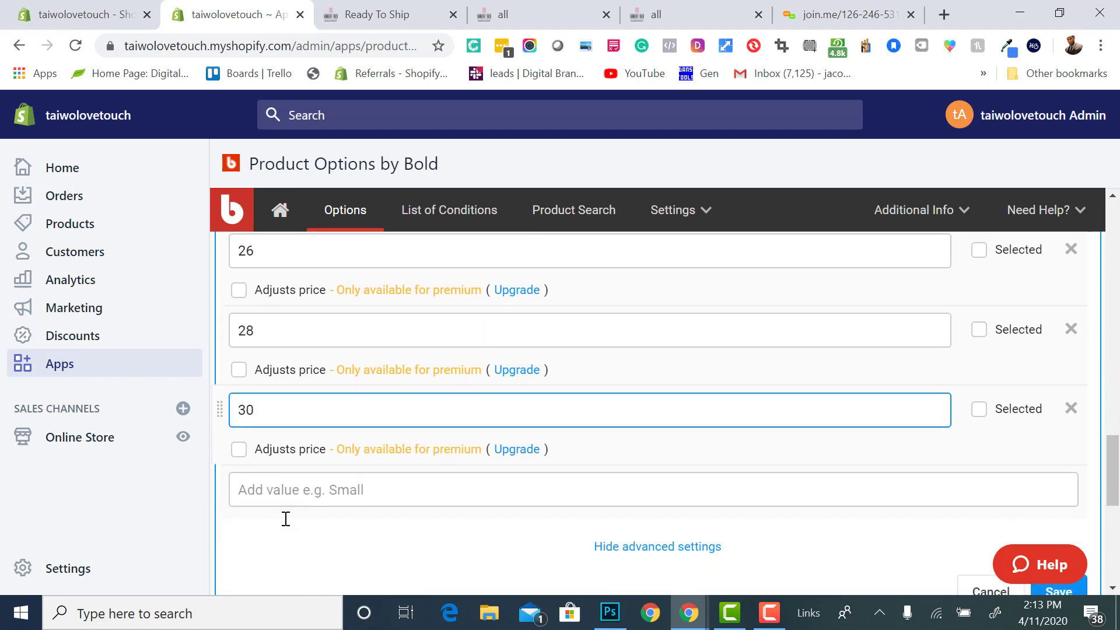
scroll(down, 3)
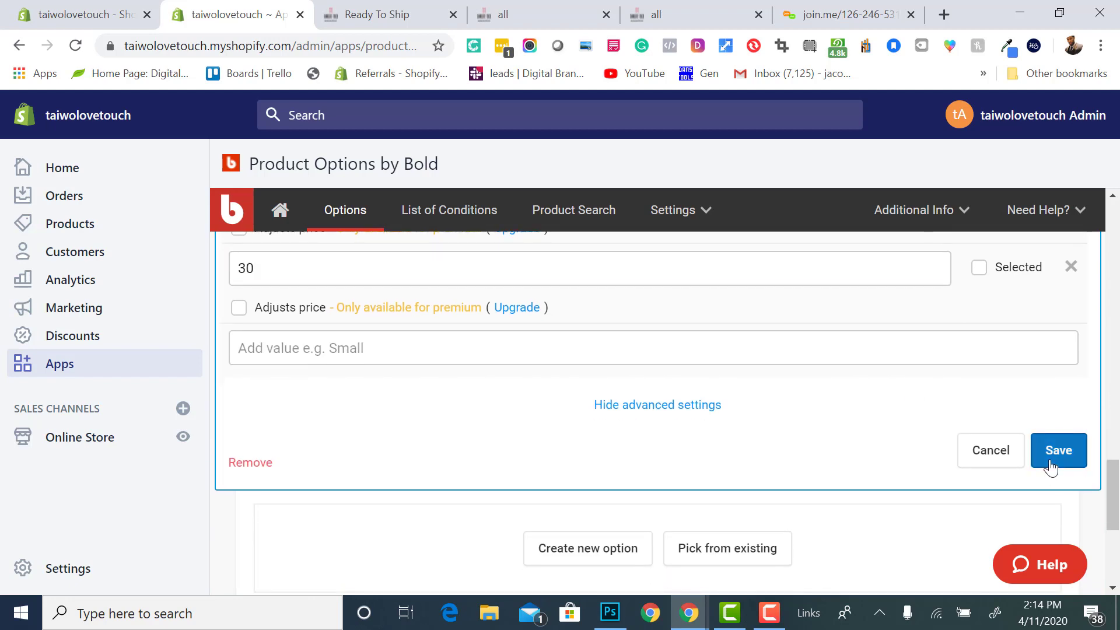
click(1058, 450)
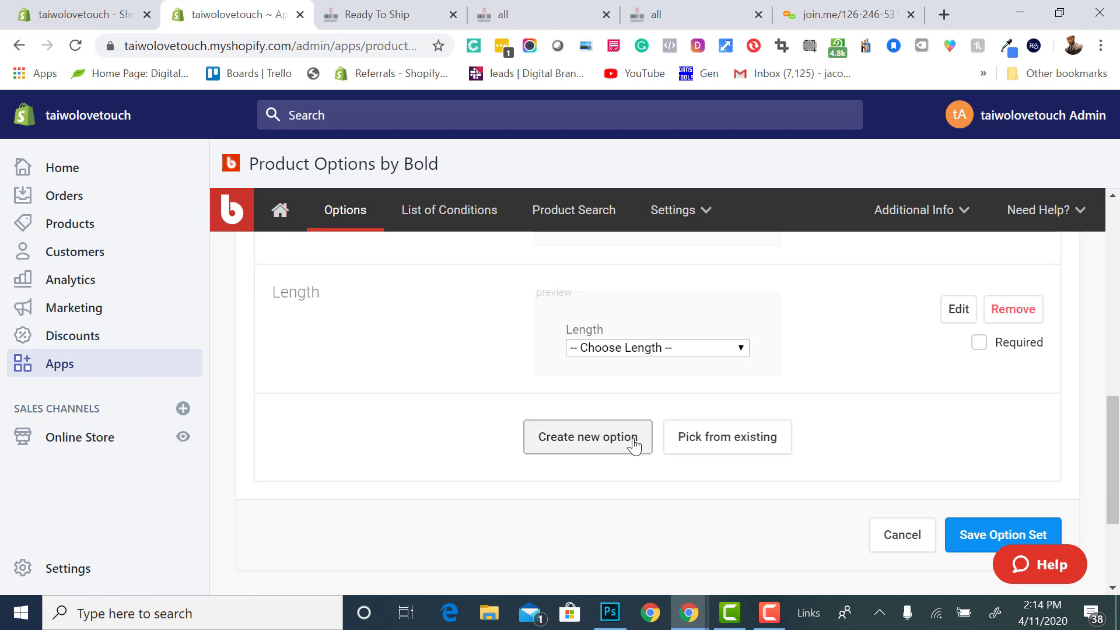
Add a File Upload option named 'Upload a photo of your wig' and save it
click(587, 436)
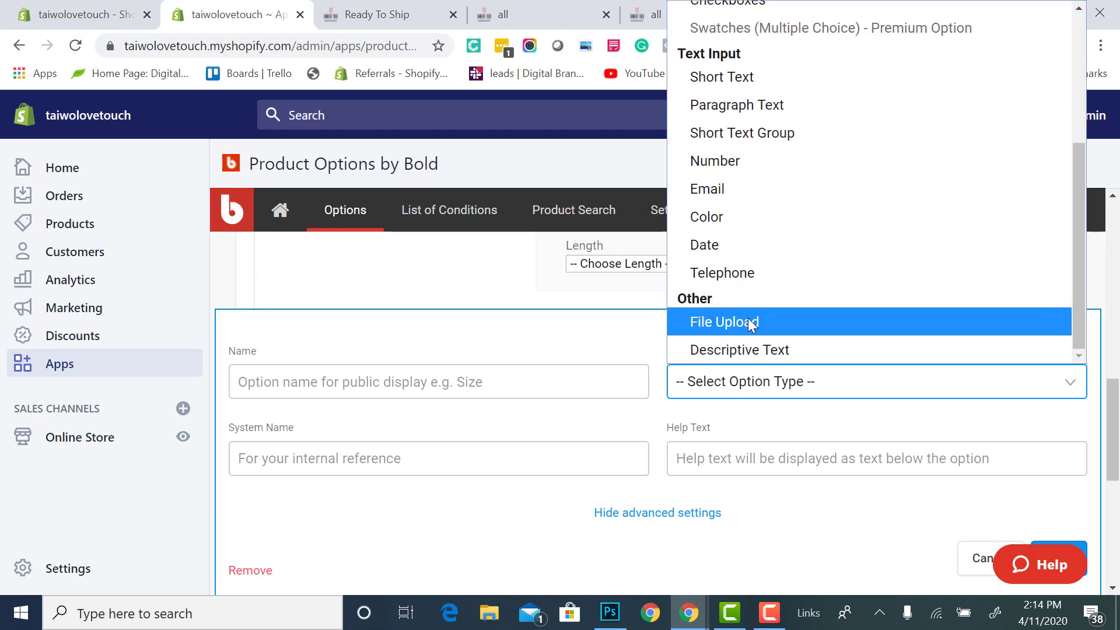
click(723, 321)
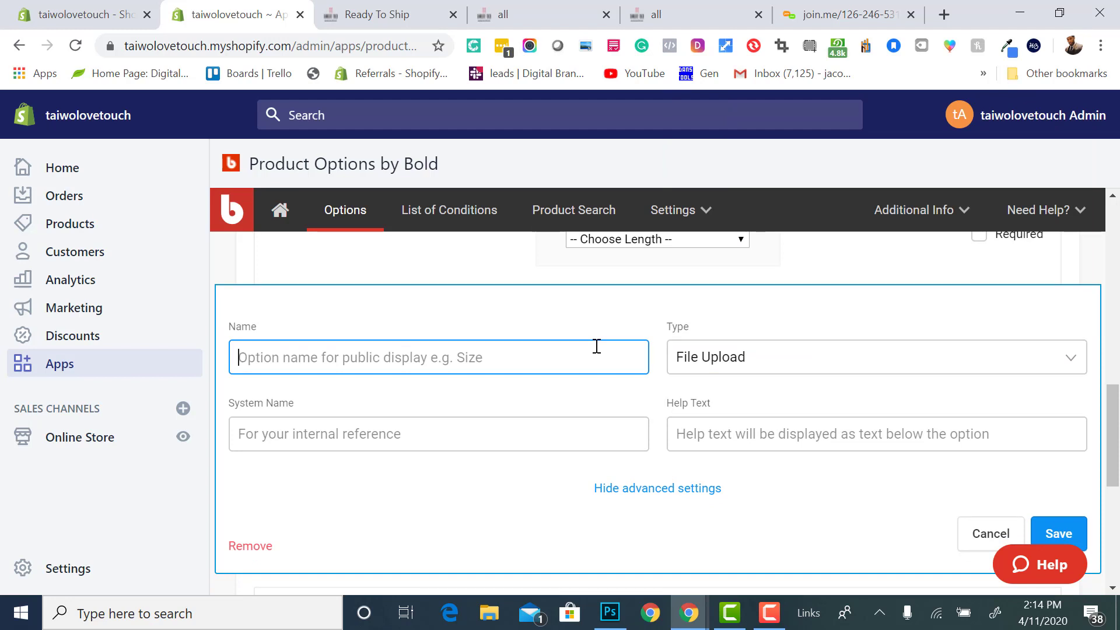
text(Up)
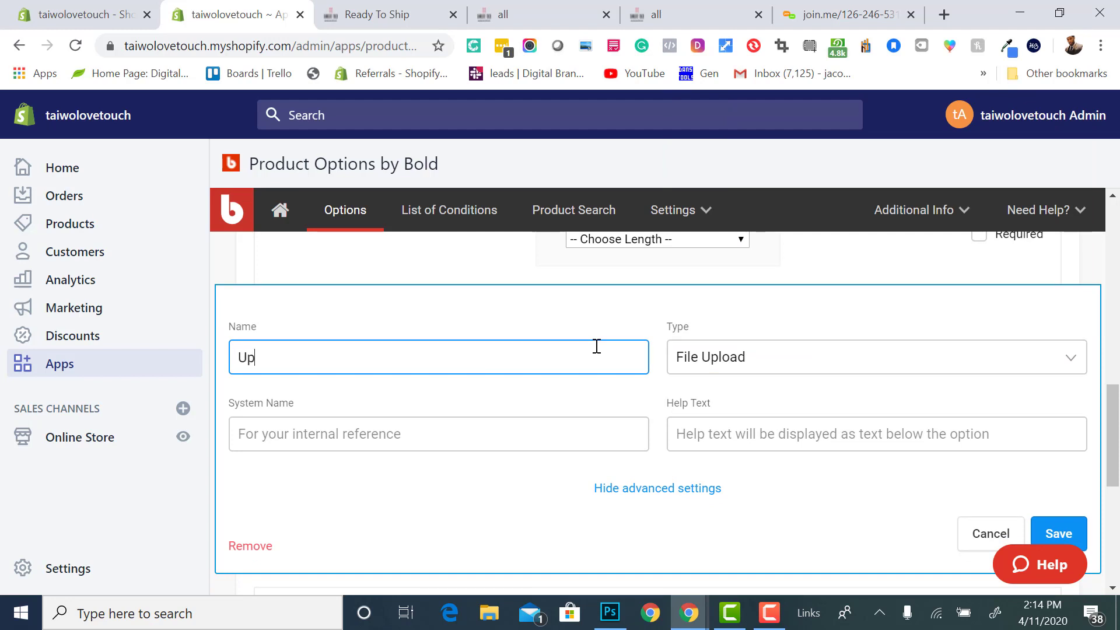
text(loa)
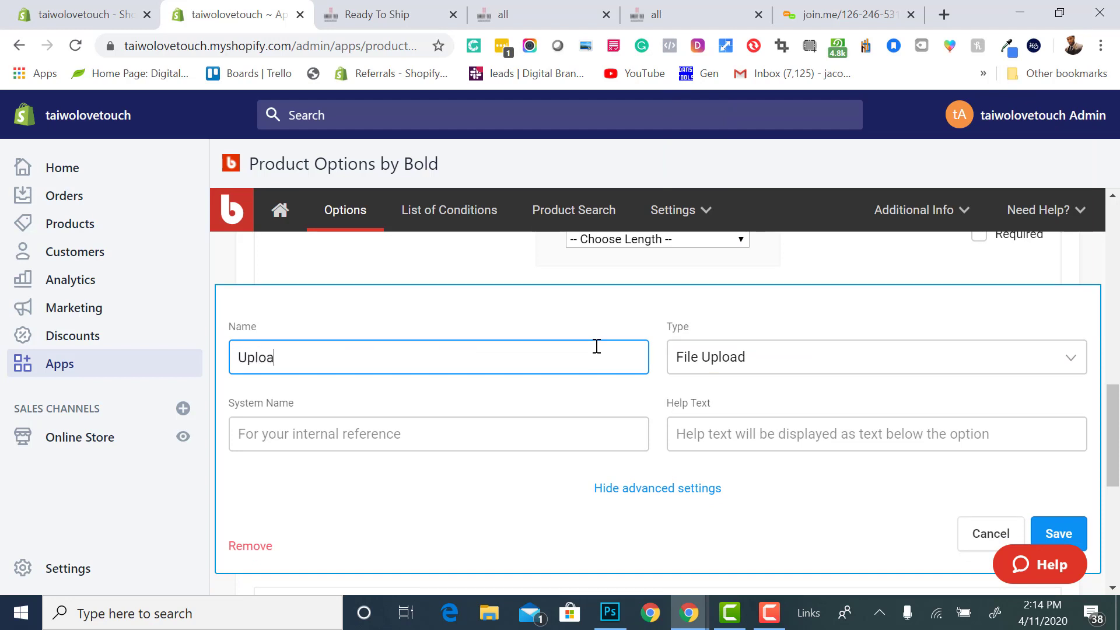
text(d a)
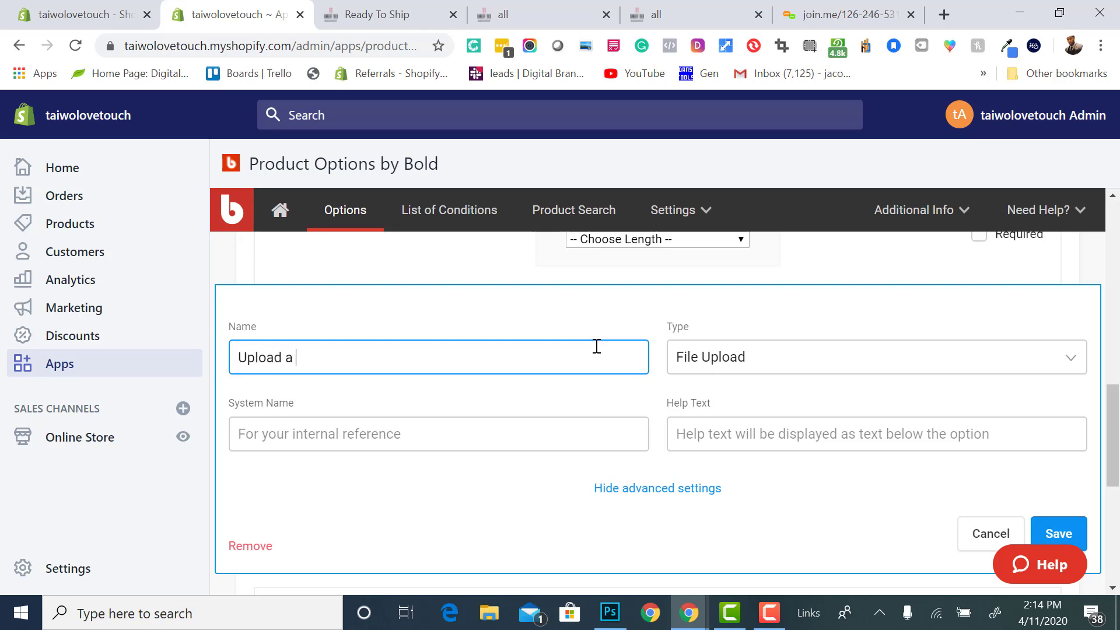
text(photo o)
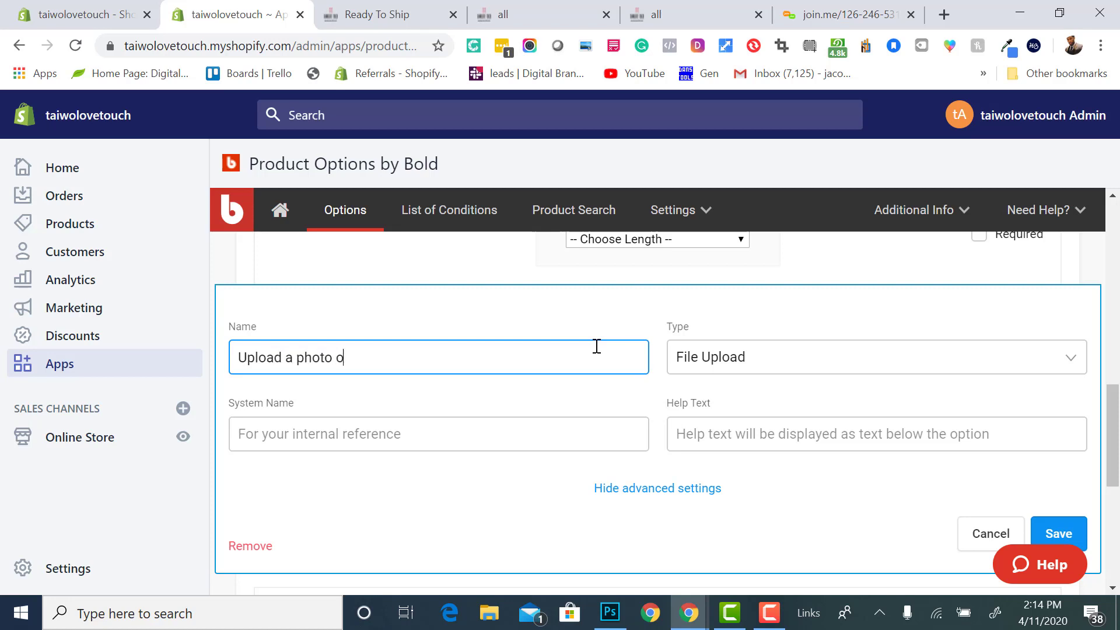
text(f your)
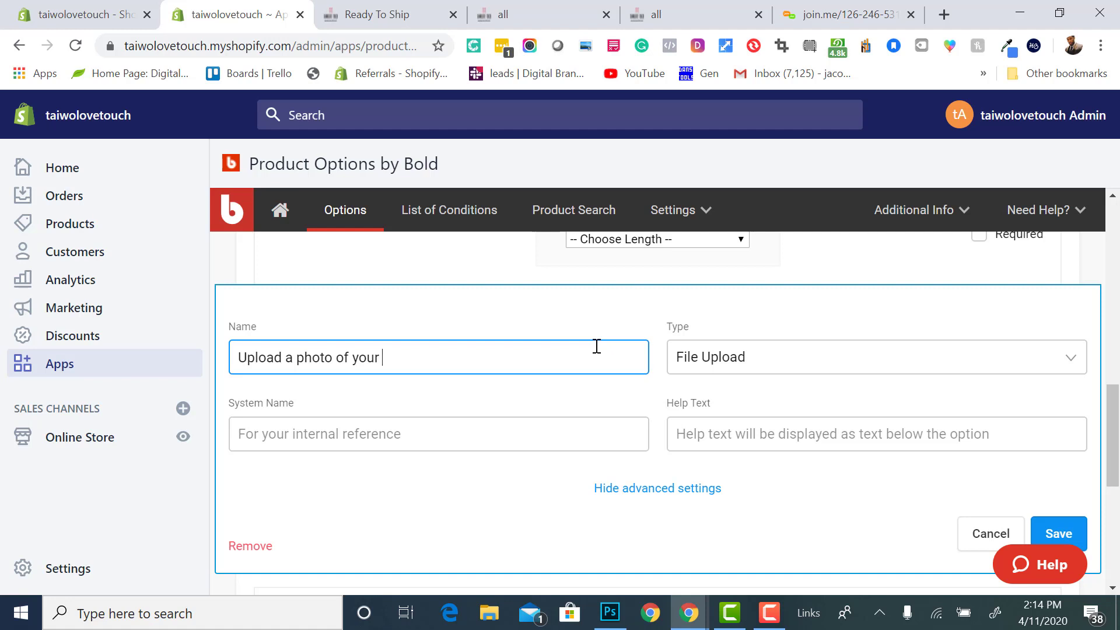
text(wig)
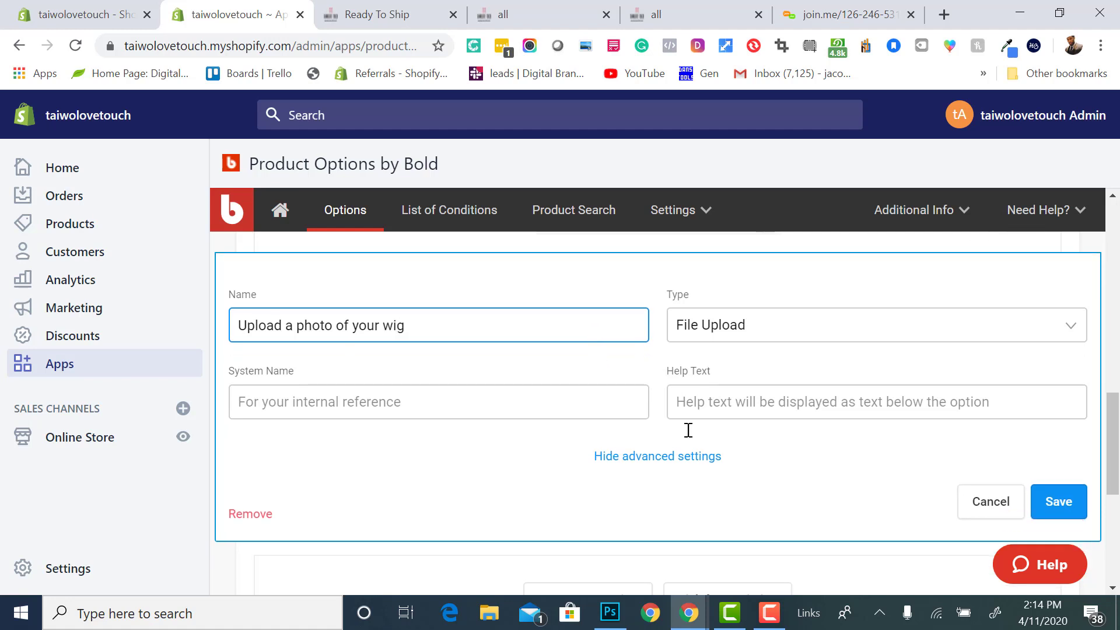
click(1058, 502)
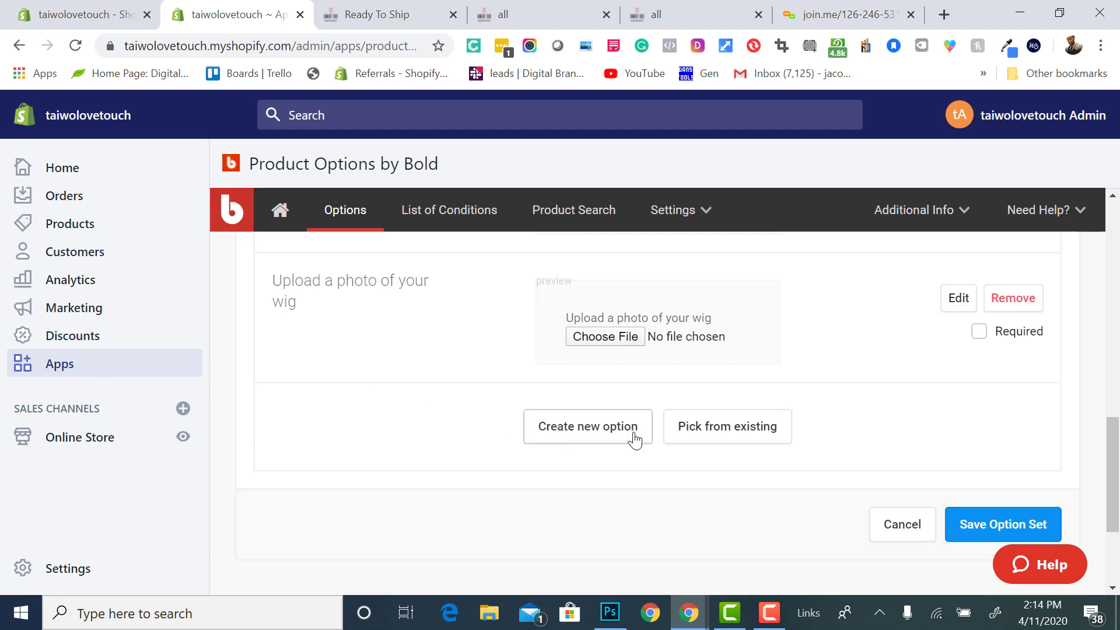
Add a Short Text option named 'Anything we need to know?' and save it
click(586, 427)
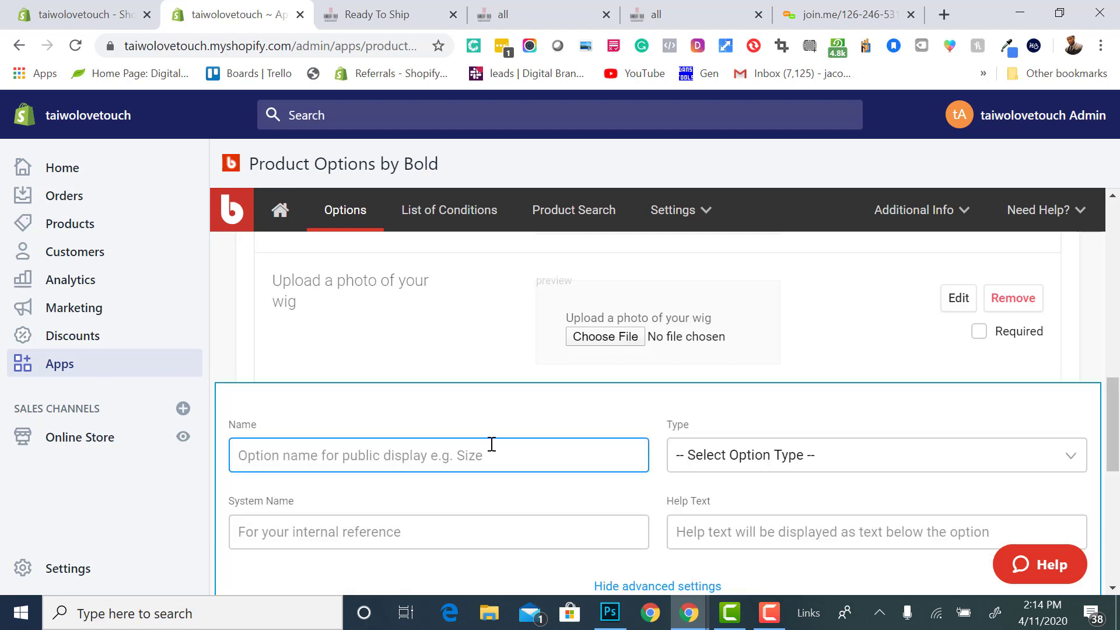
click(874, 455)
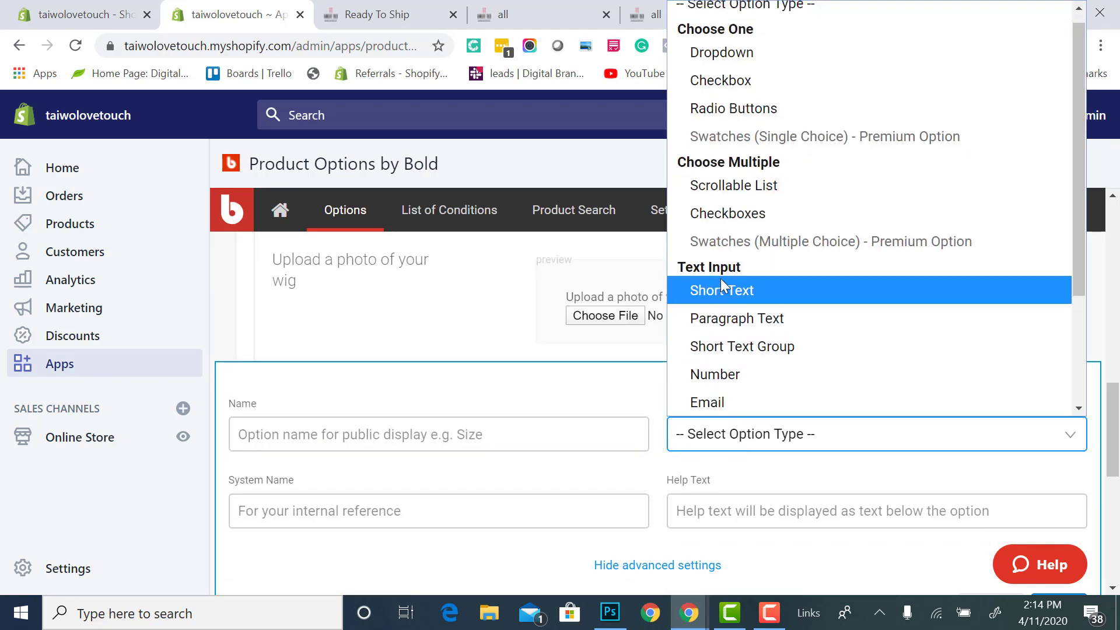
click(721, 289)
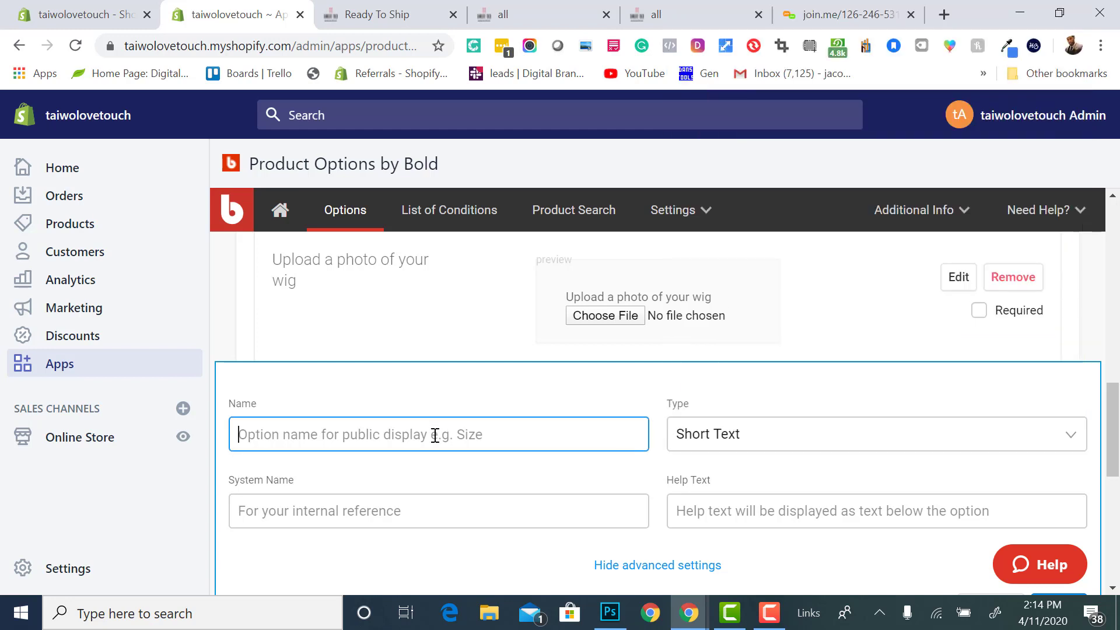
text(Anything)
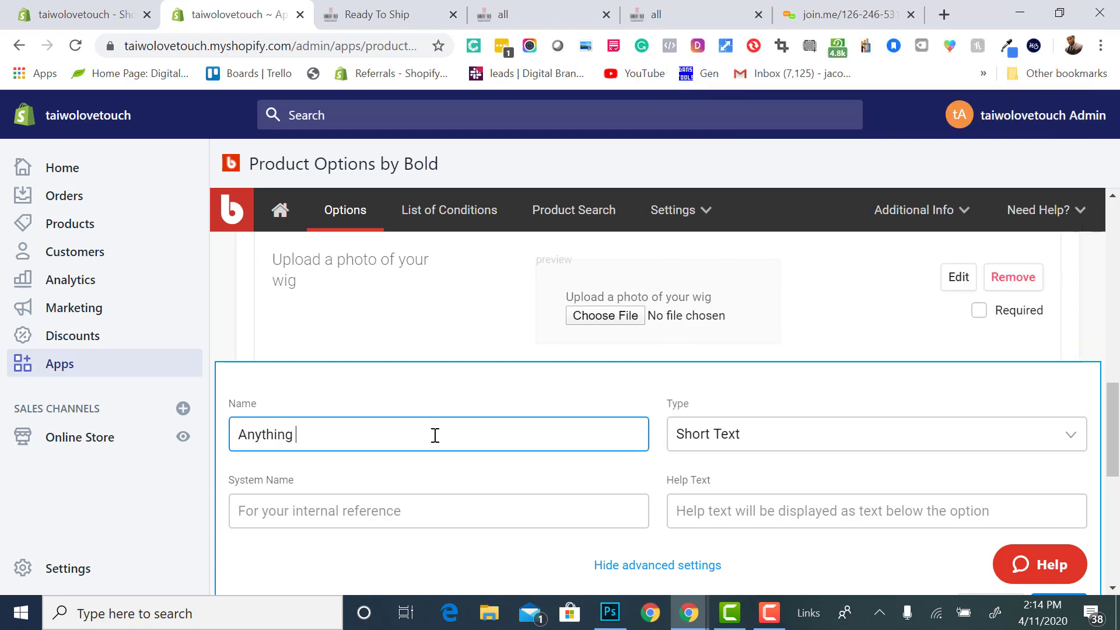
text(we need to k)
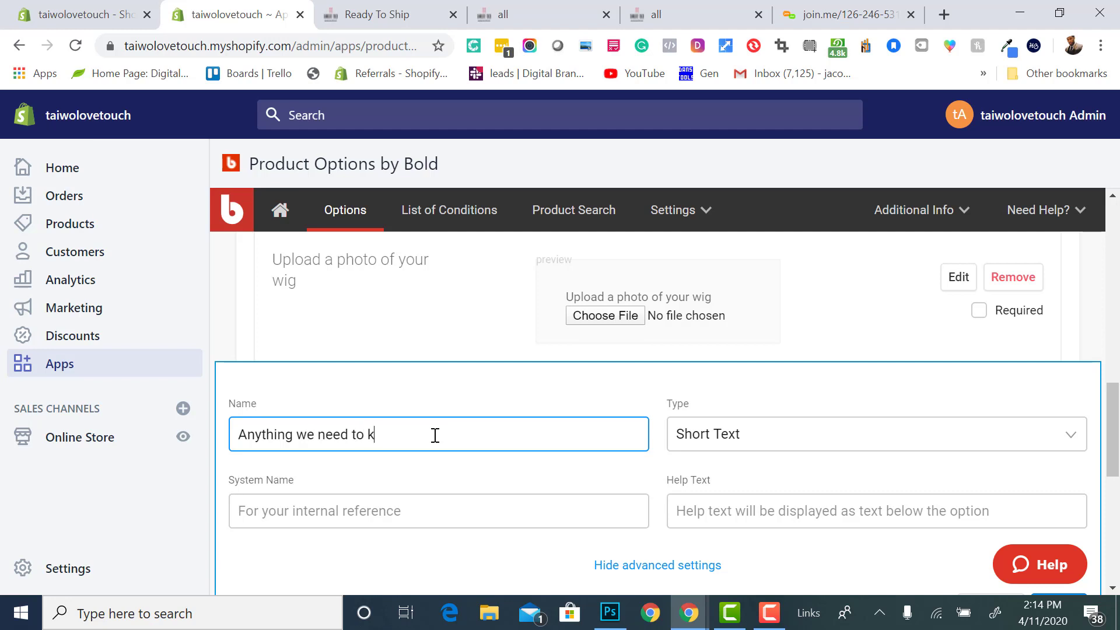
text(now?)
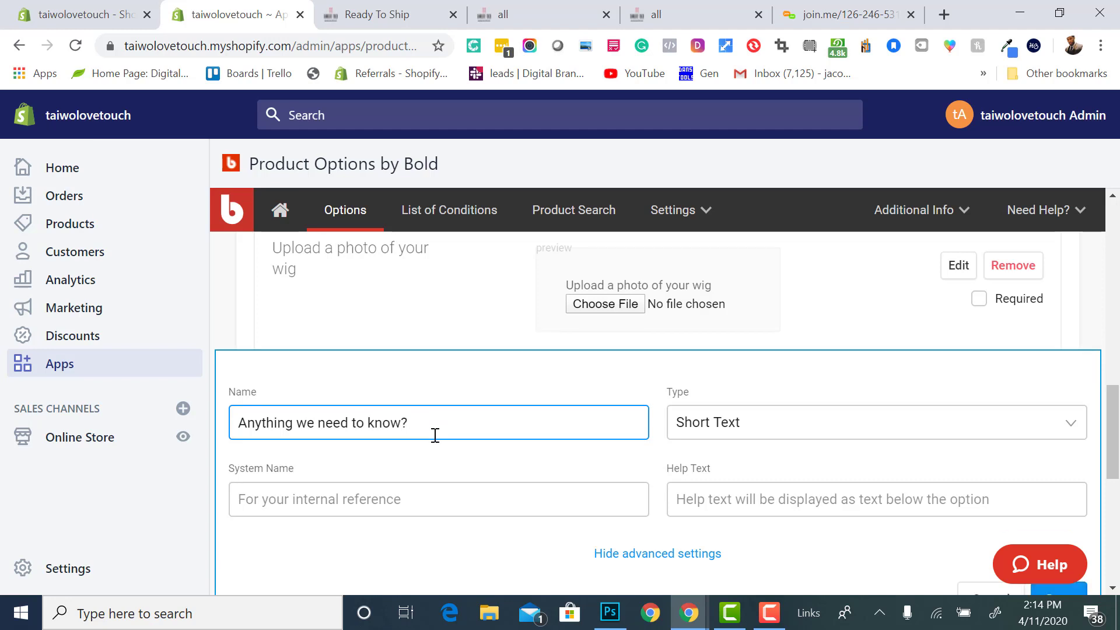
scroll(down, 3)
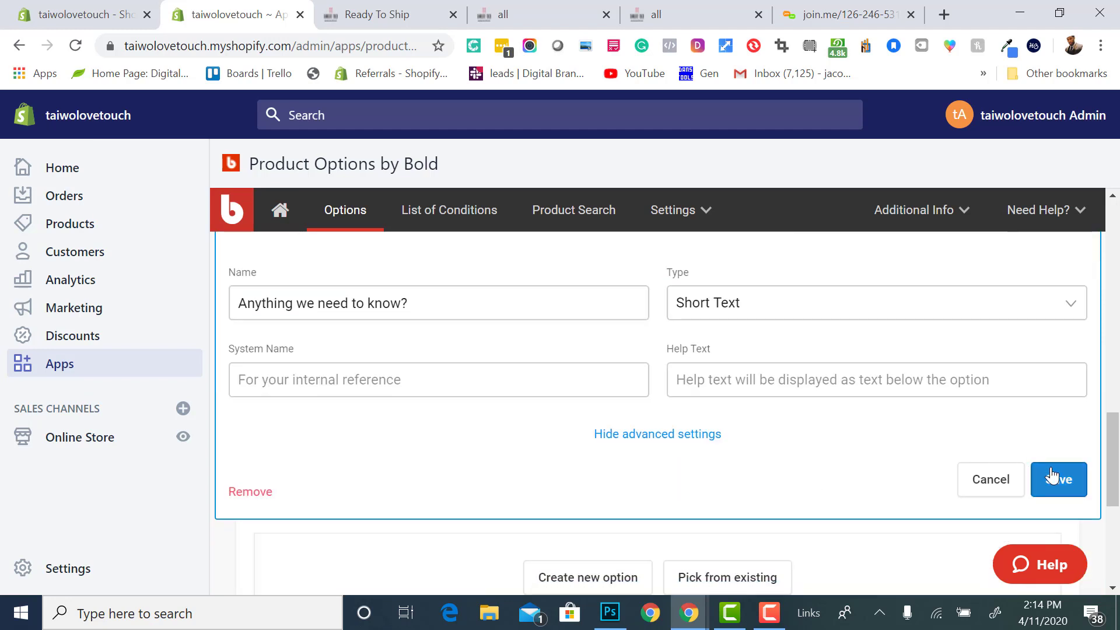
click(1056, 479)
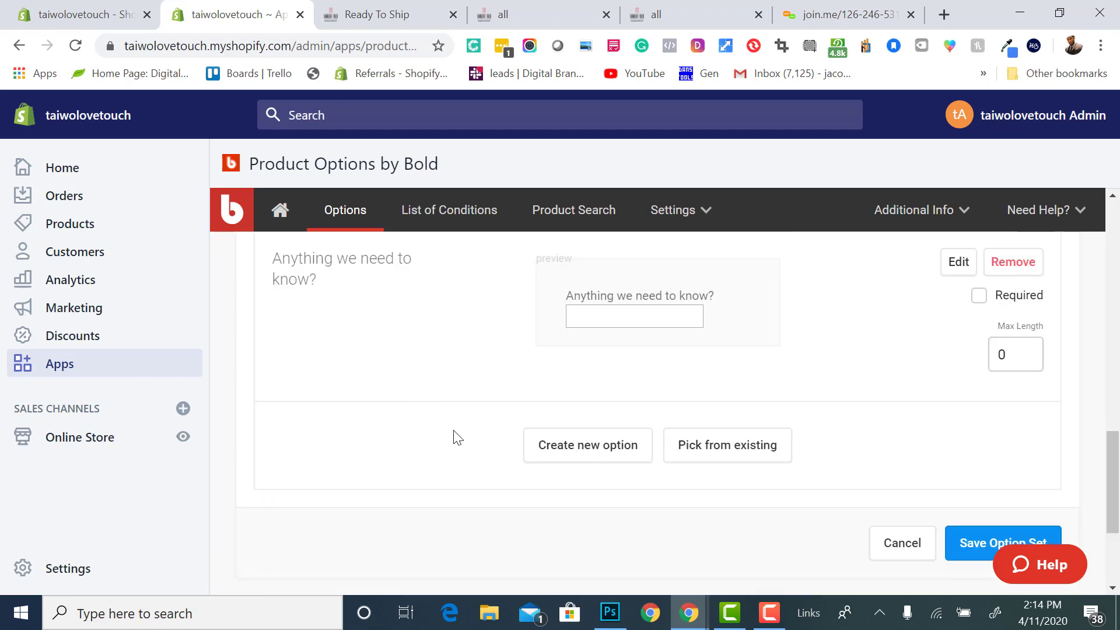
scroll(up, 3)
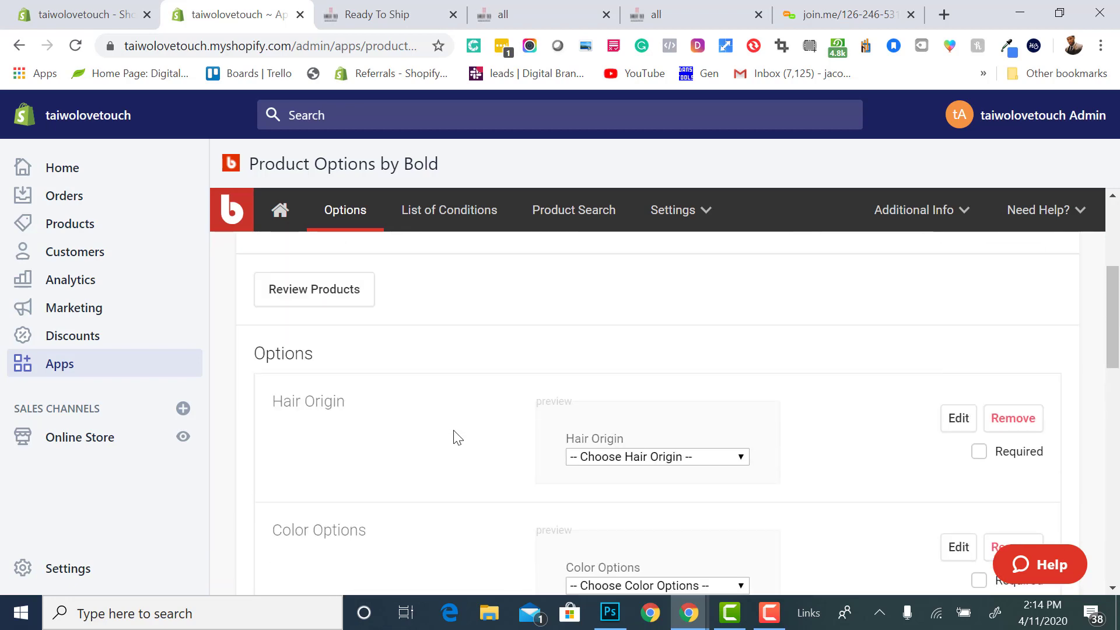
scroll(down, 3)
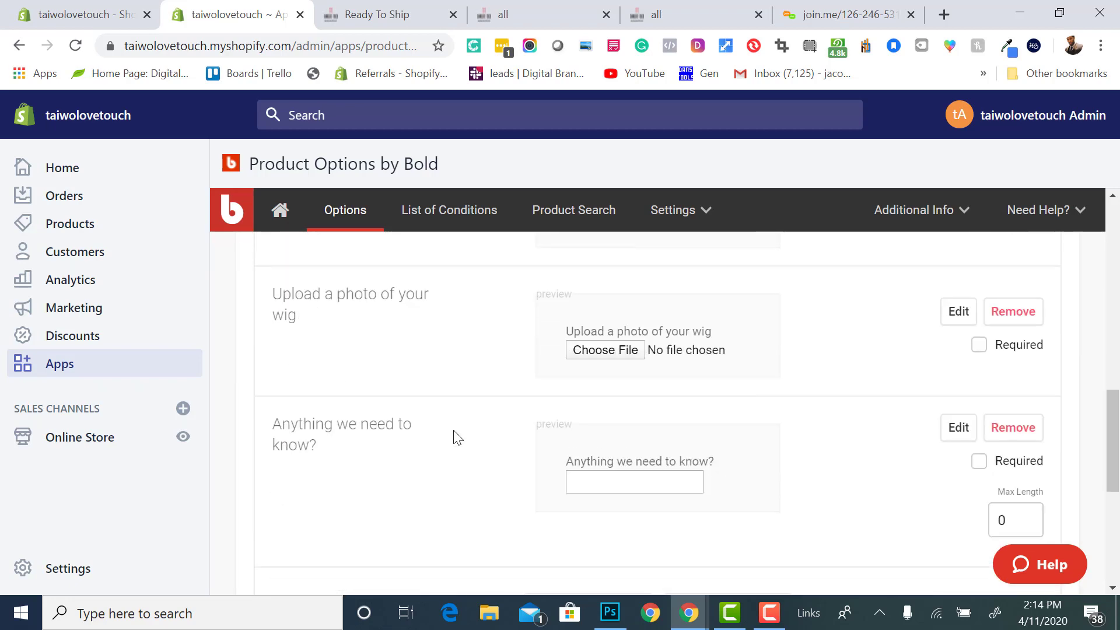
scroll(down, 3)
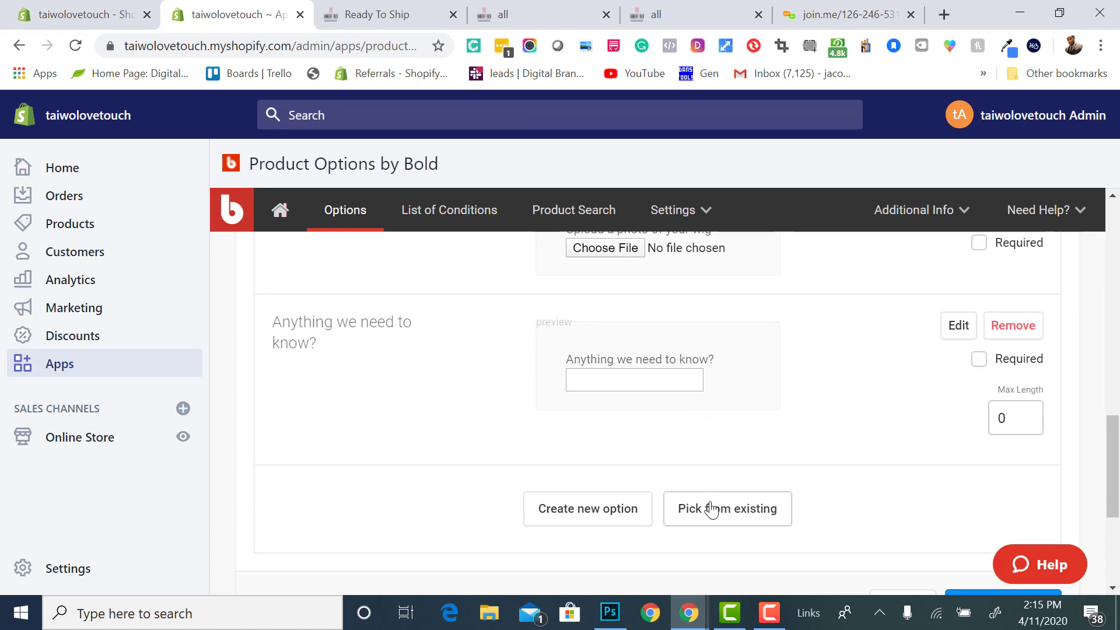
Create a new Dropdown option named Additional Services, correcting the spelling
click(726, 508)
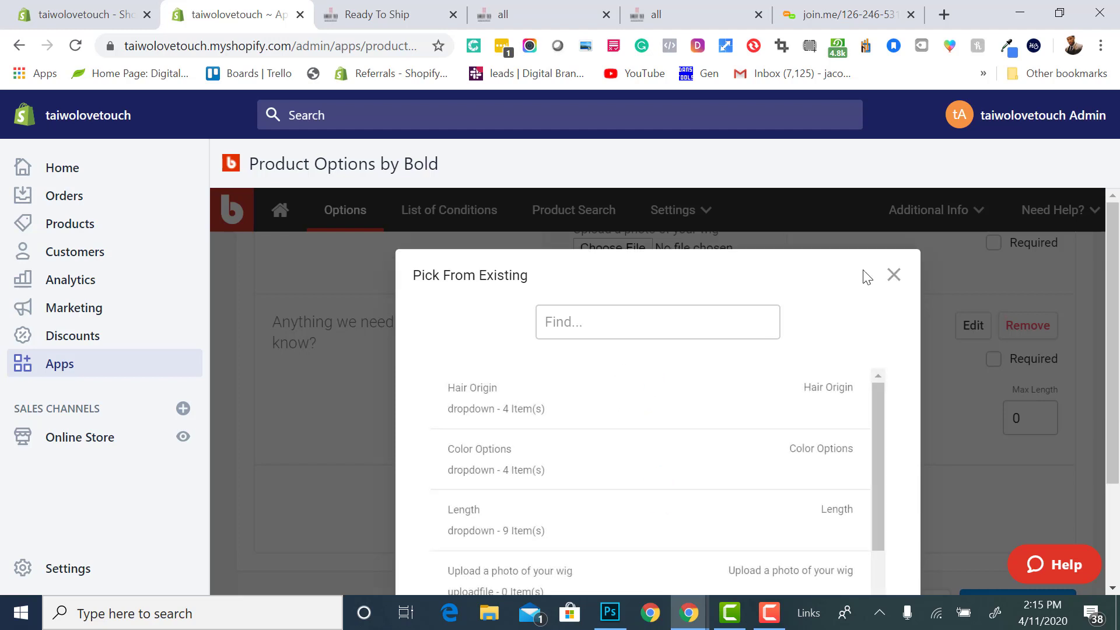
click(893, 276)
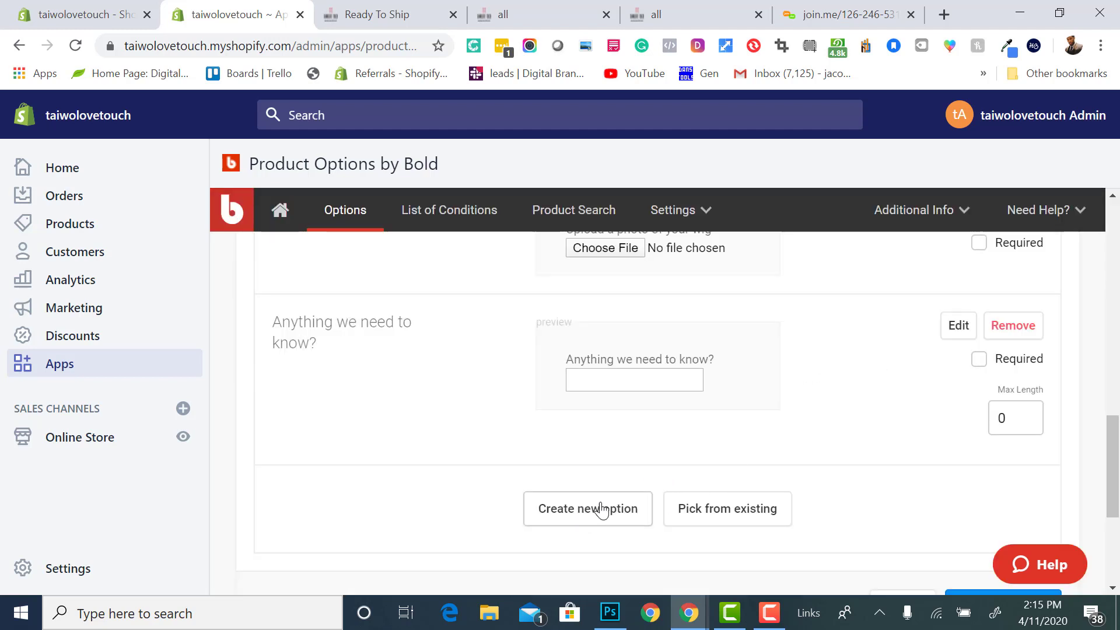
click(587, 509)
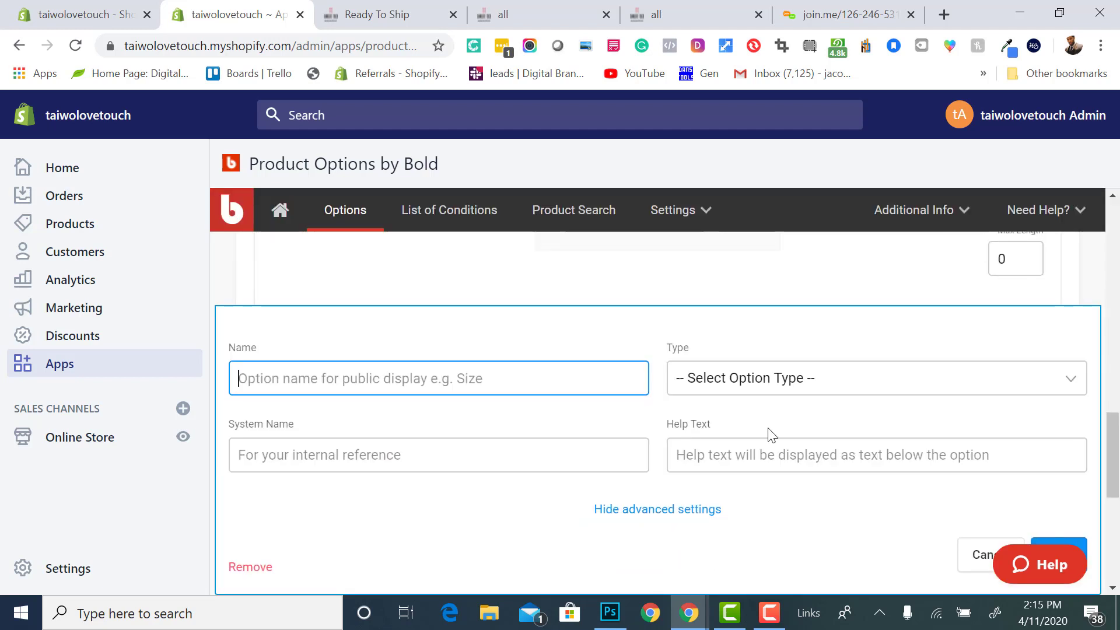
click(874, 378)
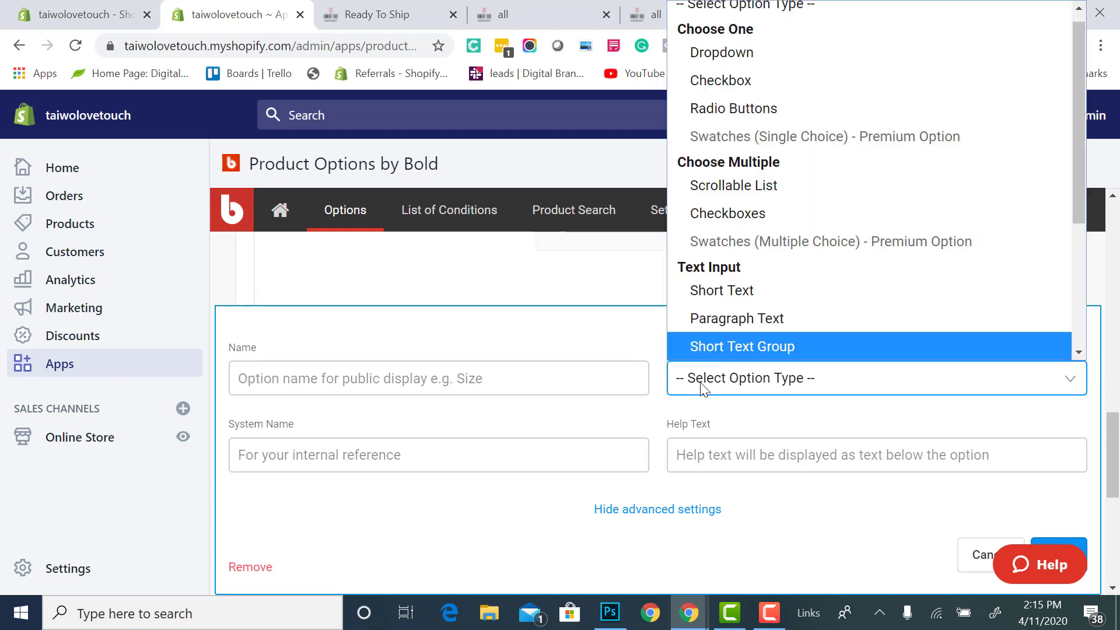
click(721, 52)
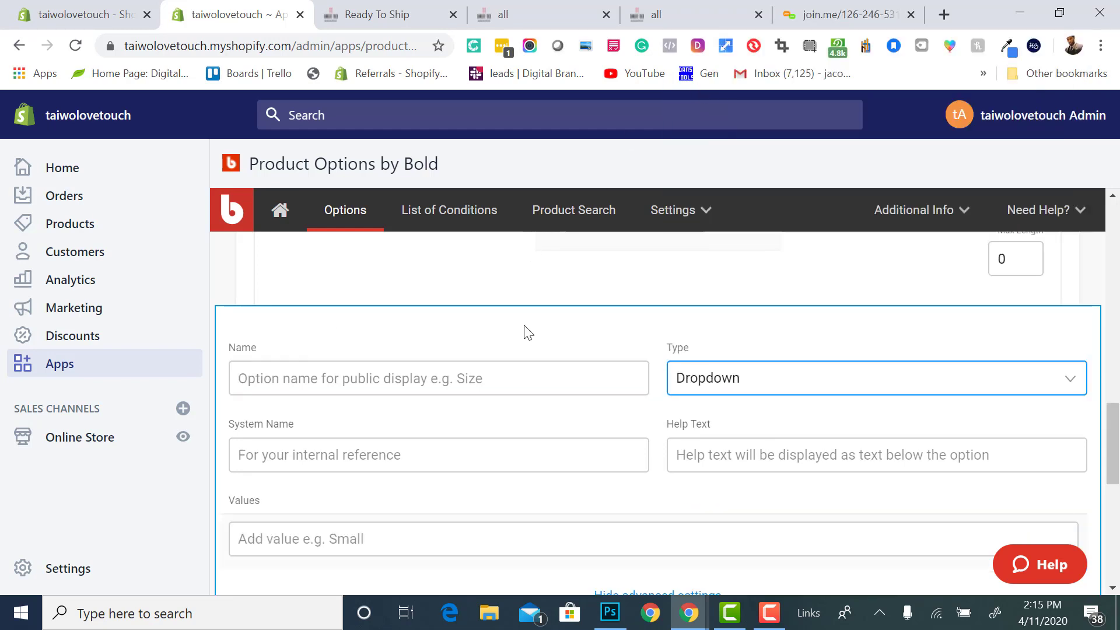
click(438, 378)
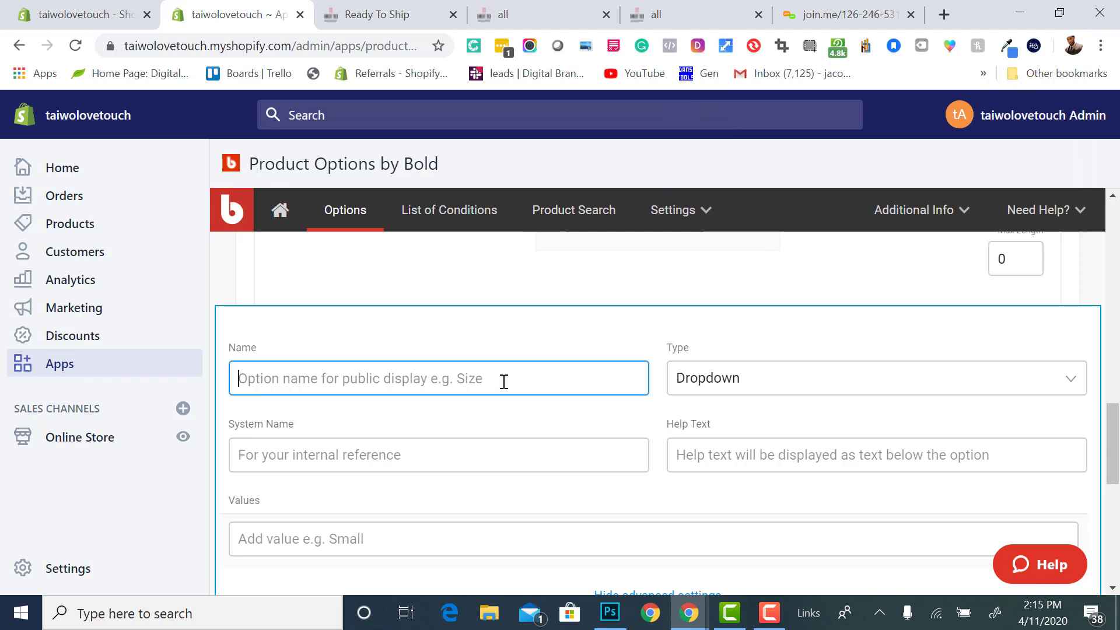
text(Add)
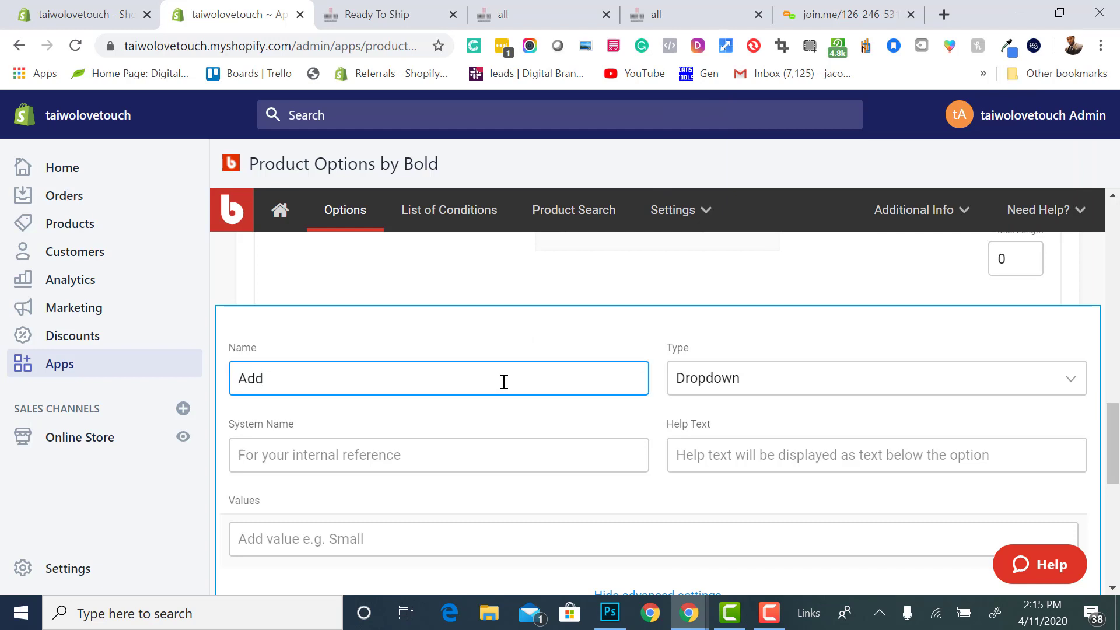
text(tional Se)
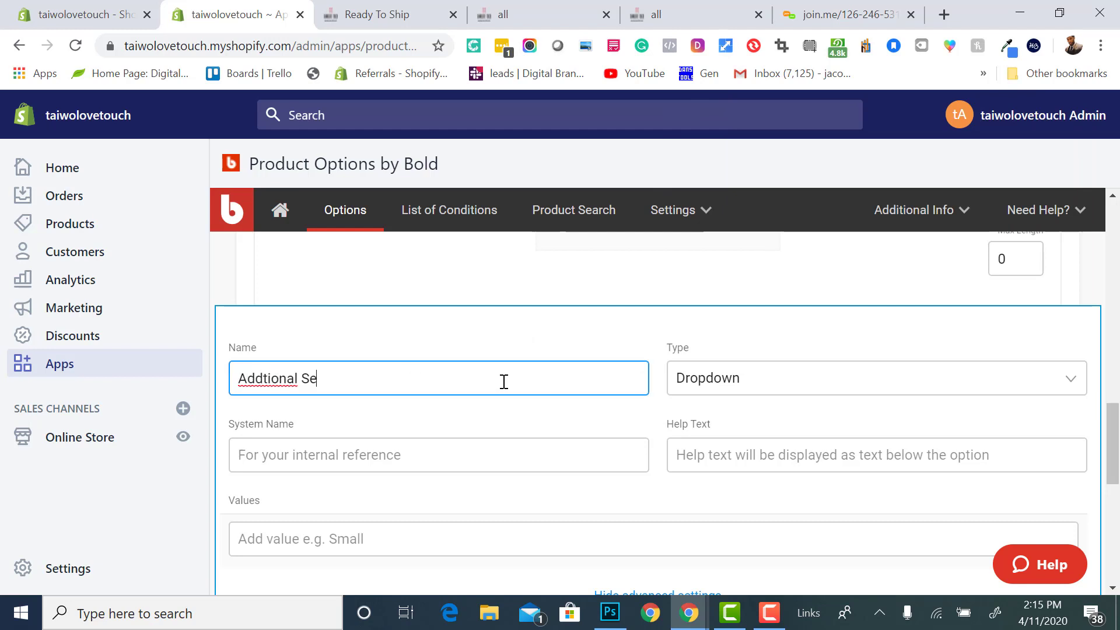
text(rvices)
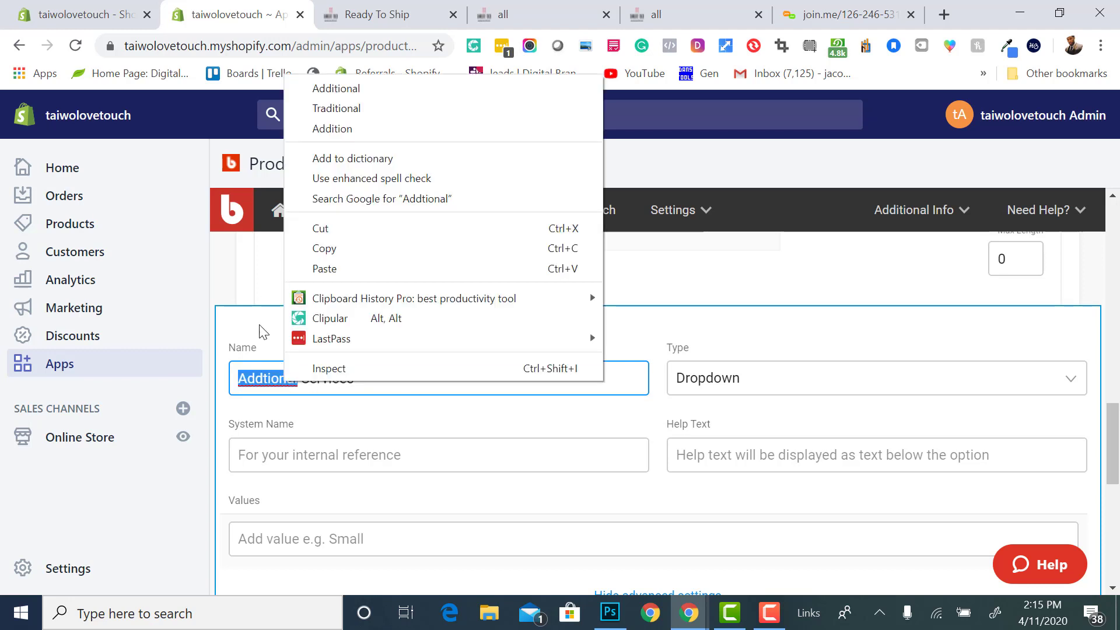
click(336, 89)
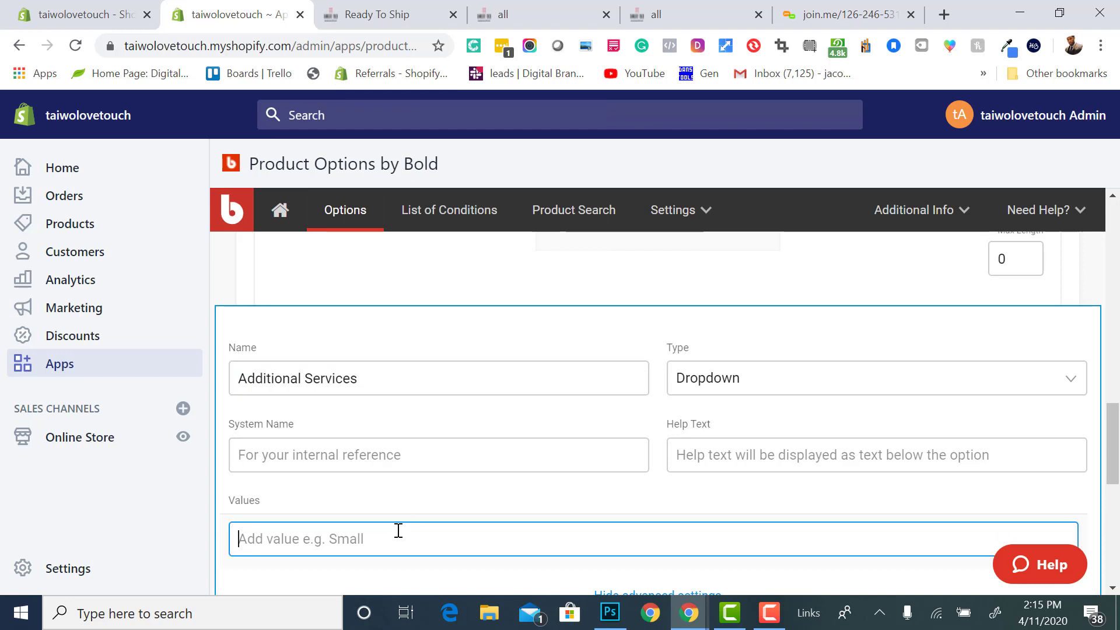
Enter Combs and Bands as the Additional Services values
text(Combs)
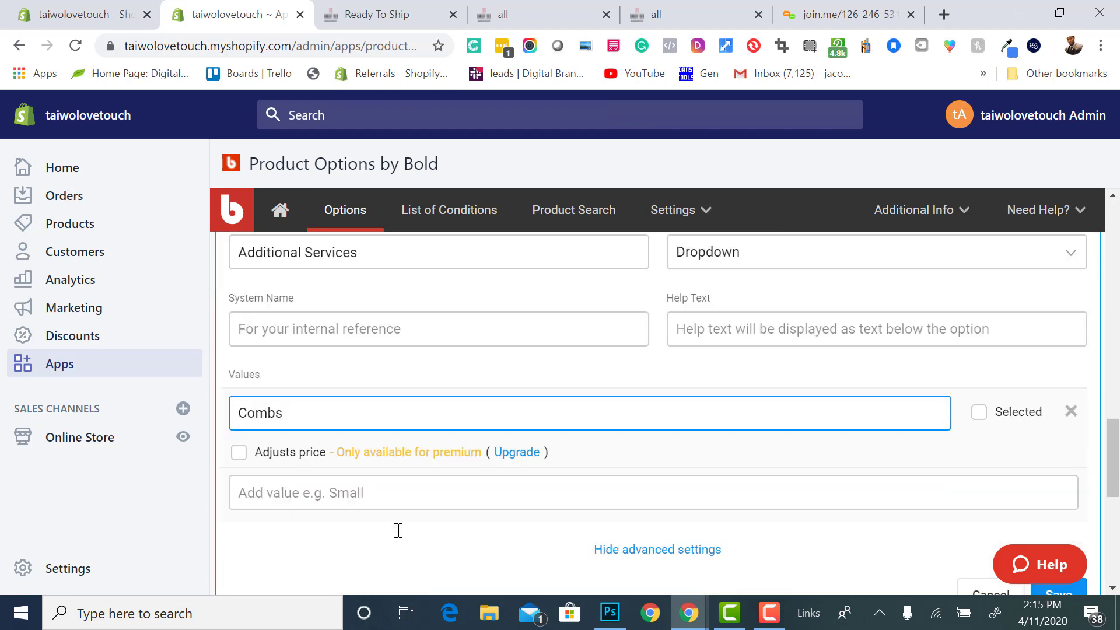
text(Band)
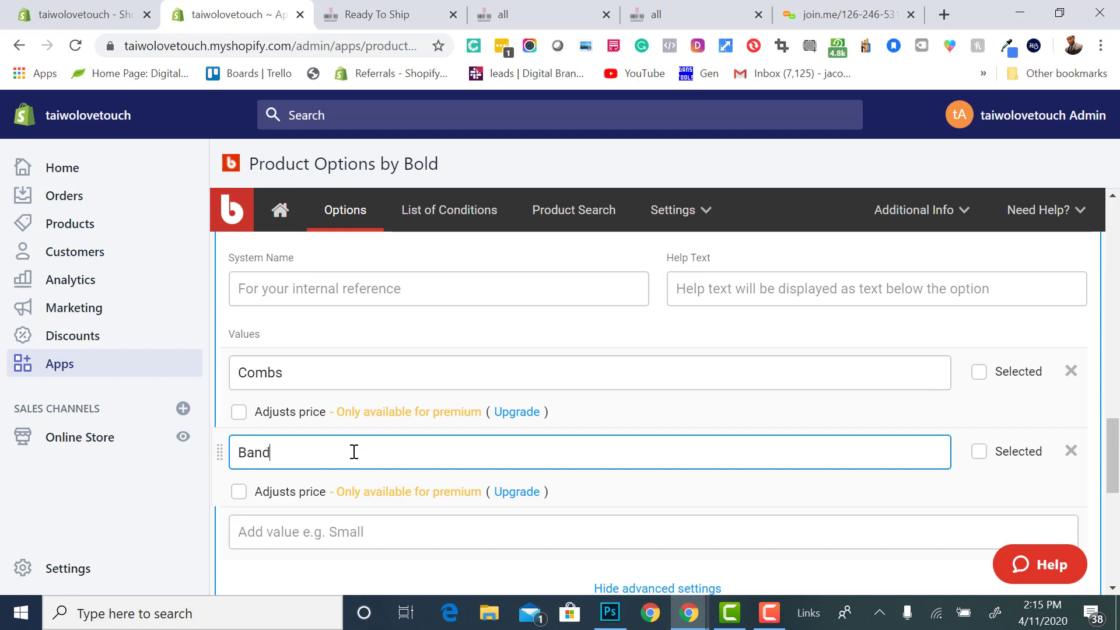
text(s)
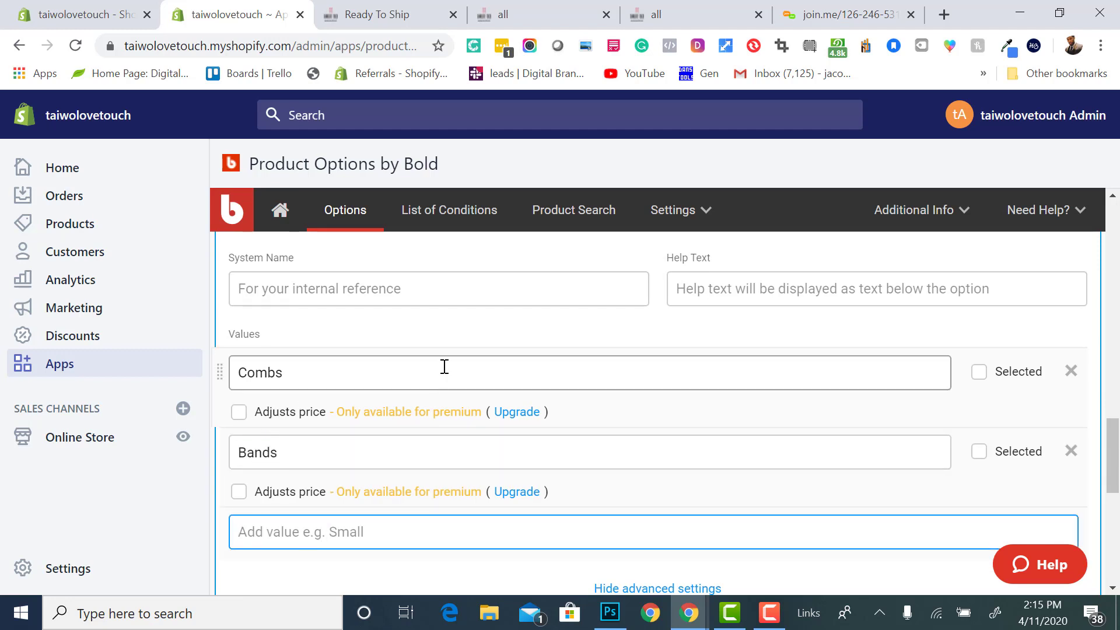
scroll(up, 3)
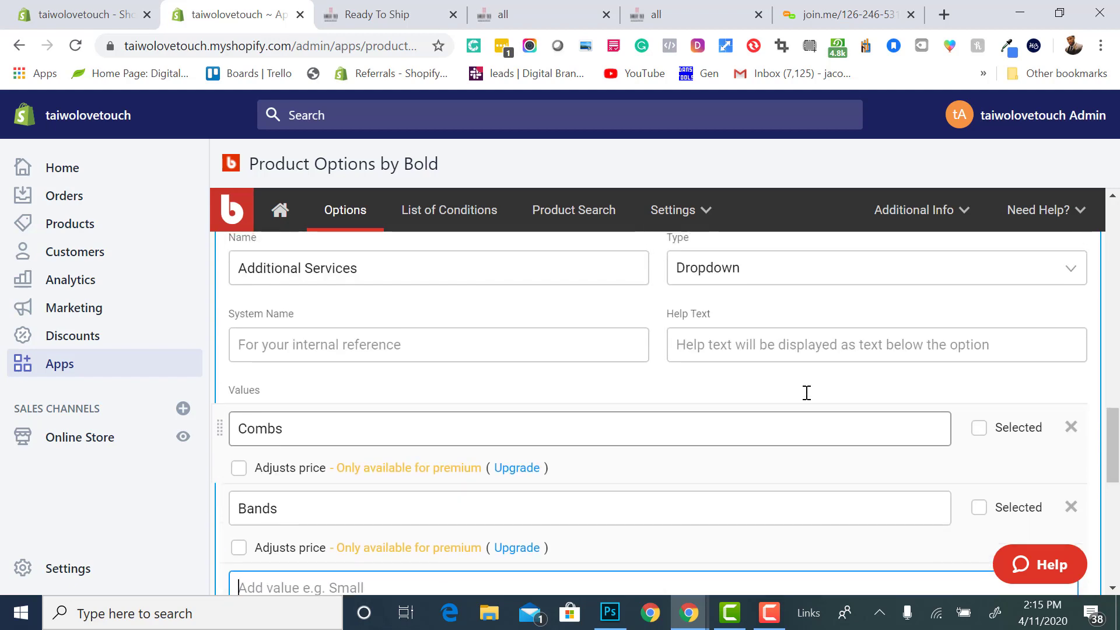
scroll(down, 3)
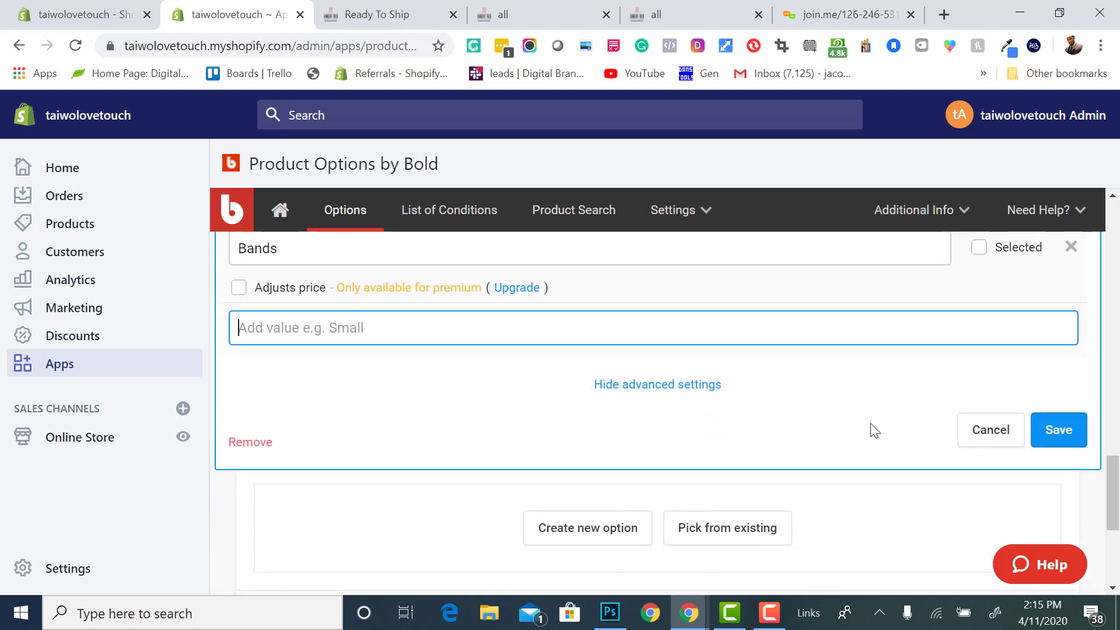
mouse_move(249, 441)
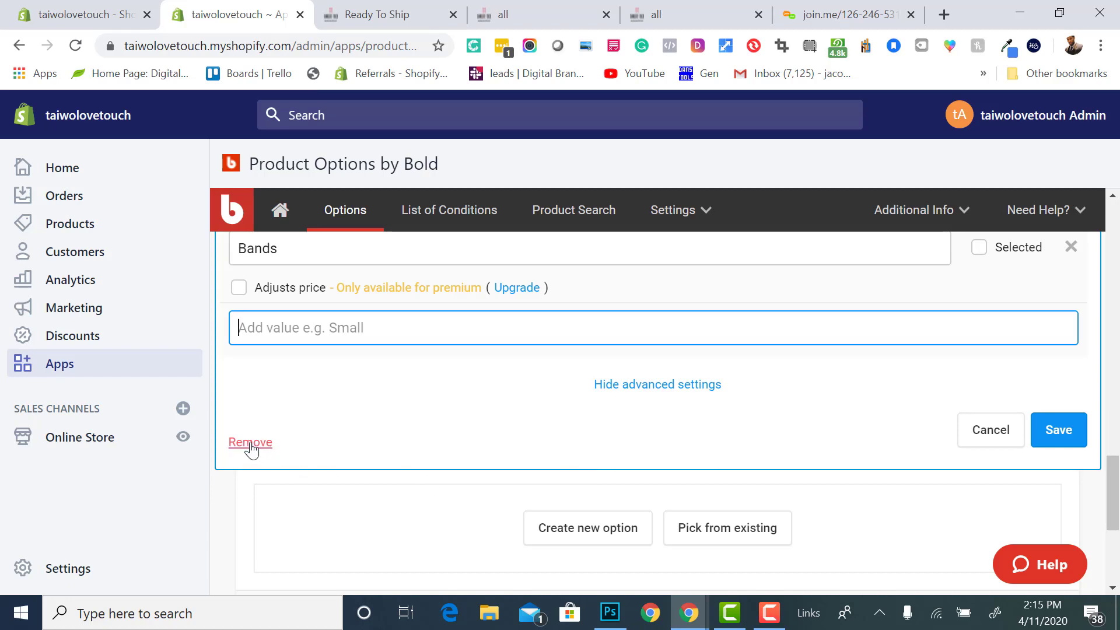
Remove the Additional Services option, confirm, and save the Services option set
click(249, 442)
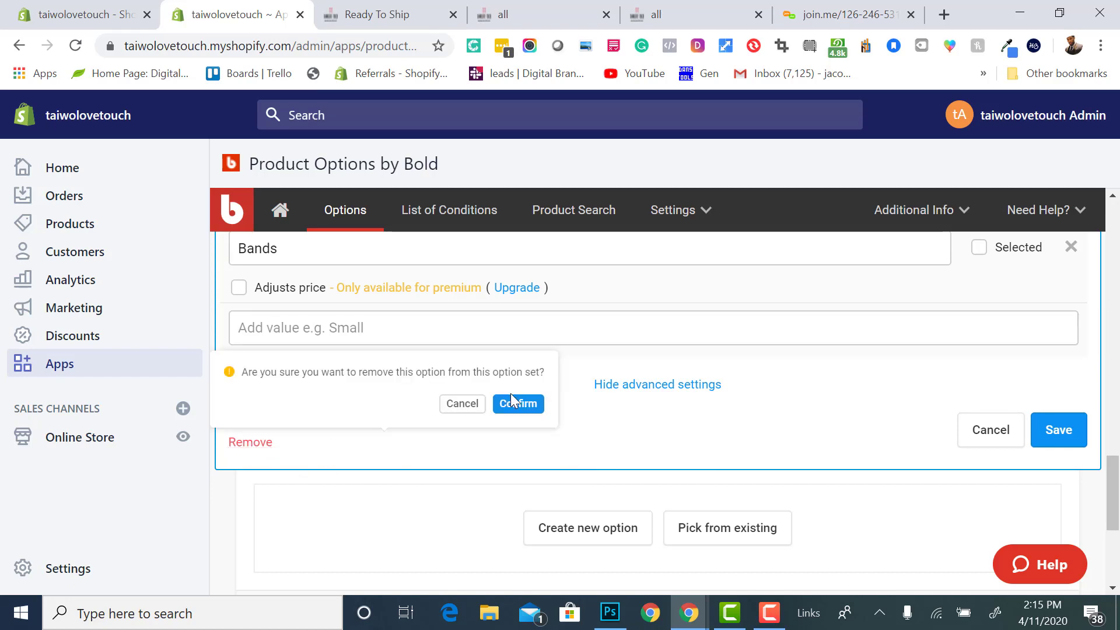
click(518, 403)
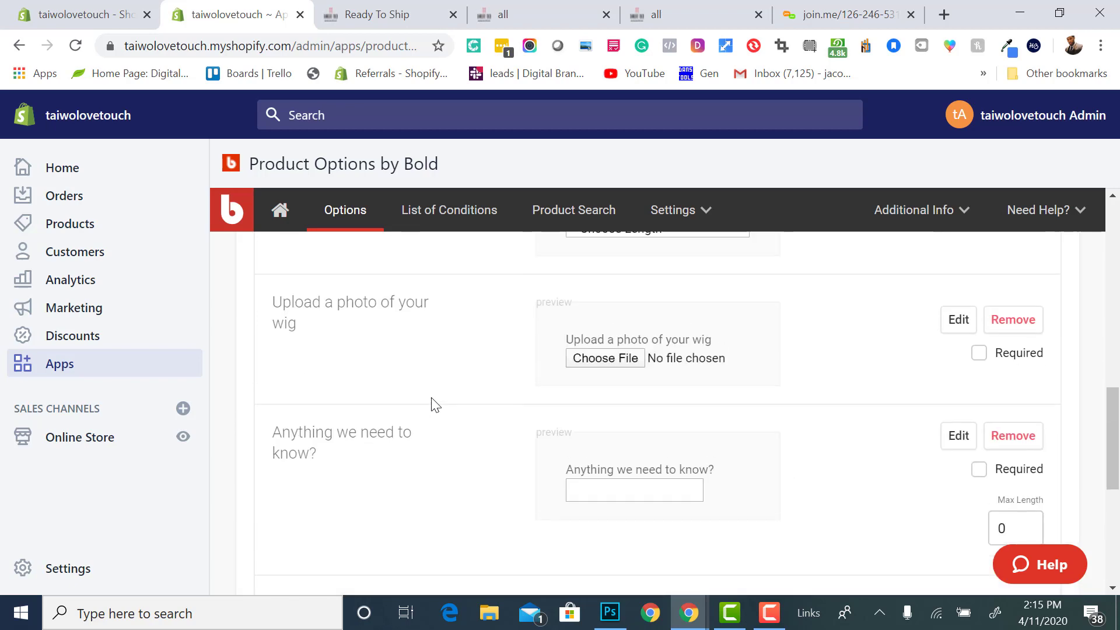
scroll(up, 3)
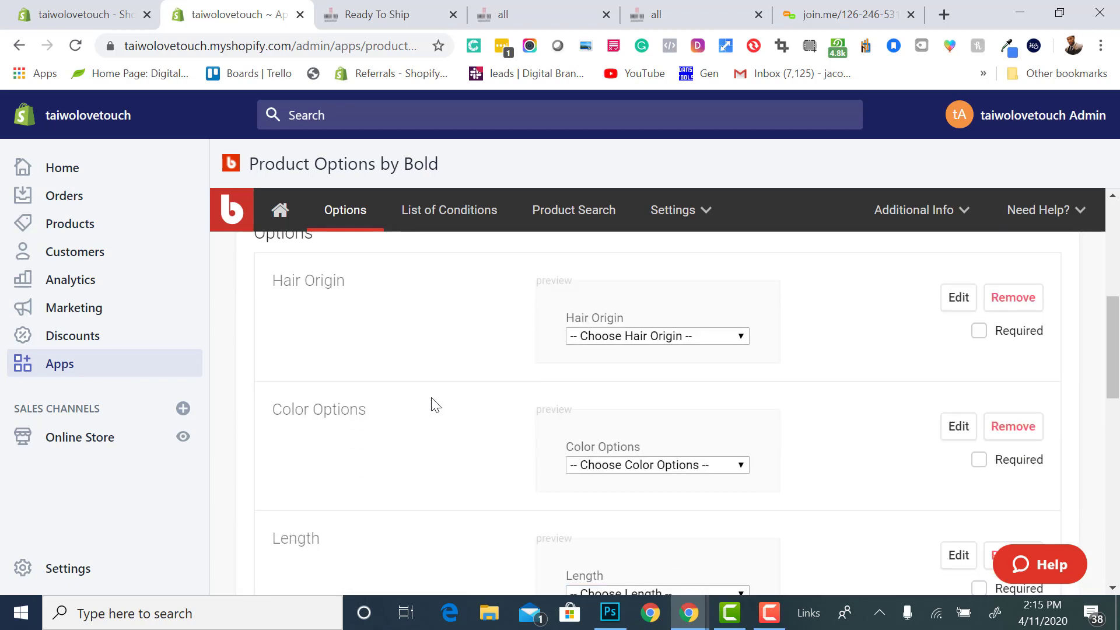
scroll(down, 3)
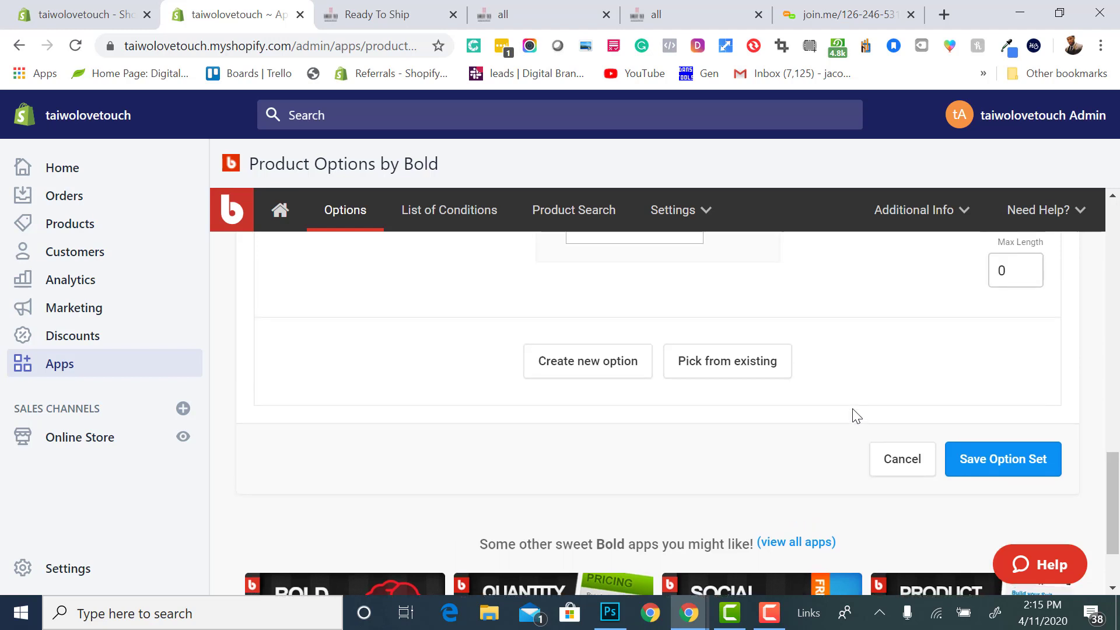
scroll(up, 3)
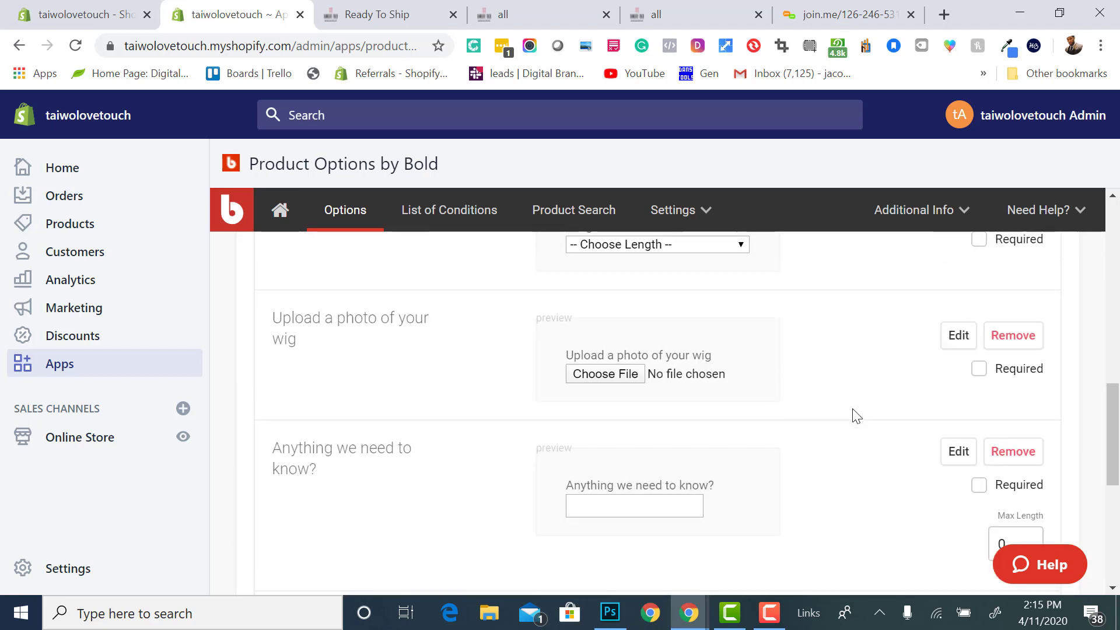
scroll(up, 3)
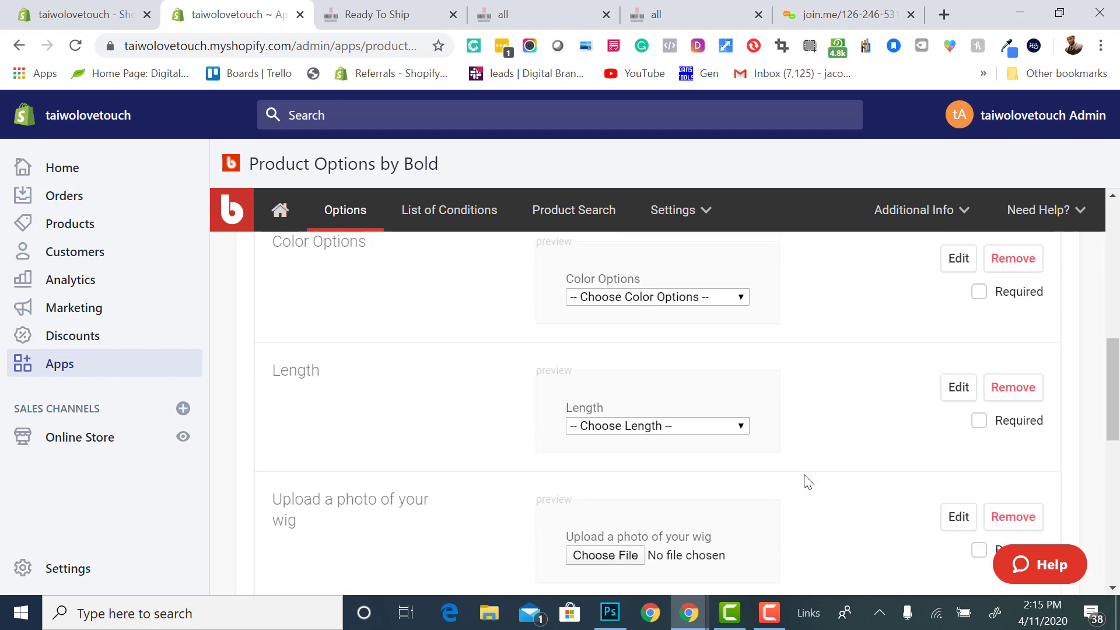
scroll(down, 3)
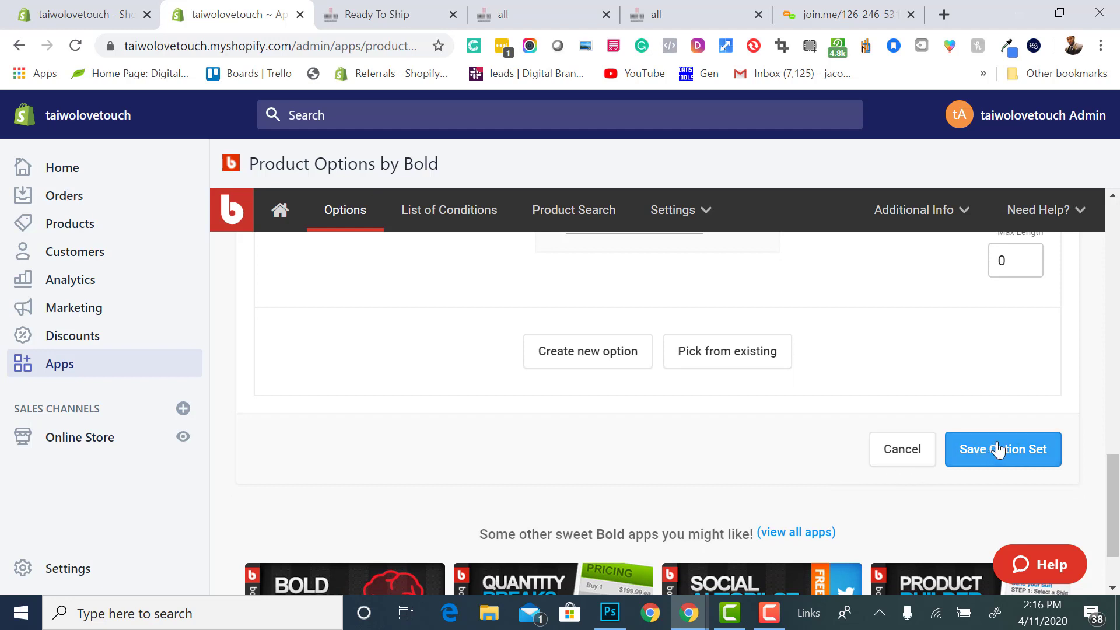
click(1002, 448)
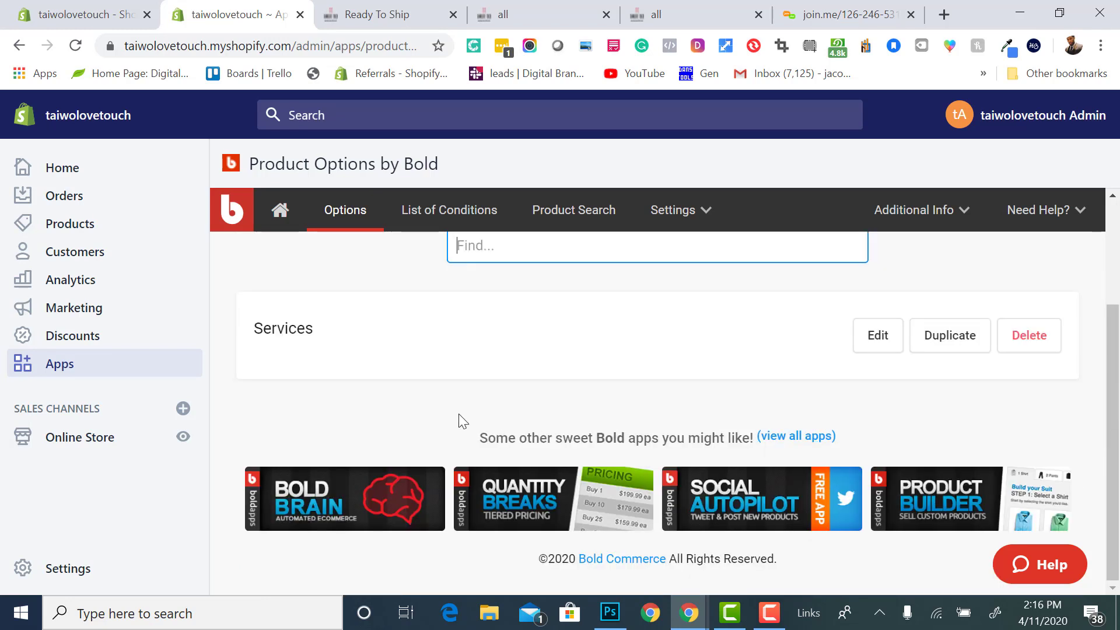
mouse_move(323, 379)
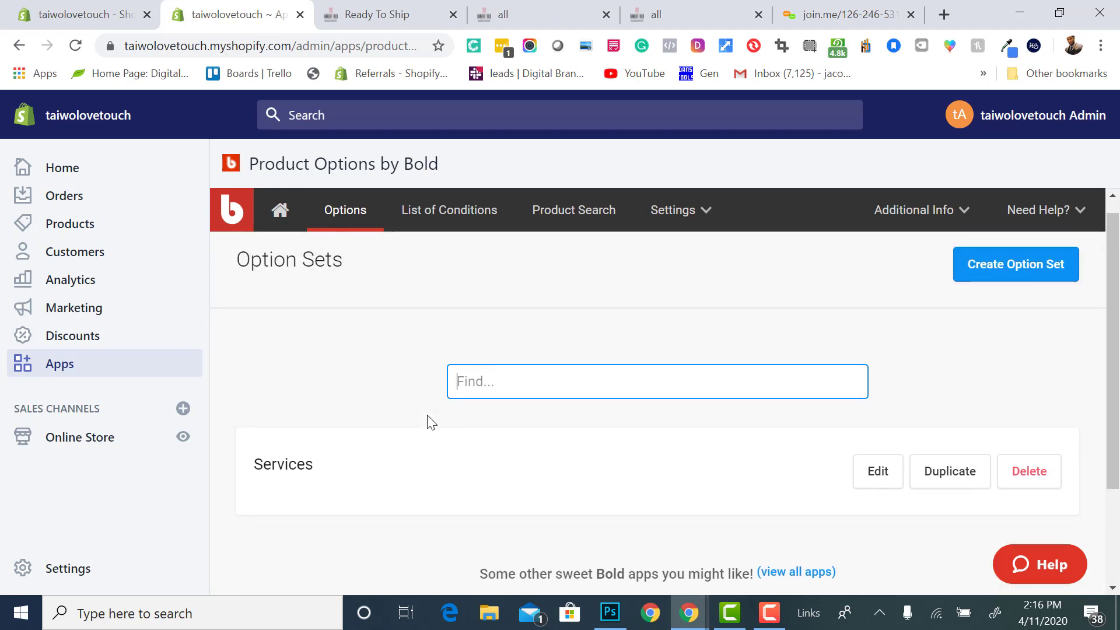
Edit the Services option set, review its product selection, and cancel without changes
scroll(down, 3)
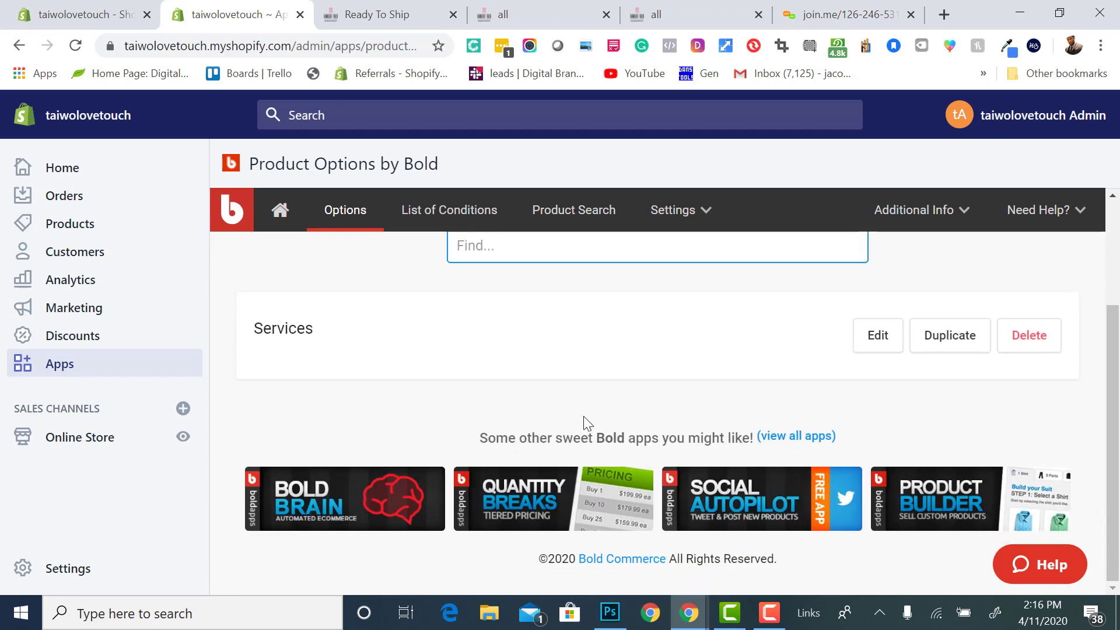
mouse_move(949, 343)
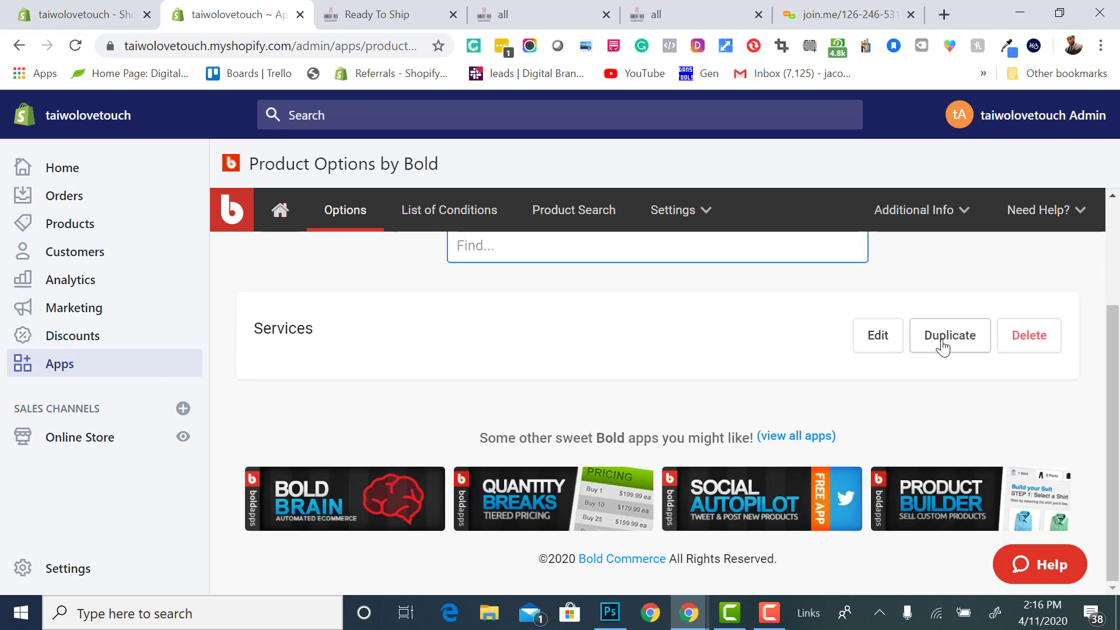
mouse_move(877, 336)
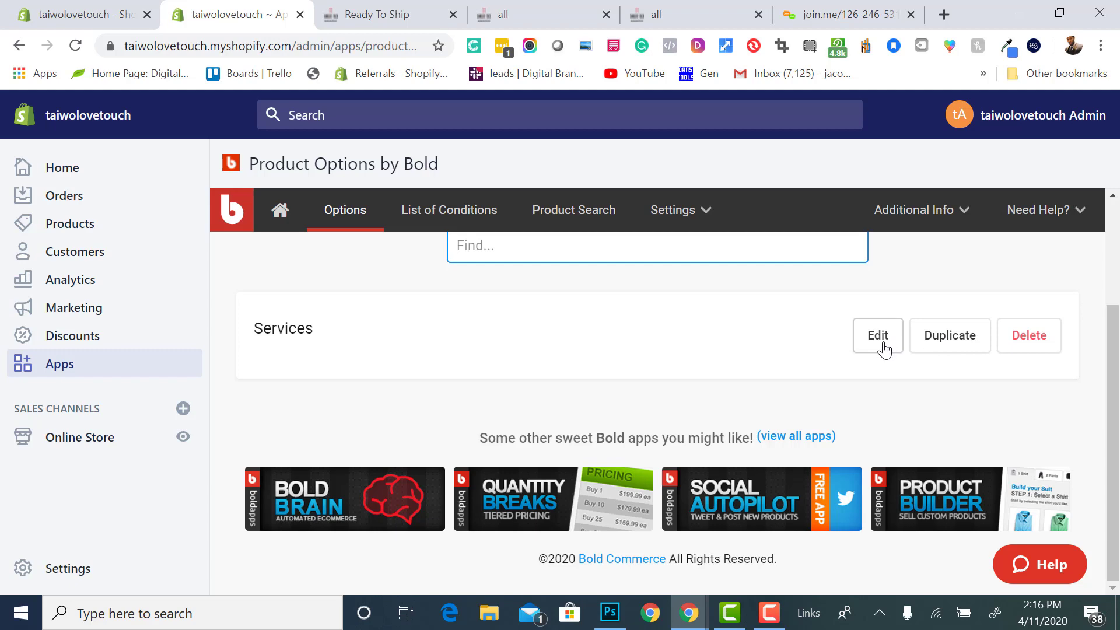
click(877, 335)
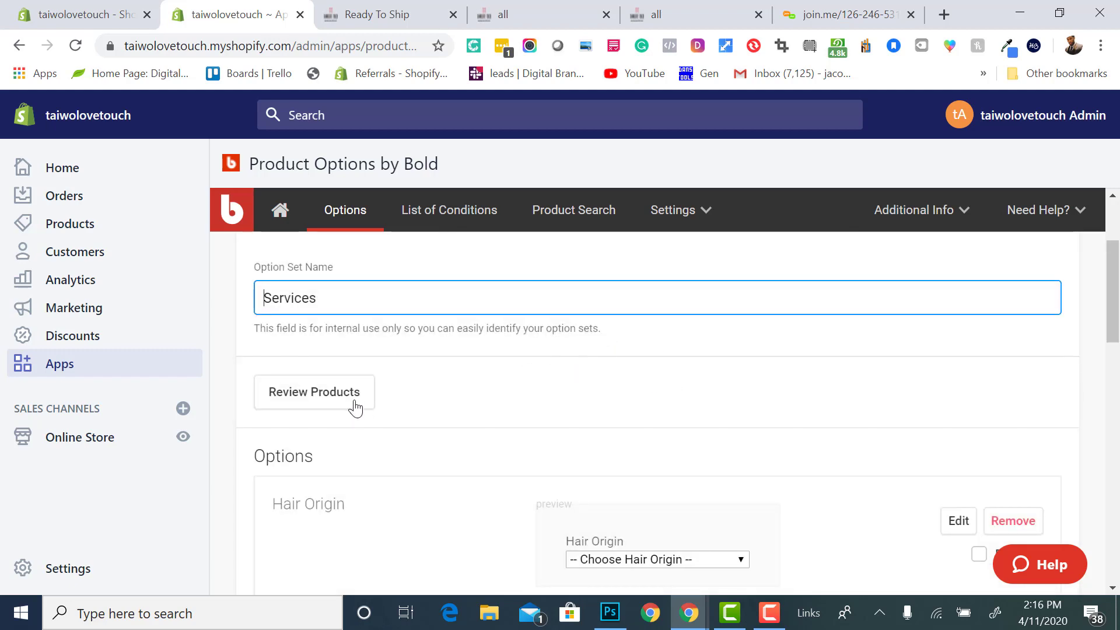
click(313, 392)
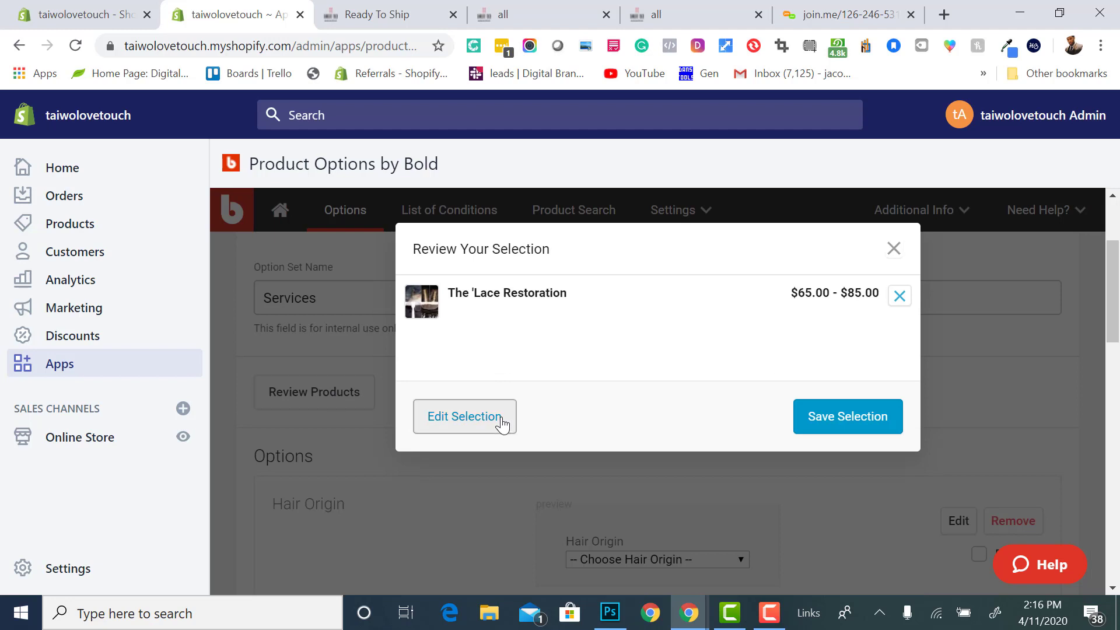
click(465, 415)
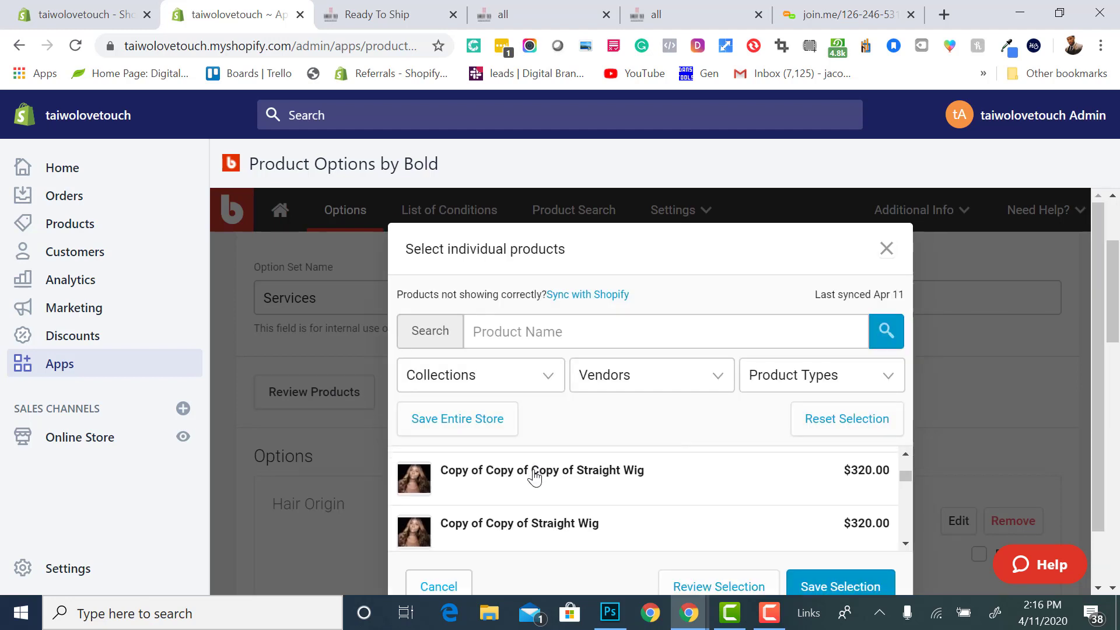
scroll(down, 3)
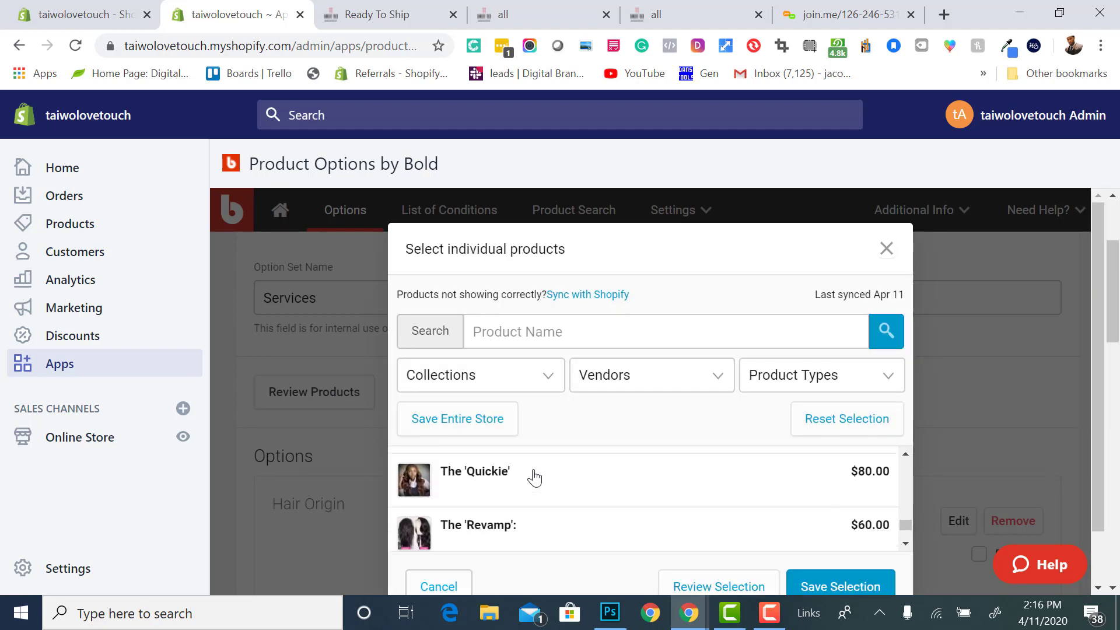
scroll(down, 3)
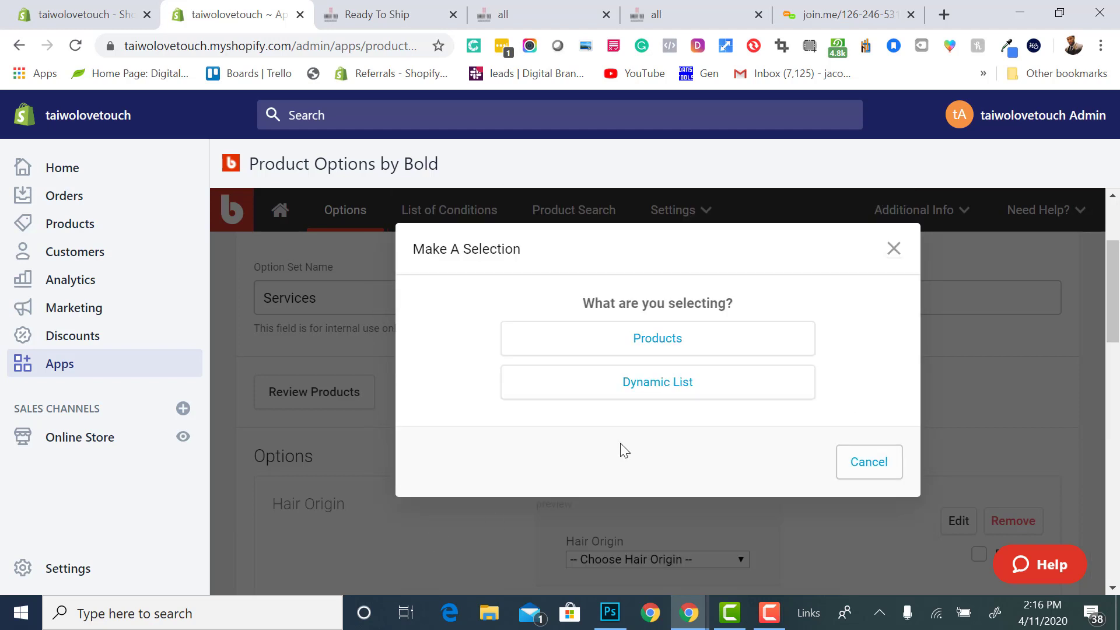
click(892, 247)
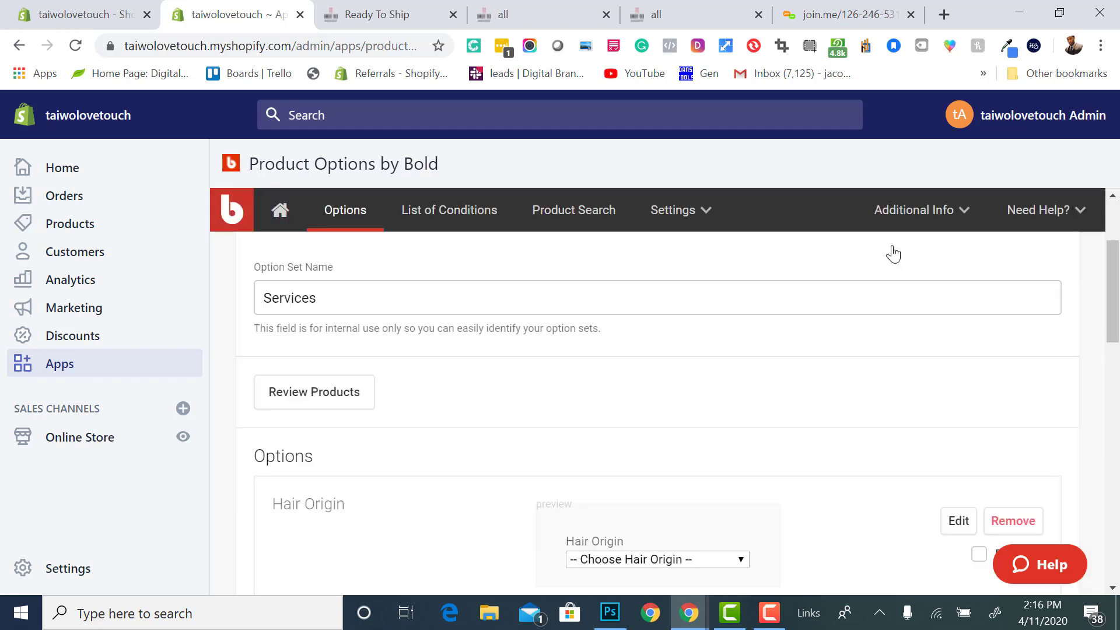
mouse_move(71, 223)
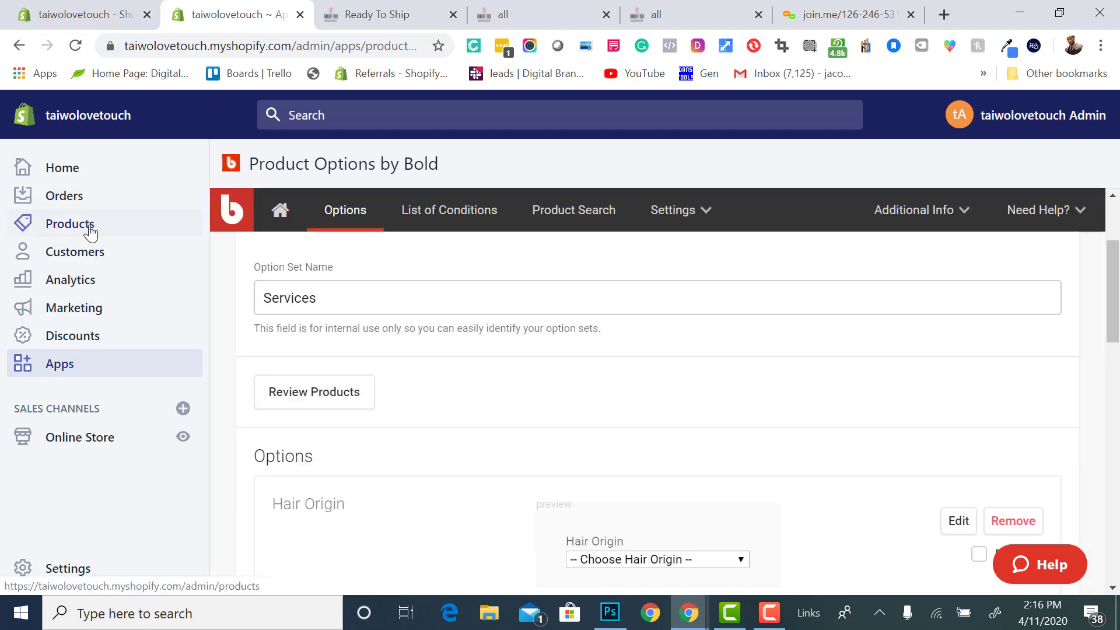
Review The 'Lace Restoration product's Closure and Frontal variants, then go to Apps
click(70, 224)
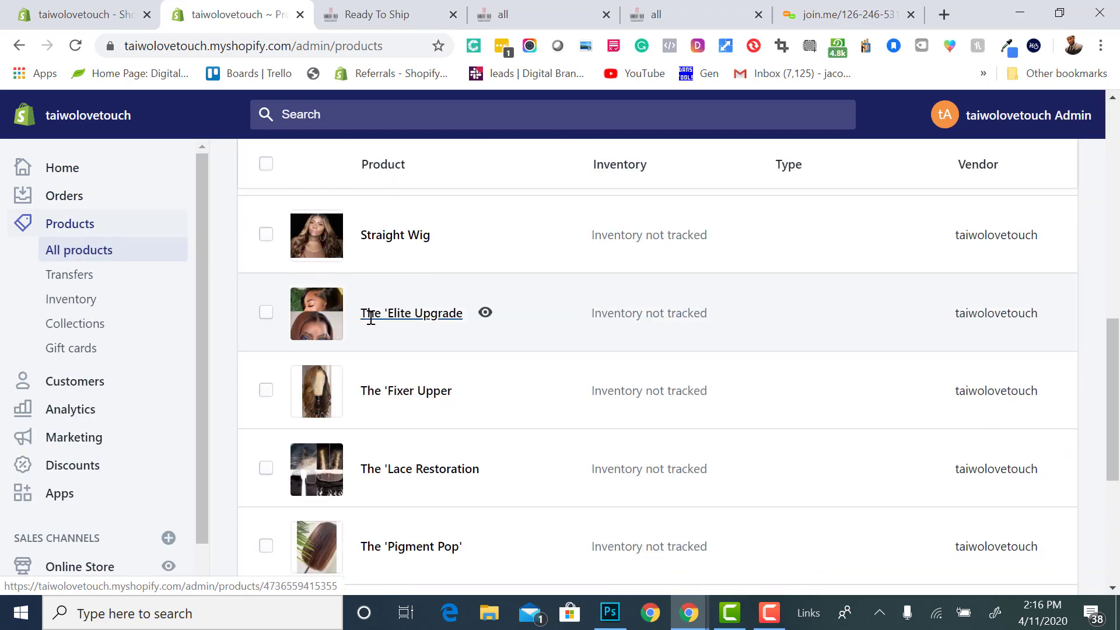
scroll(down, 3)
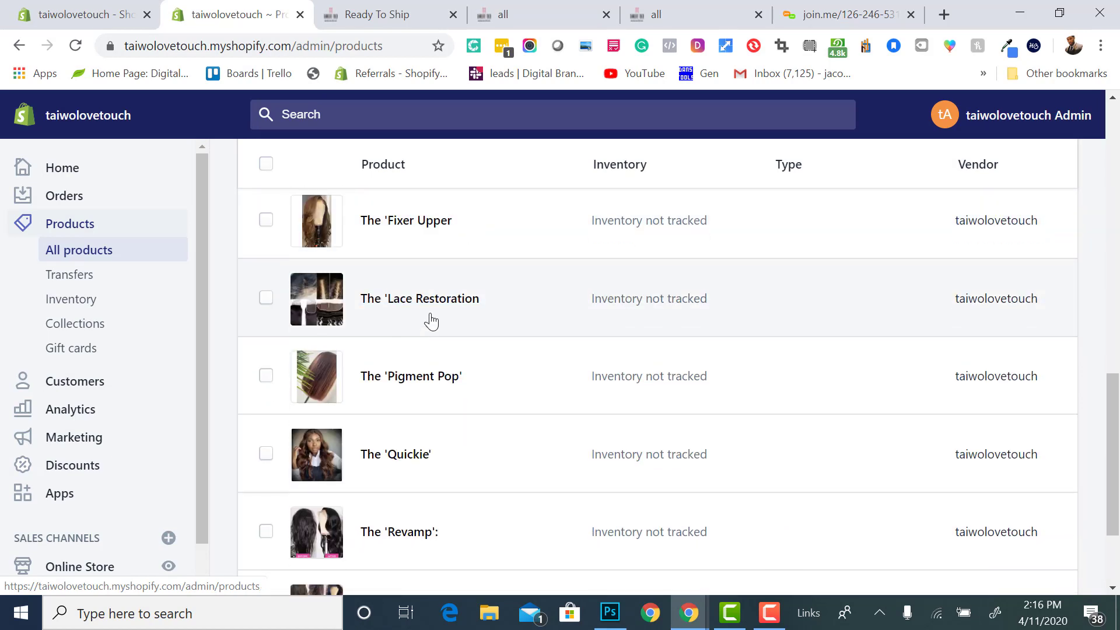
click(420, 297)
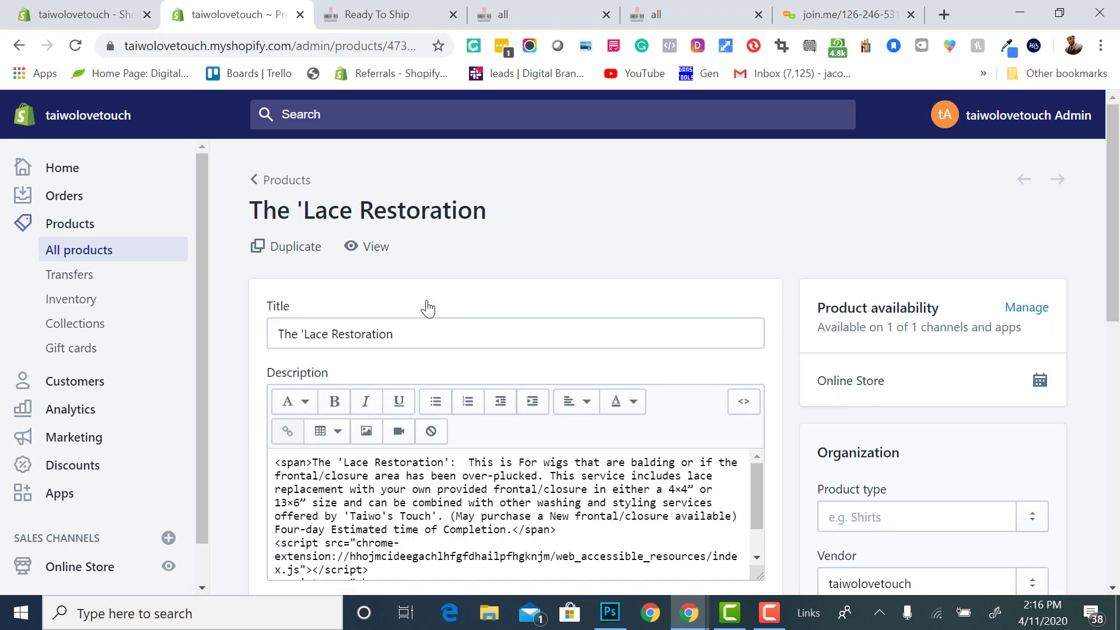
scroll(down, 3)
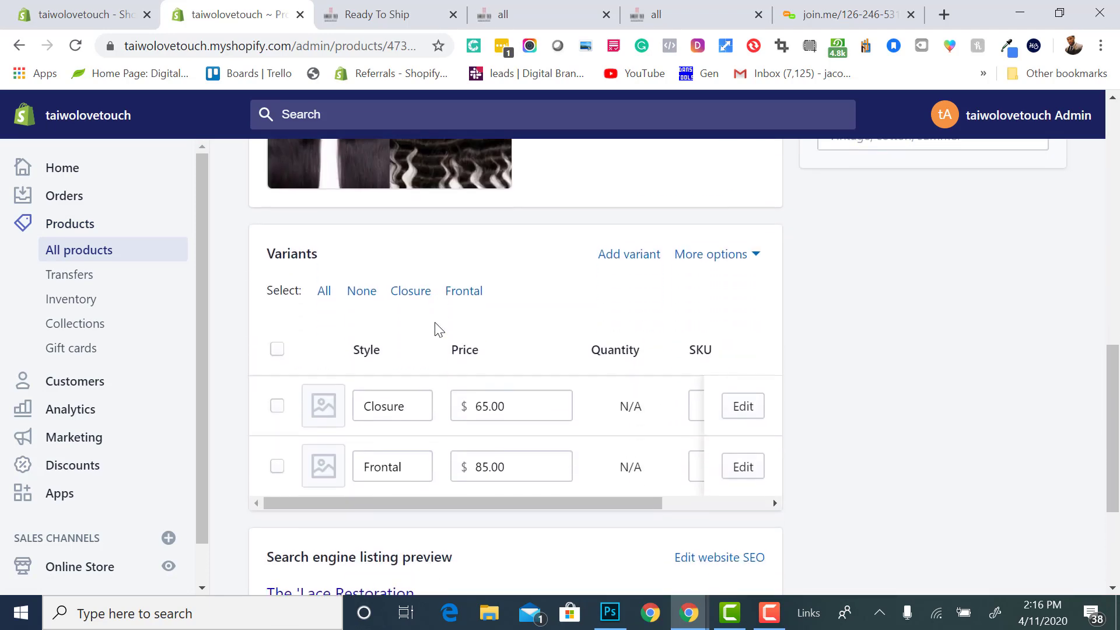
scroll(up, 3)
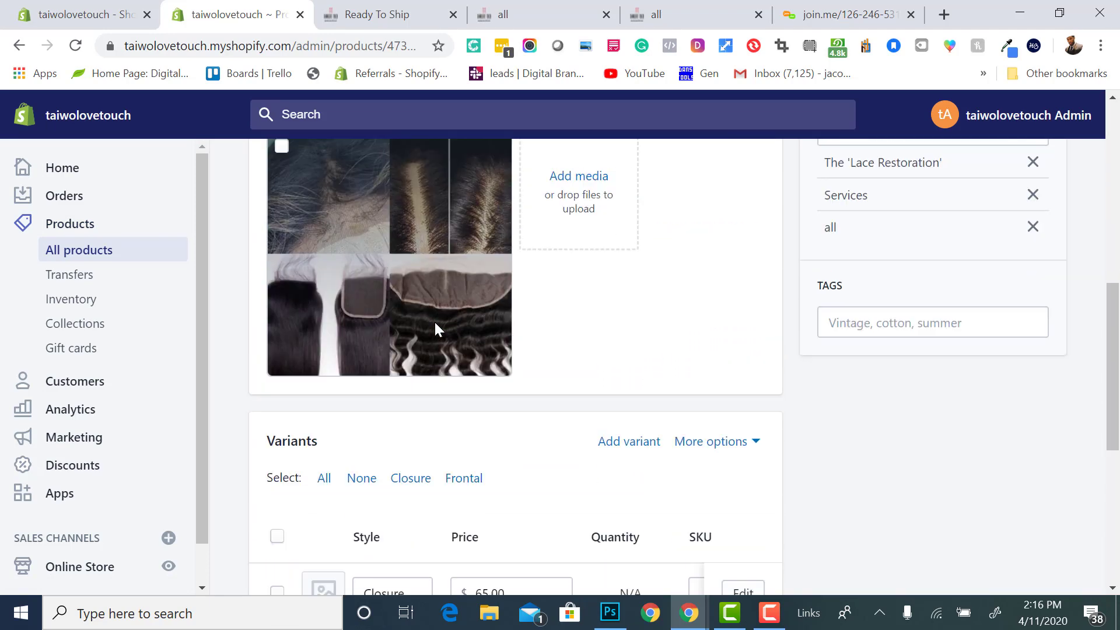
scroll(down, 3)
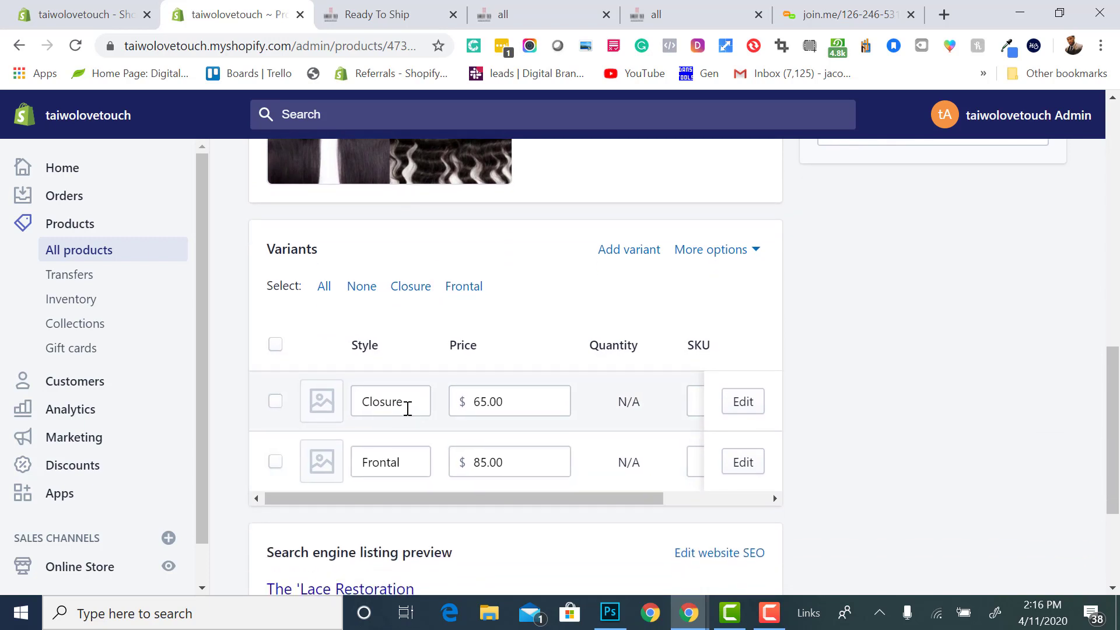
mouse_move(277, 371)
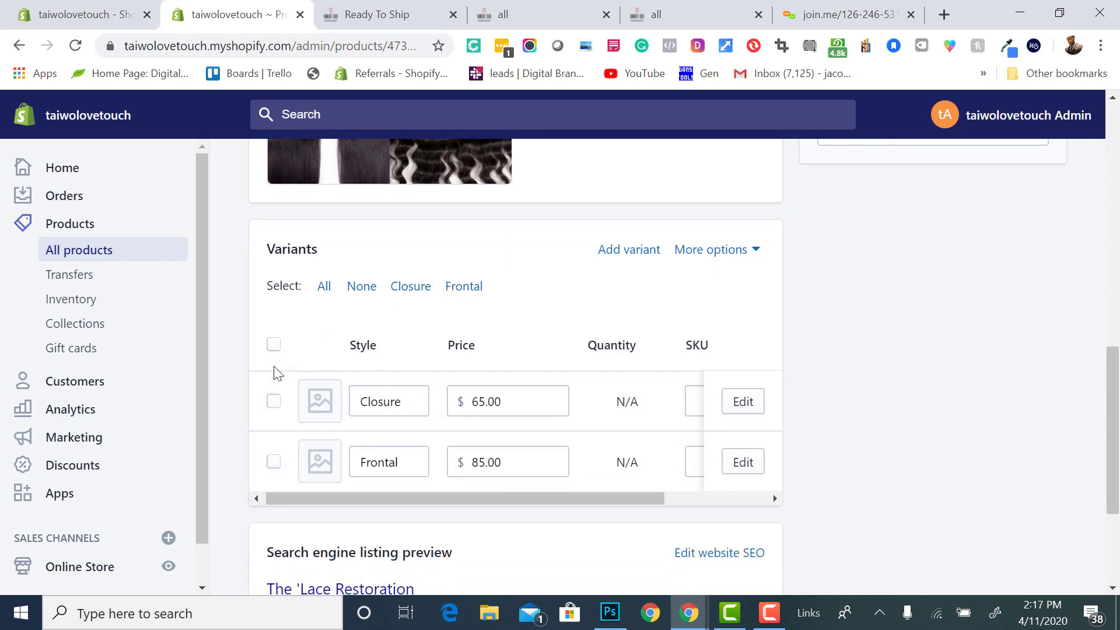
scroll(up, 3)
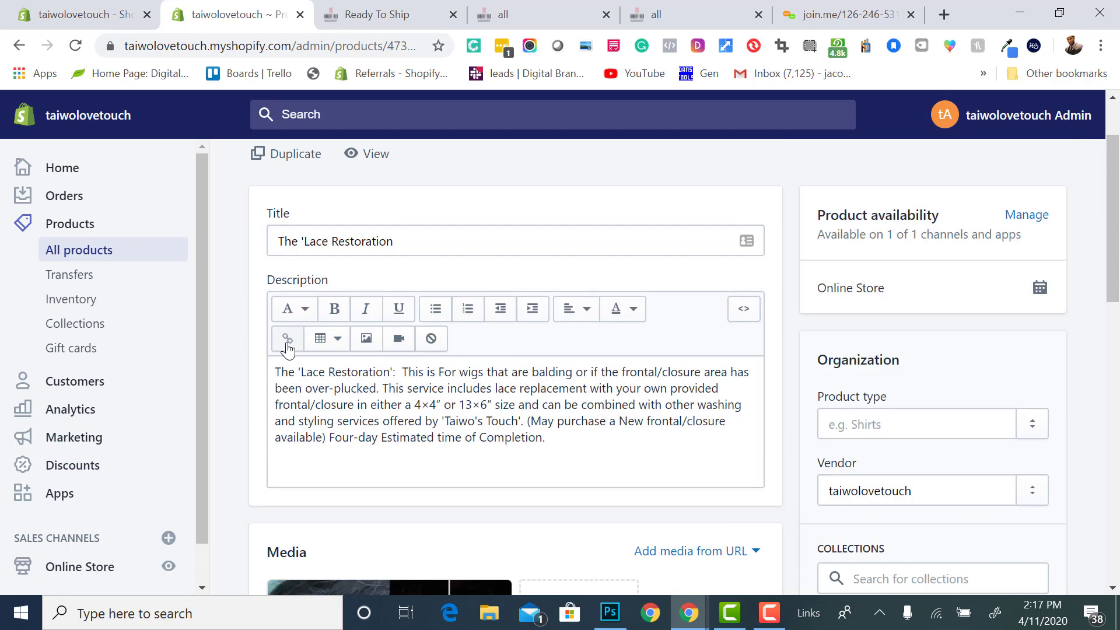
scroll(down, 3)
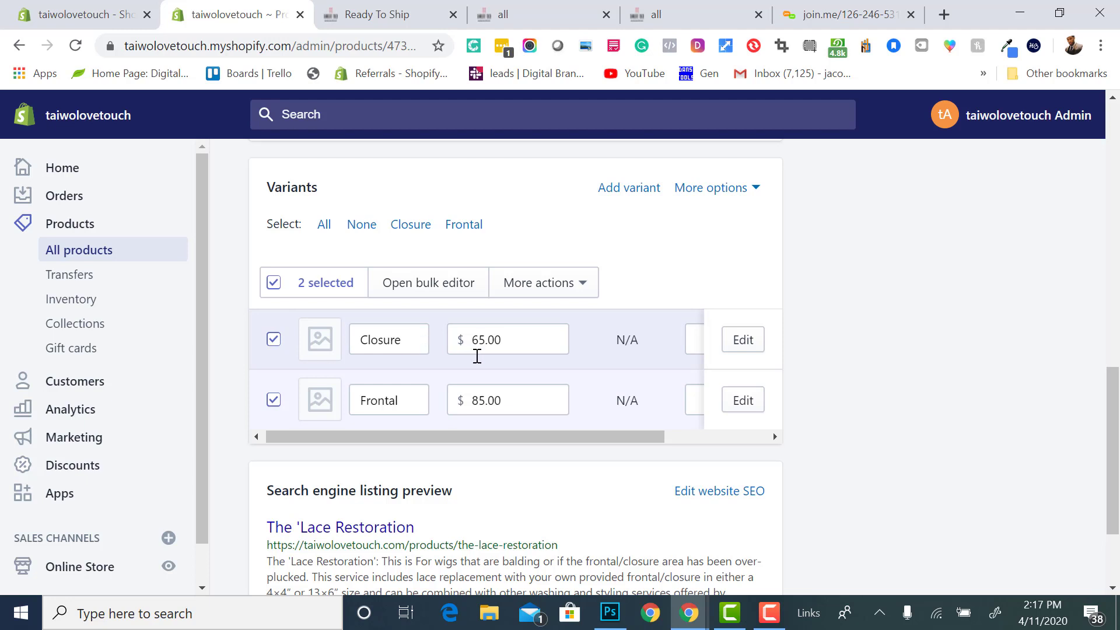
mouse_move(133, 485)
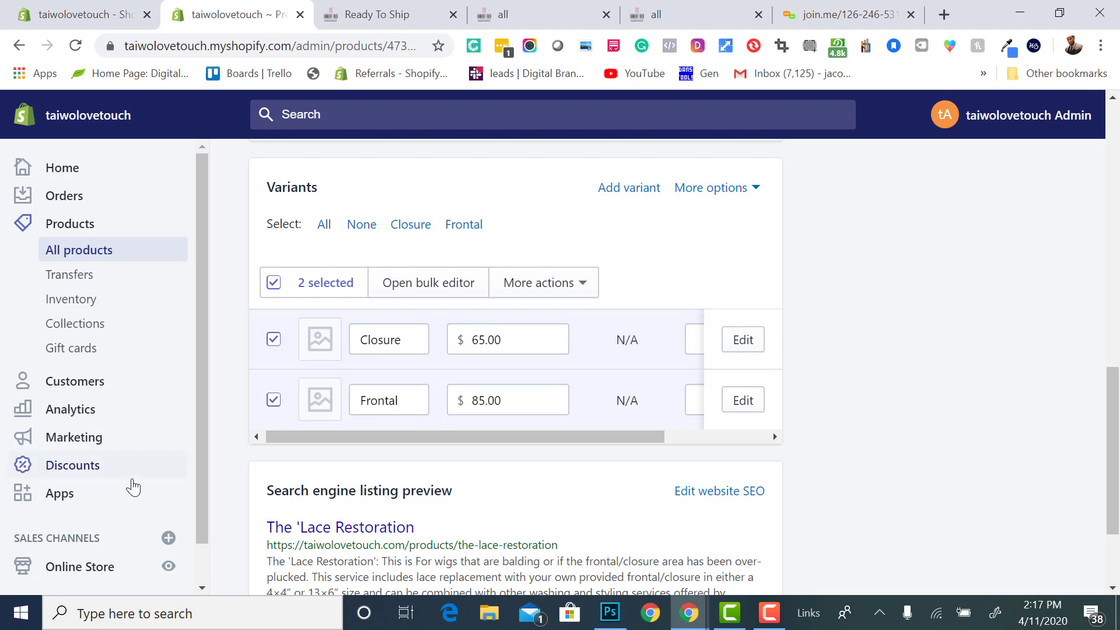
click(60, 492)
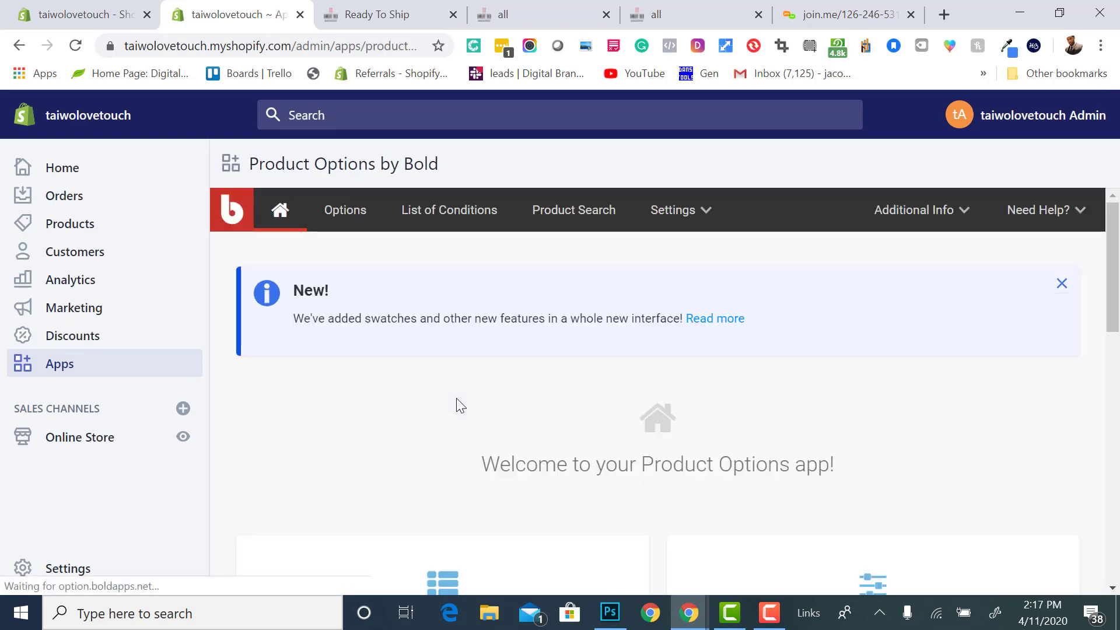
Edit the Services option set and create a Hair Type dropdown option
click(1062, 284)
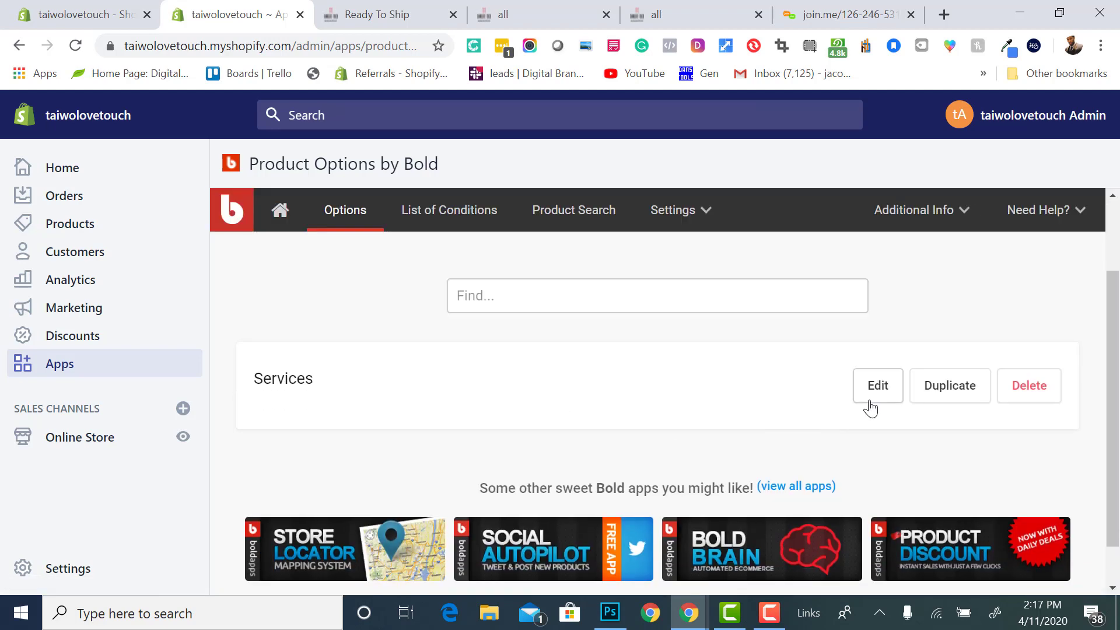
click(877, 385)
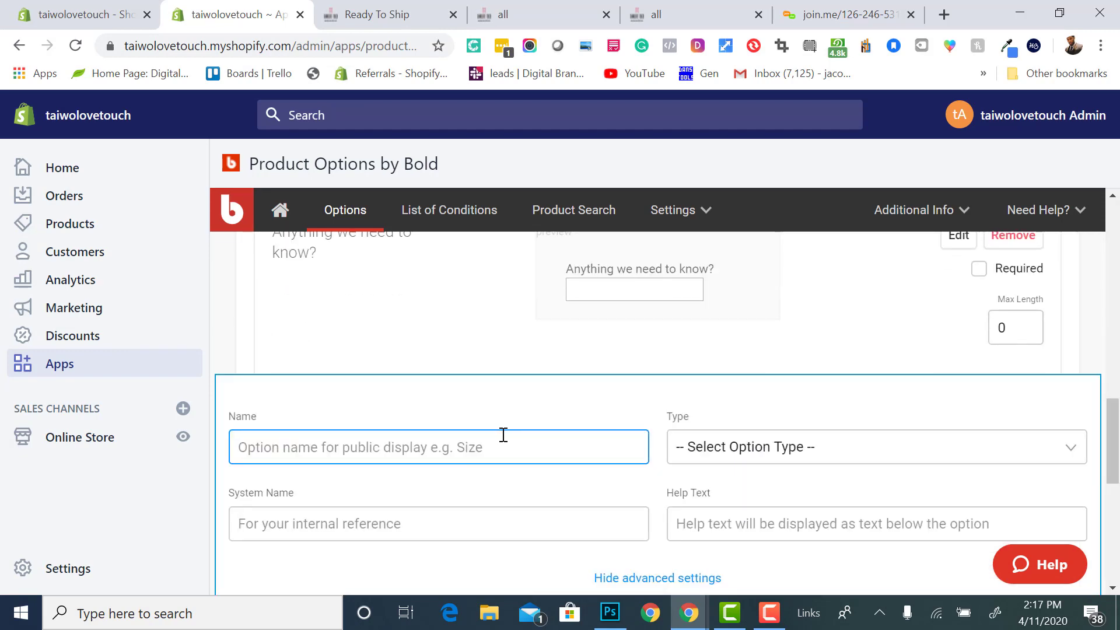
text(Hair)
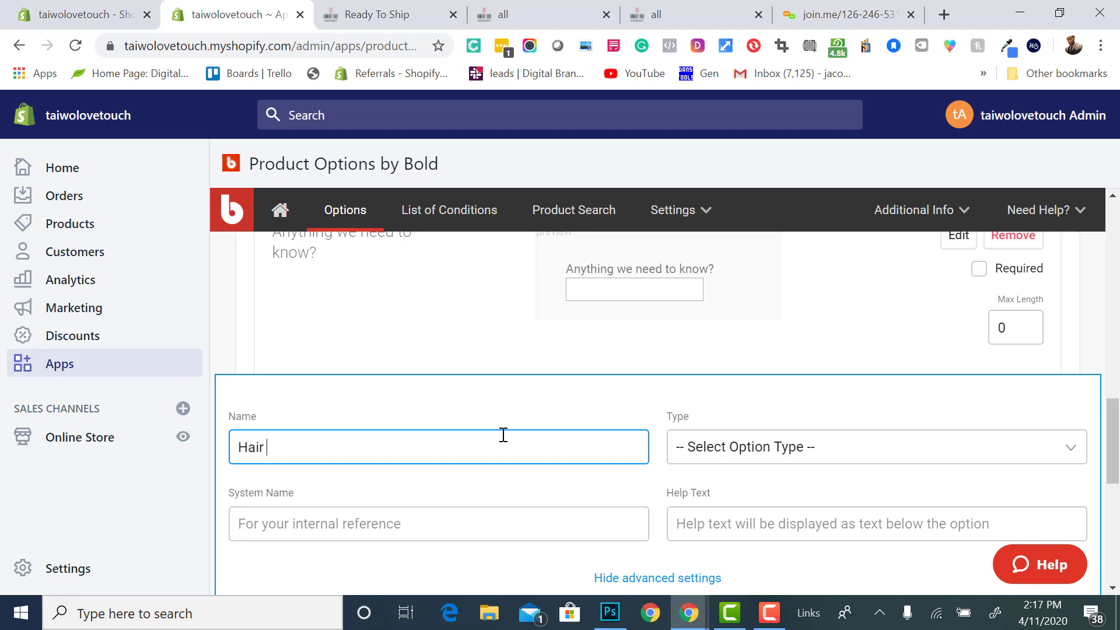
text(Type)
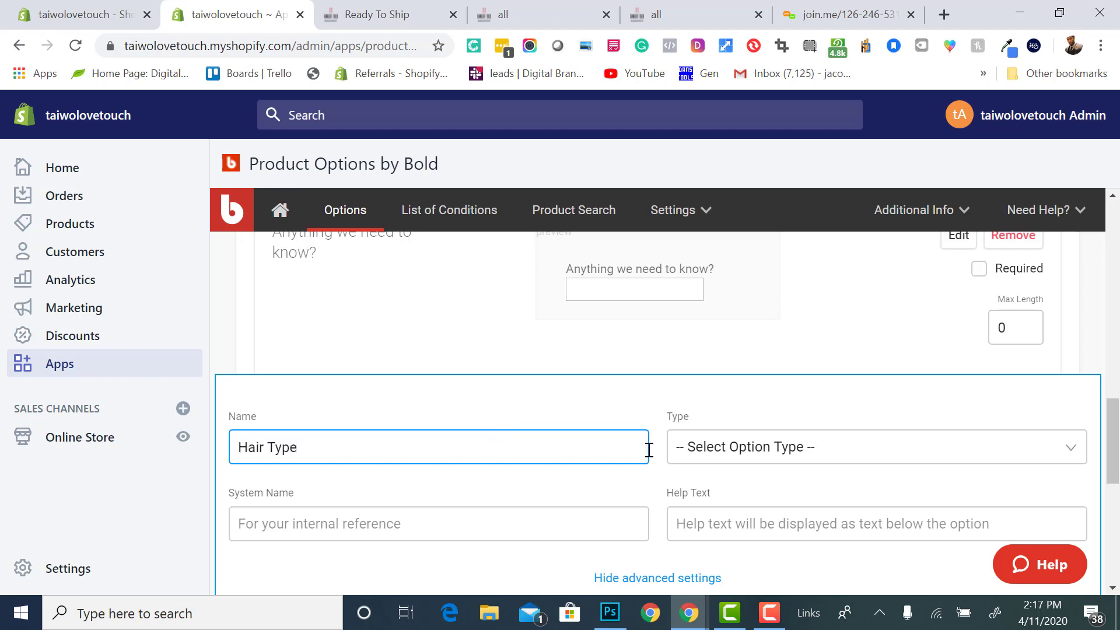
click(874, 447)
text(C)
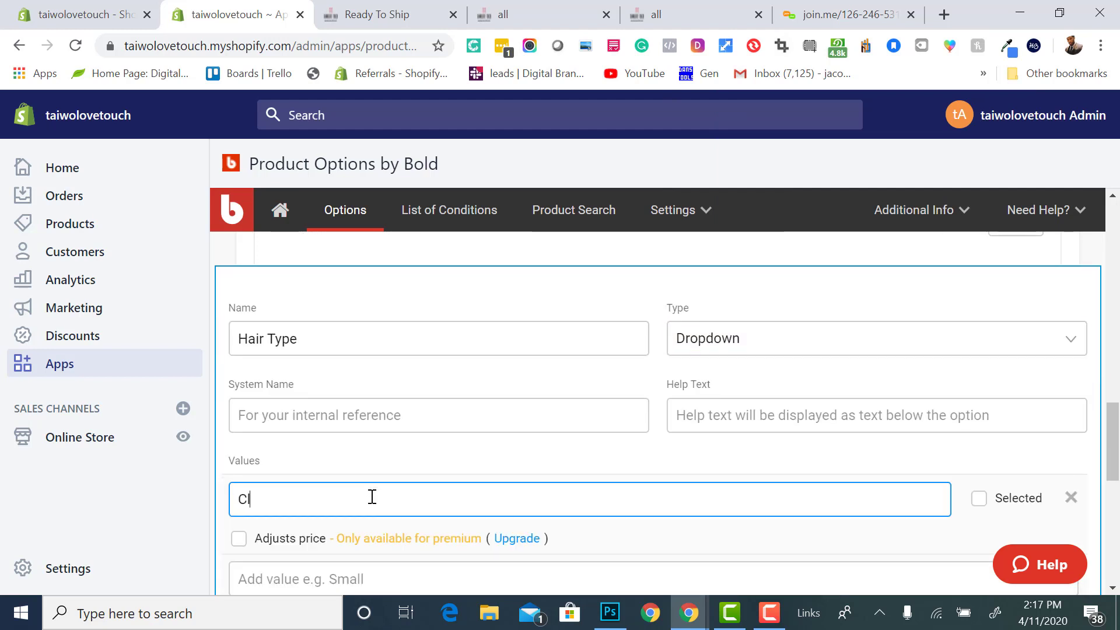
Enter the Hair Type values Closure, Frontal and Full Lace Wig
text(osure)
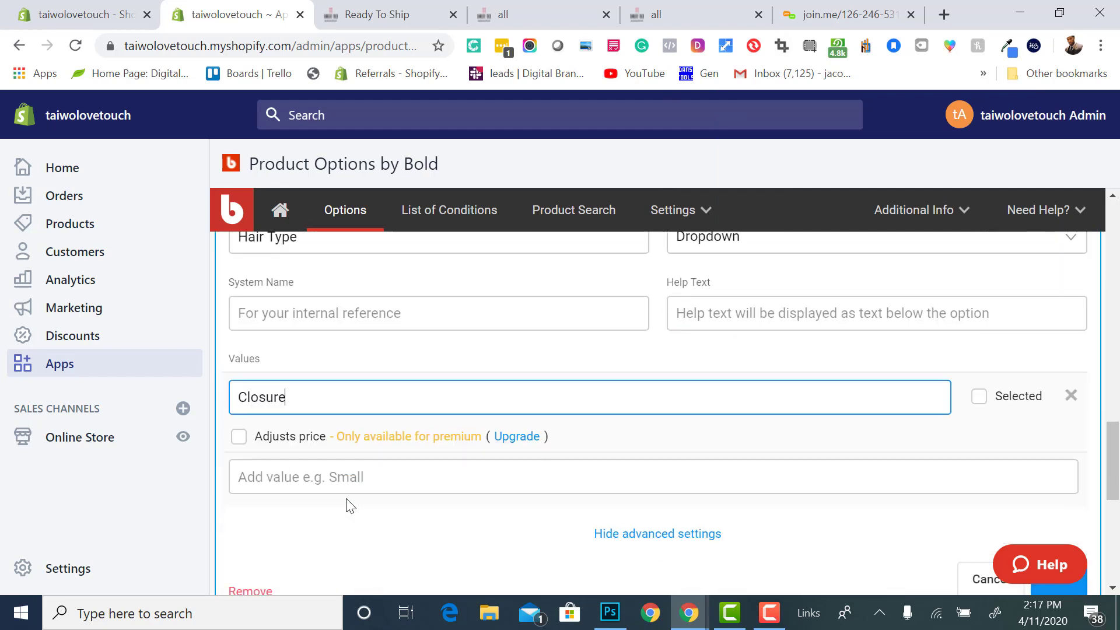
text(Fron)
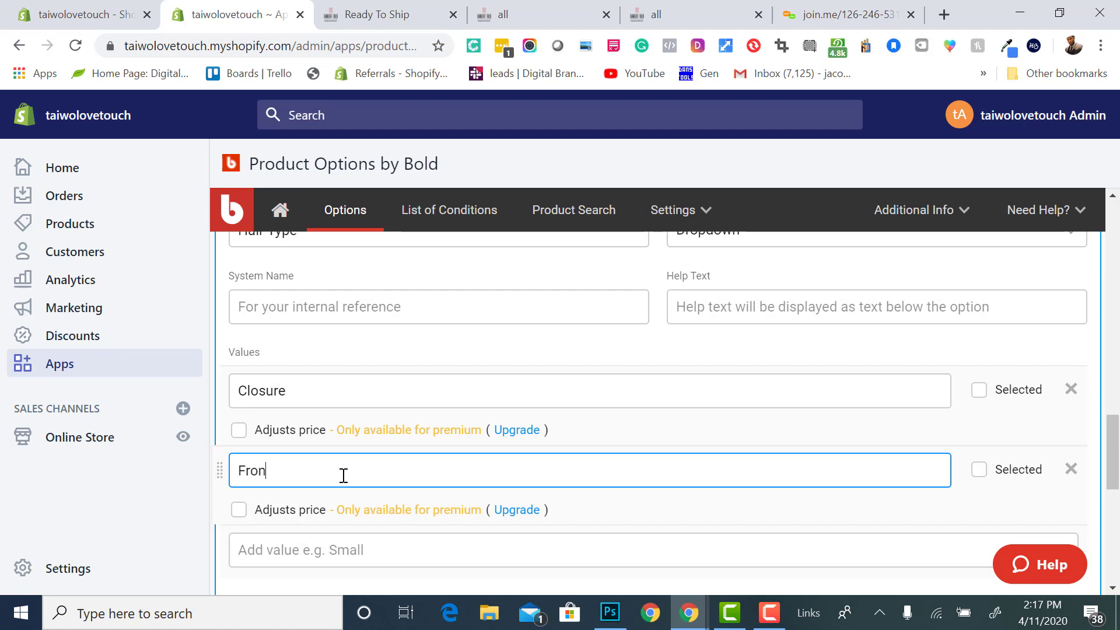
text(tal)
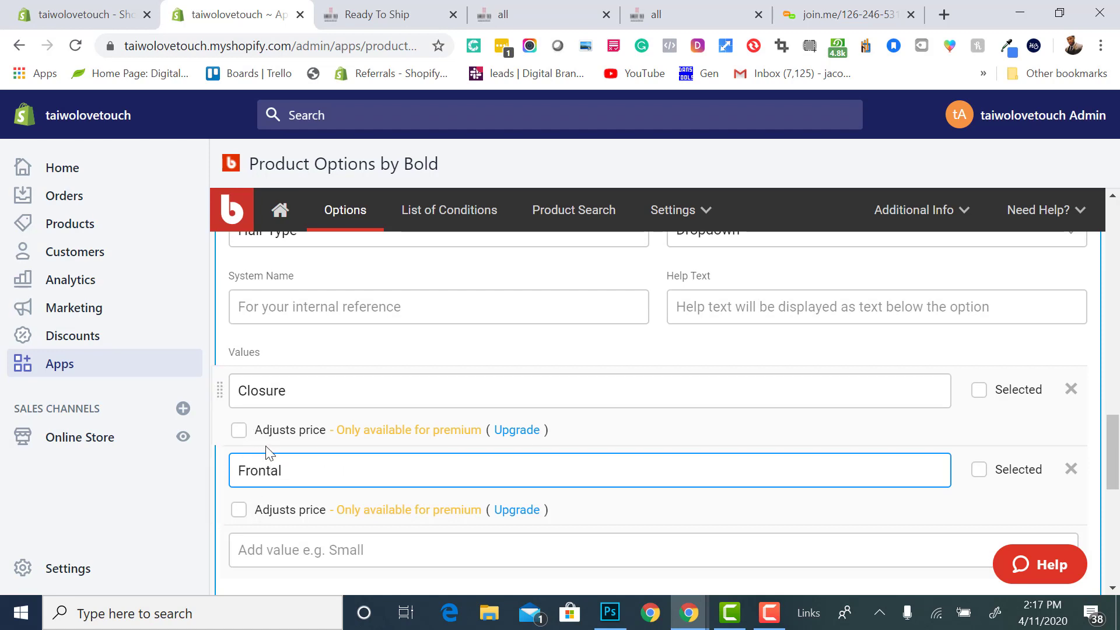
scroll(down, 3)
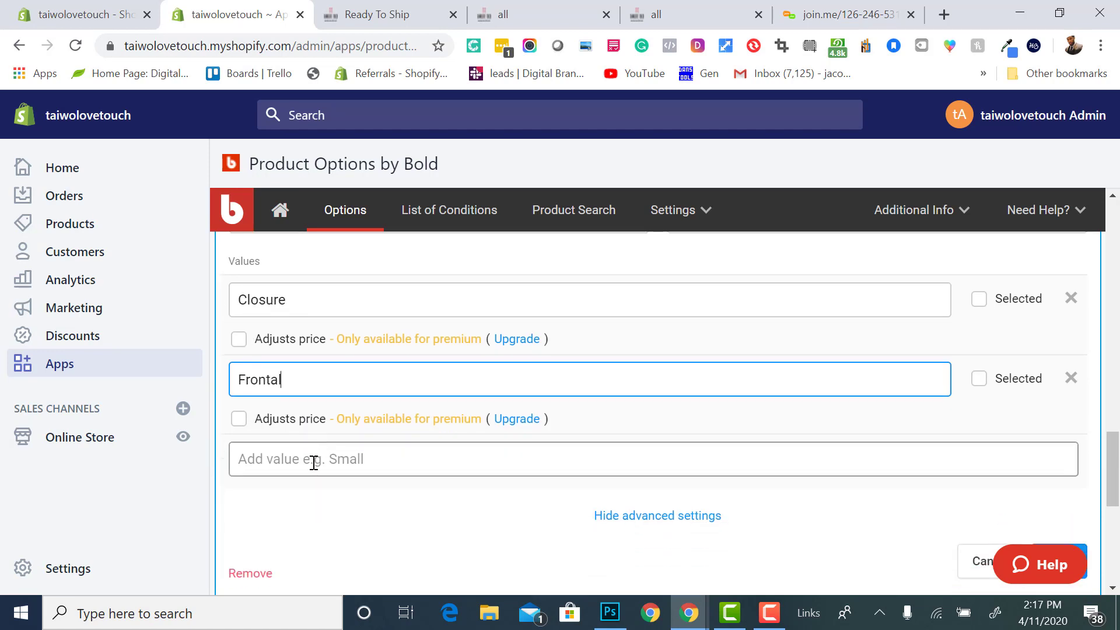
text(Full L)
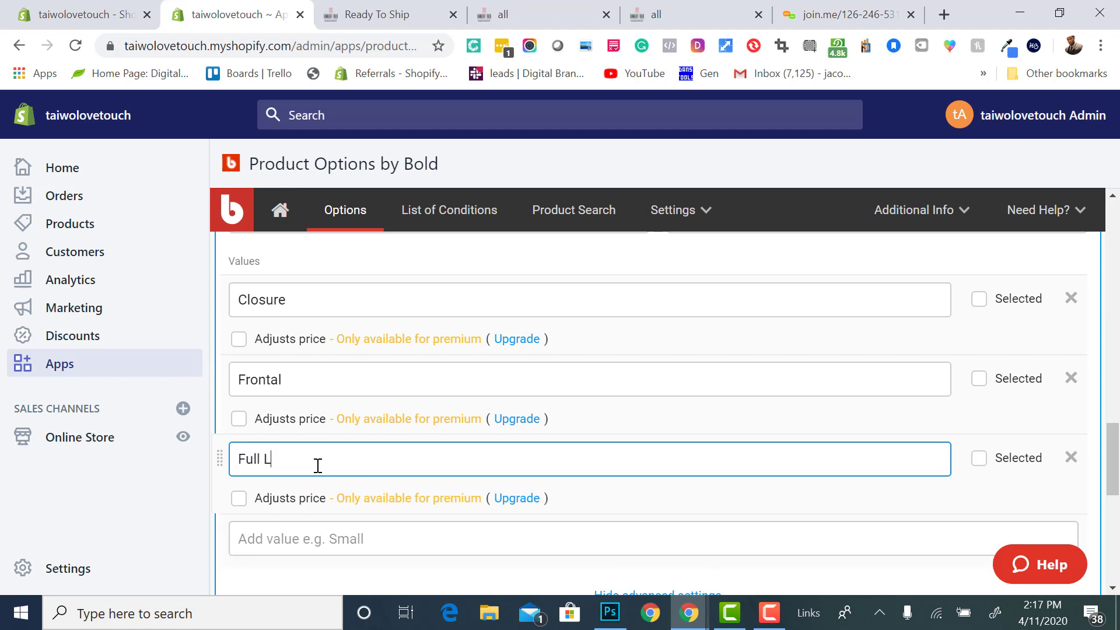
text(ace wig)
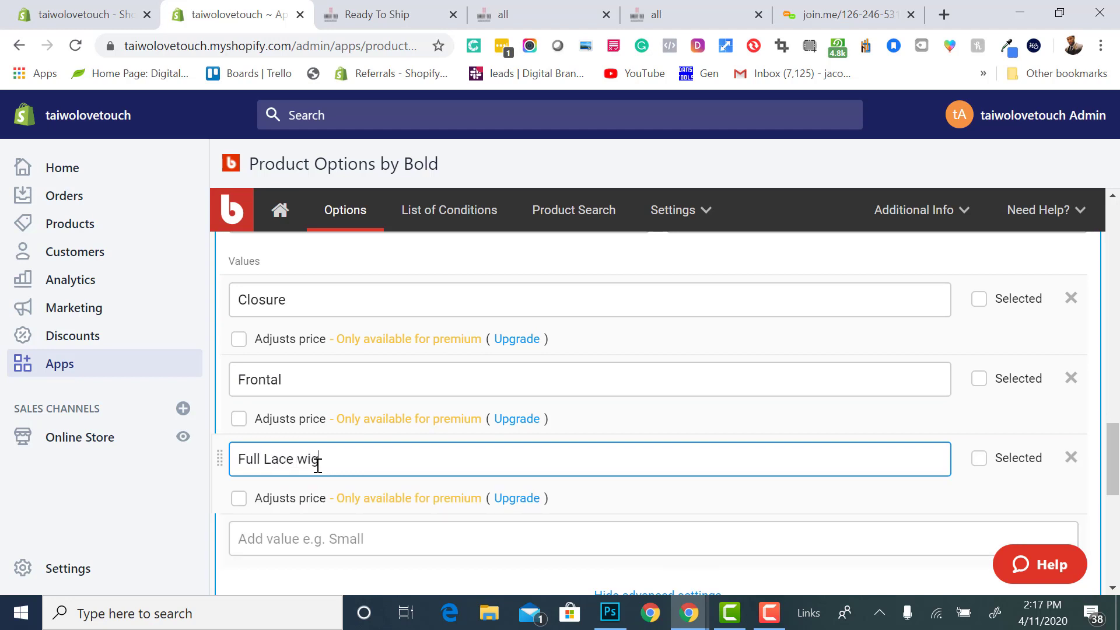
key(Backspace)
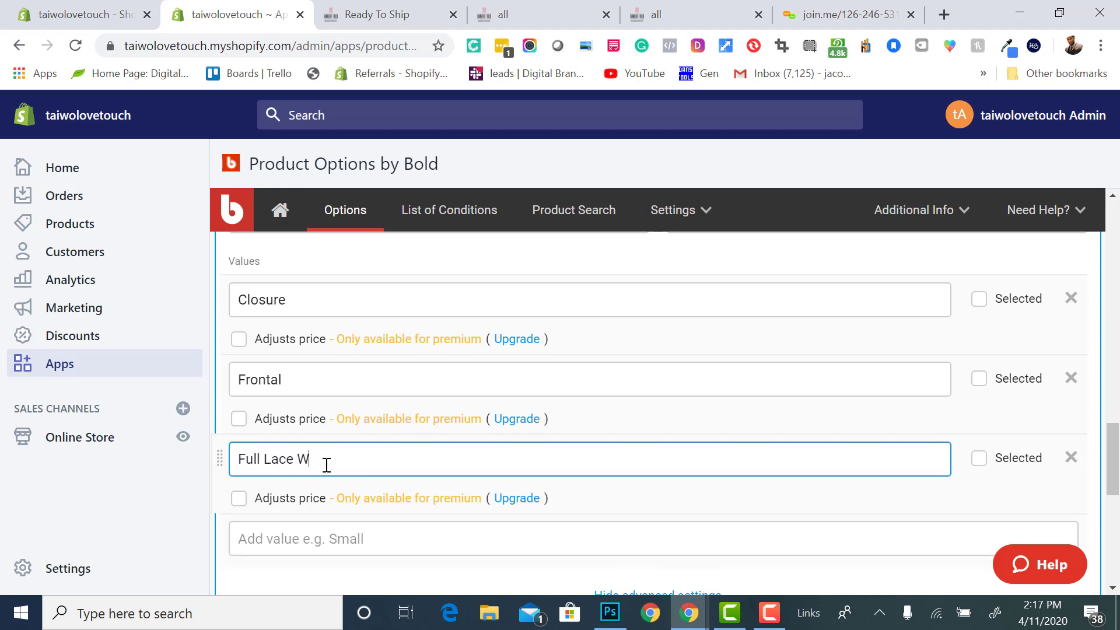
text(ig)
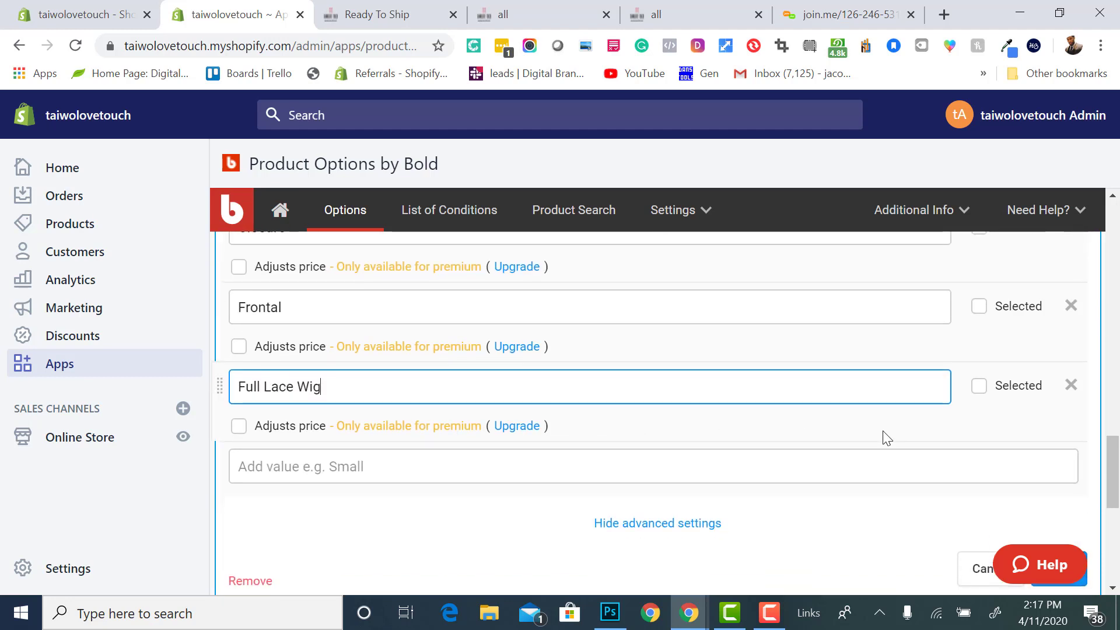
scroll(down, 3)
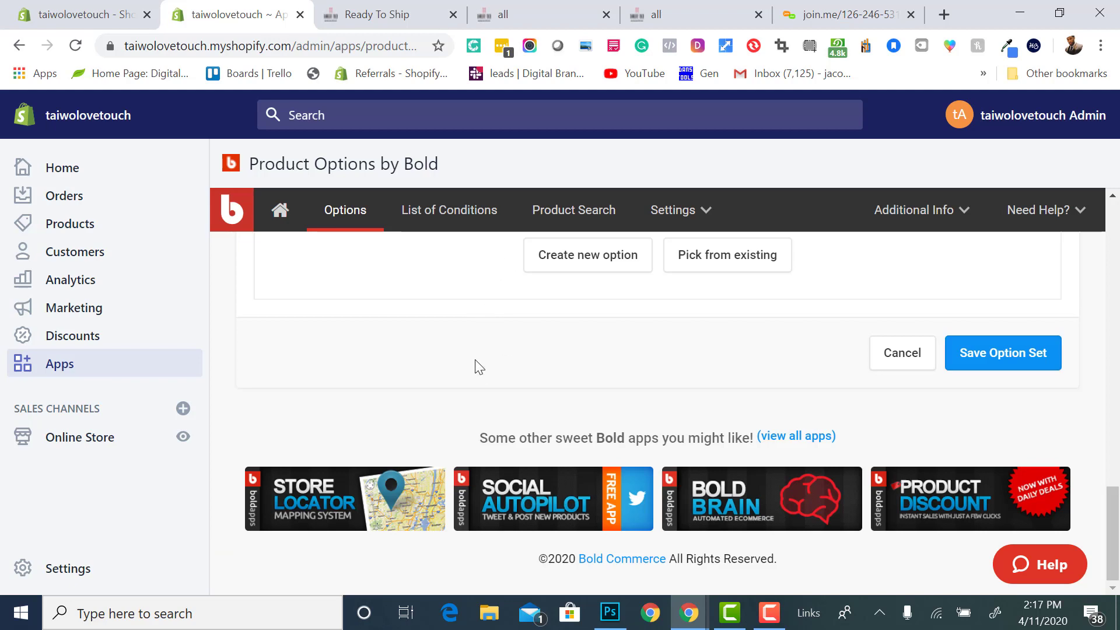
mouse_move(70, 223)
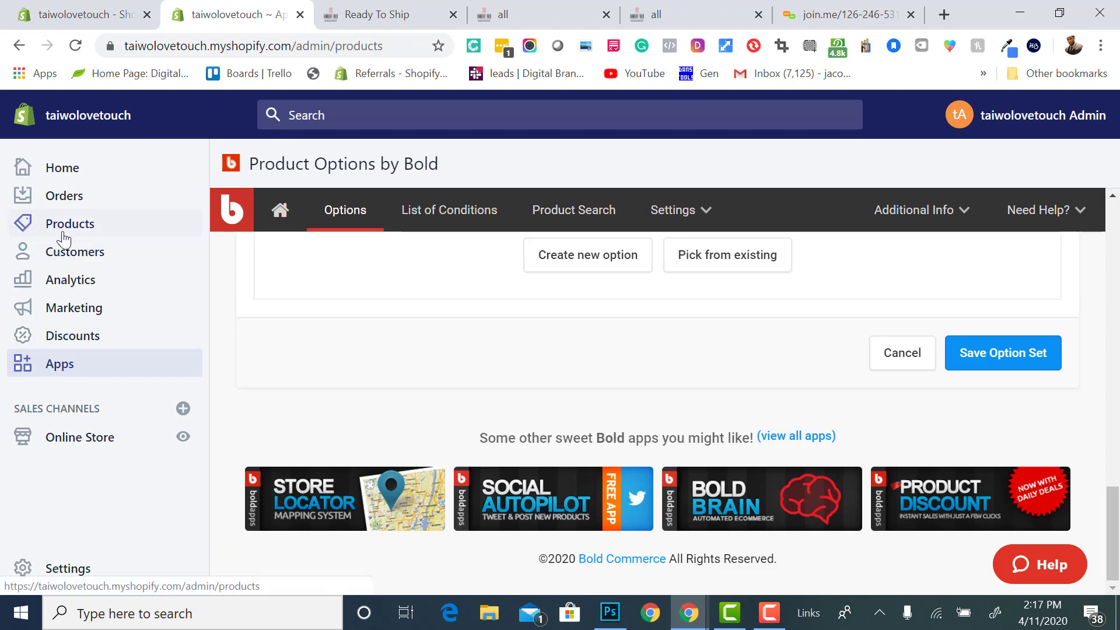
Go to the Products list and scroll to The 'Lace Restoration'
click(70, 223)
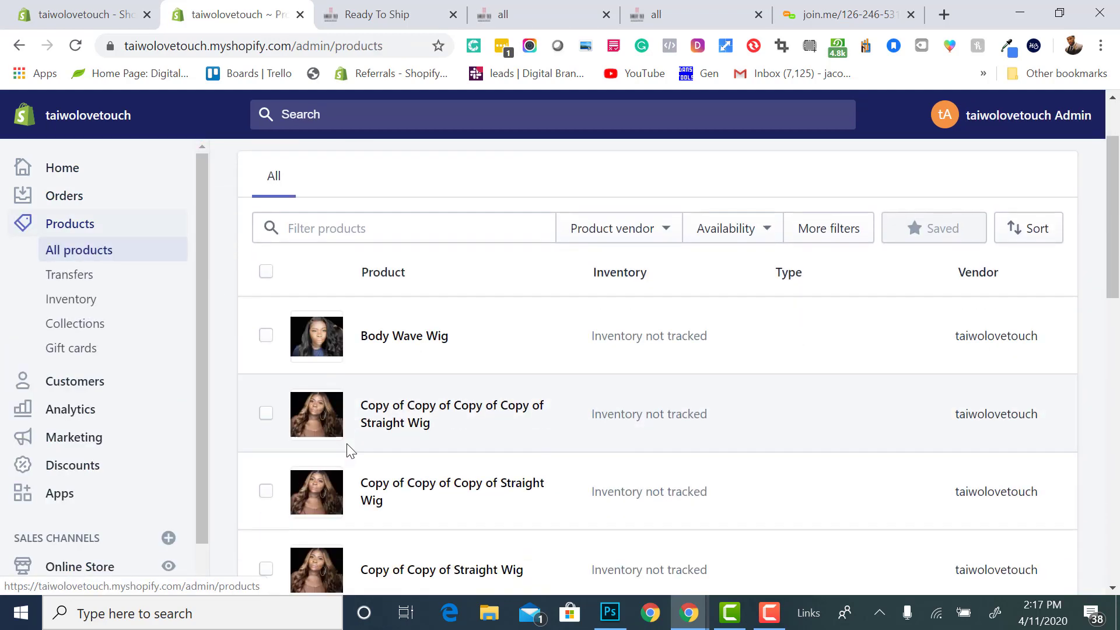
scroll(down, 3)
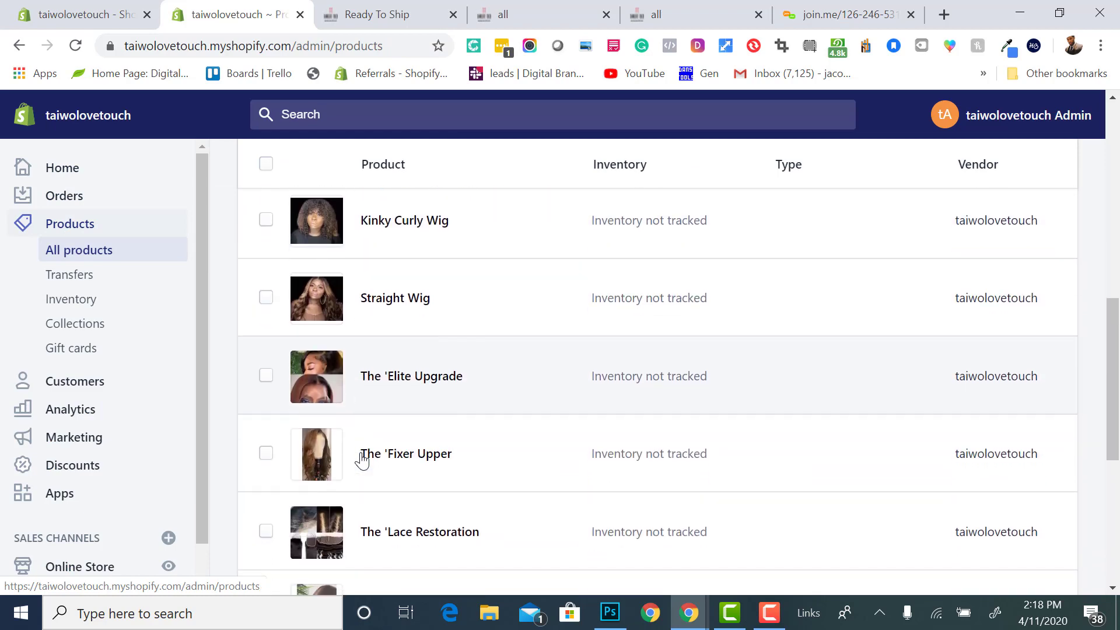
scroll(down, 3)
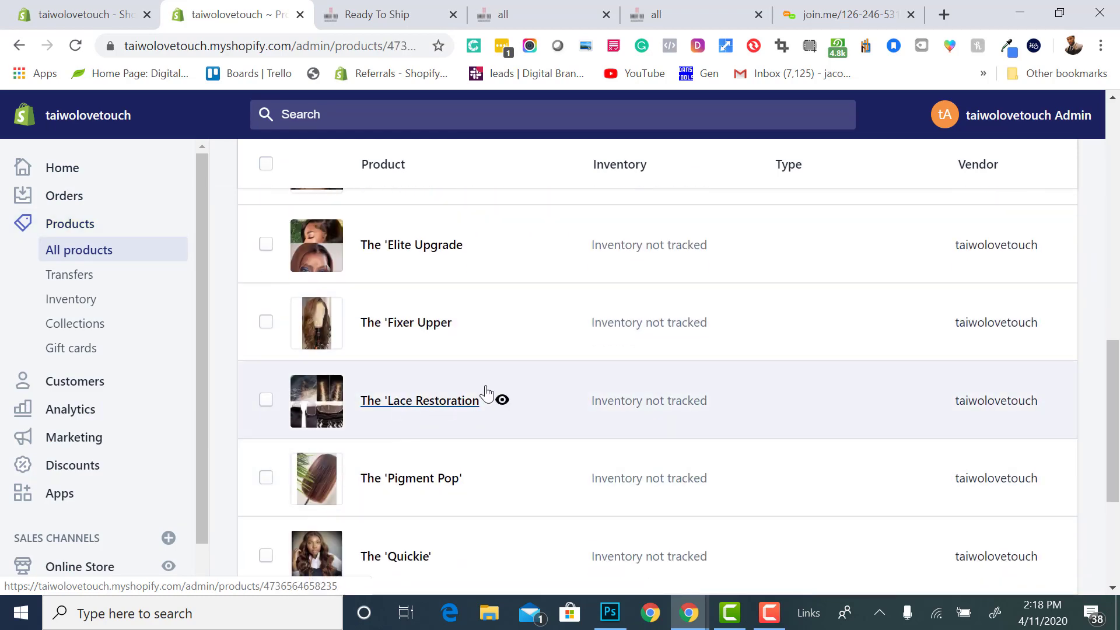
click(418, 400)
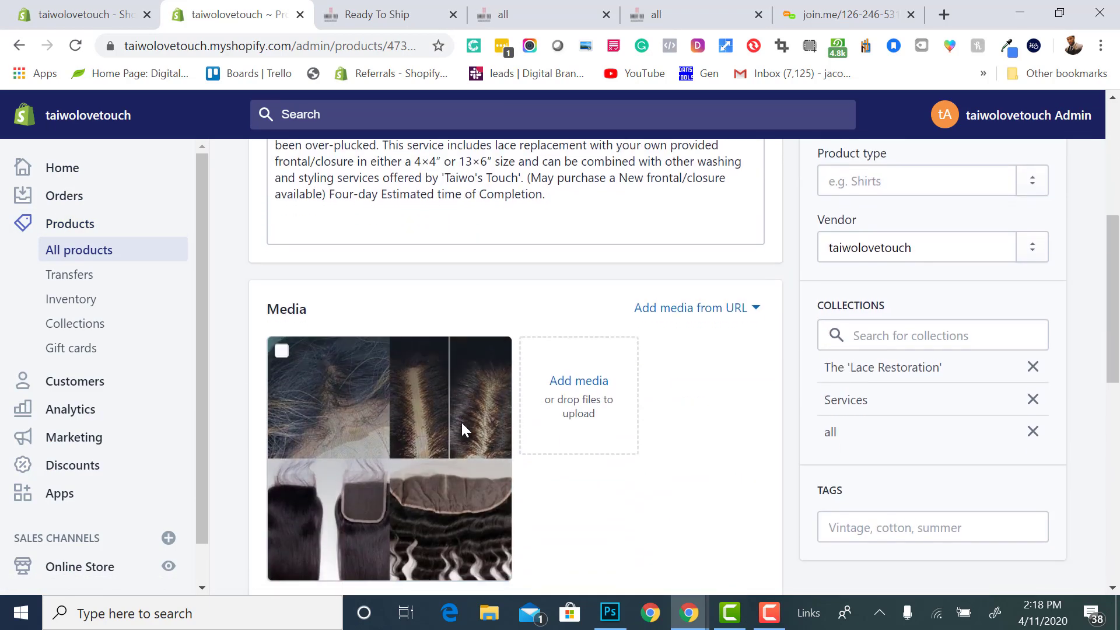
scroll(down, 3)
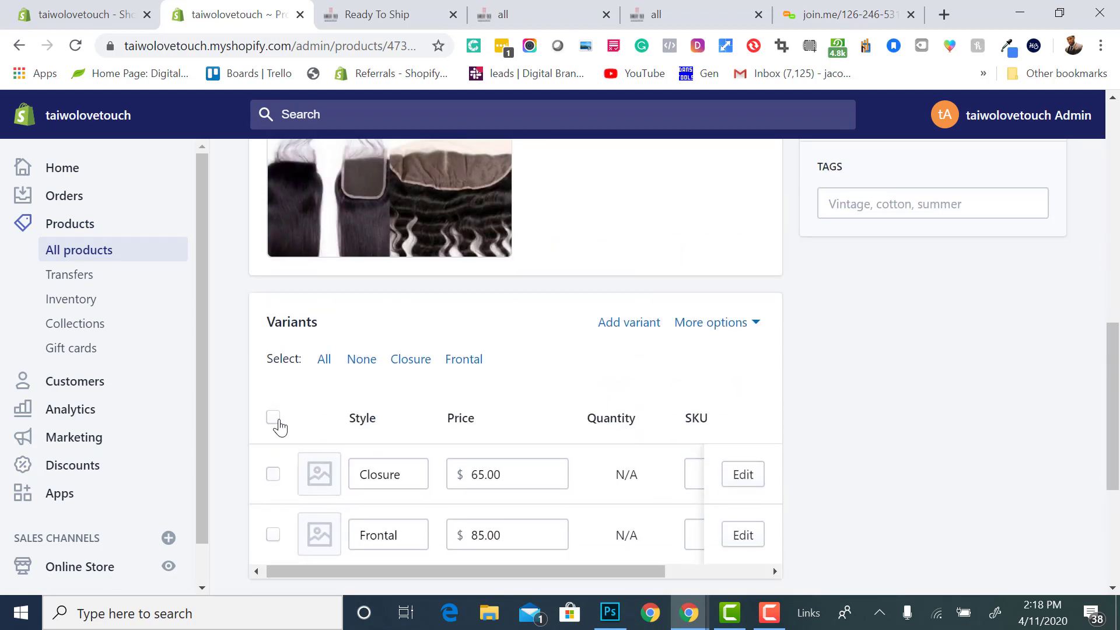
click(272, 418)
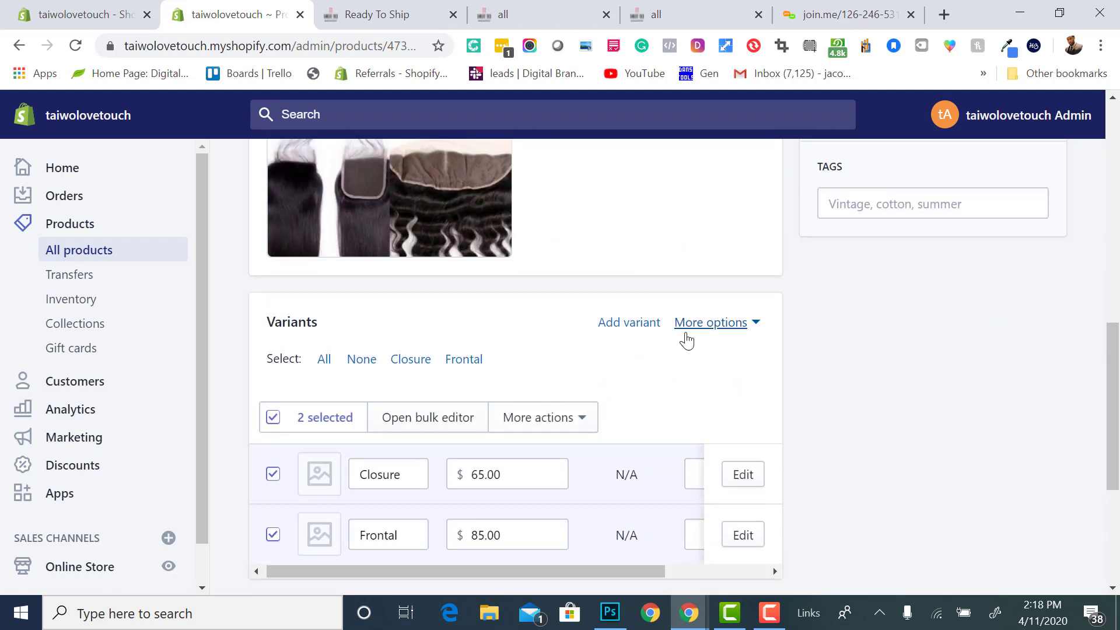
click(710, 321)
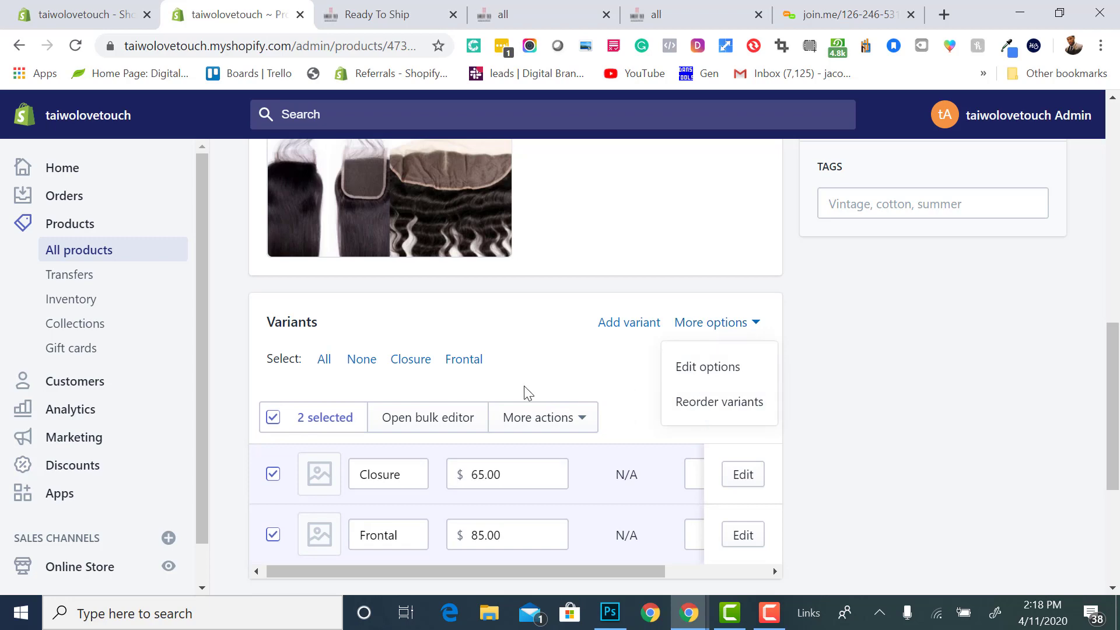
click(539, 418)
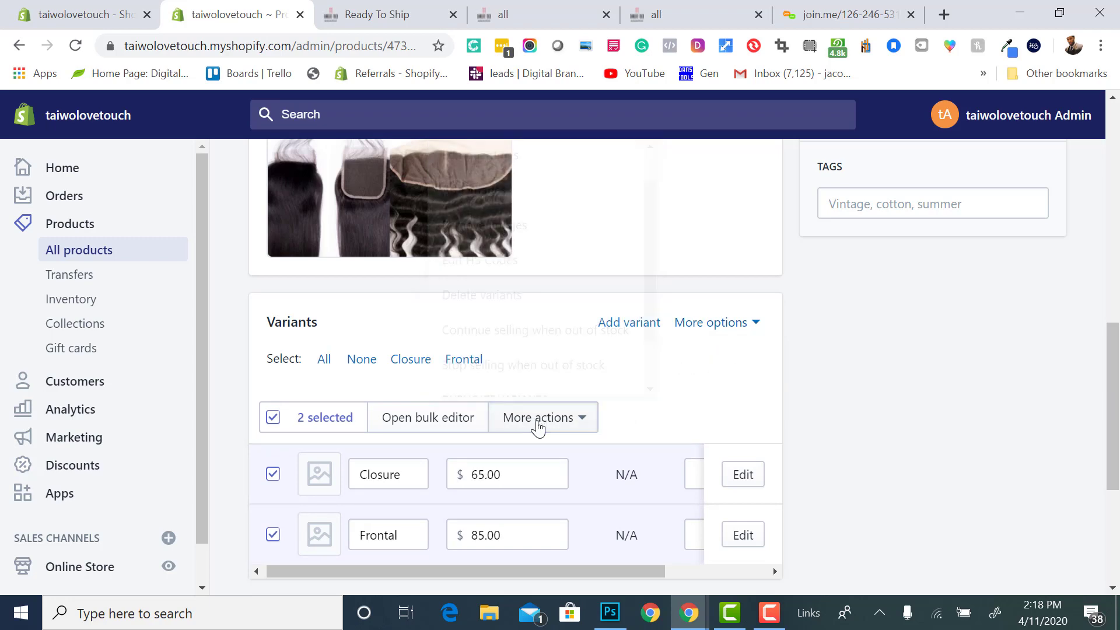
click(482, 295)
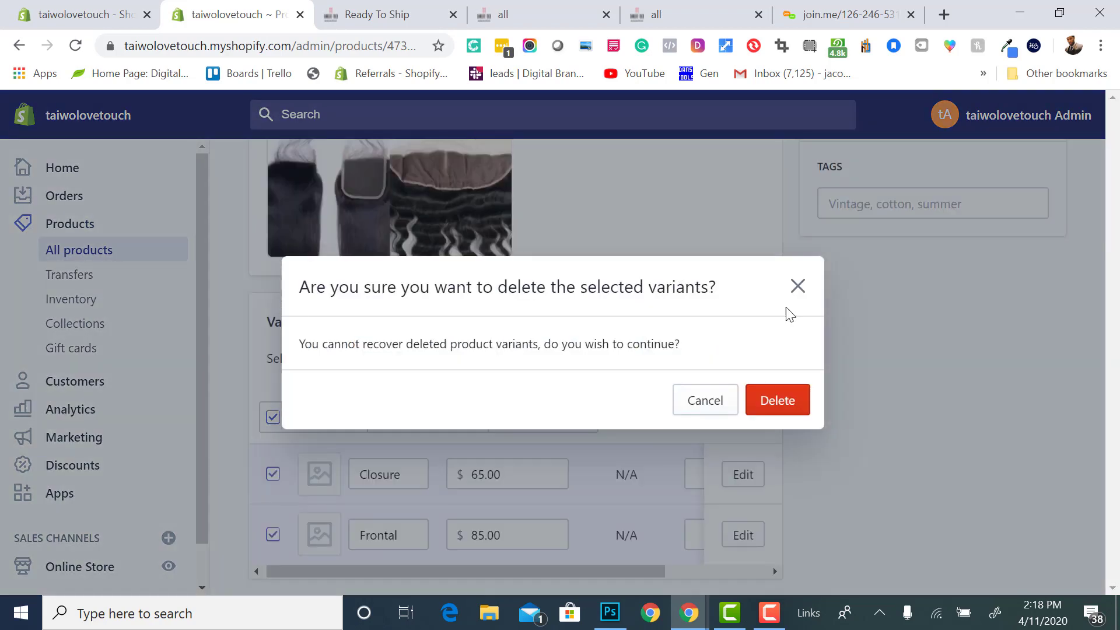
click(776, 398)
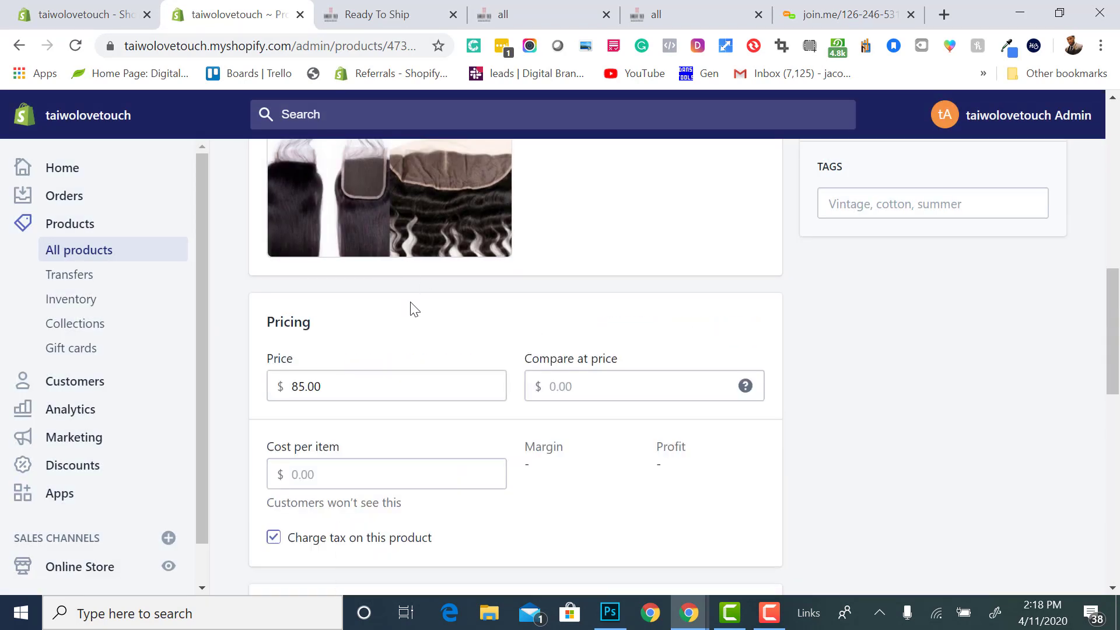
scroll(down, 3)
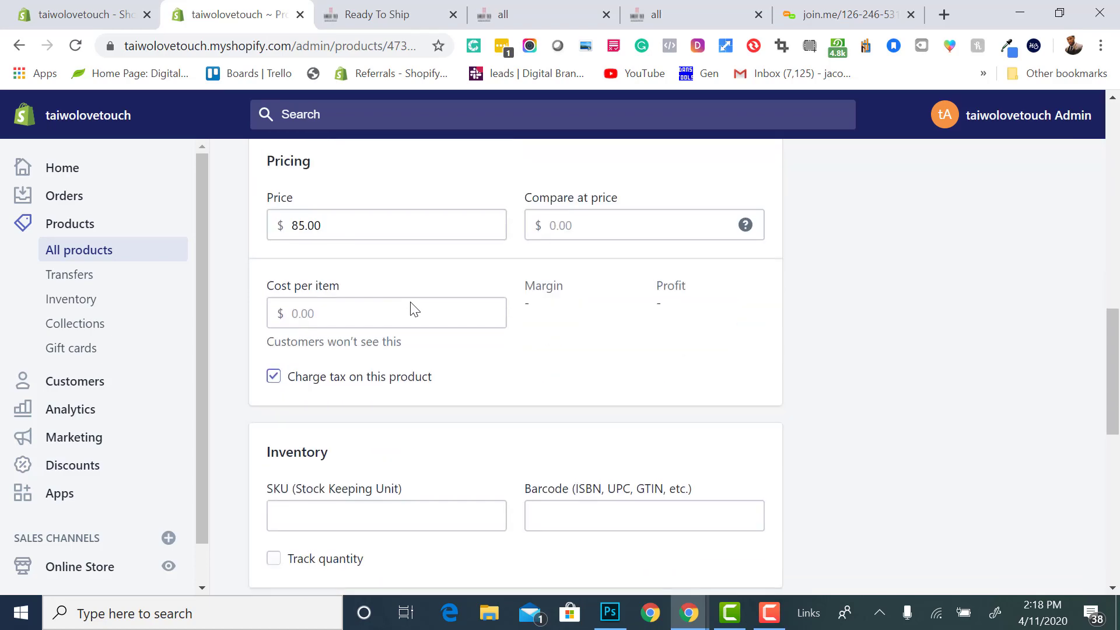
scroll(down, 3)
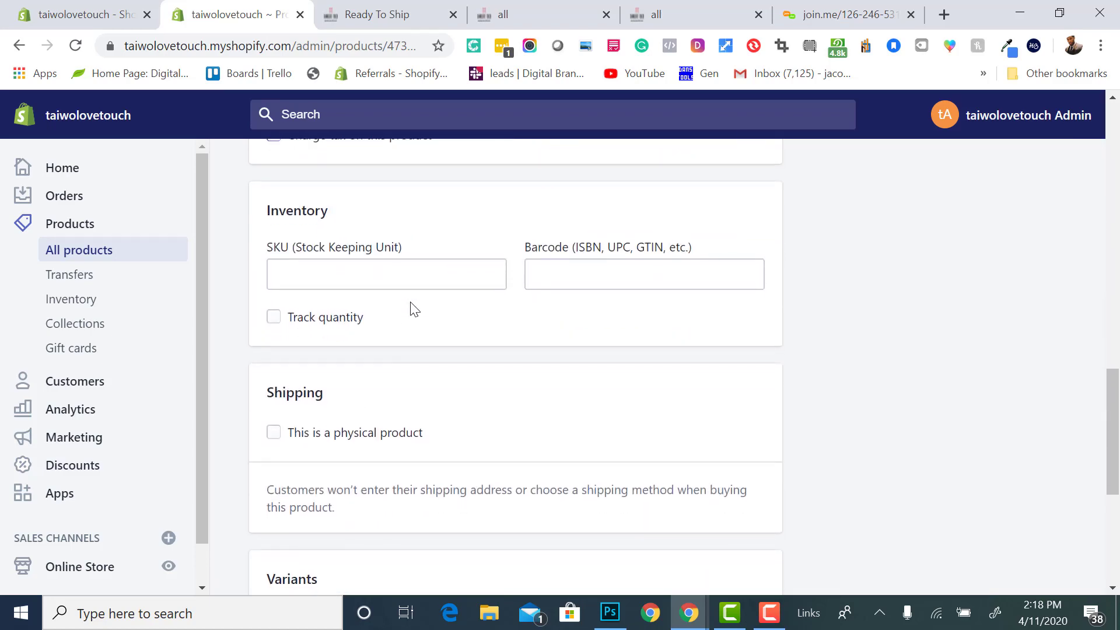
scroll(down, 3)
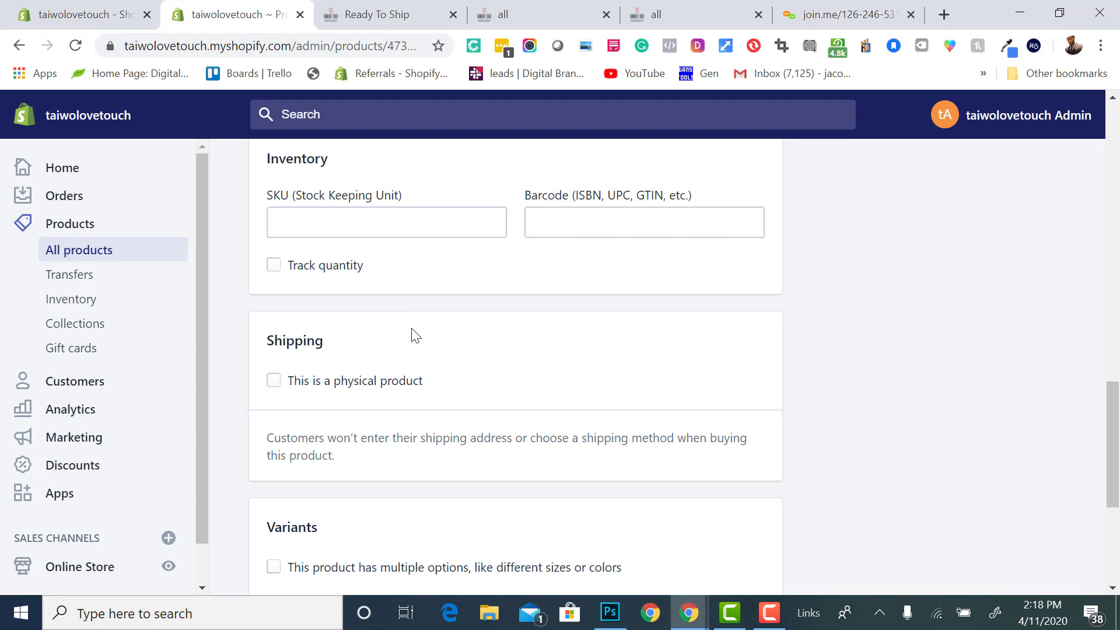
scroll(down, 3)
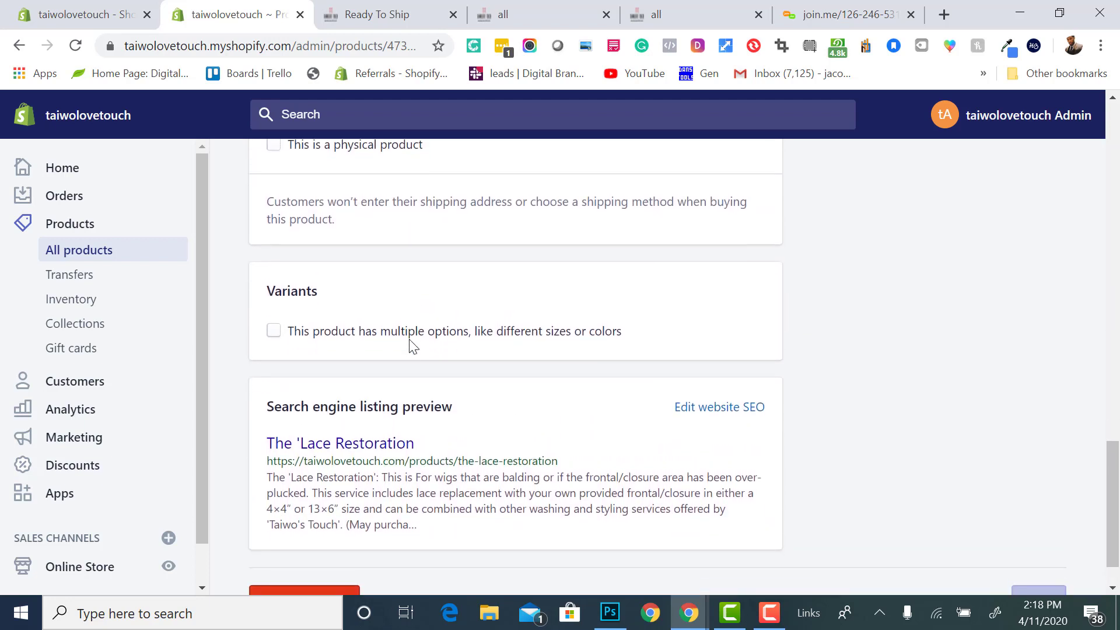
scroll(up, 3)
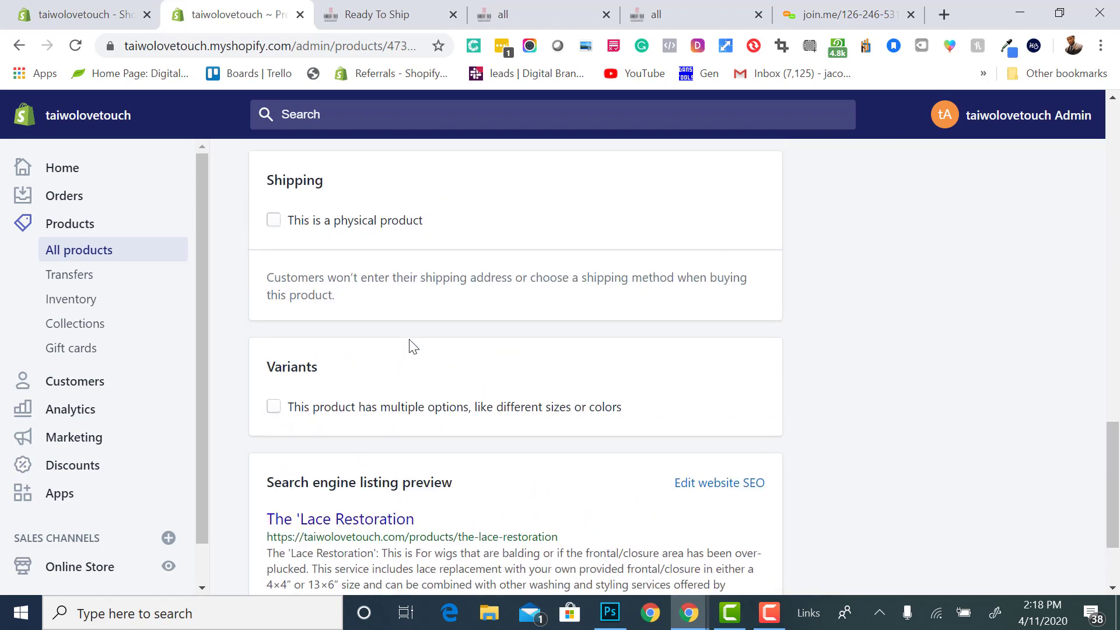
mouse_move(278, 426)
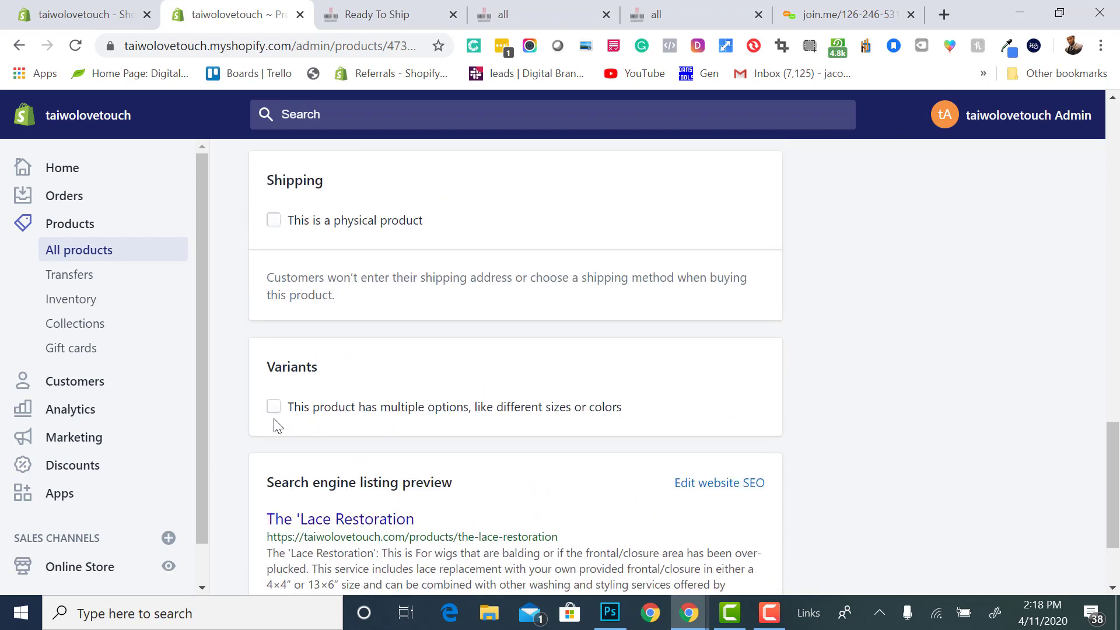
Enable multiple options for the product and rename Option 1 from Size to Length
click(273, 405)
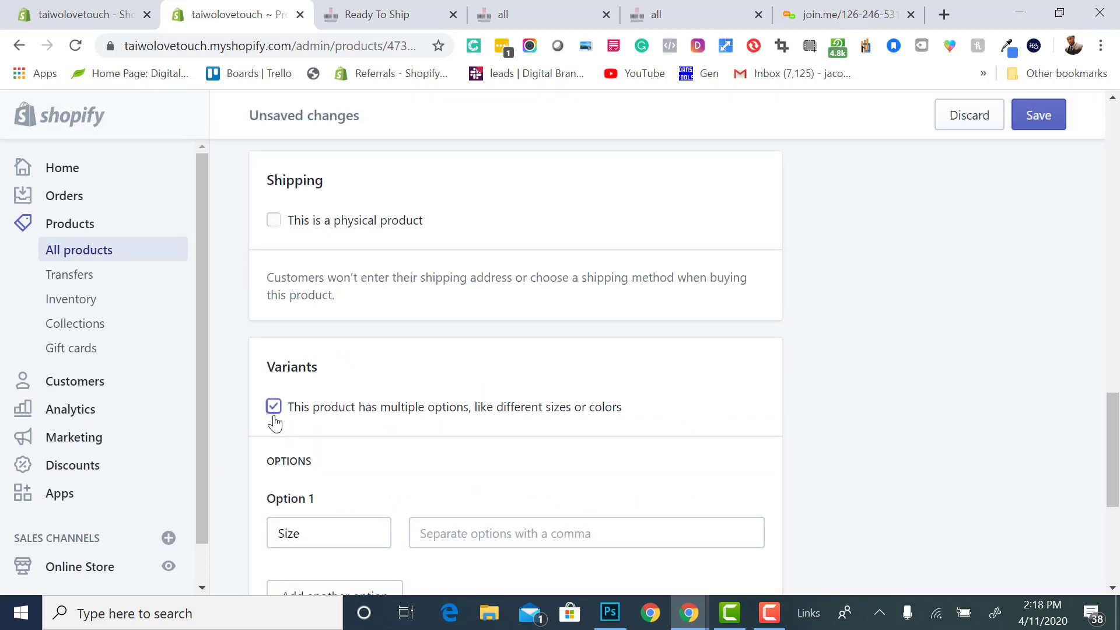
mouse_move(378, 415)
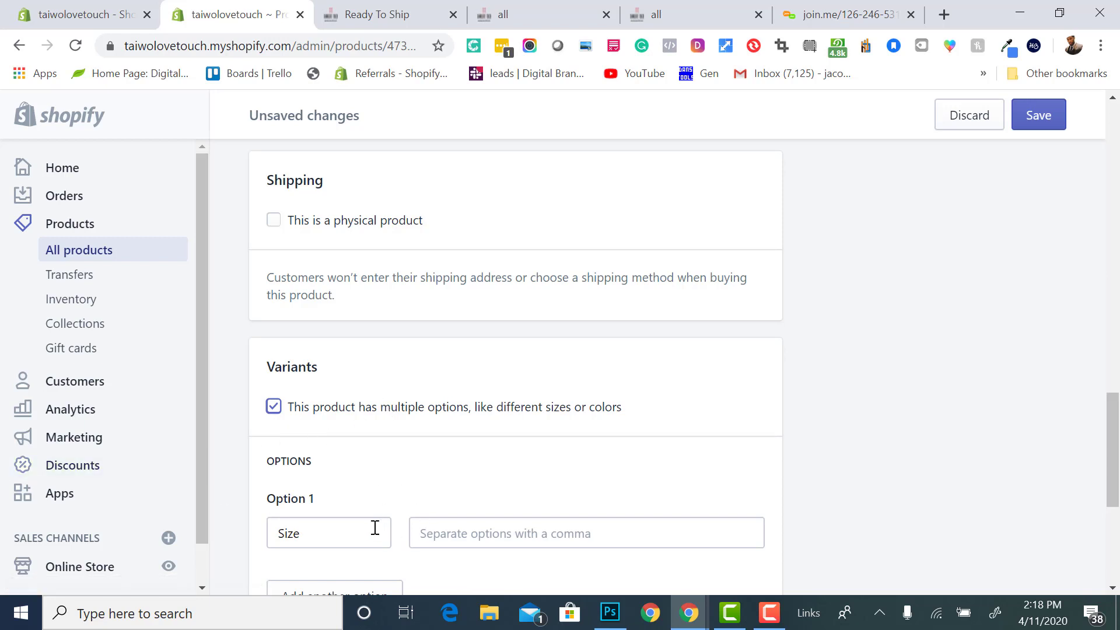
click(329, 532)
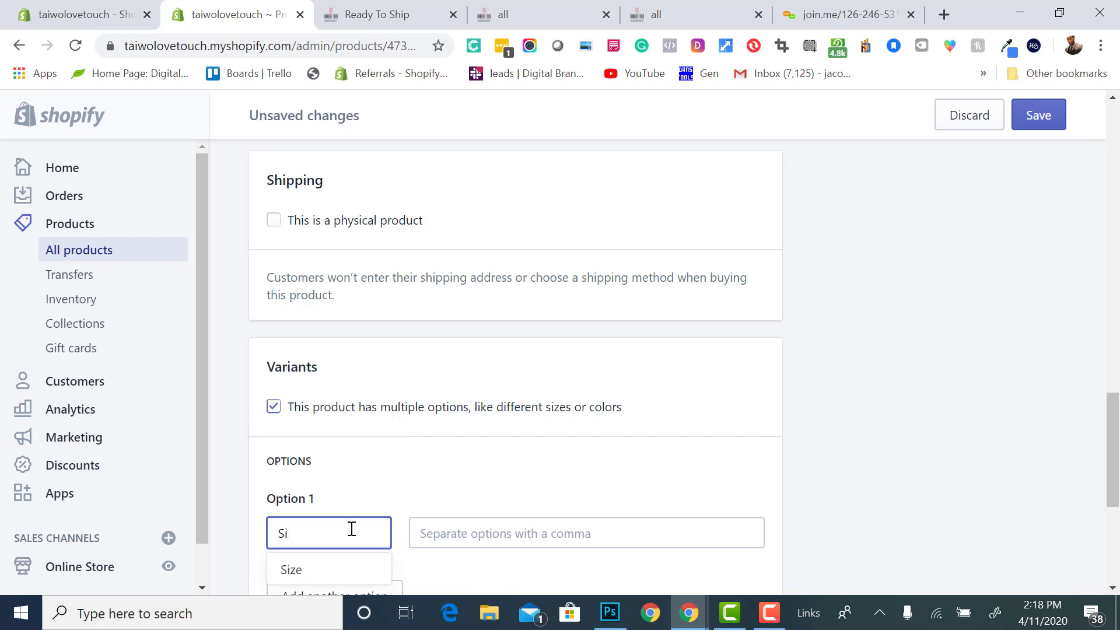
text(Length)
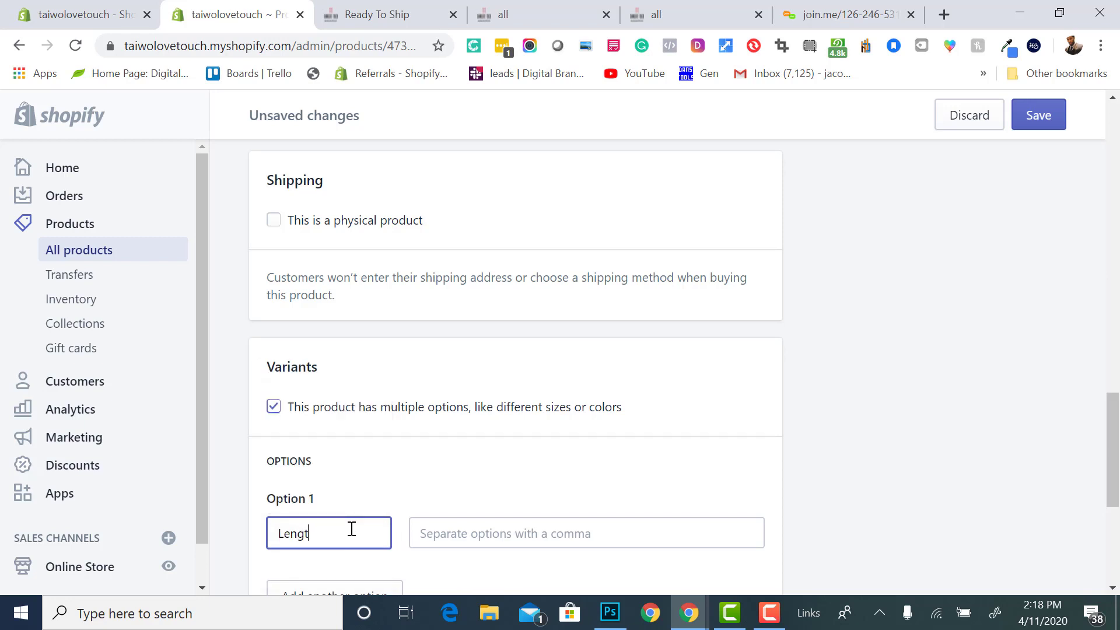
click(1037, 115)
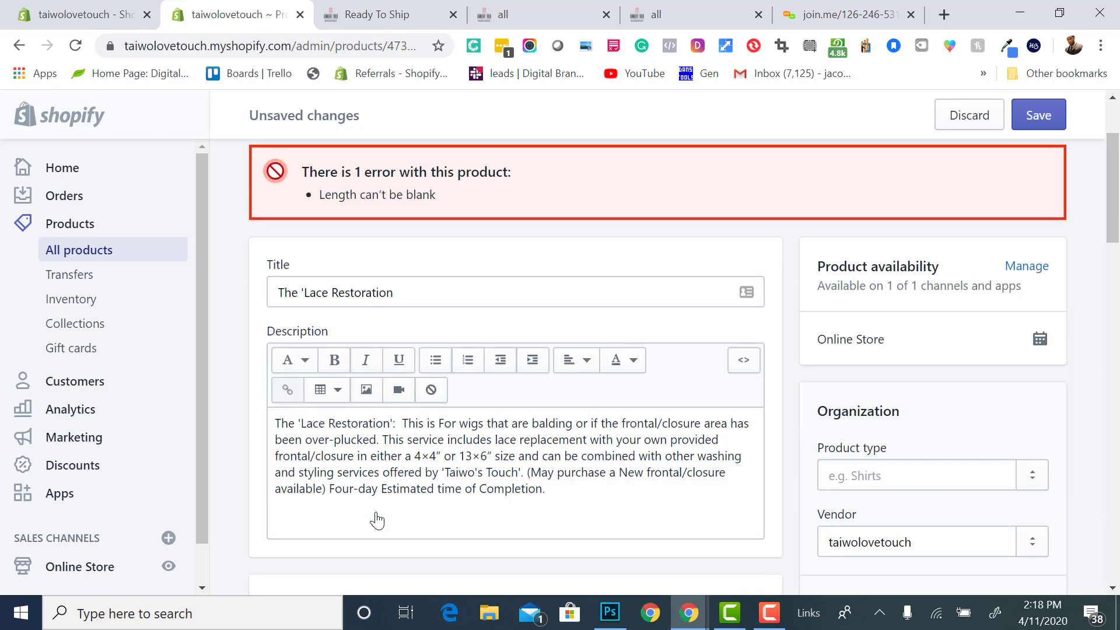
Enter the Length values 12, 14, 16 … 30
scroll(down, 3)
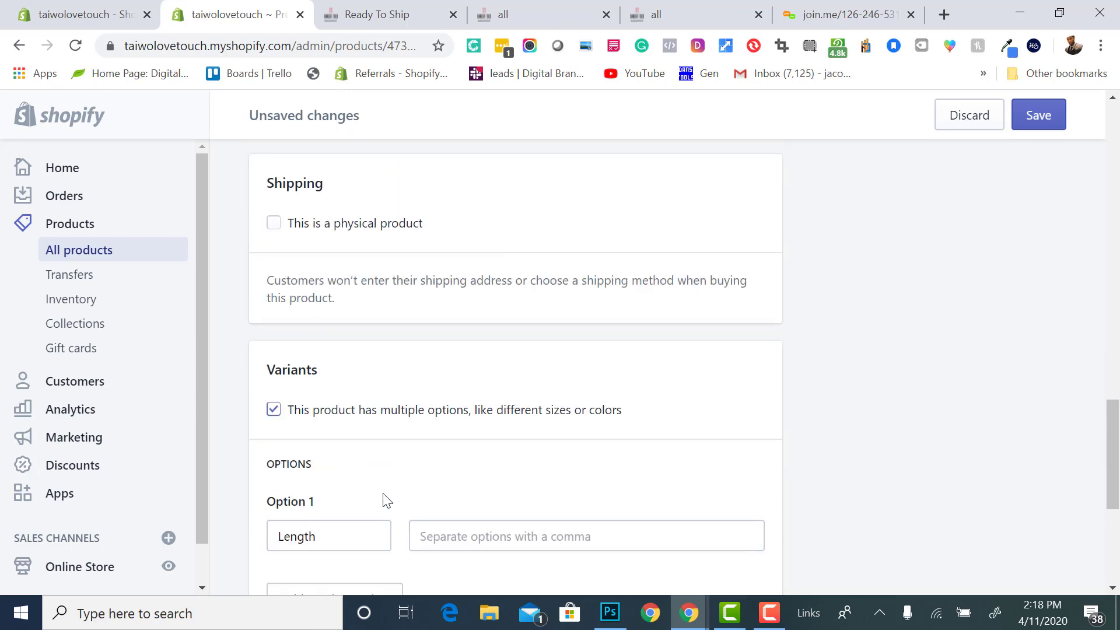
text(12 14 16 18)
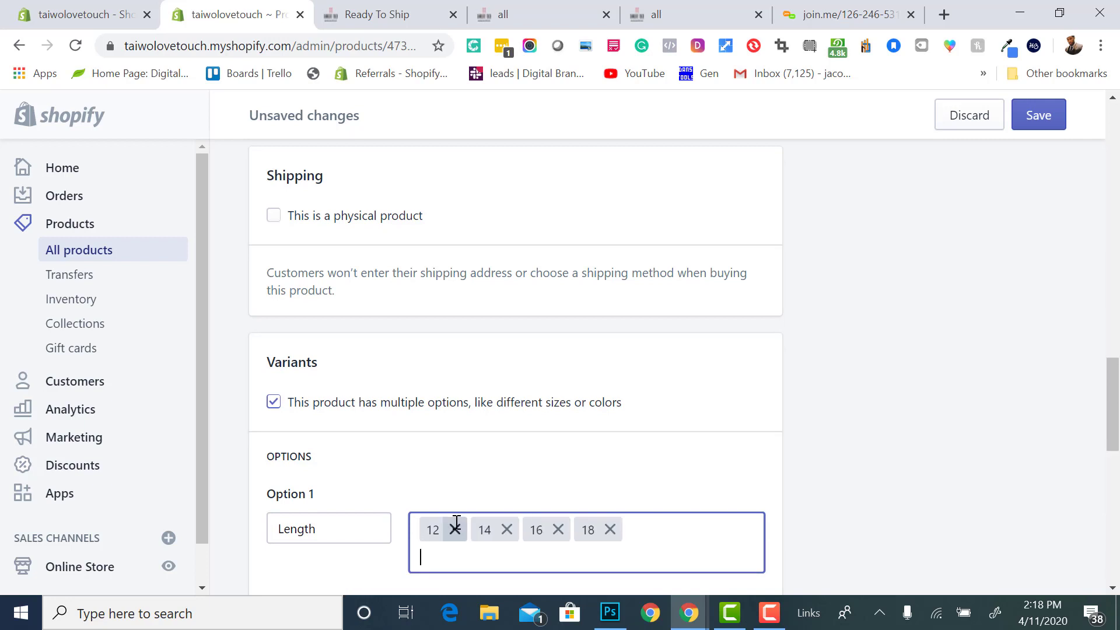
text(20 2)
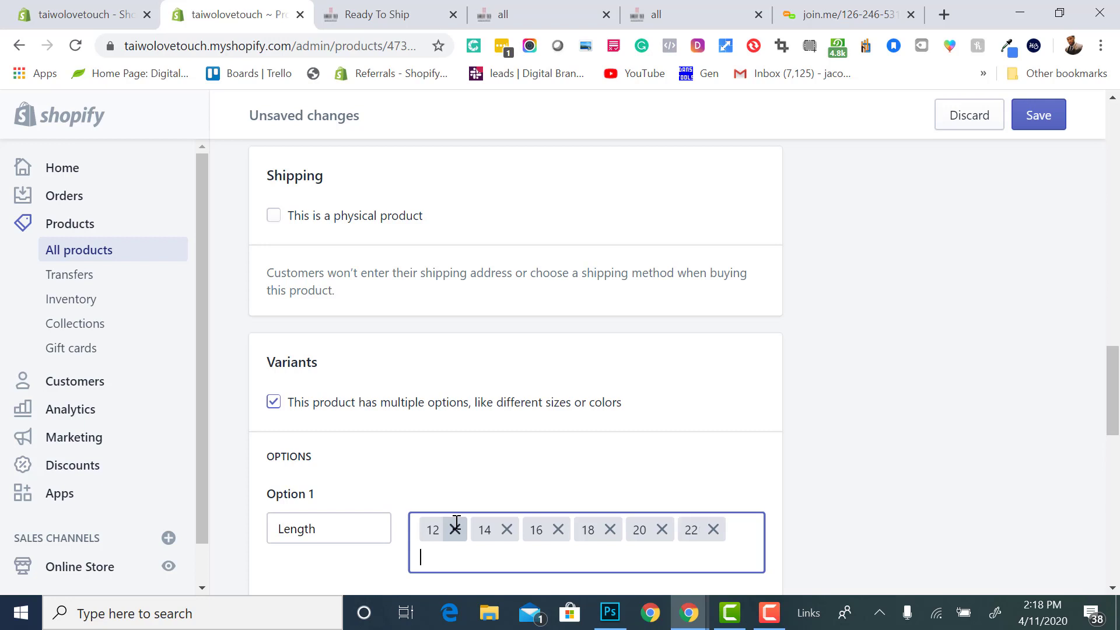
text(24 26 28)
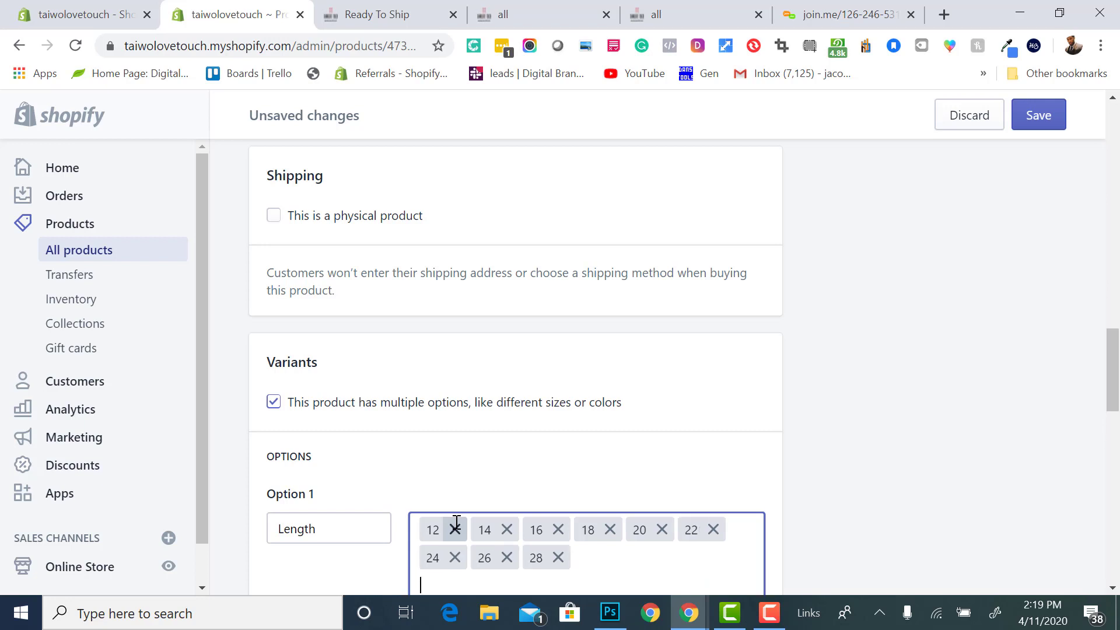
text(30)
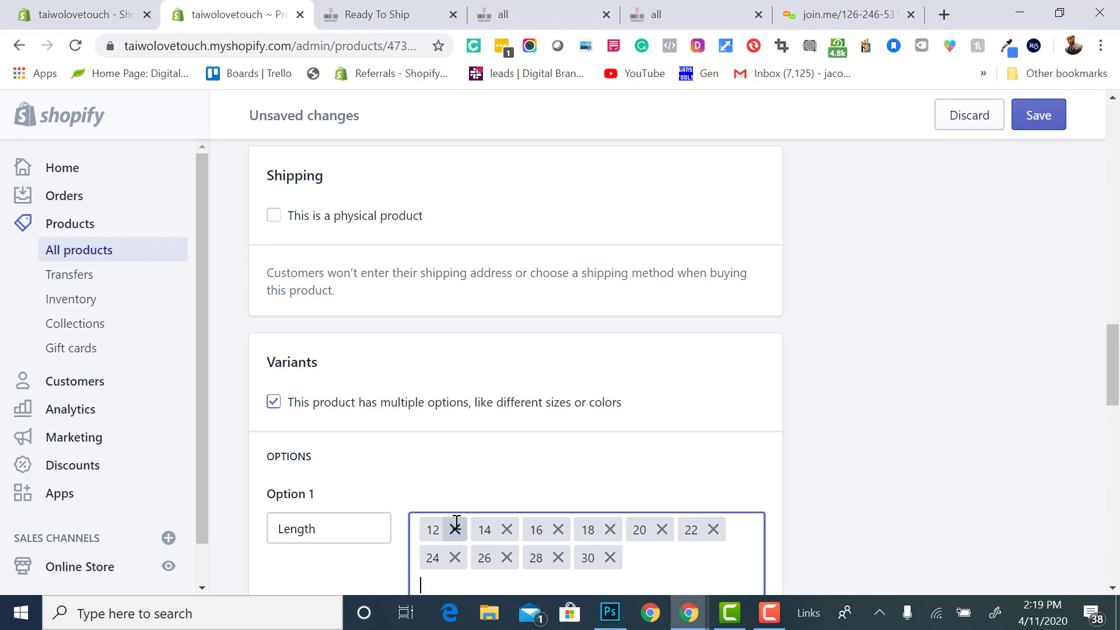
scroll(down, 3)
text(Or)
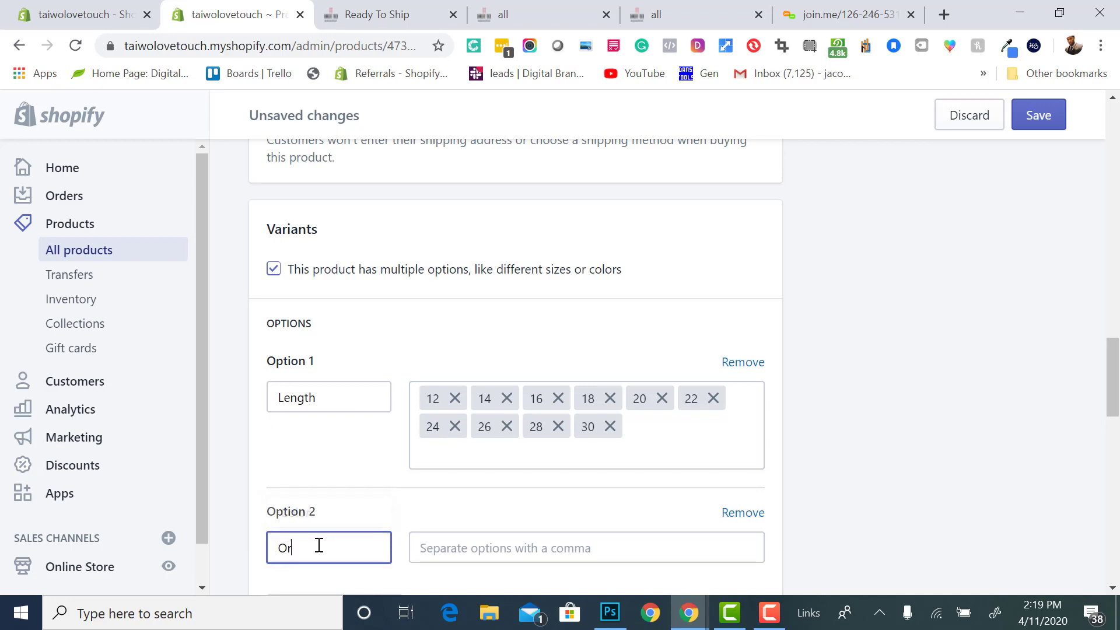
Name the second option 'Origin' and add Brazil as its first value
text(igin)
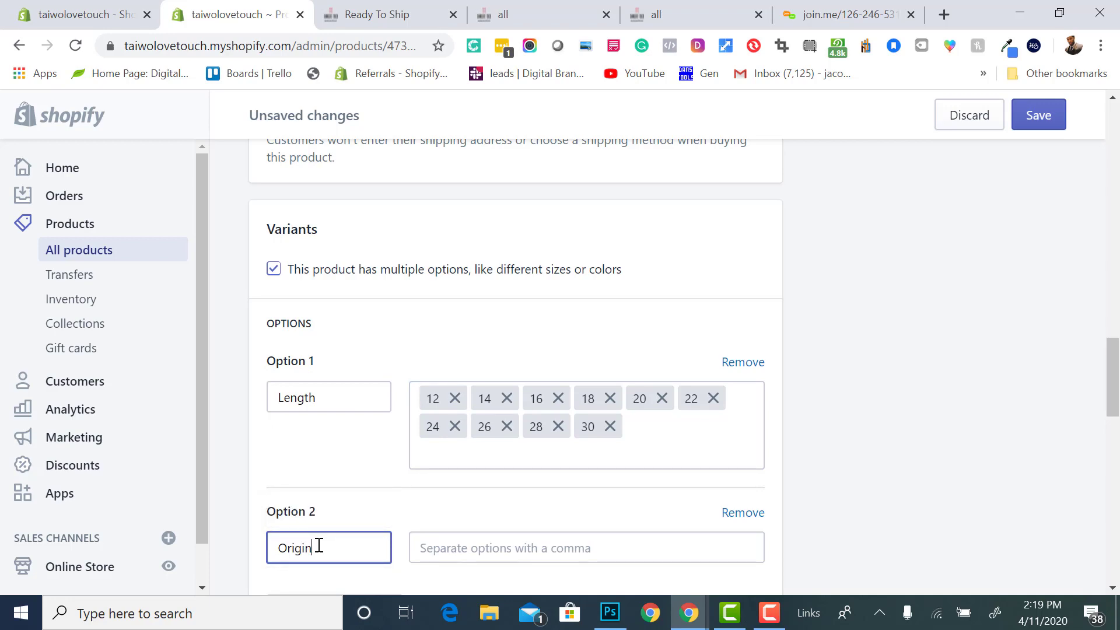
scroll(up, 3)
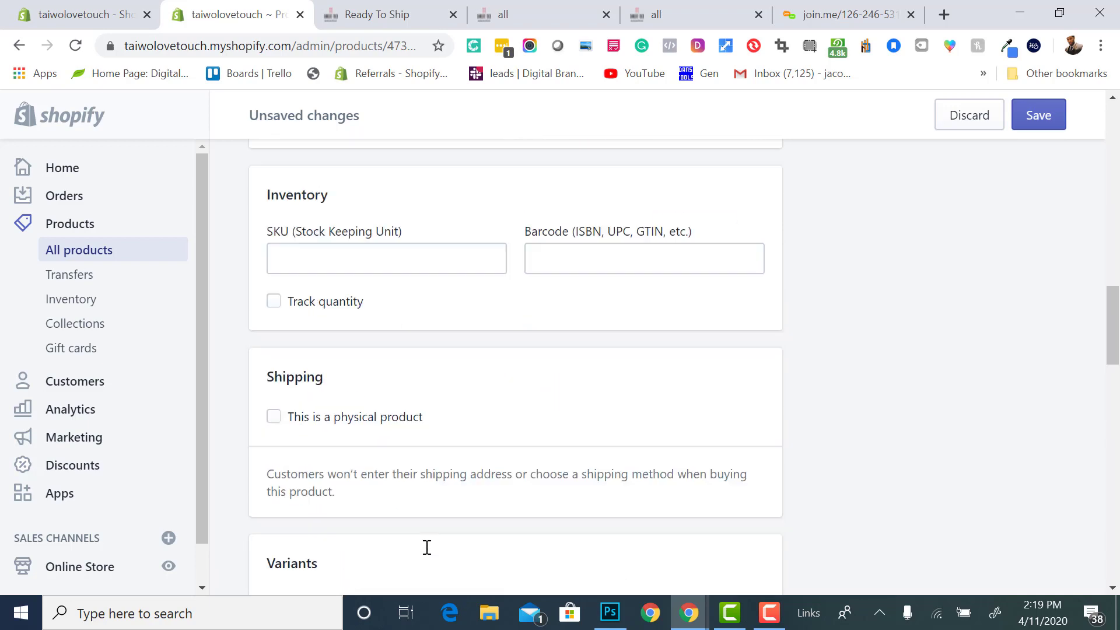
scroll(down, 3)
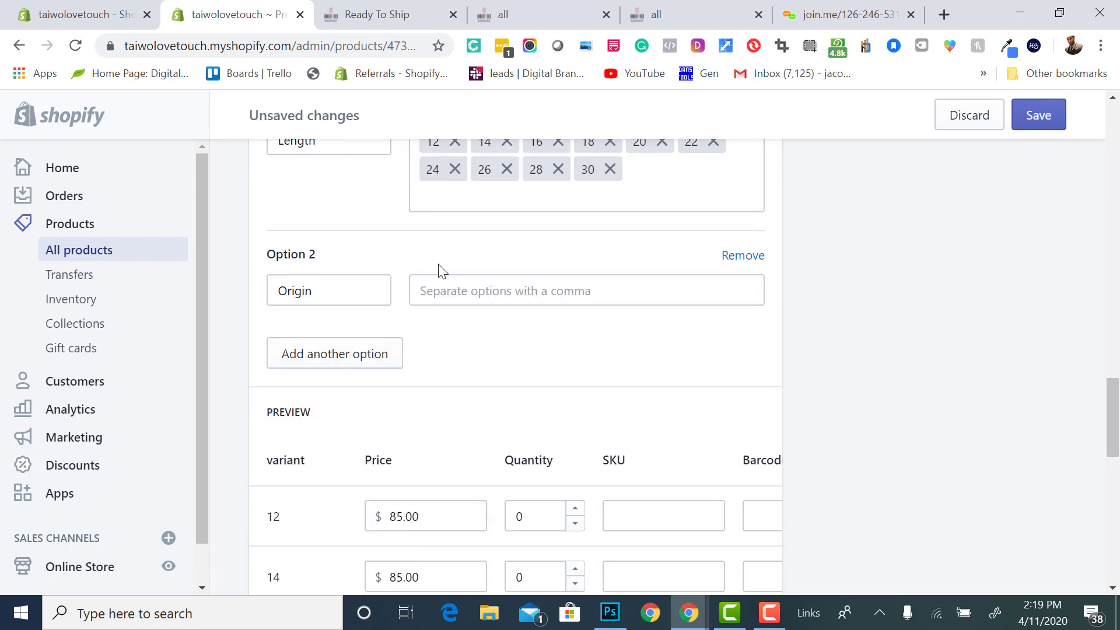
text(Bra)
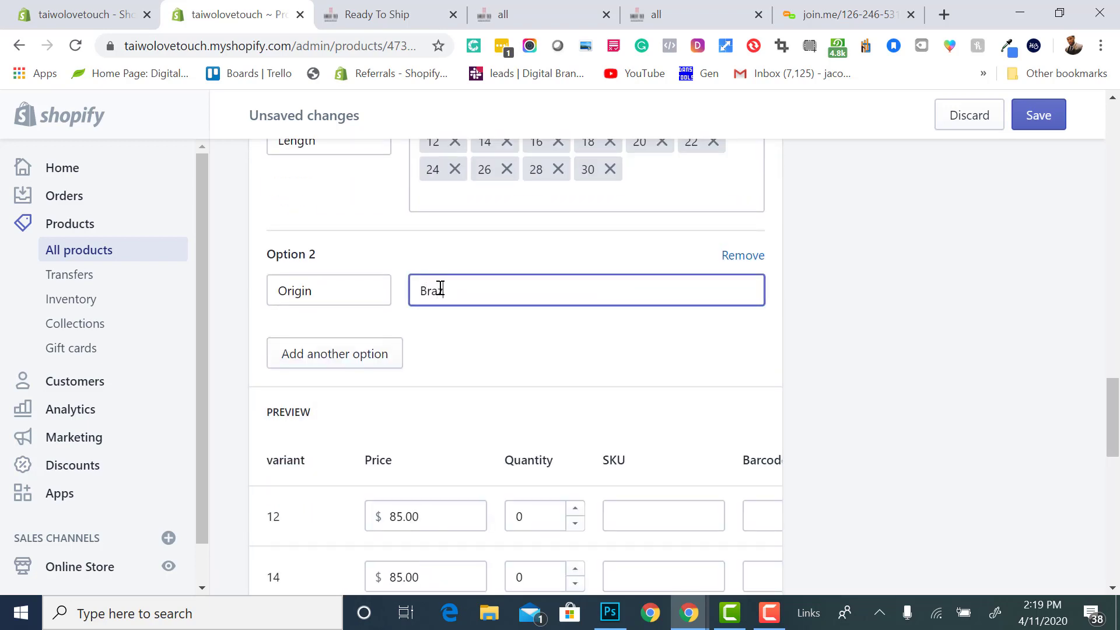
text(zil)
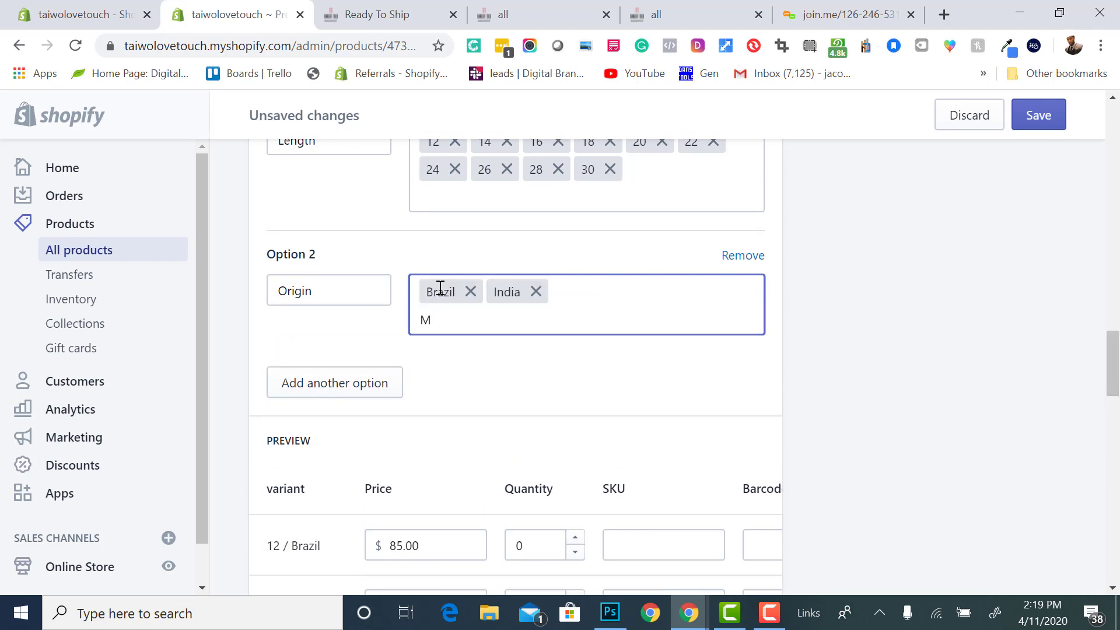
text( P)
key(Enter)
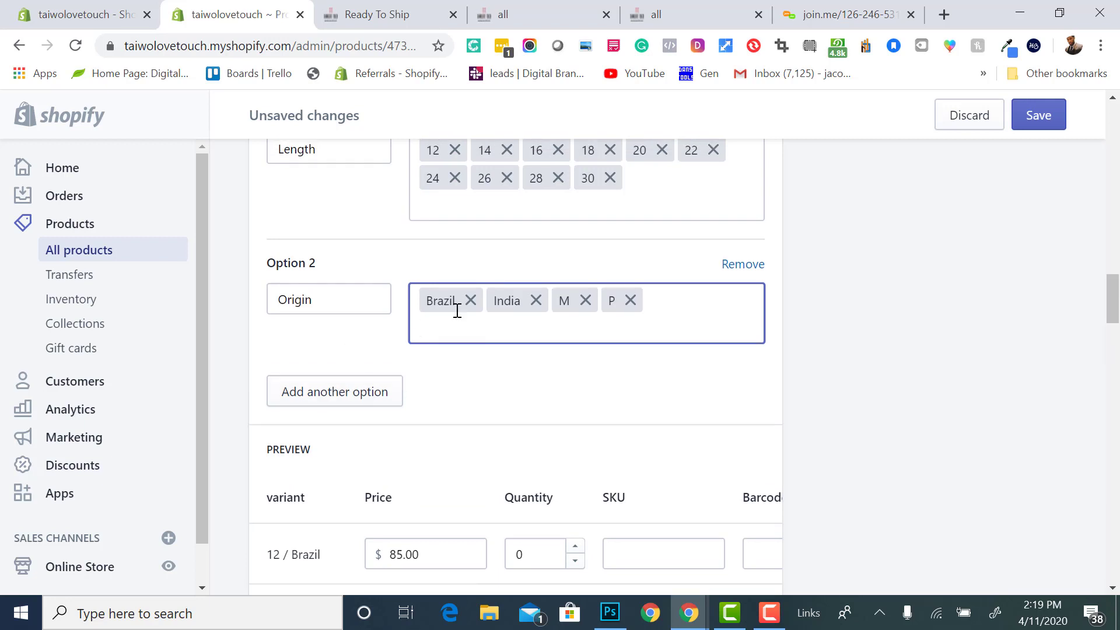
mouse_move(333, 392)
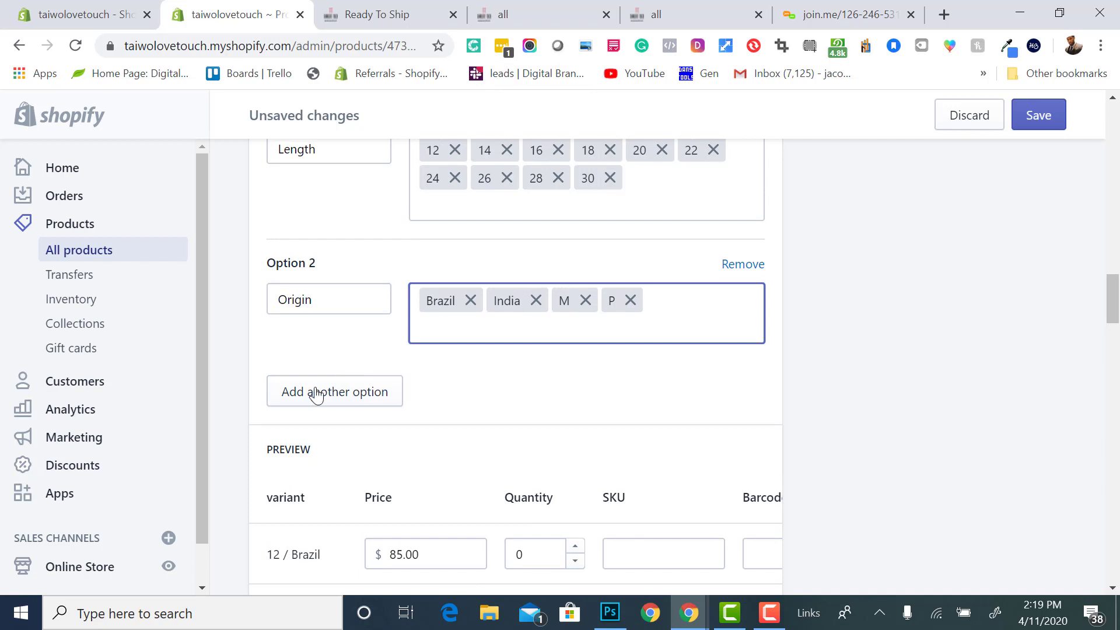
Add a third product option named 'Color Services'
click(333, 391)
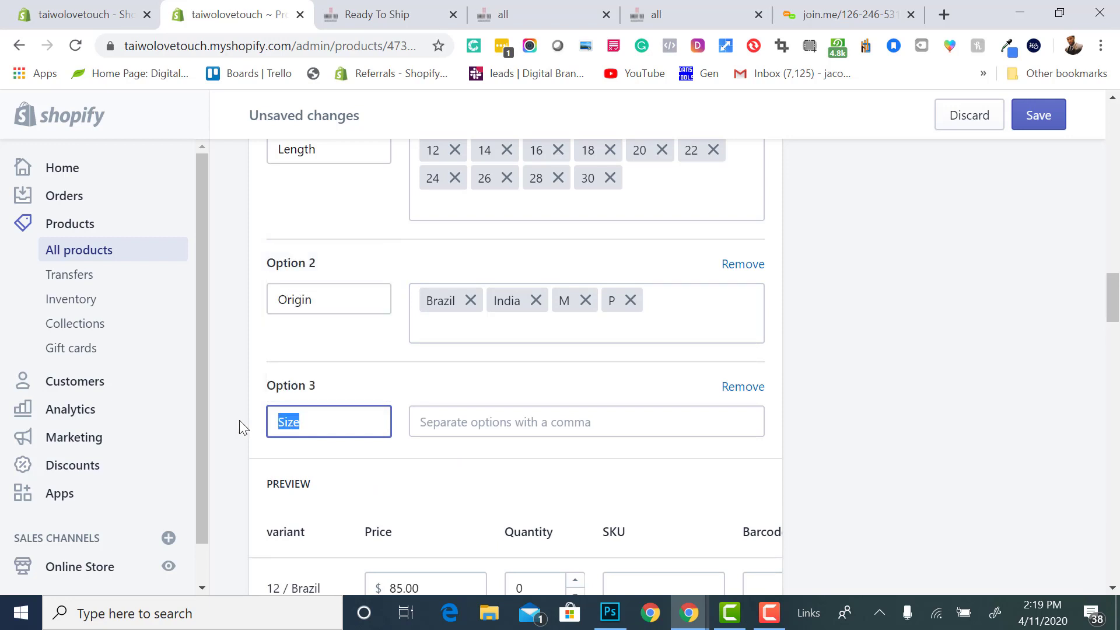
text(Color)
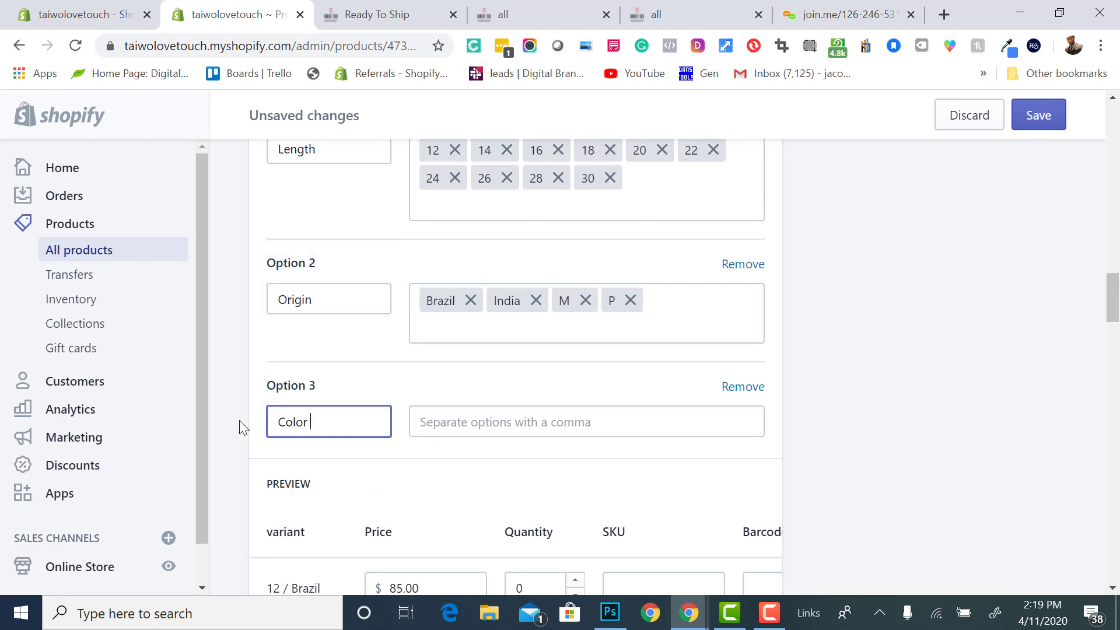
text(Serv)
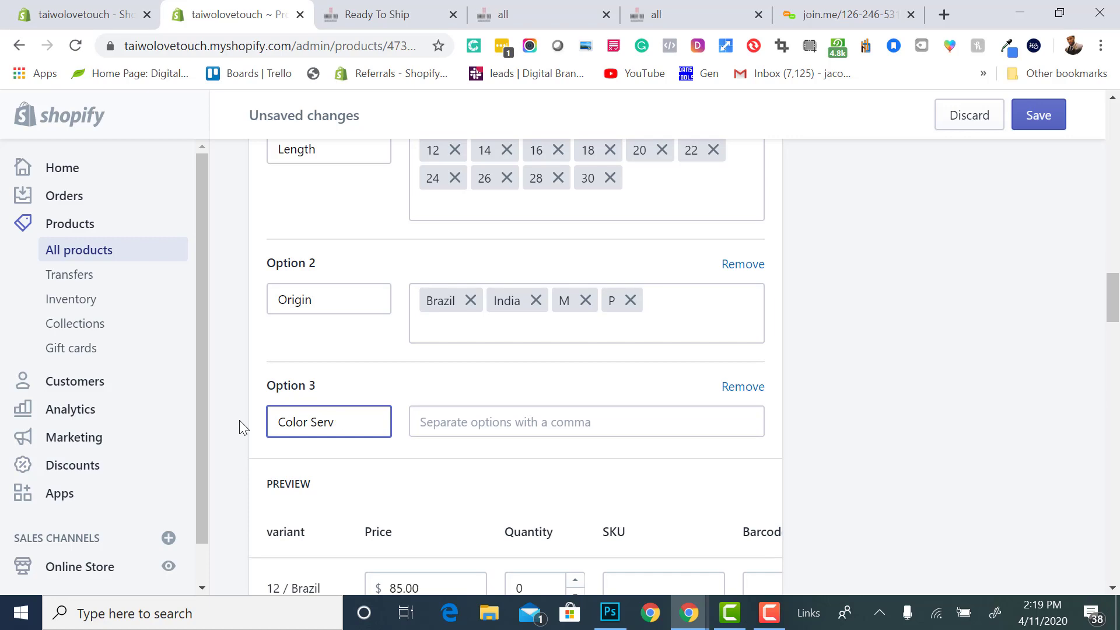
text(ices)
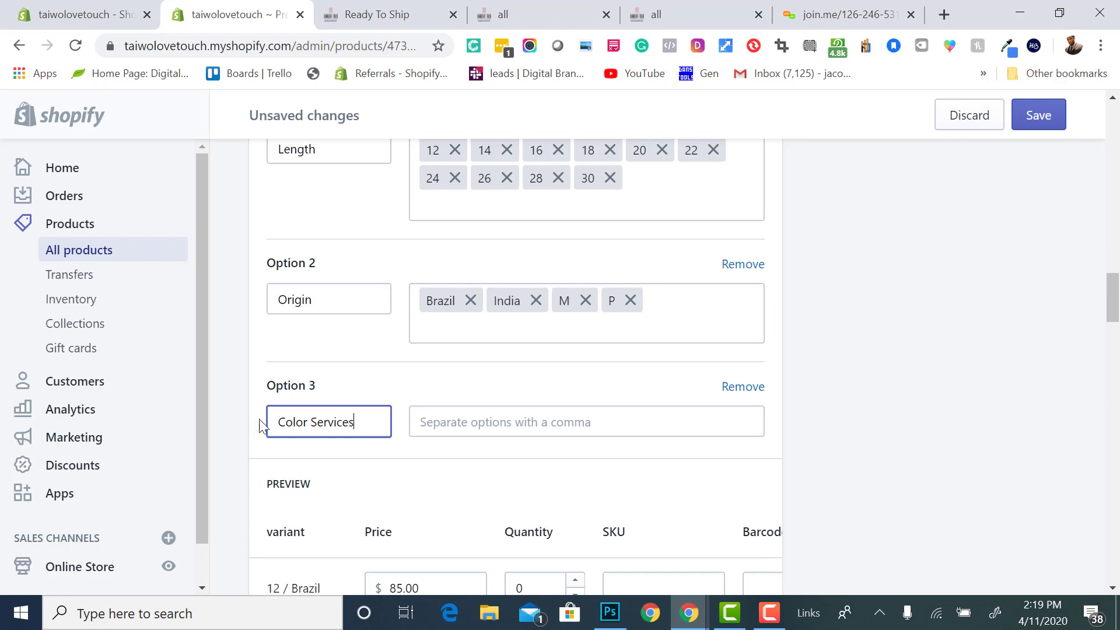
scroll(down, 3)
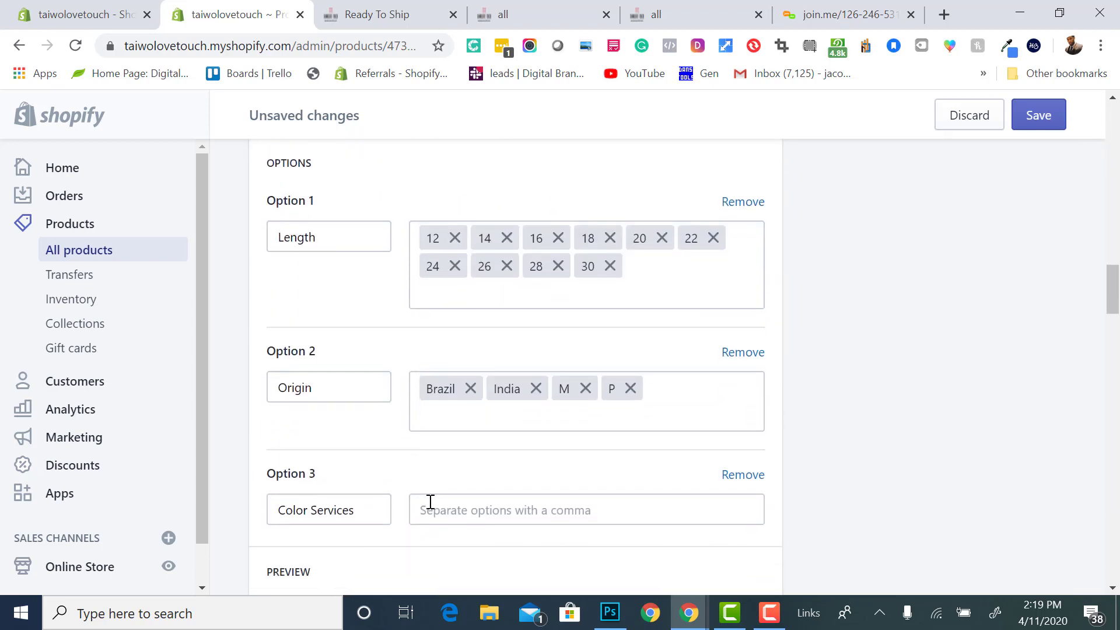
click(585, 509)
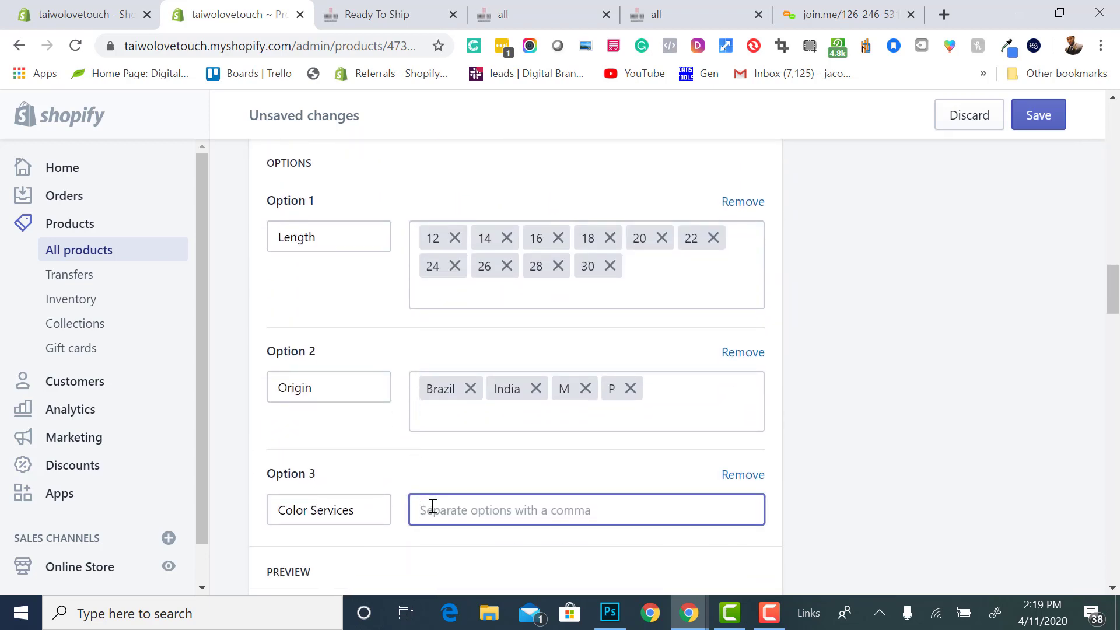
Enter the values Single Color Toning, 2 or More Colors, and Full Wig Color + Highlights
text(Siz)
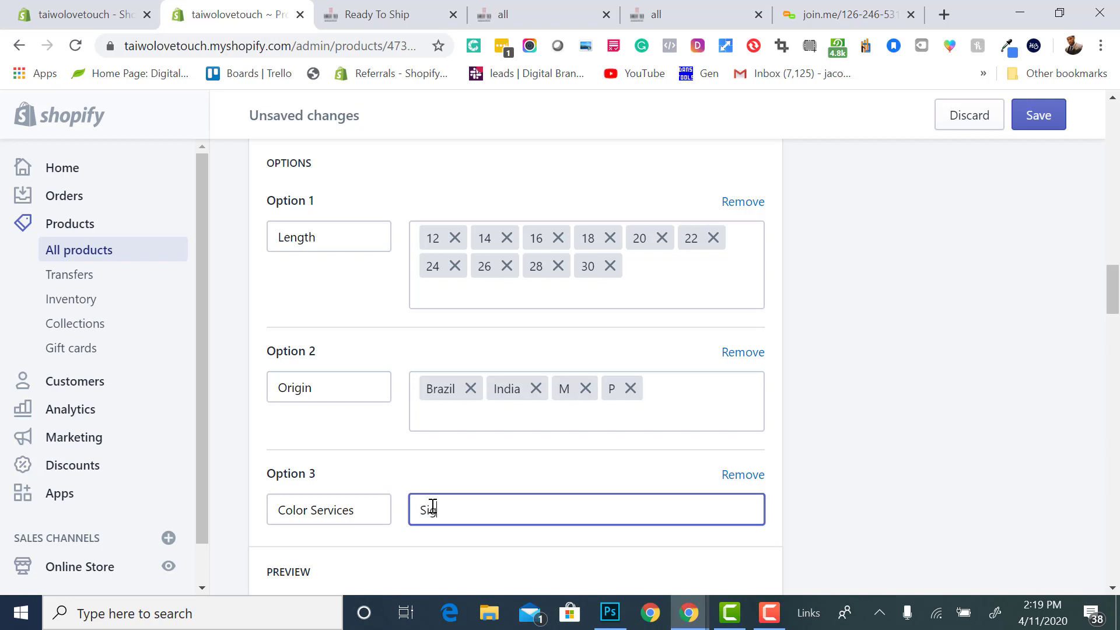
text(ngle)
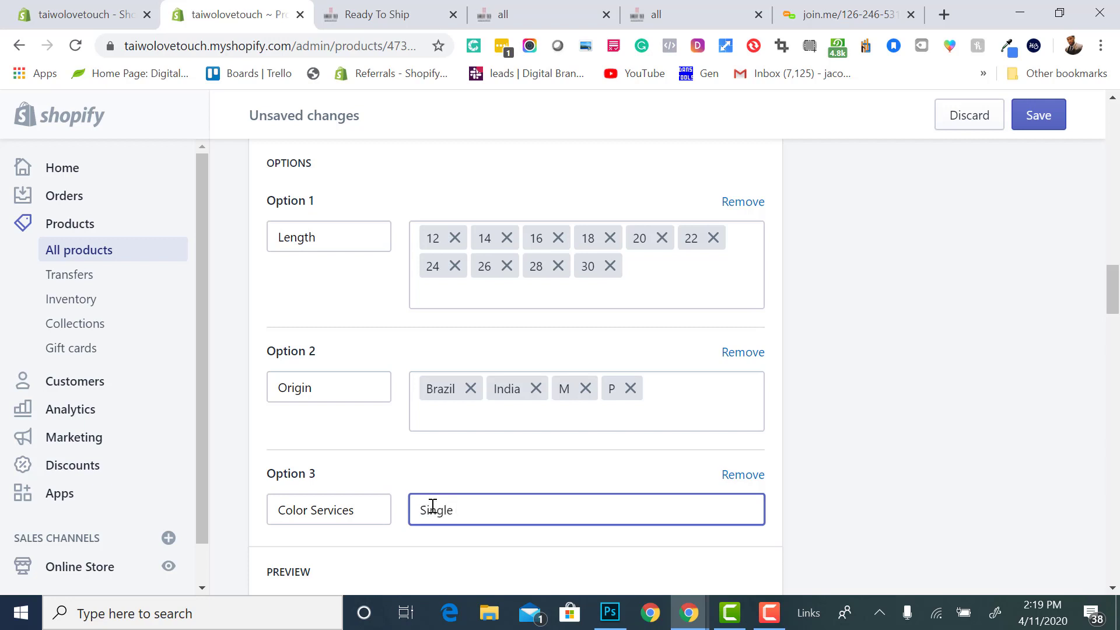
text(Color)
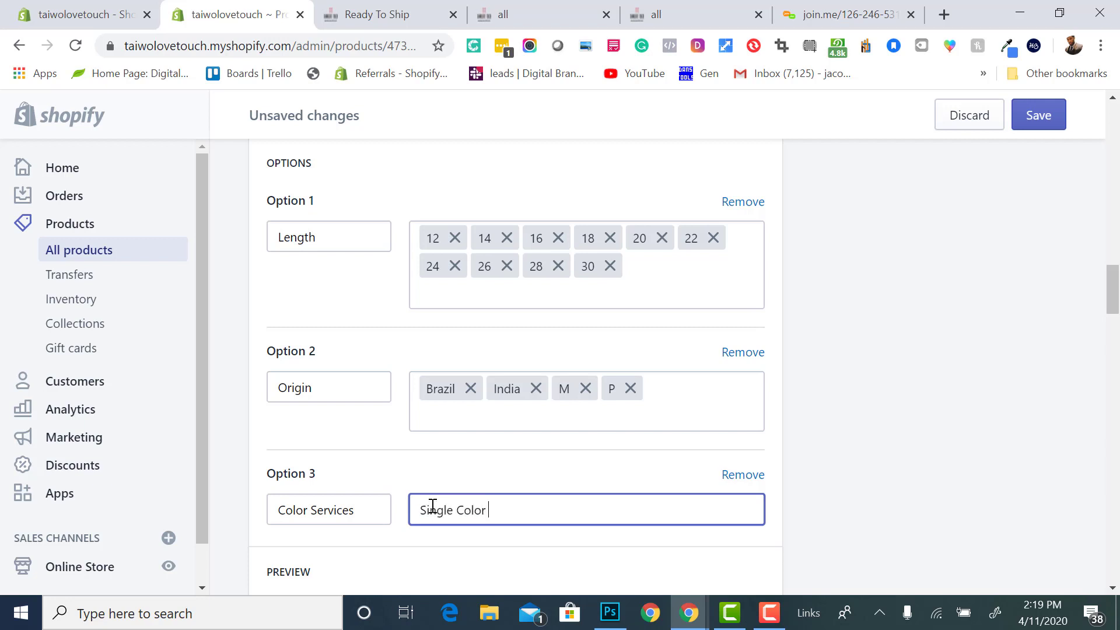
text(Toning)
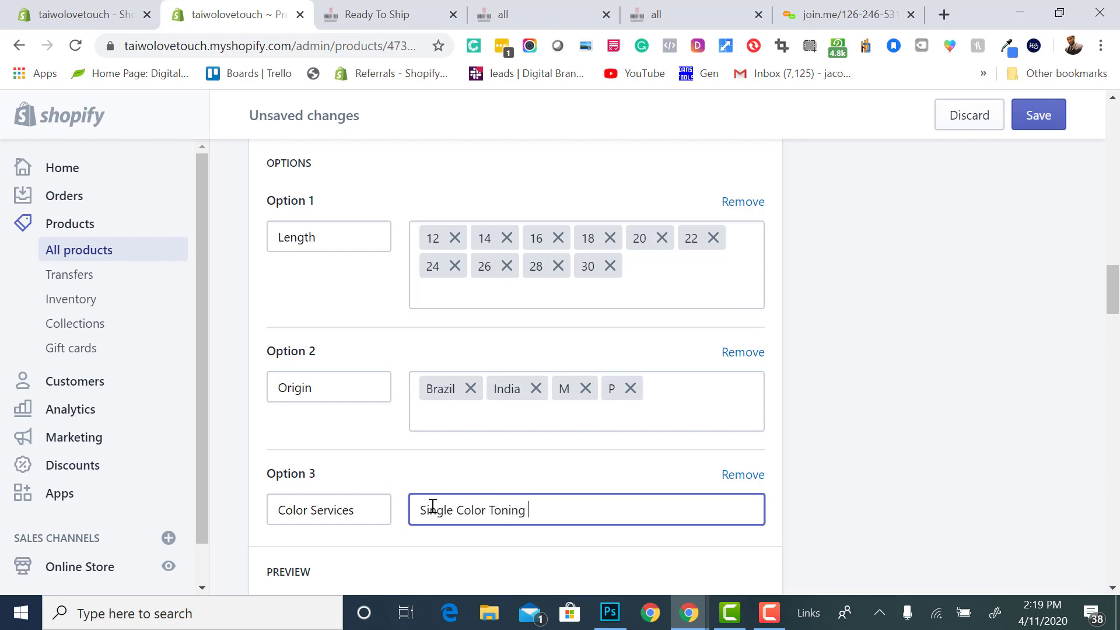
scroll(down, 3)
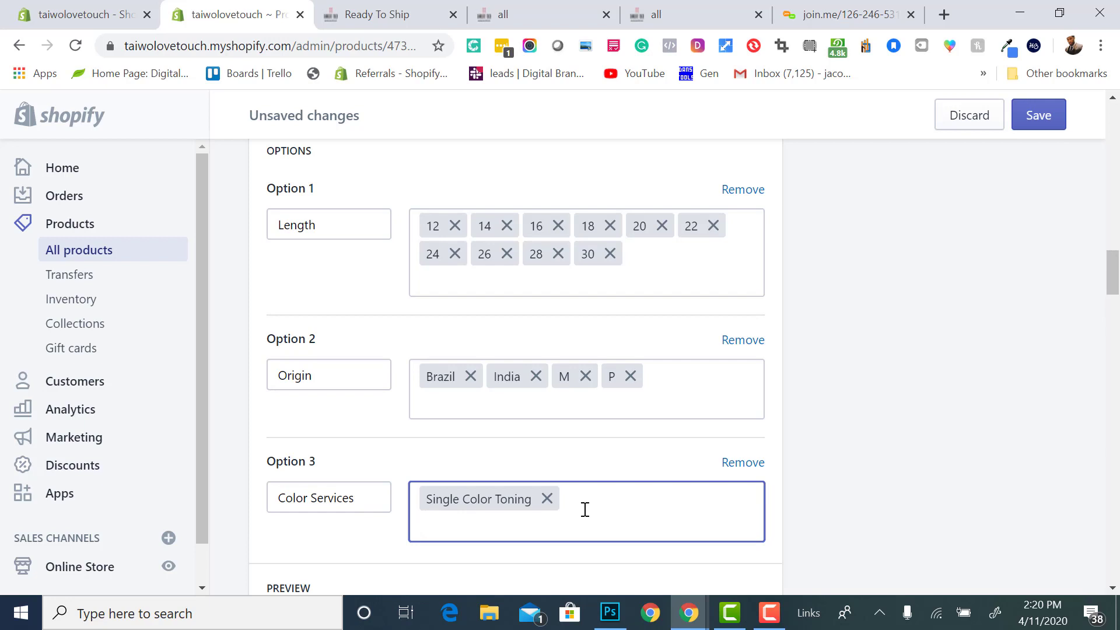
text(2 or M)
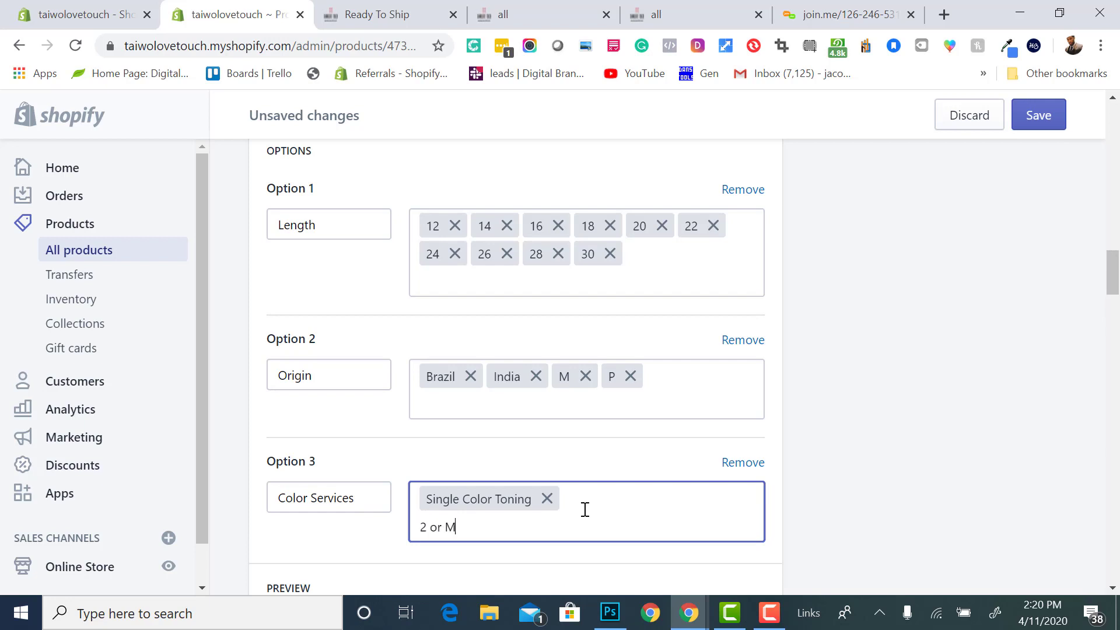
text(ore Colors)
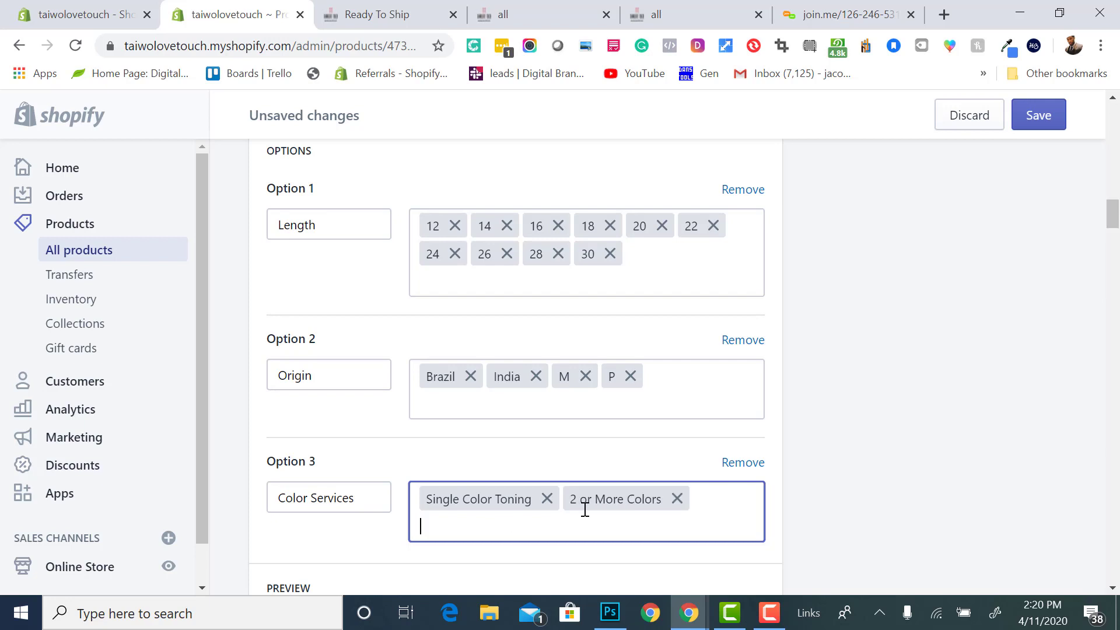
text(Full Wig)
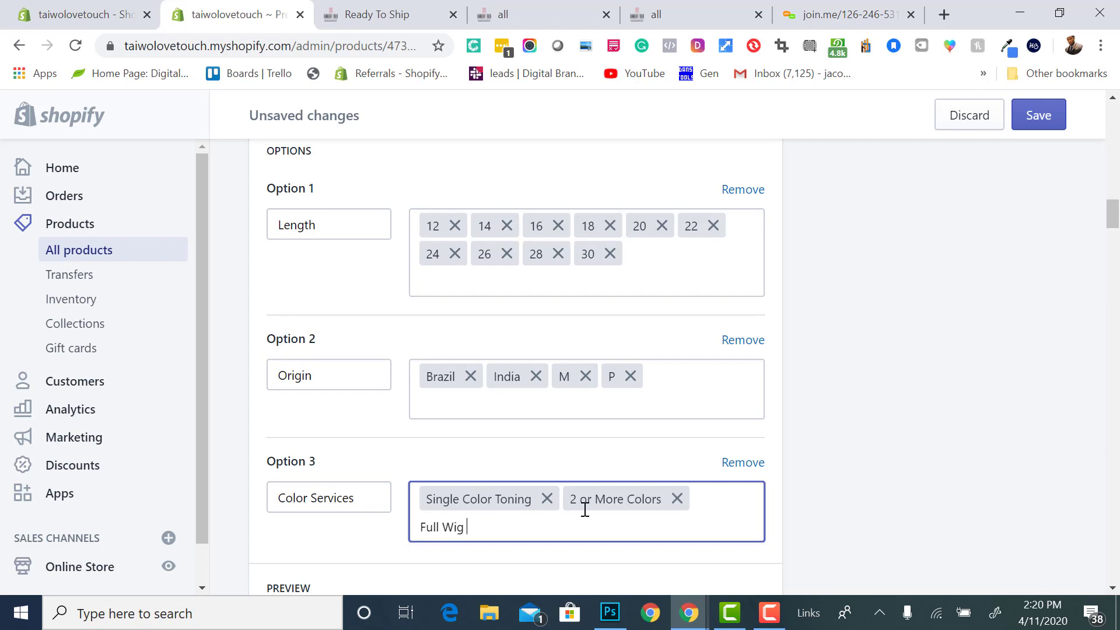
text(Color)
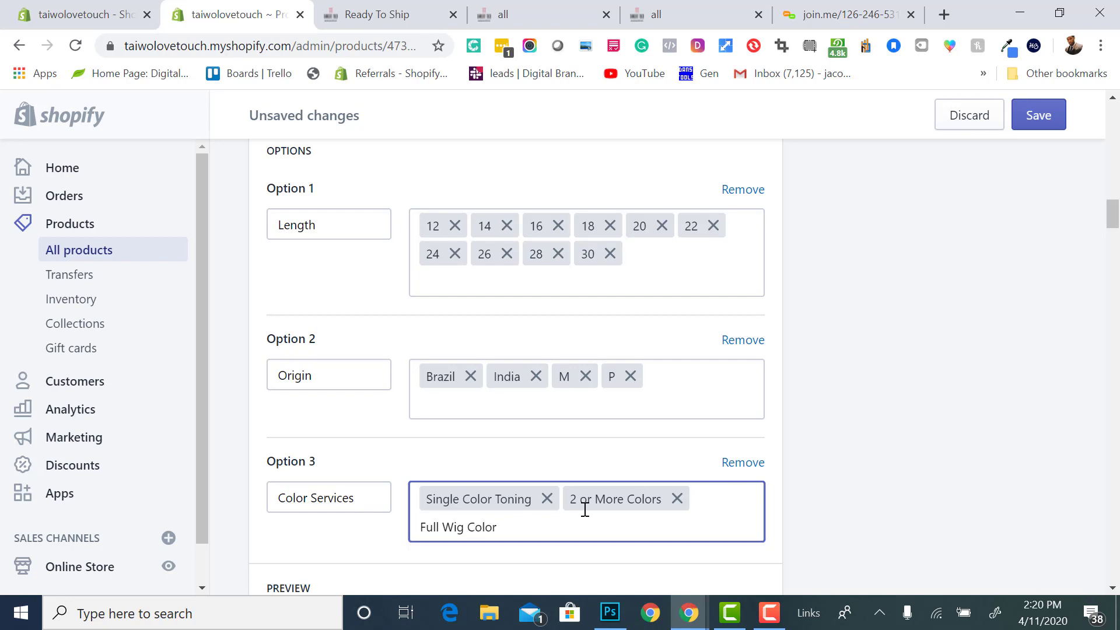
text(+)
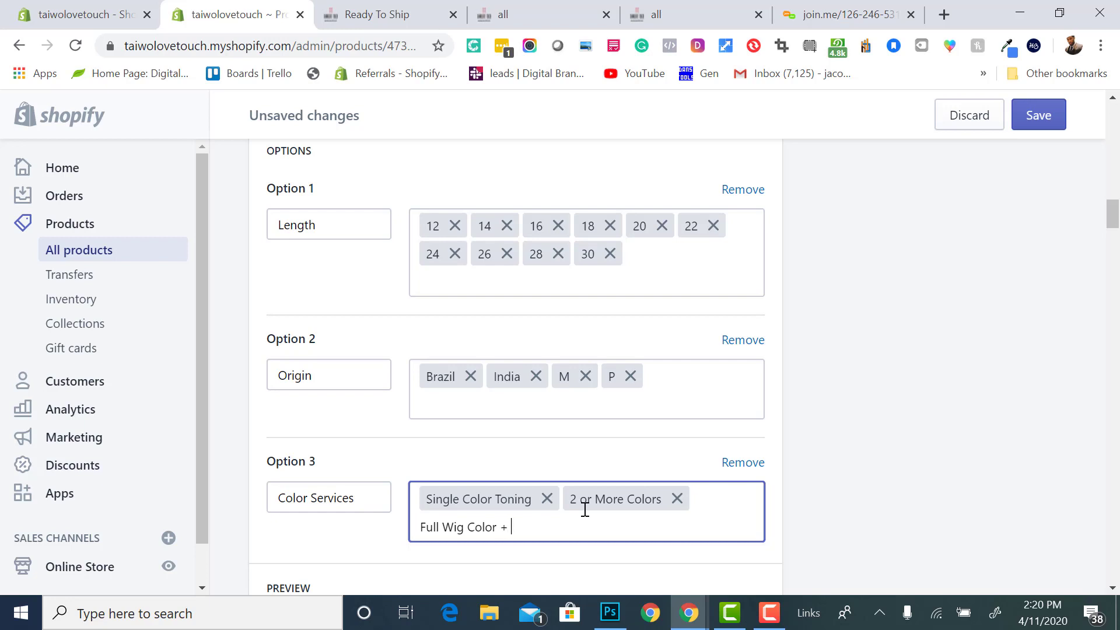
text(Highlights)
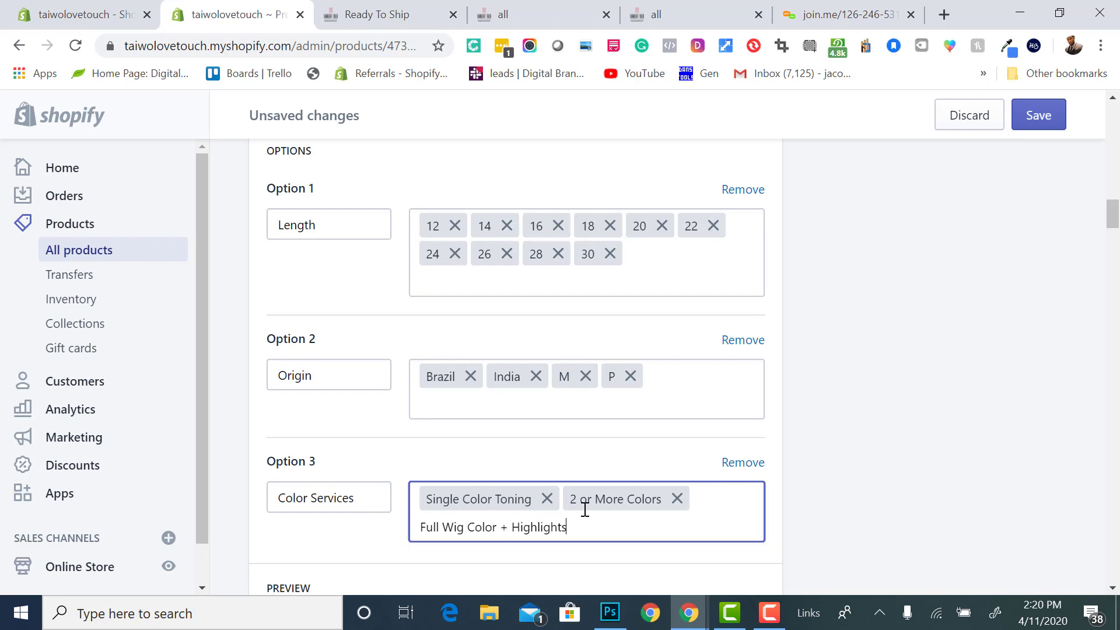
key(Return)
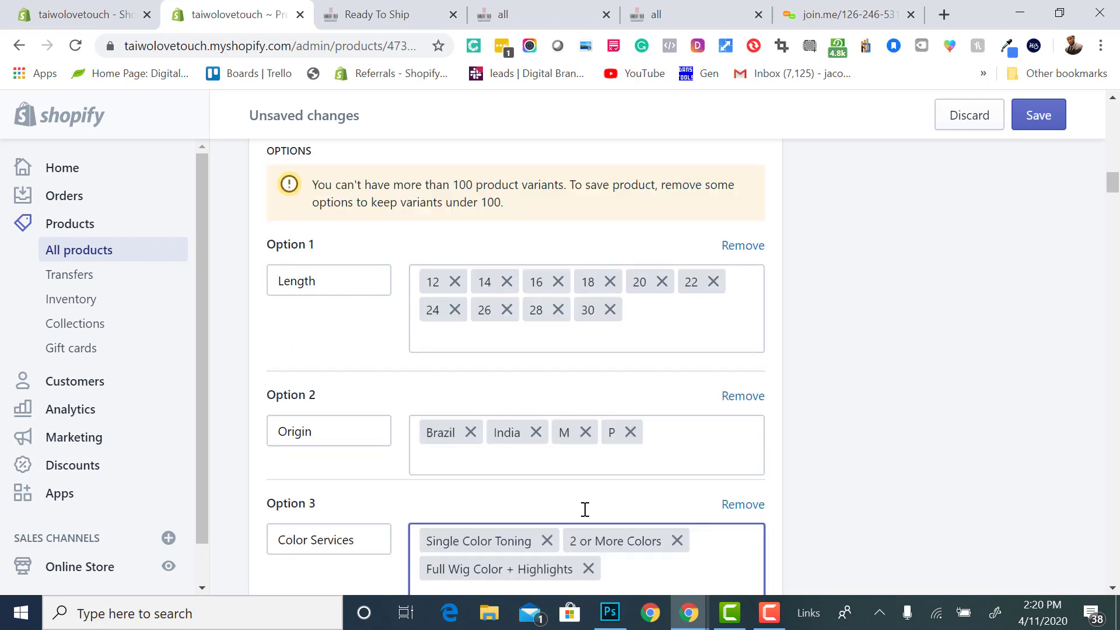
Review the 100-variant warning and remove the Full Wig Color + Highlights value from Color Services
text(Om)
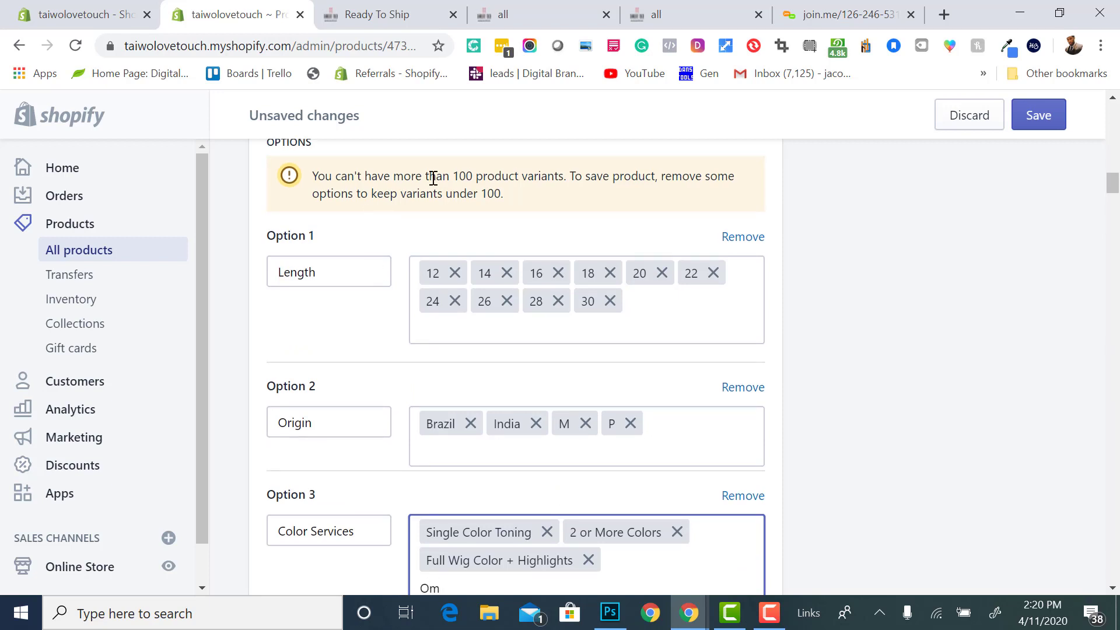
mouse_move(638, 181)
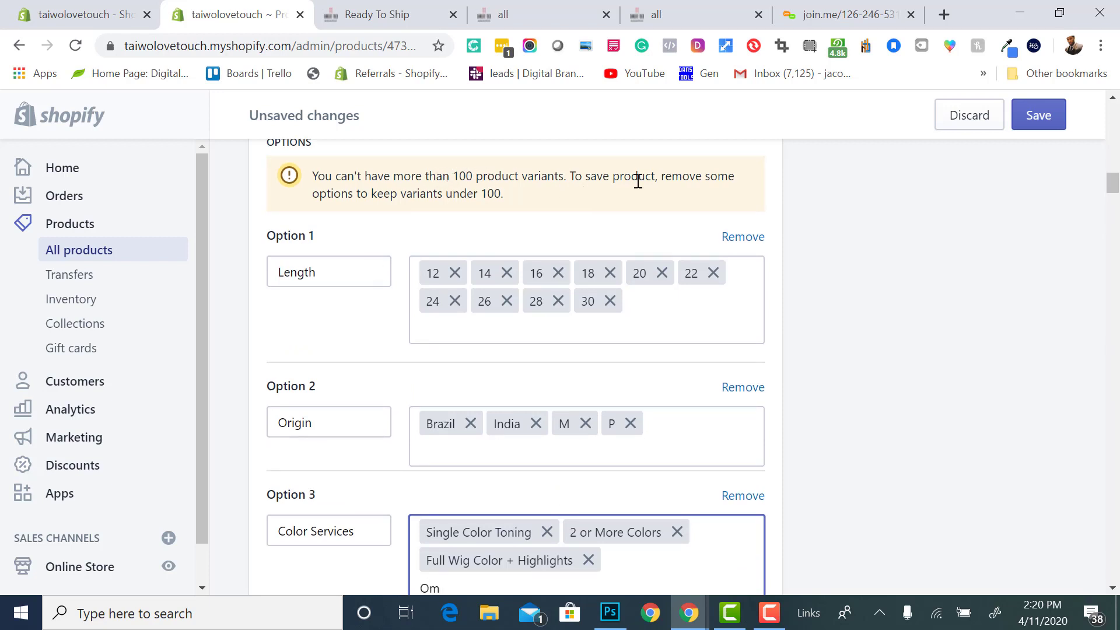
scroll(down, 3)
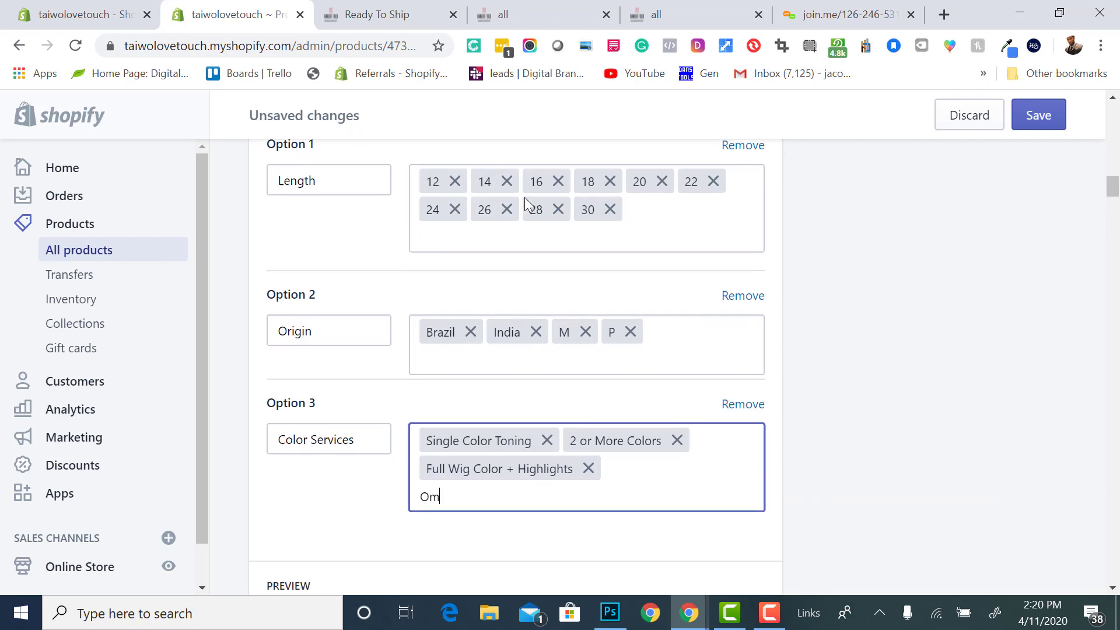
mouse_move(483, 343)
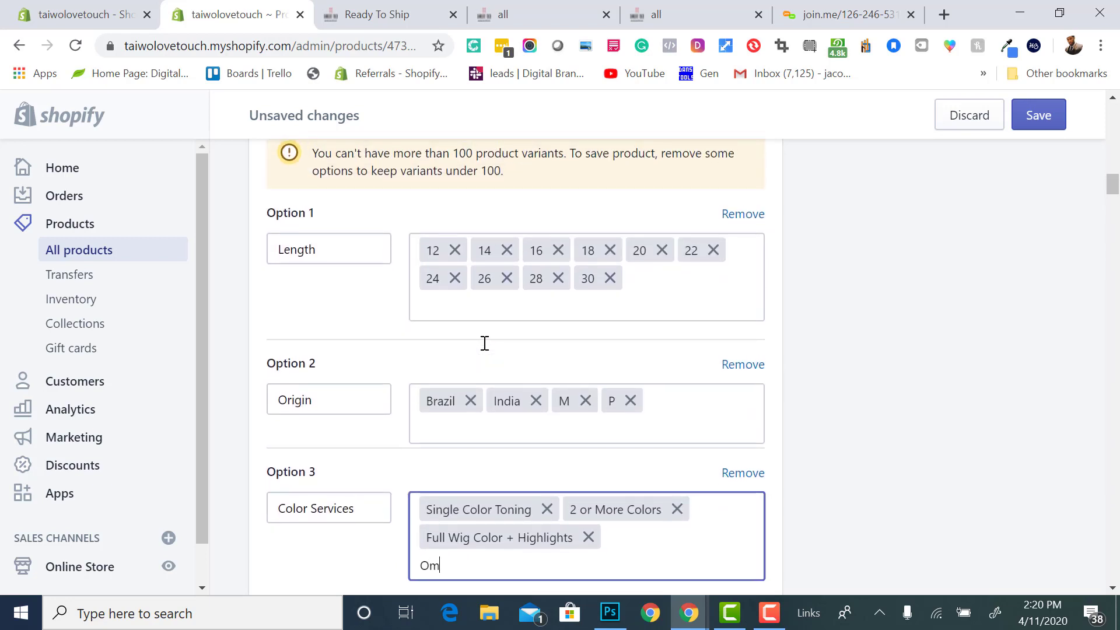
scroll(down, 3)
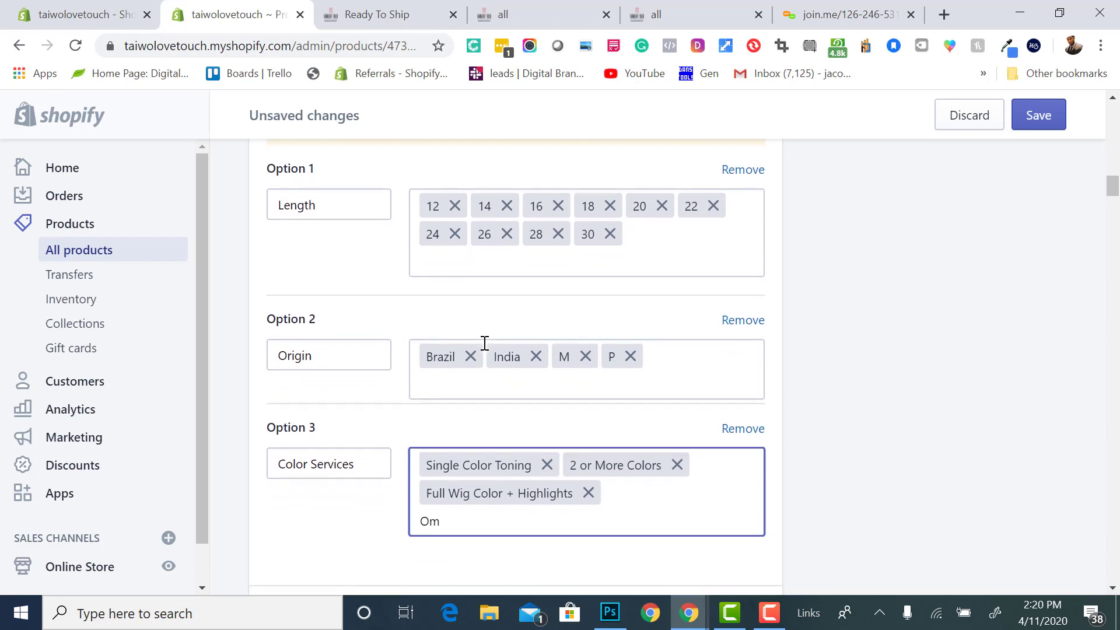
scroll(down, 3)
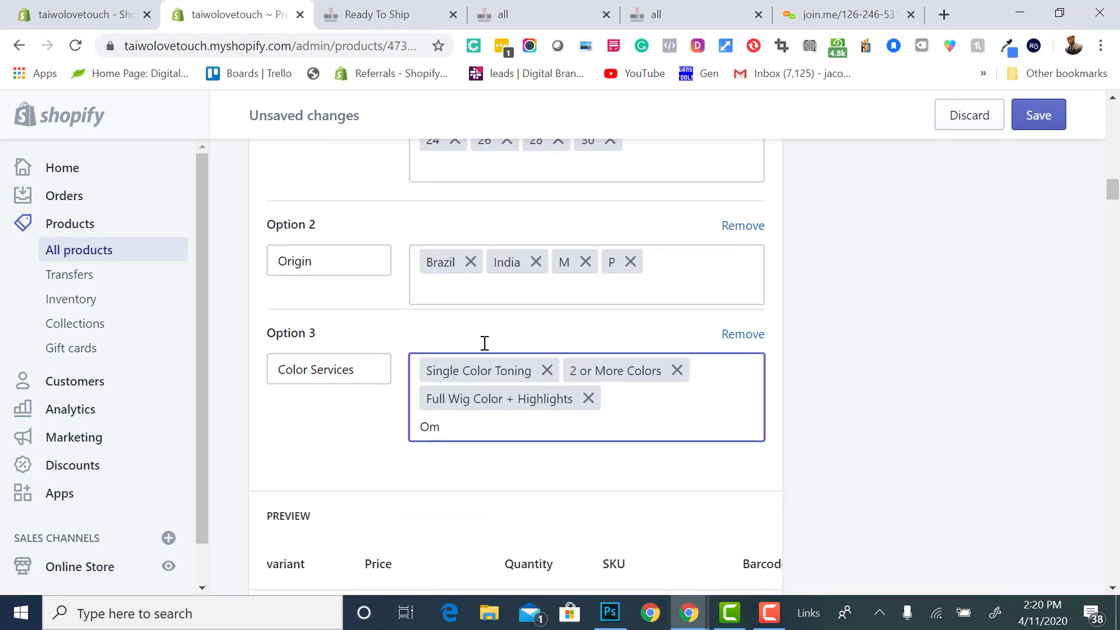
scroll(up, 3)
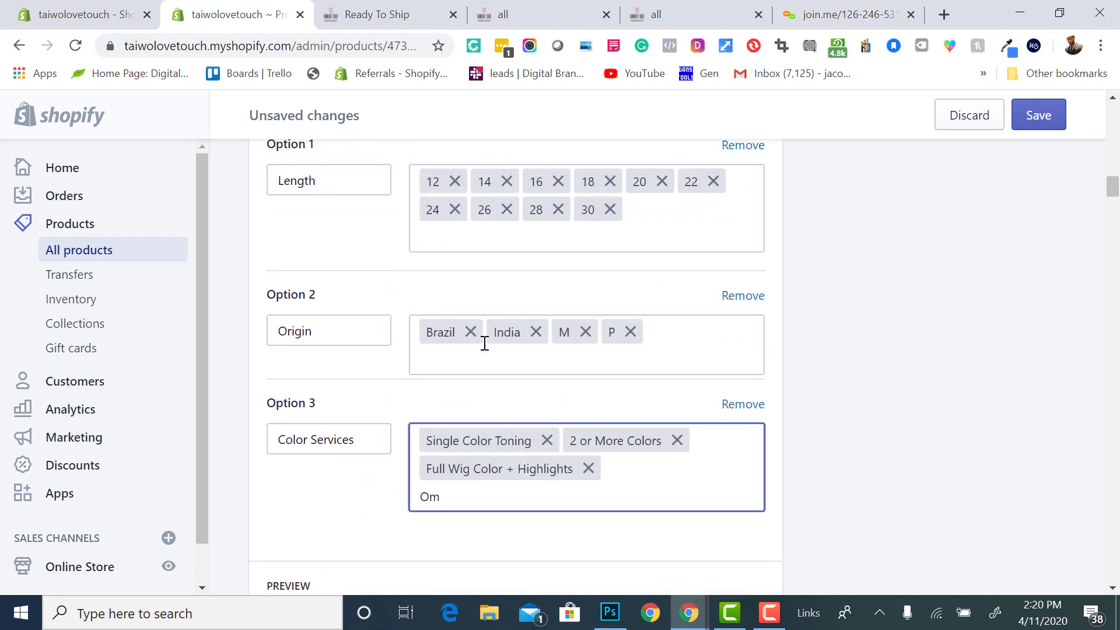
scroll(down, 3)
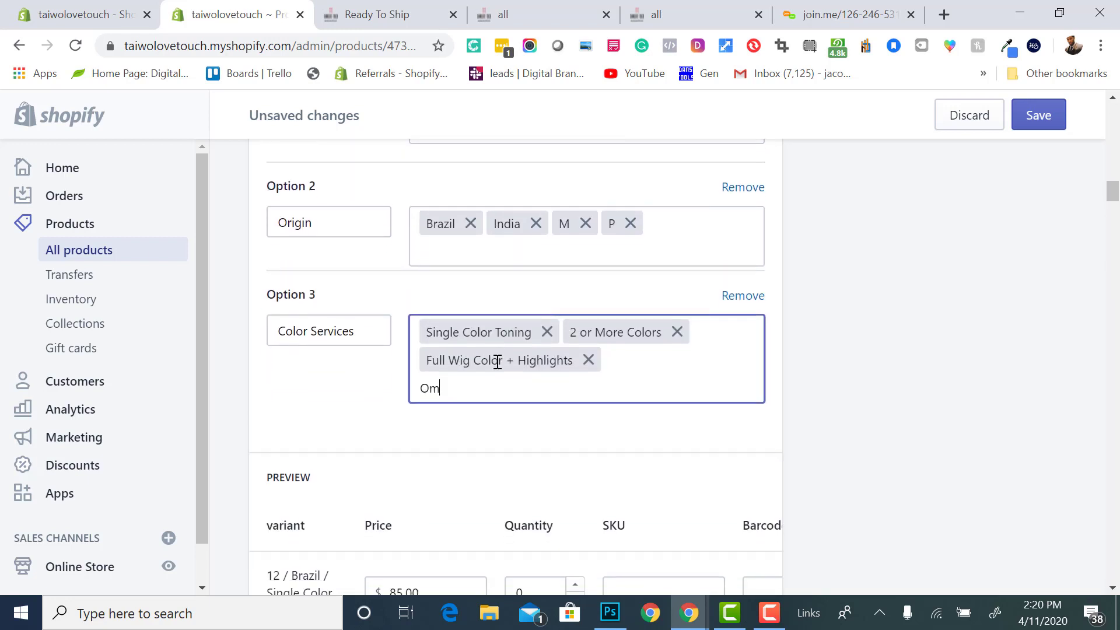
scroll(up, 3)
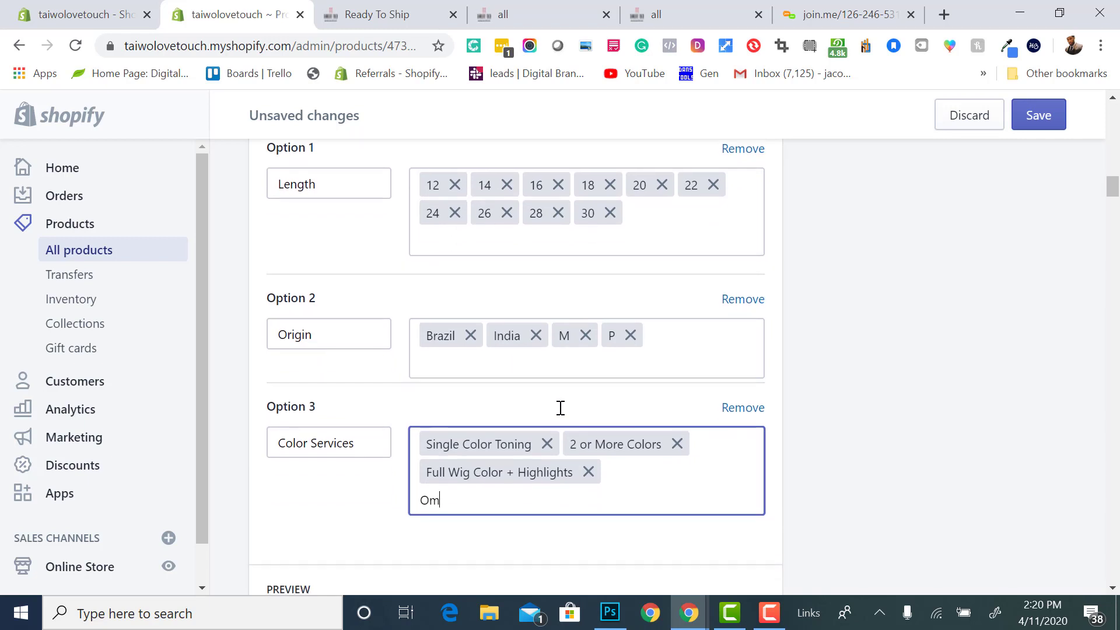
scroll(down, 3)
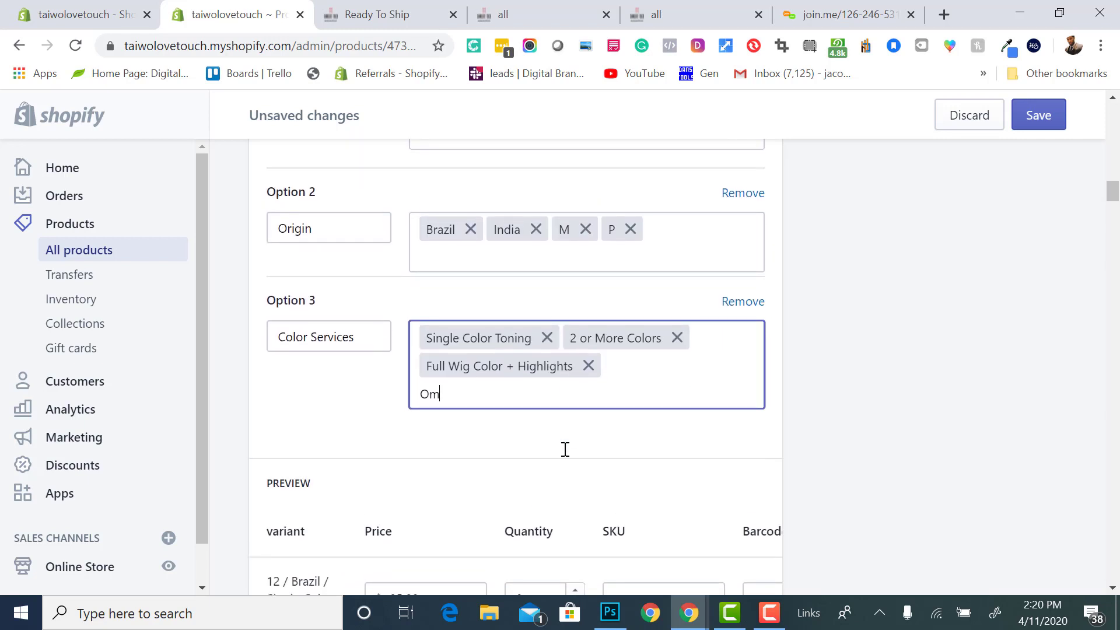
scroll(up, 3)
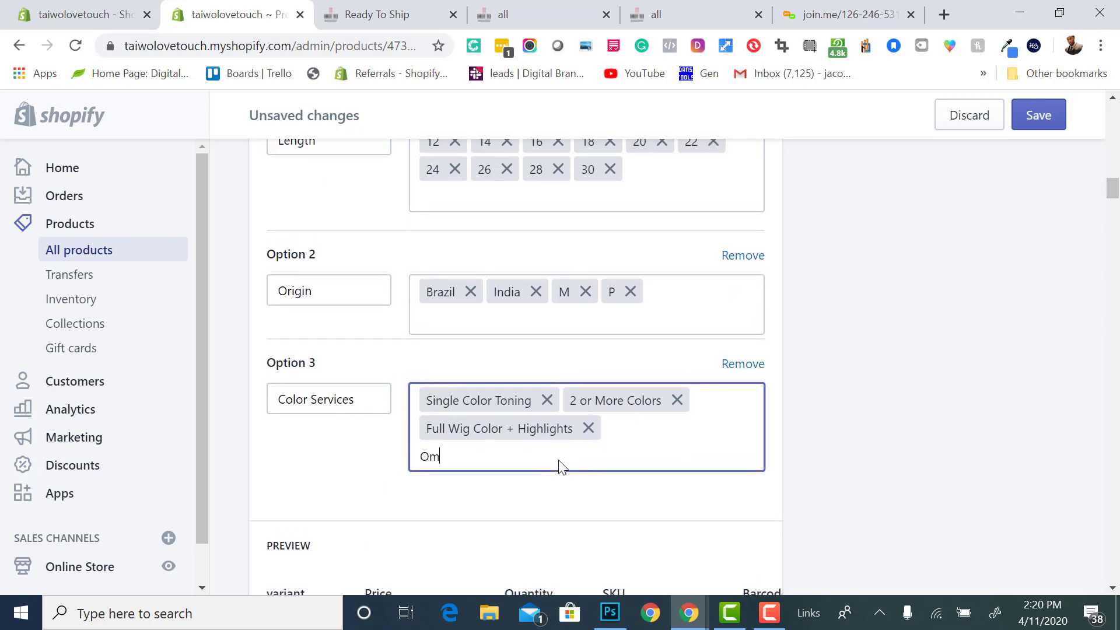
scroll(down, 3)
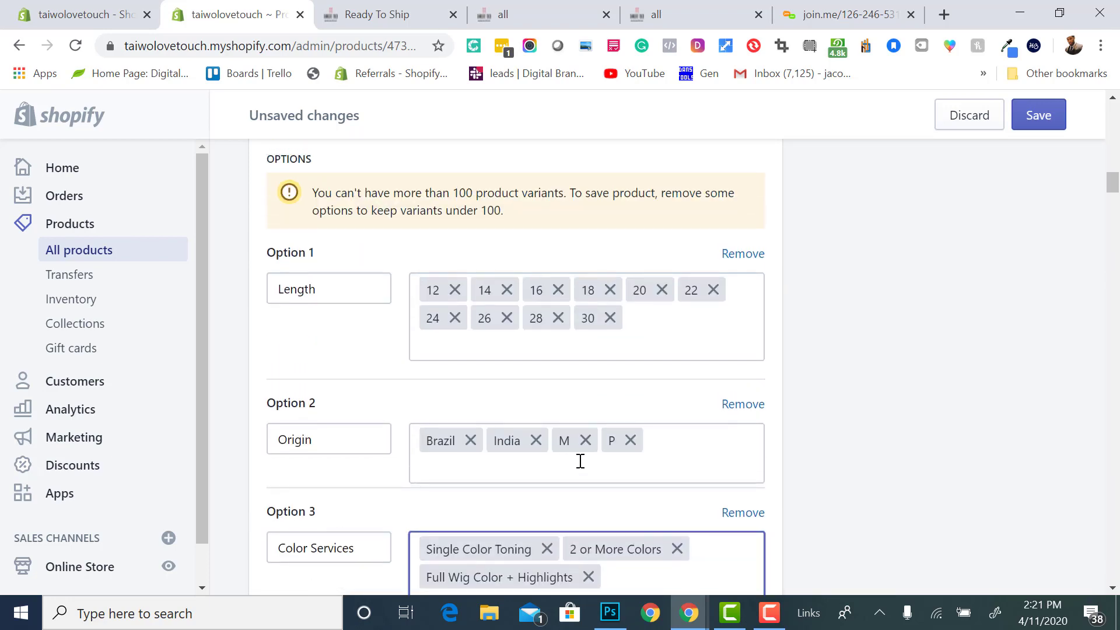
scroll(down, 3)
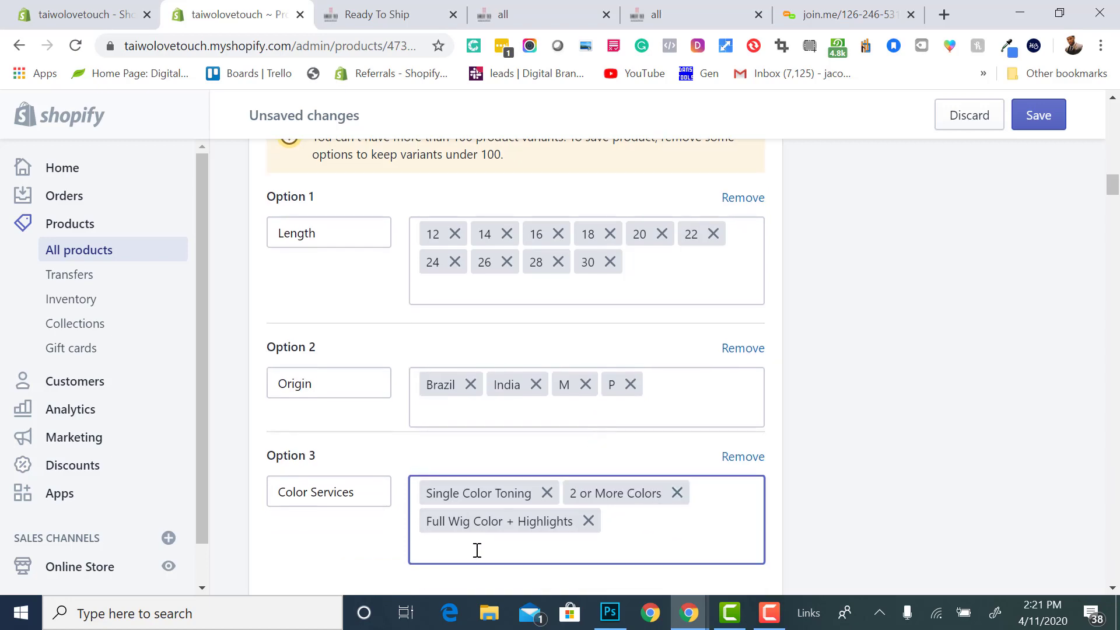
click(586, 520)
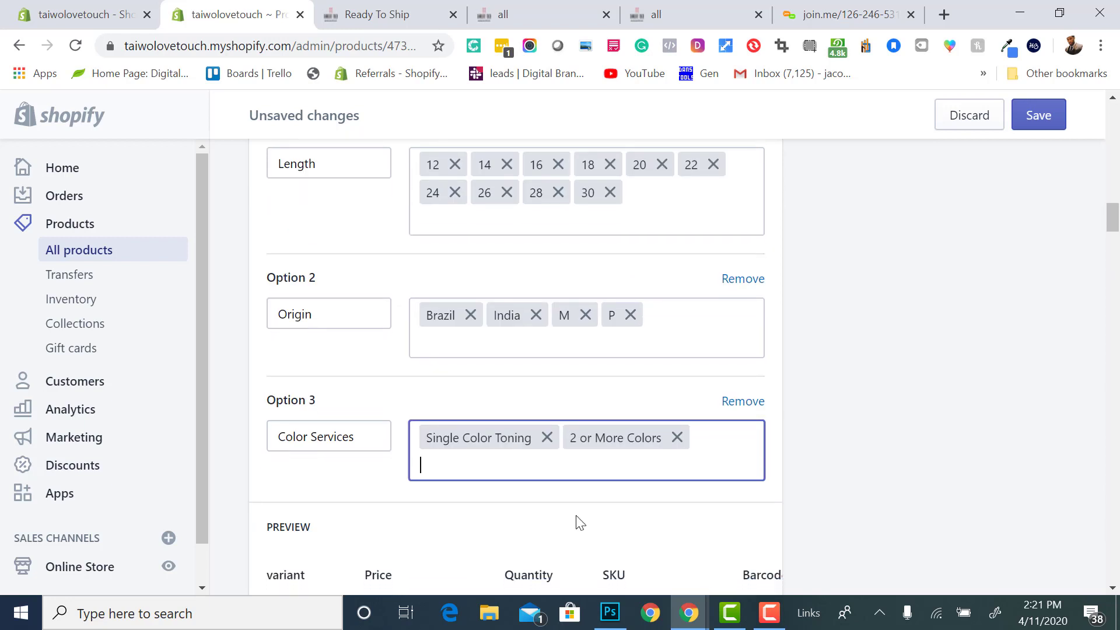
scroll(up, 3)
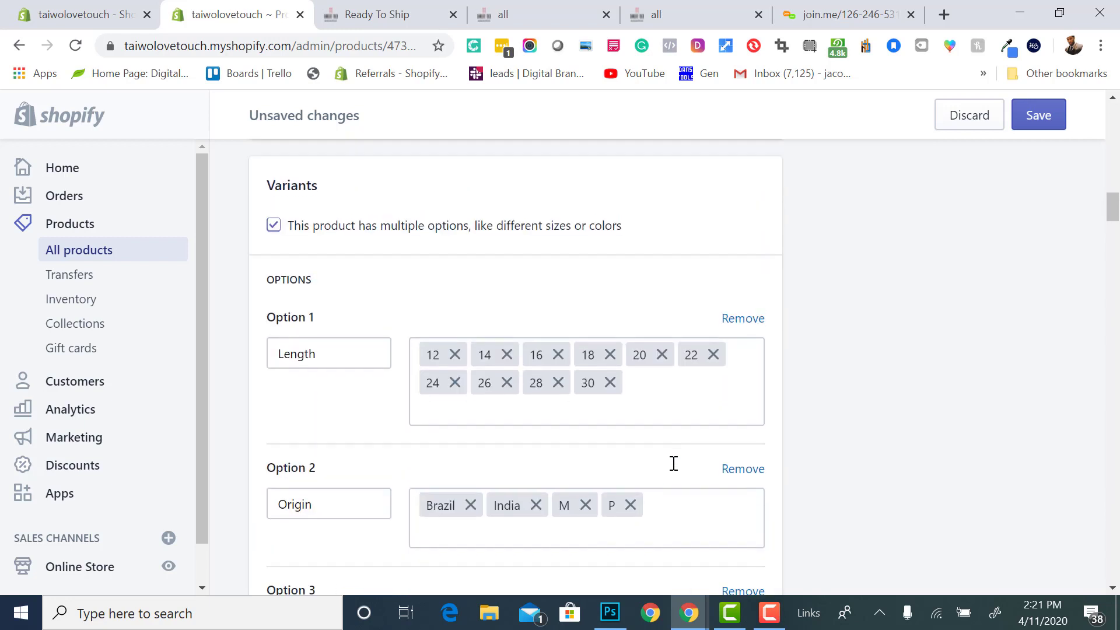
scroll(down, 3)
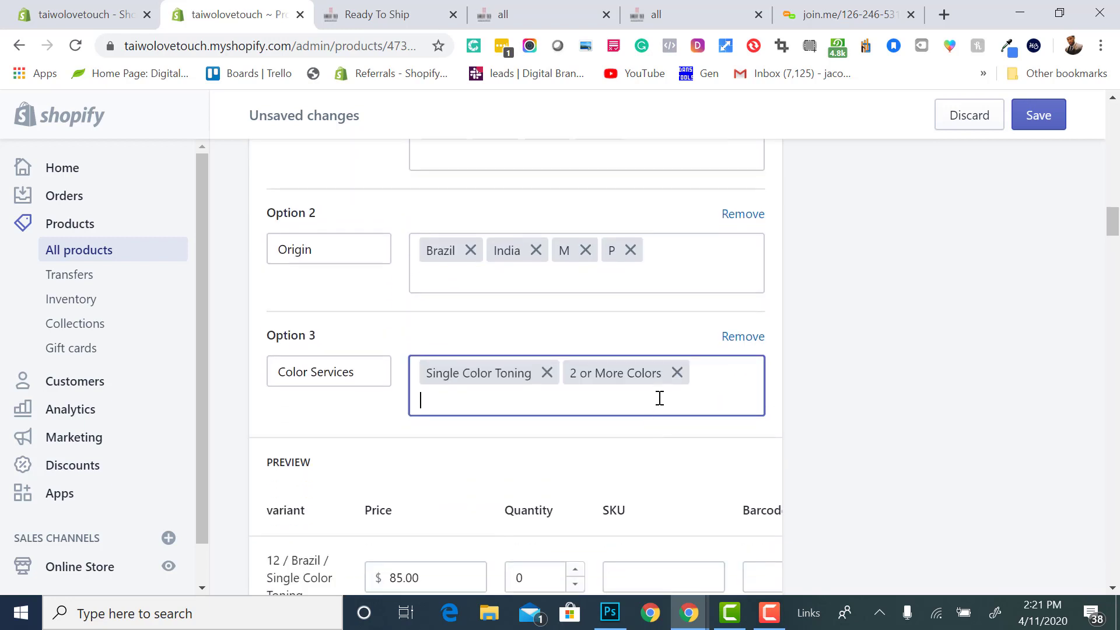
scroll(down, 3)
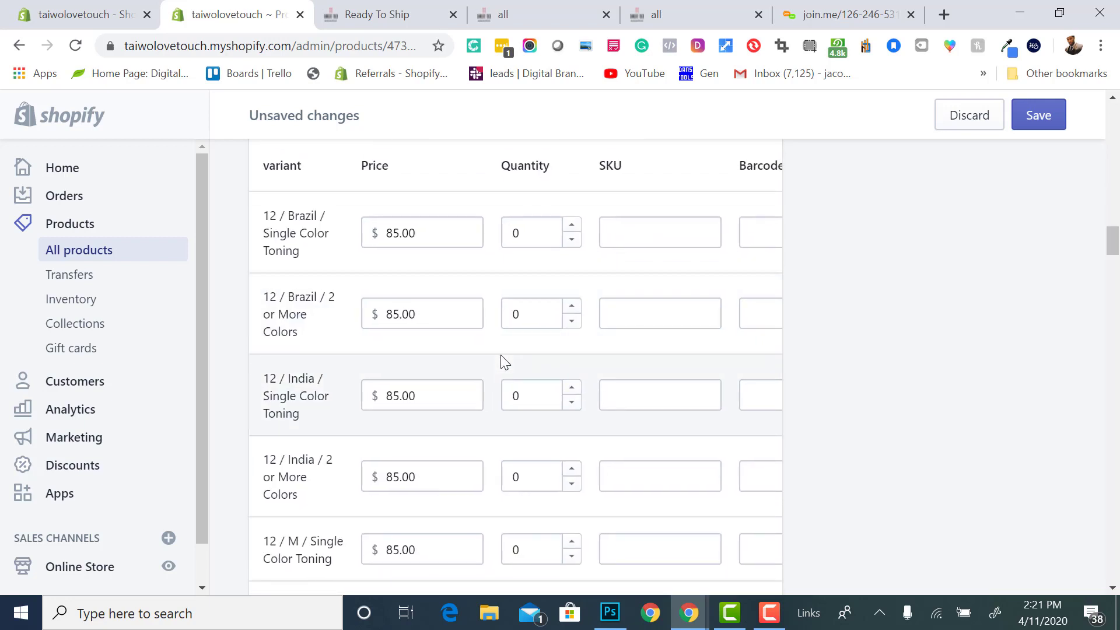
scroll(up, 3)
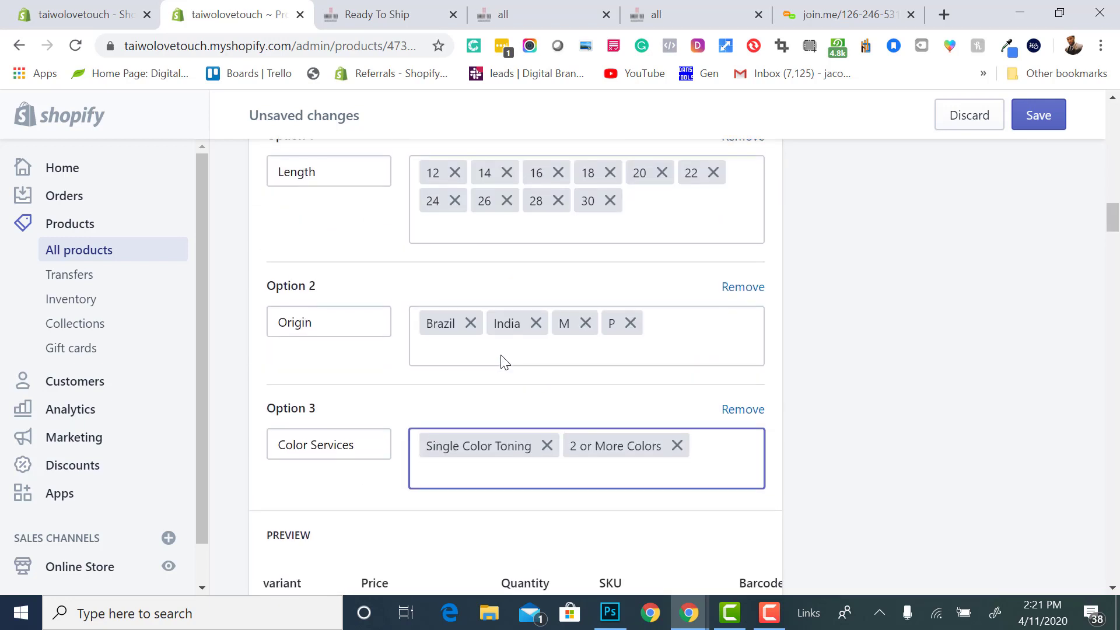
scroll(down, 3)
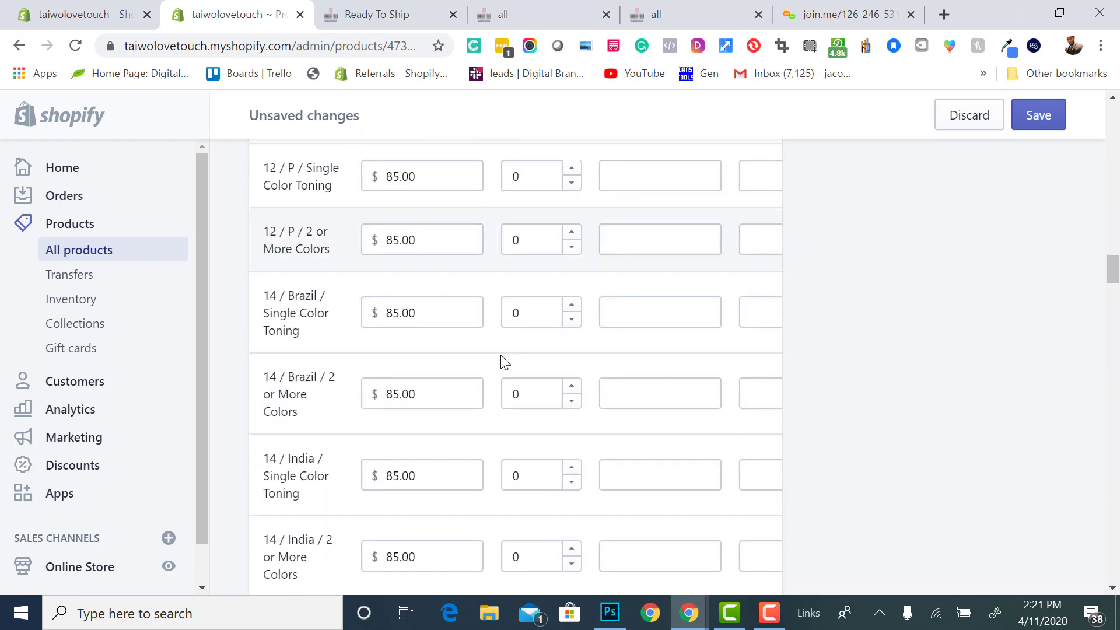
mouse_move(469, 430)
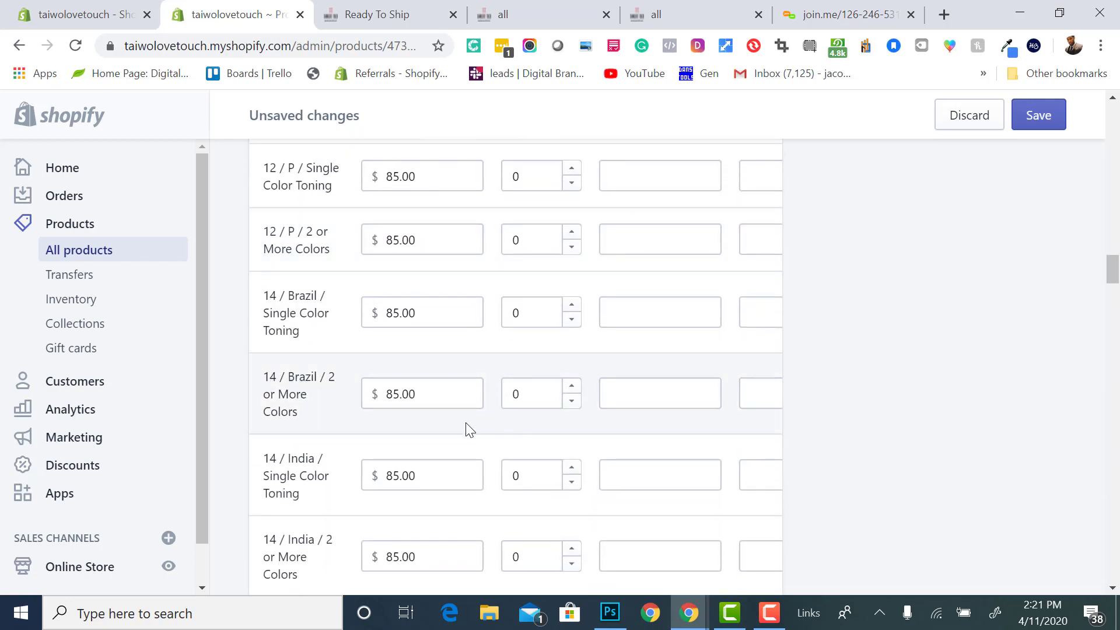
mouse_move(398, 511)
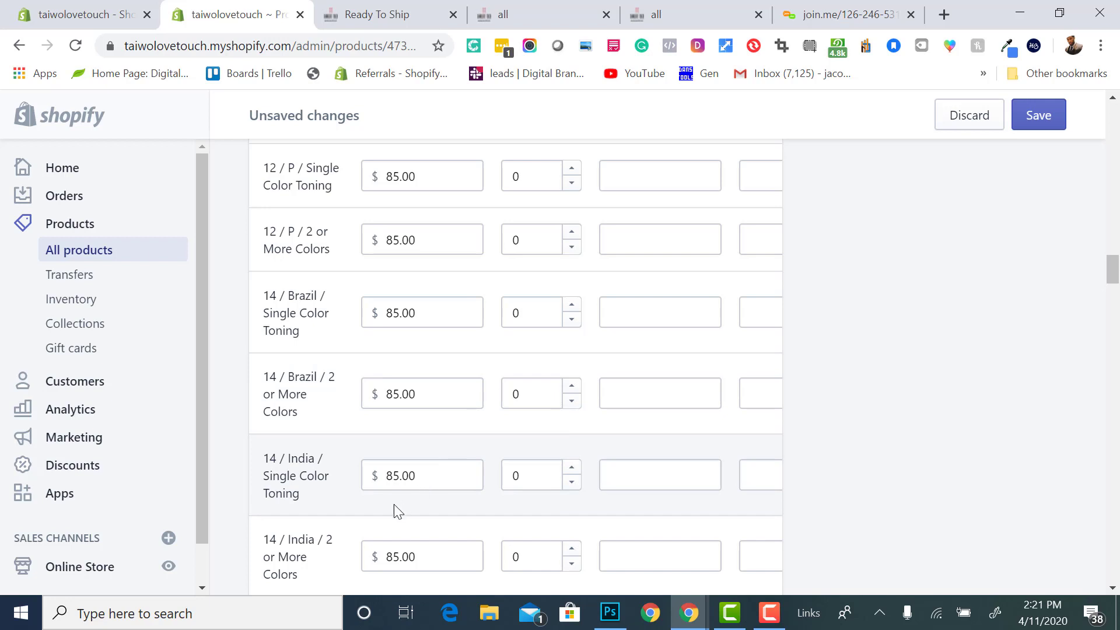
scroll(down, 3)
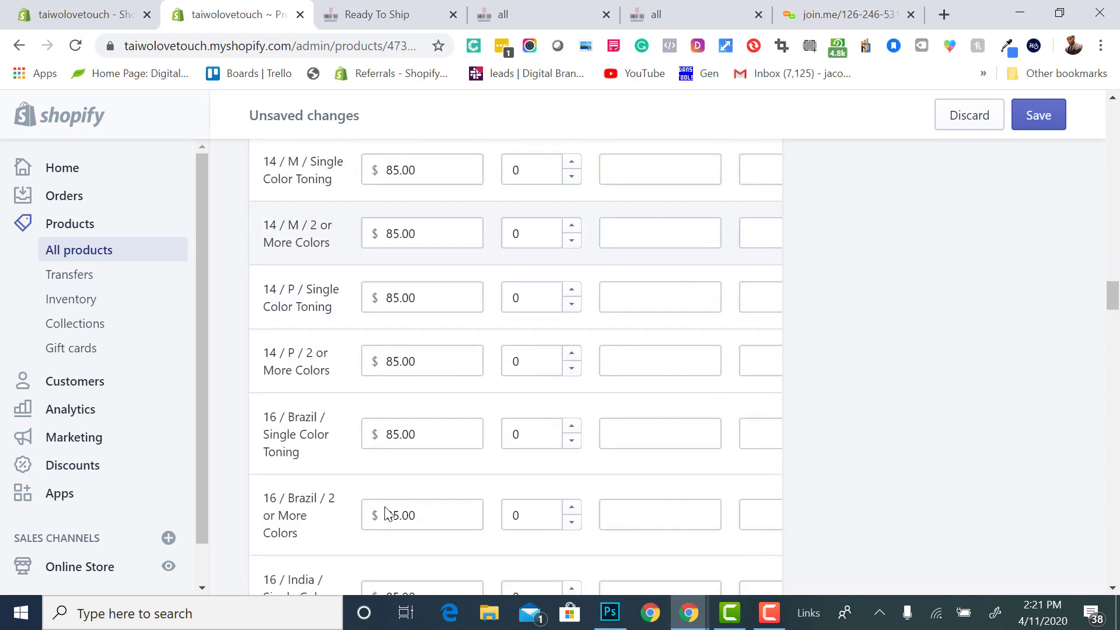
scroll(down, 3)
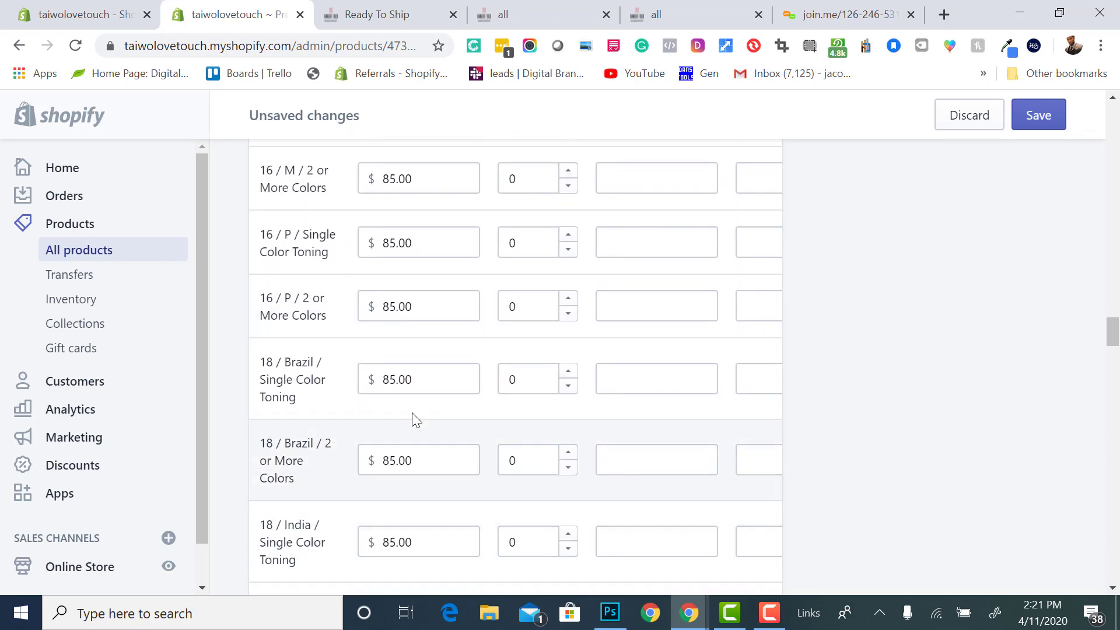
Set the 18 / Brazil, 18 / India and 18 / M / Single Color Toning variant prices to 95.00
click(419, 378)
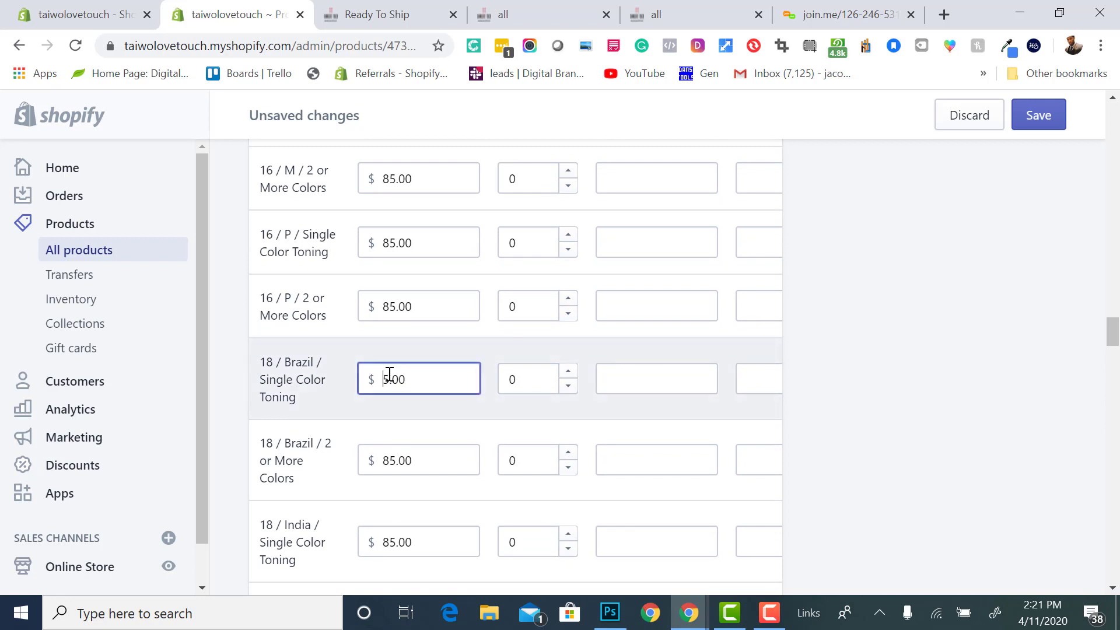
text(95.00)
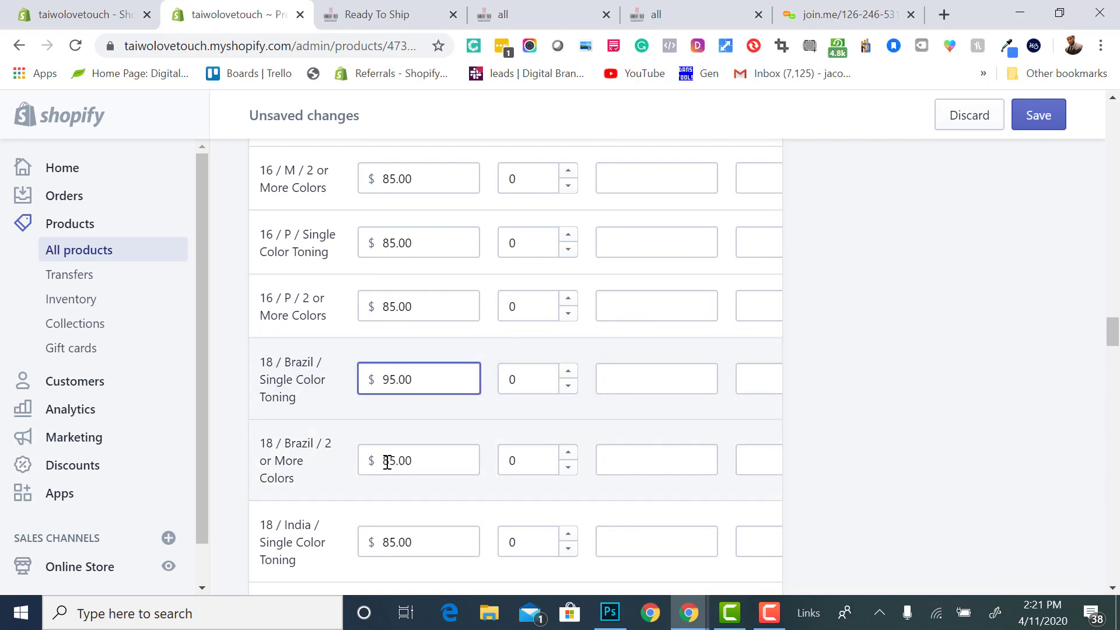
click(419, 460)
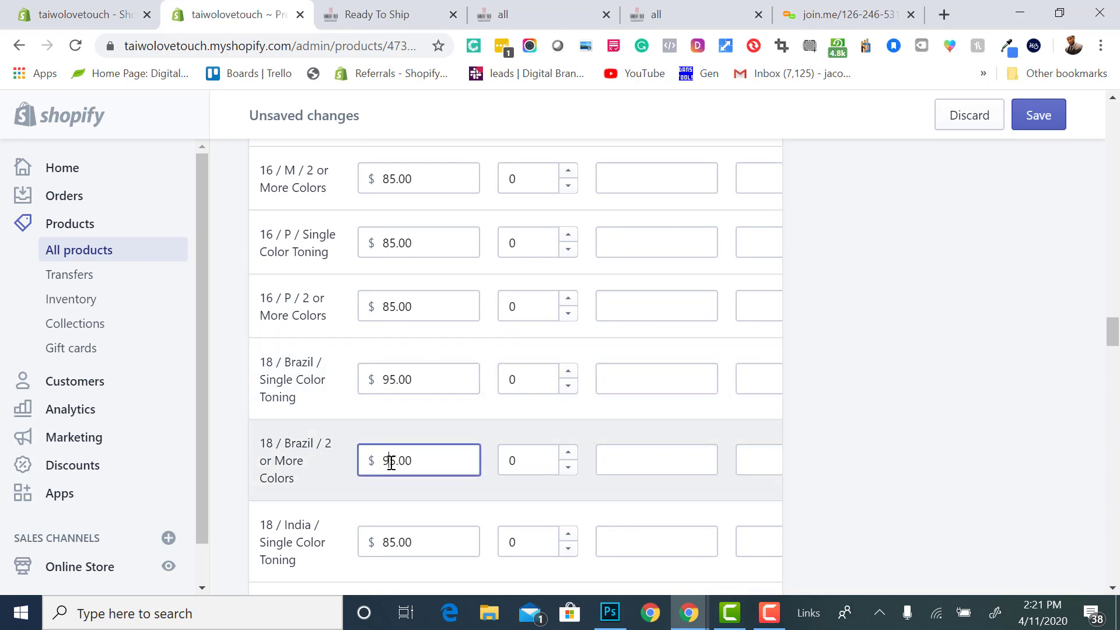
scroll(down, 3)
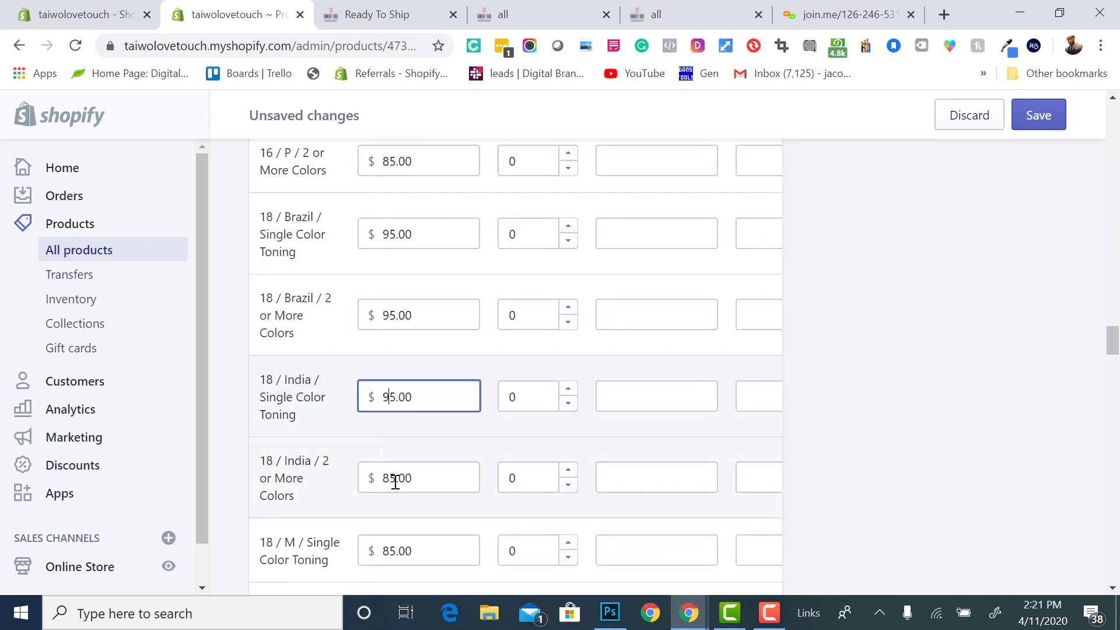
click(419, 478)
text(9)
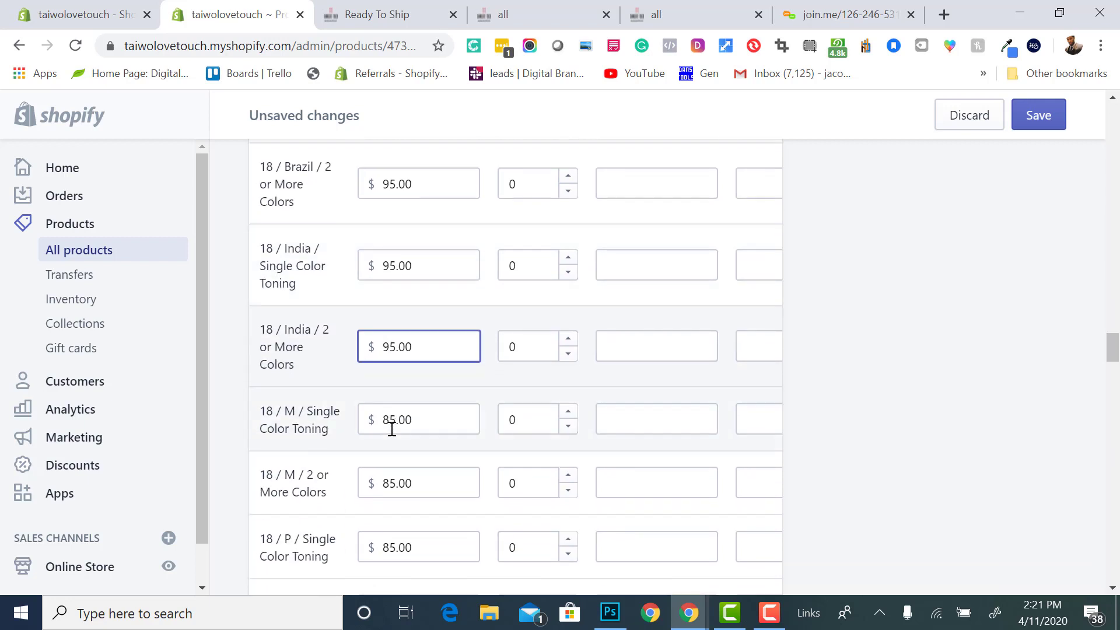
click(417, 419)
text(95)
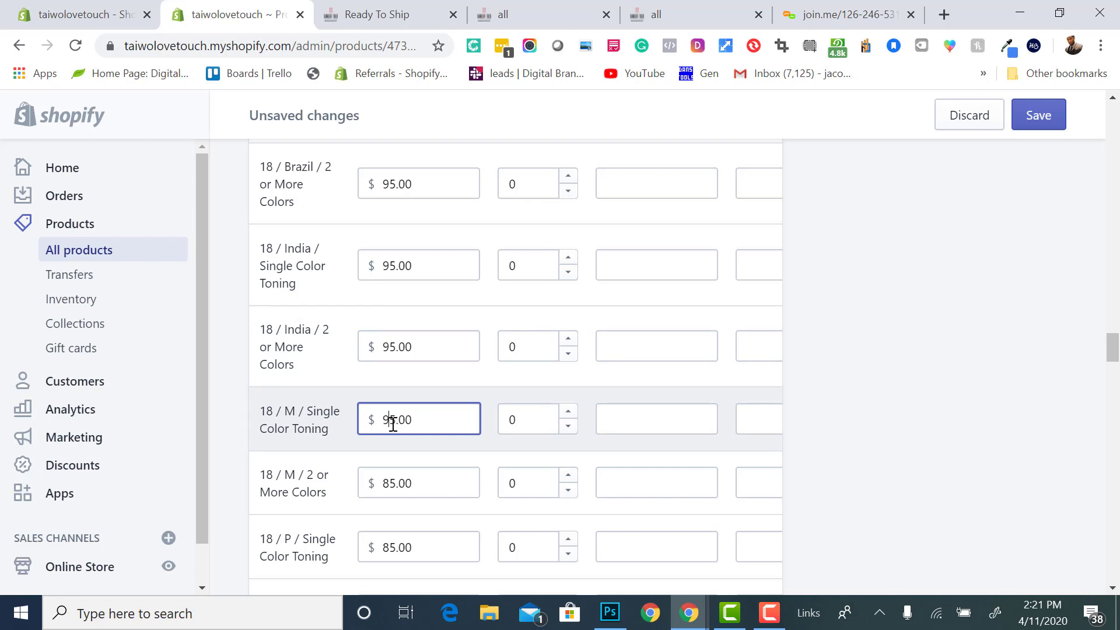
Scroll through the variant preview list and back up to the Variants section
scroll(down, 3)
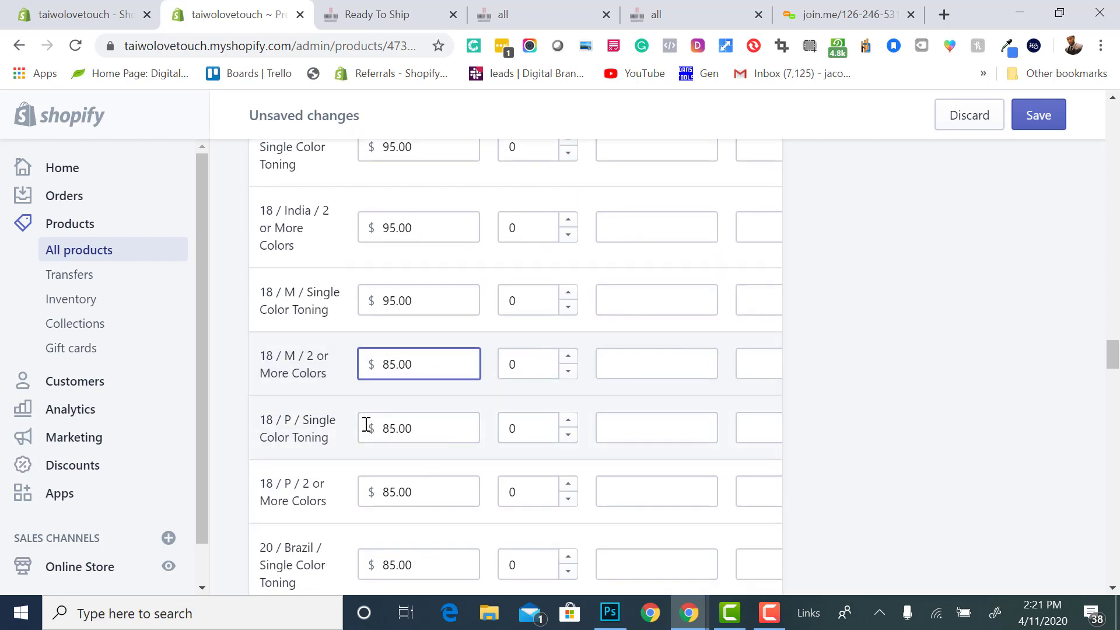
scroll(down, 3)
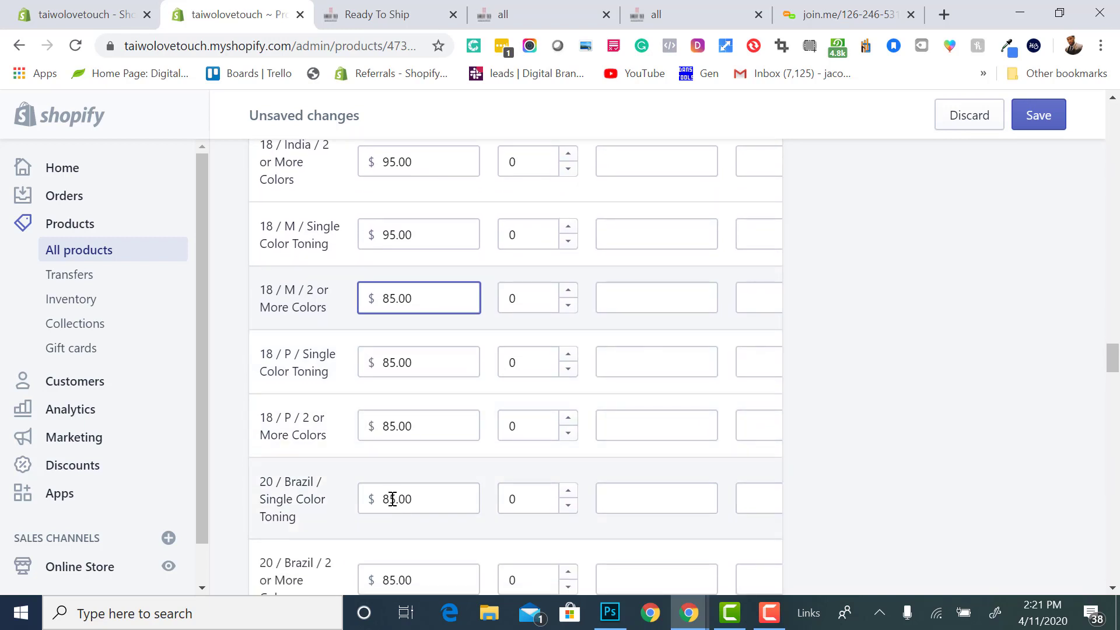
scroll(down, 3)
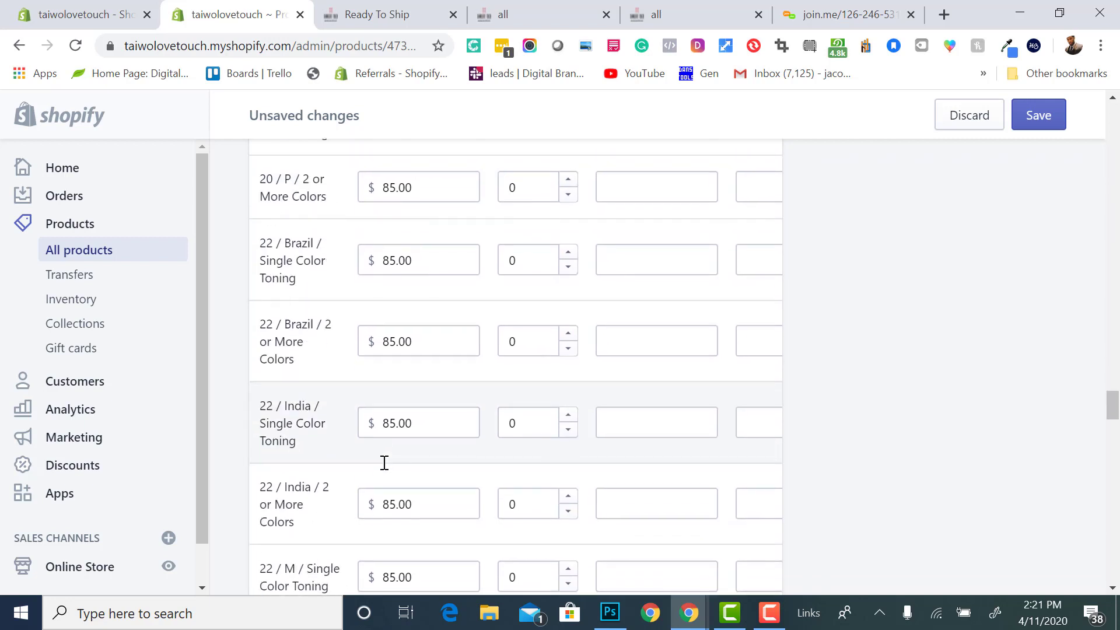
scroll(down, 3)
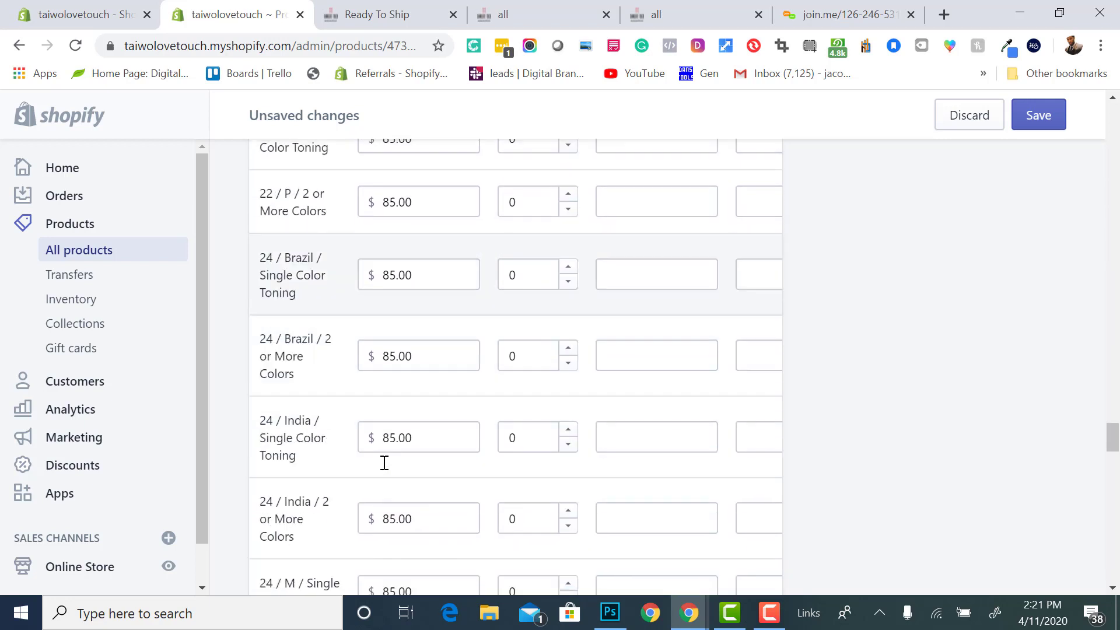
scroll(down, 3)
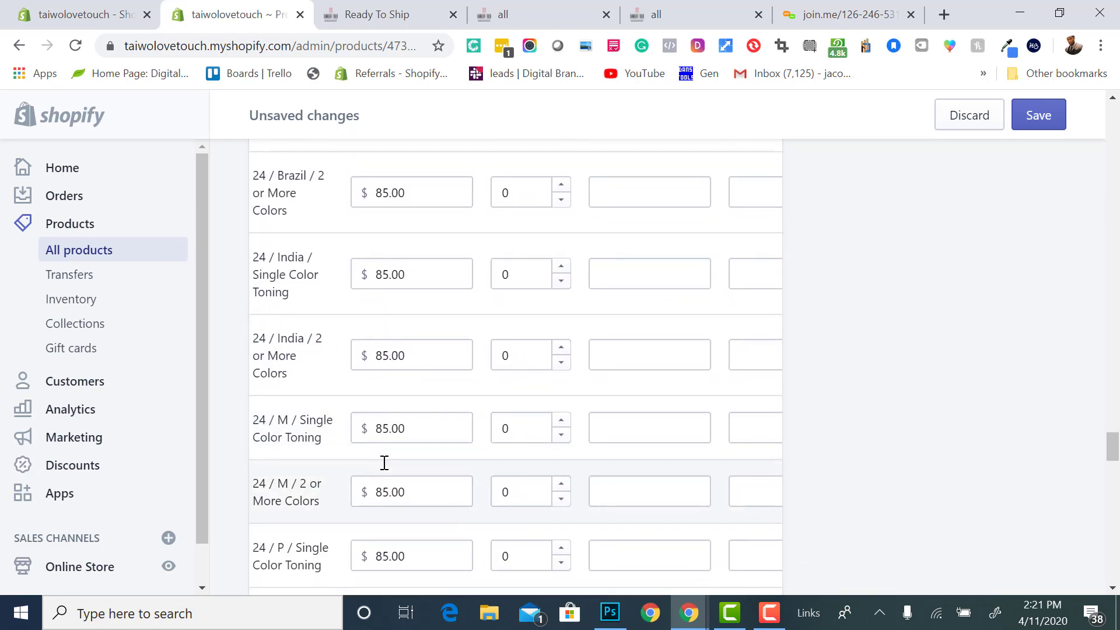
scroll(down, 3)
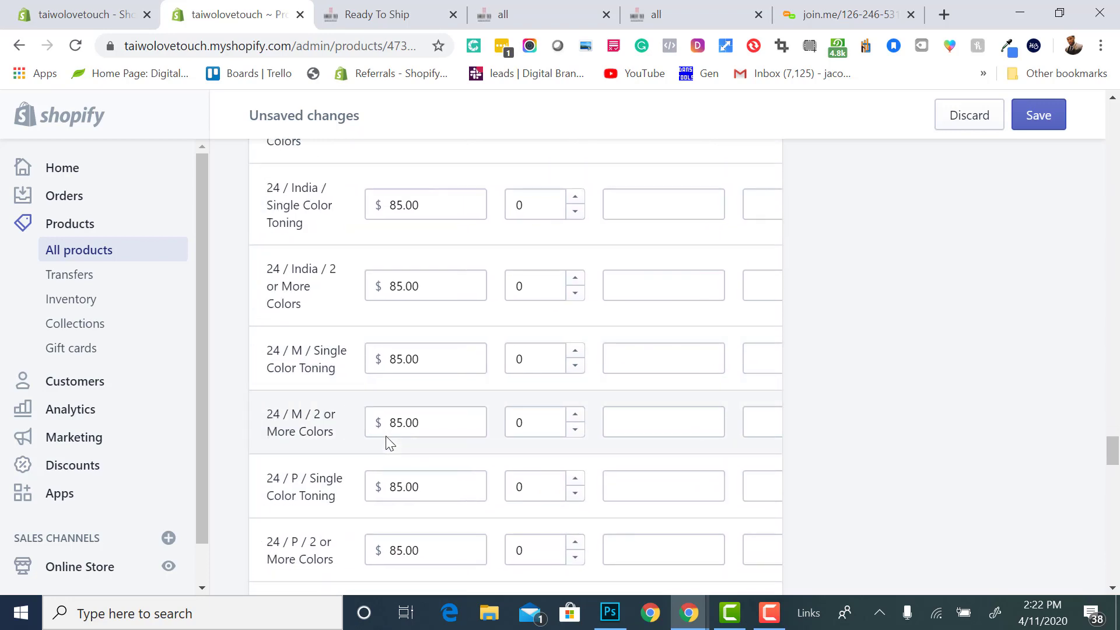
scroll(down, 3)
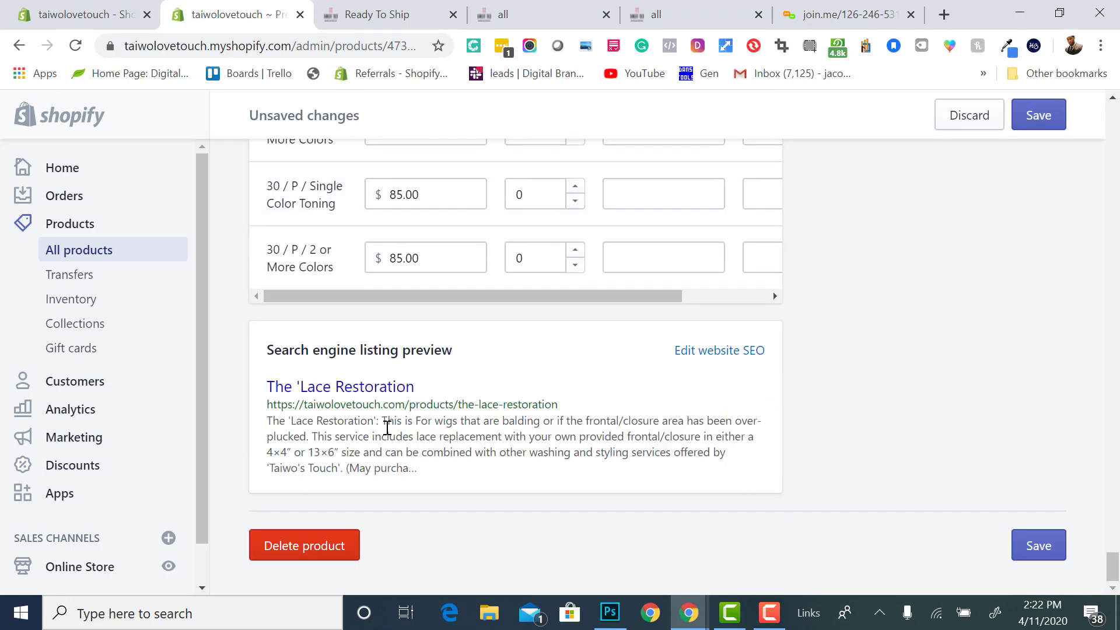
scroll(up, 3)
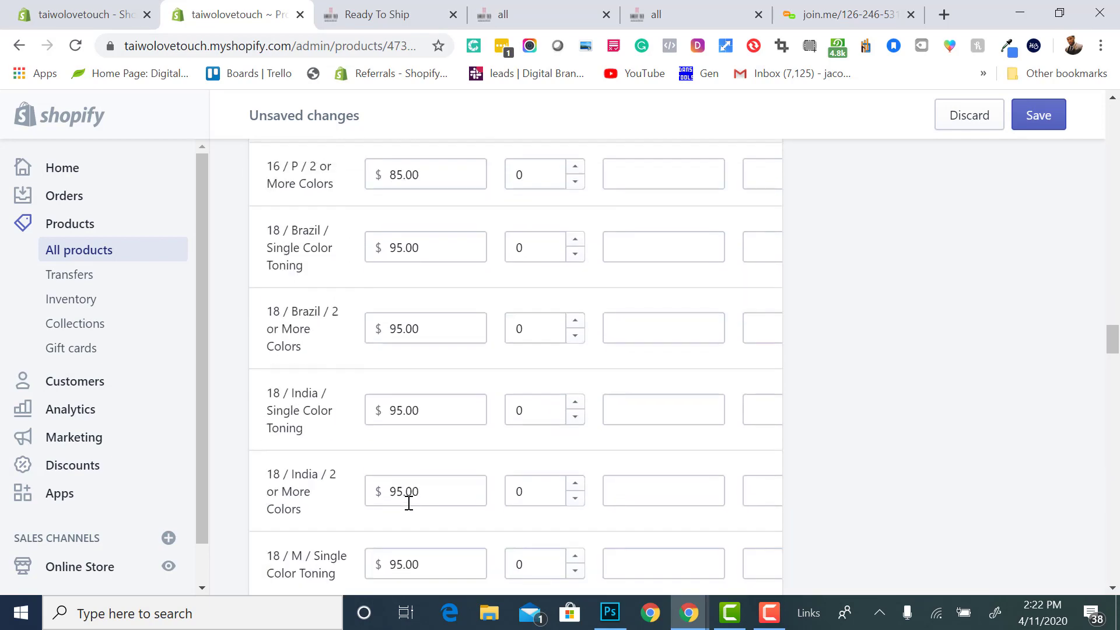
scroll(up, 3)
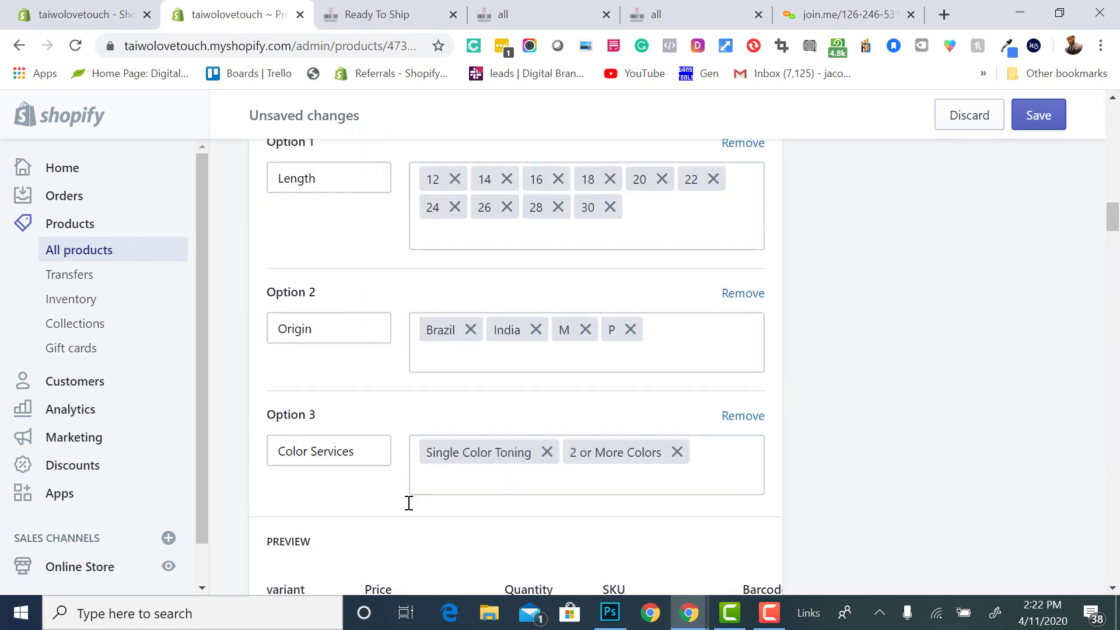
scroll(up, 3)
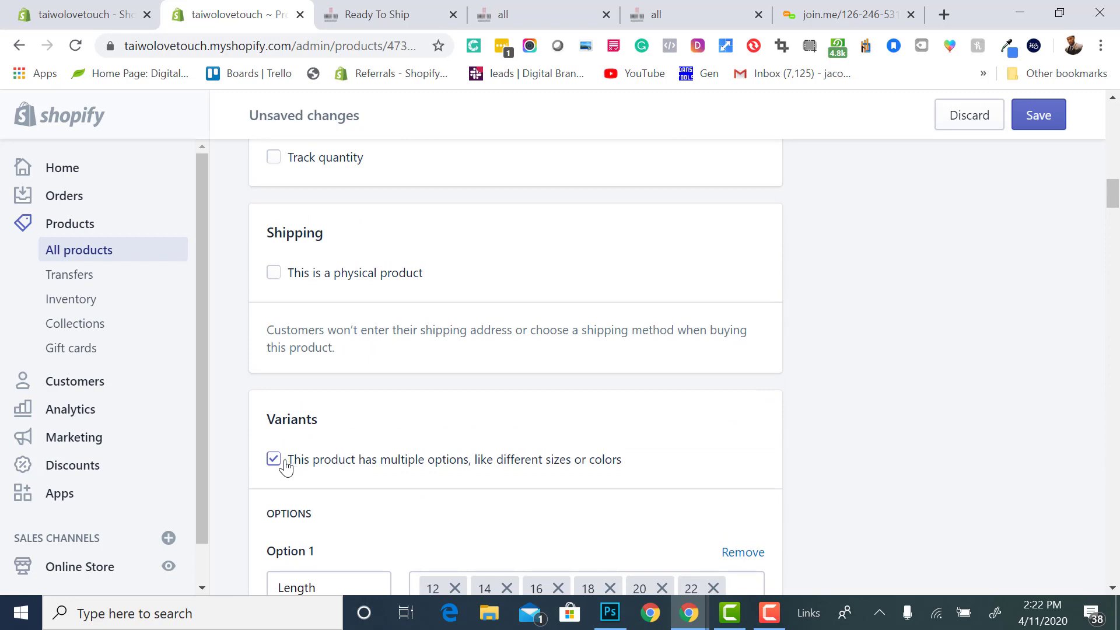
Uncheck 'This product has multiple options' and view the live online store
click(273, 459)
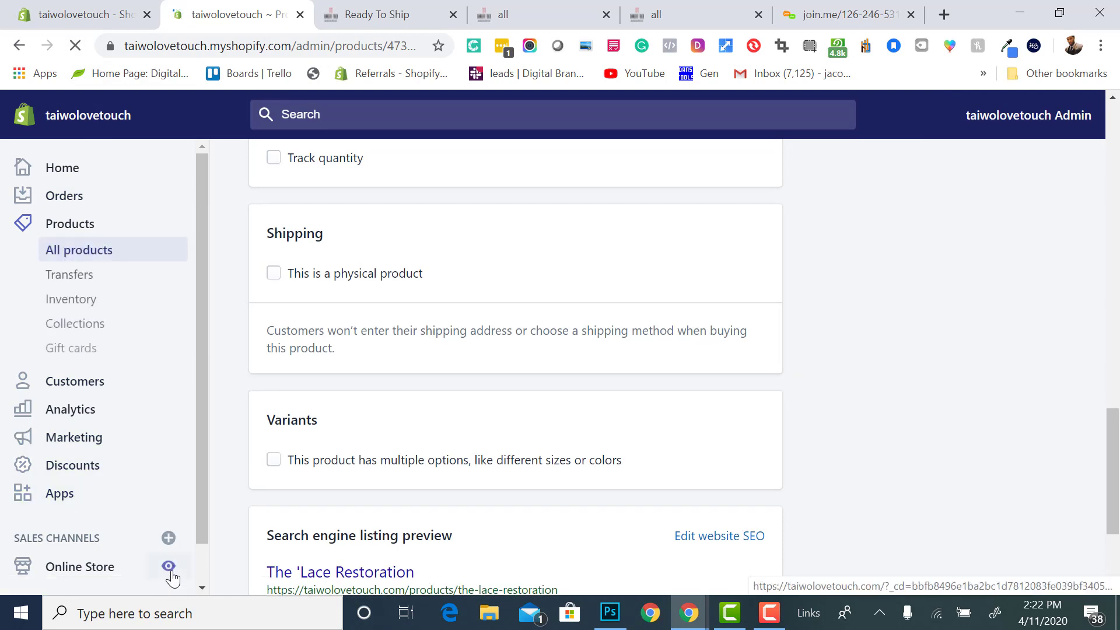
click(170, 567)
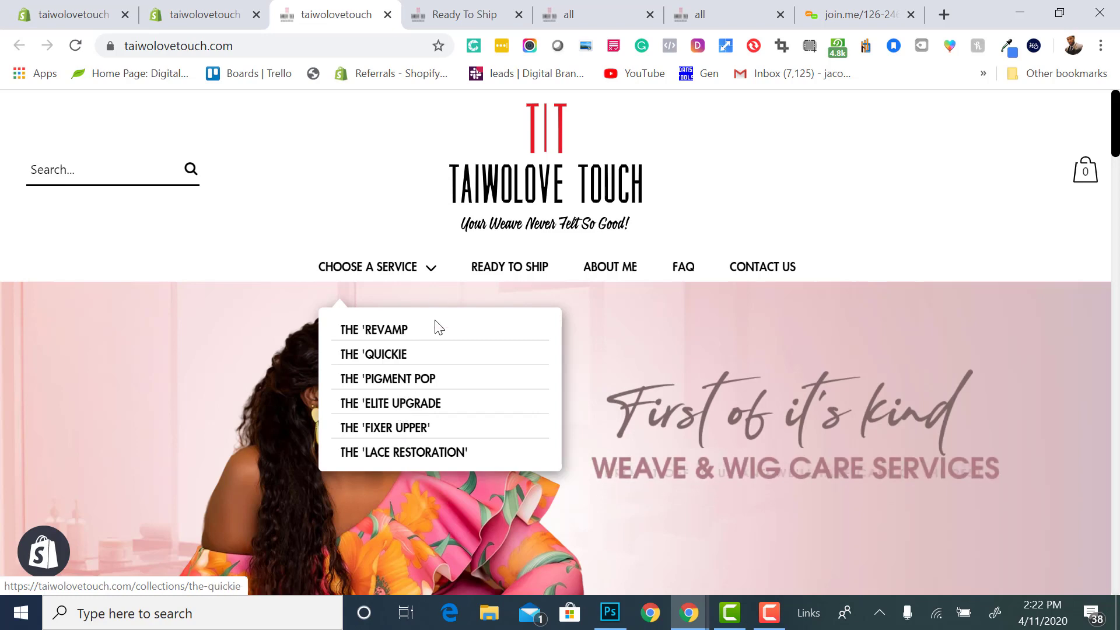
mouse_move(384, 465)
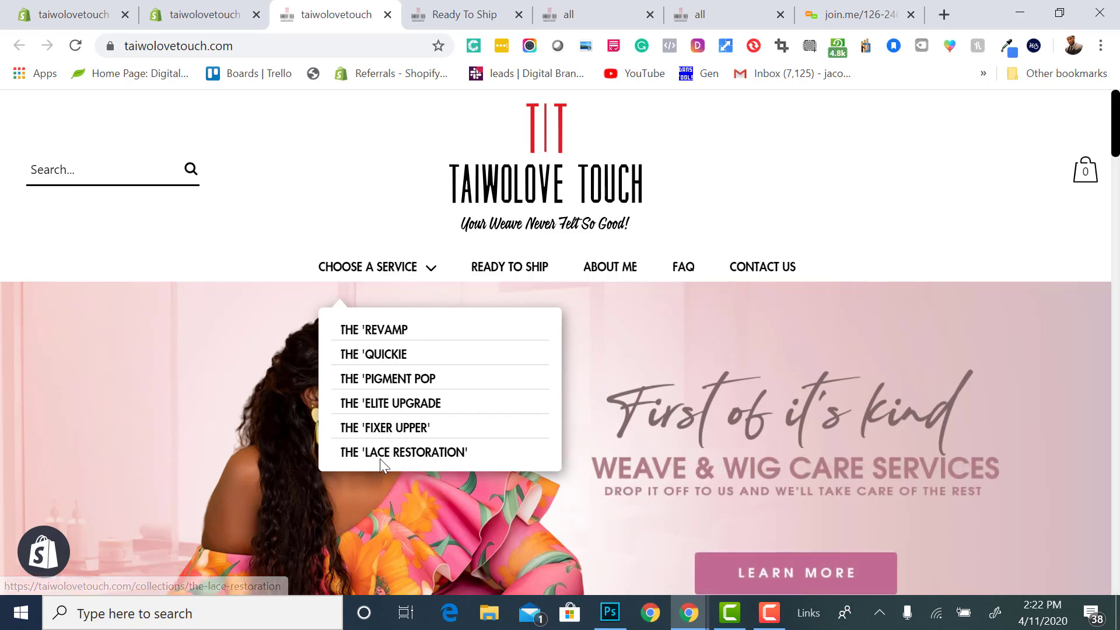
Browse the Lace Restoration and Fixer Upper service pages, then return to the store home page
click(402, 451)
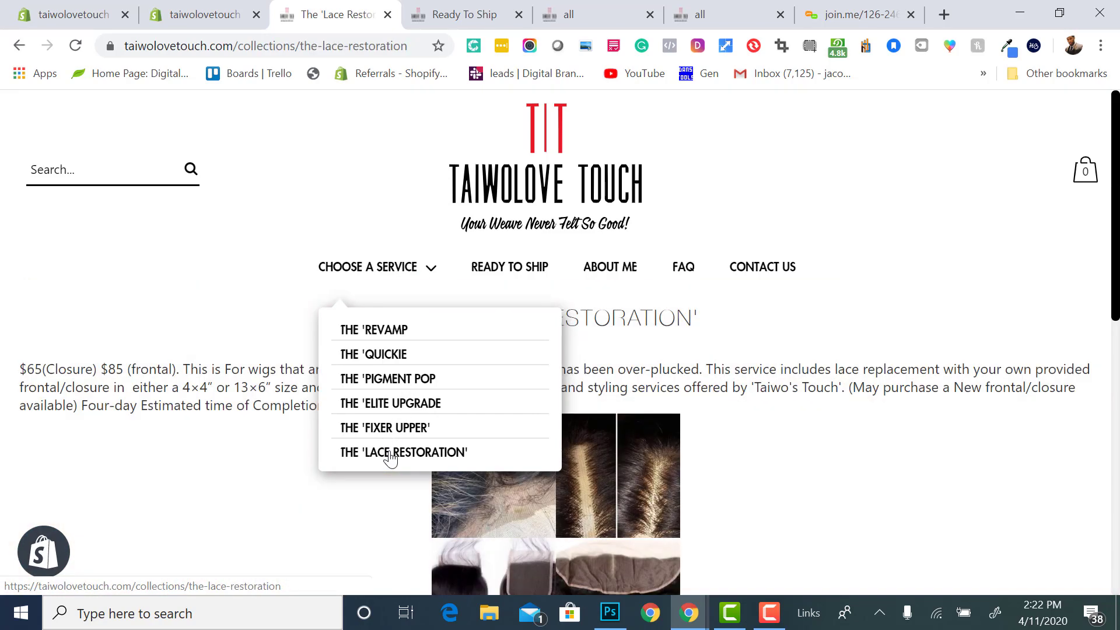
scroll(down, 3)
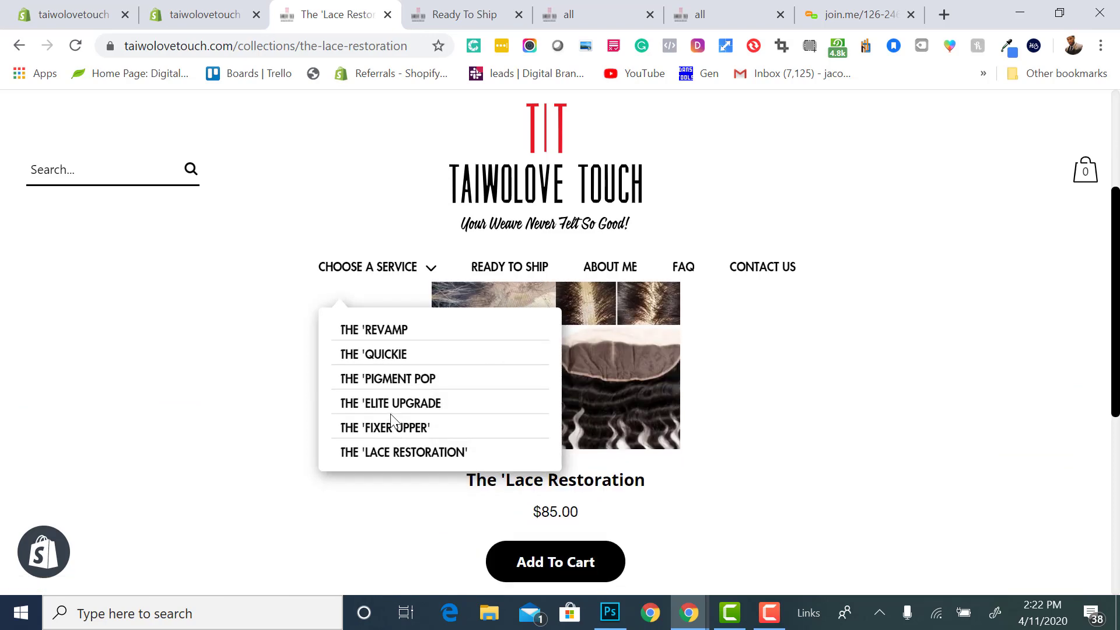
click(384, 426)
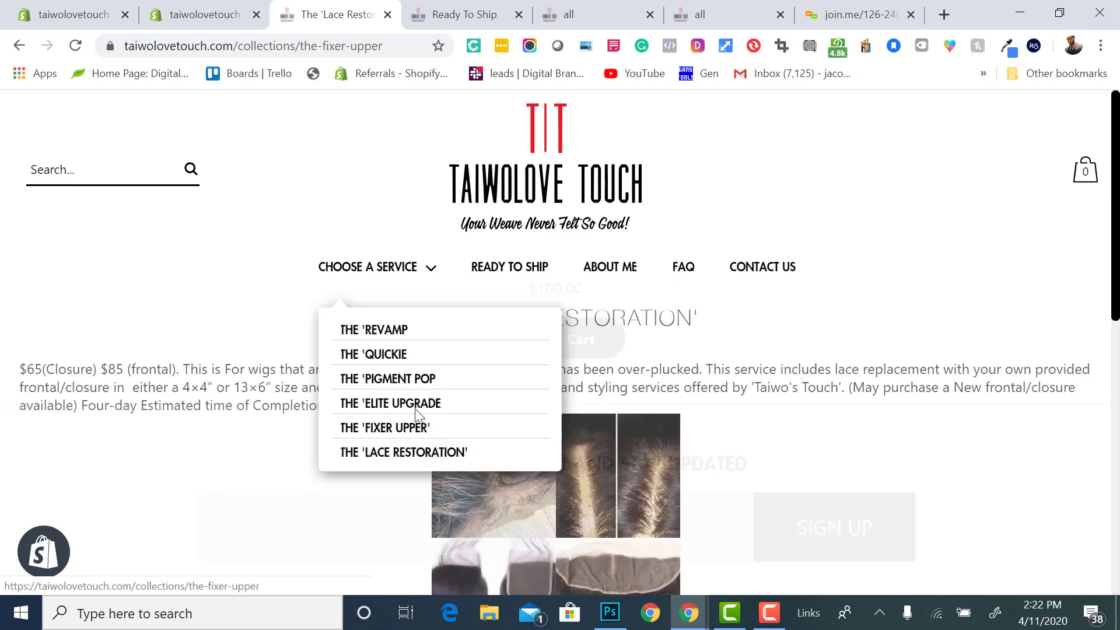
click(383, 427)
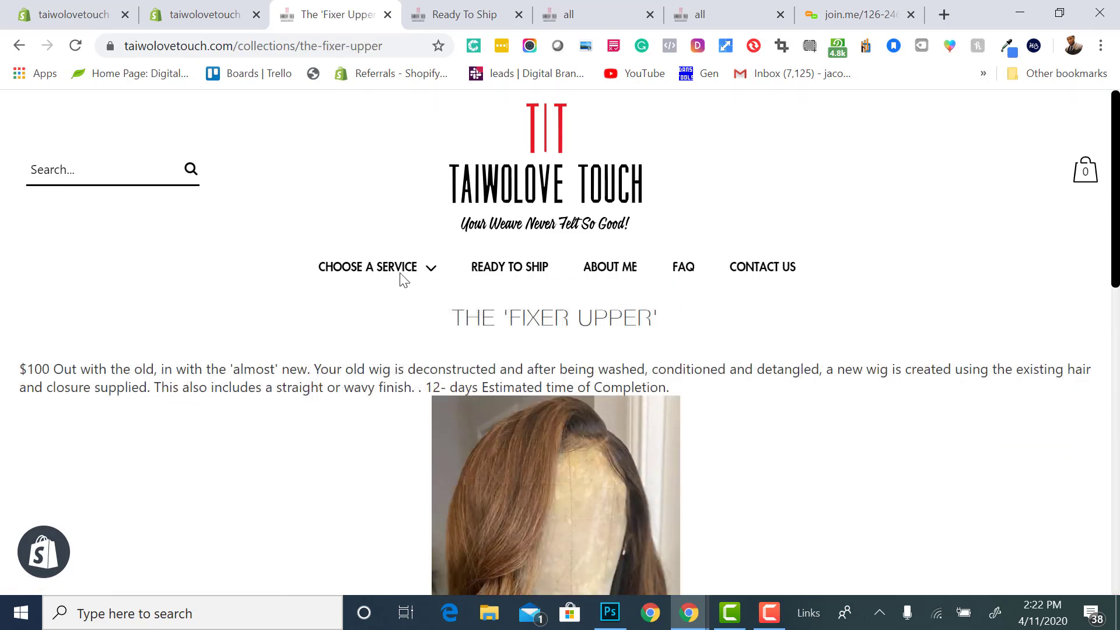
click(368, 266)
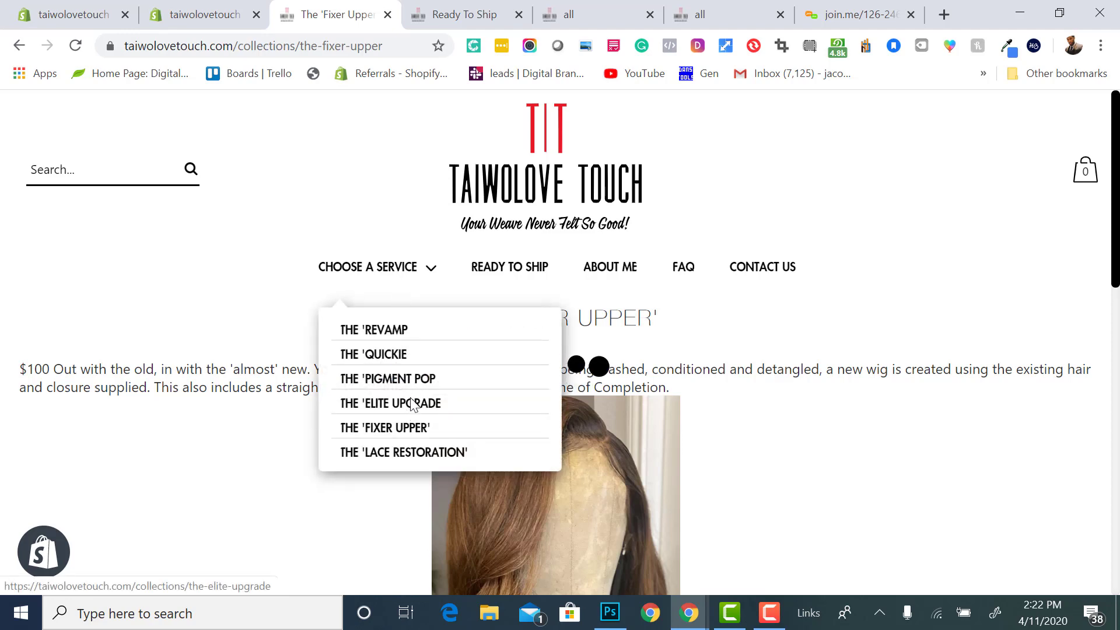
click(391, 402)
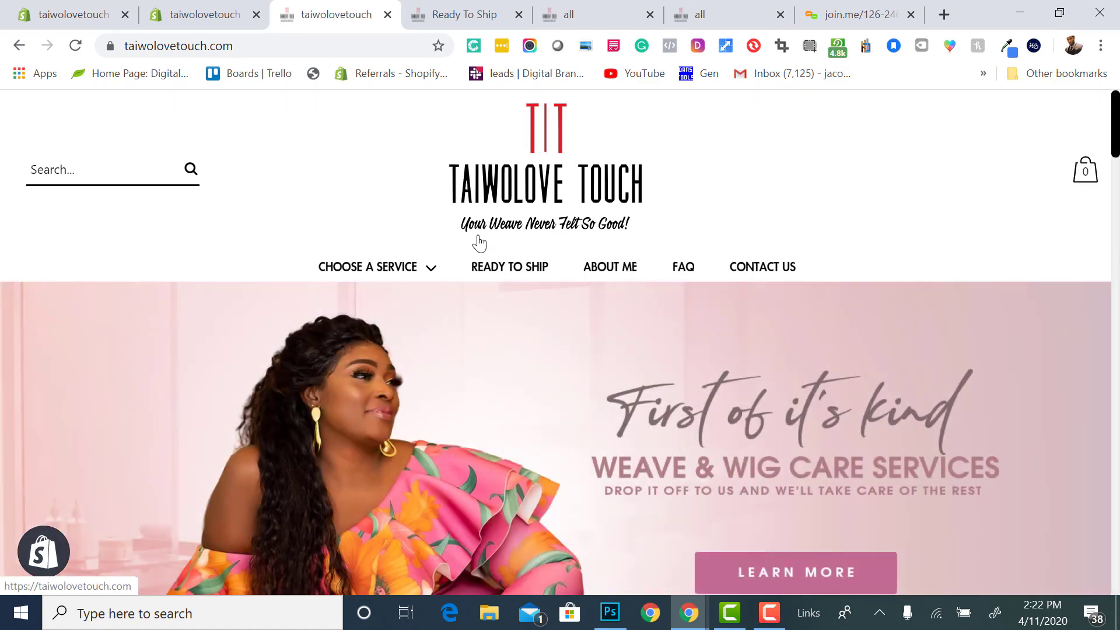
Scroll down the home page and use Show More to open the front-page wig collection
scroll(down, 3)
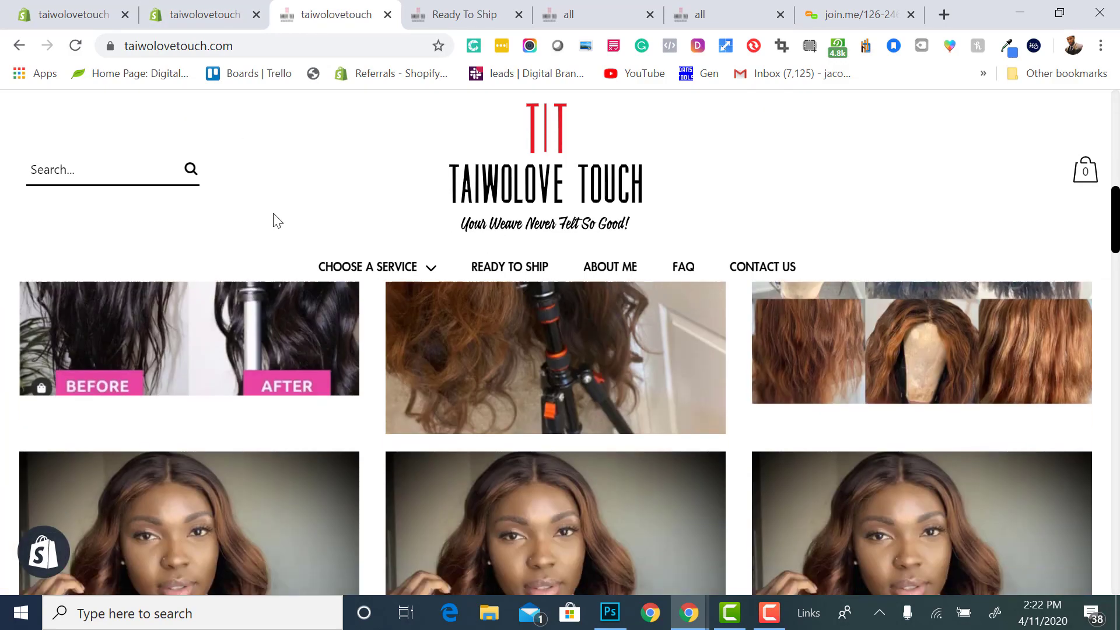
scroll(down, 3)
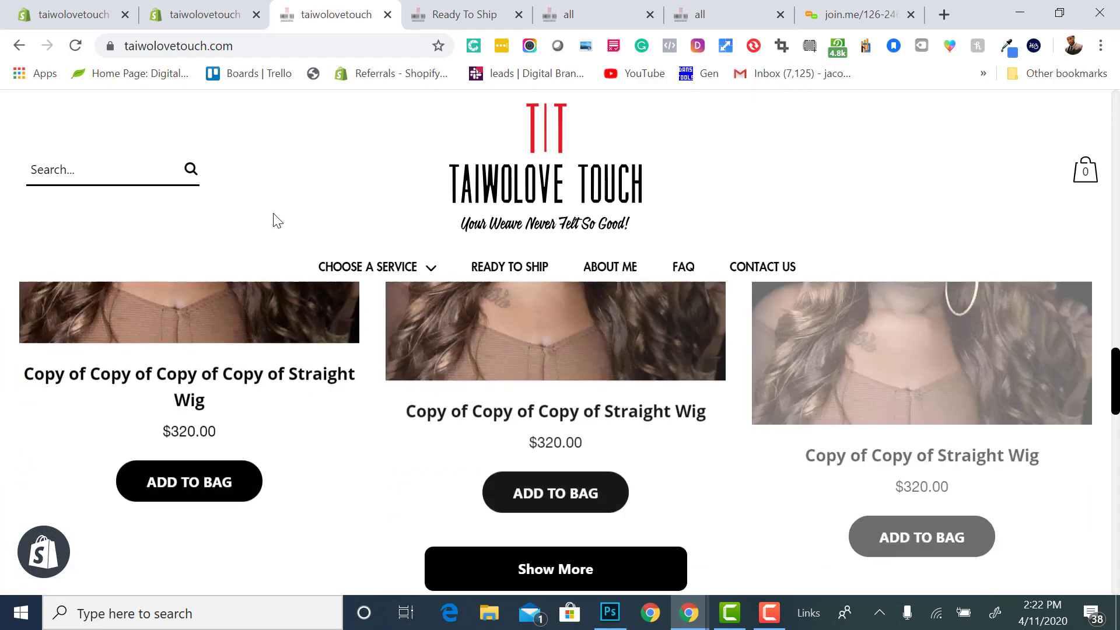
scroll(down, 3)
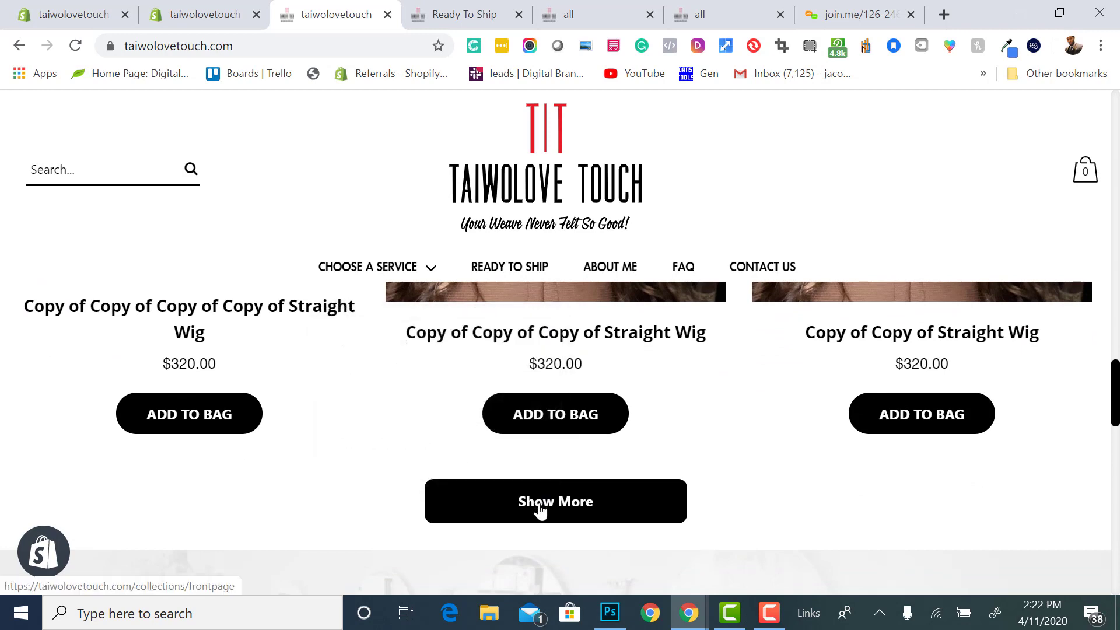
click(555, 501)
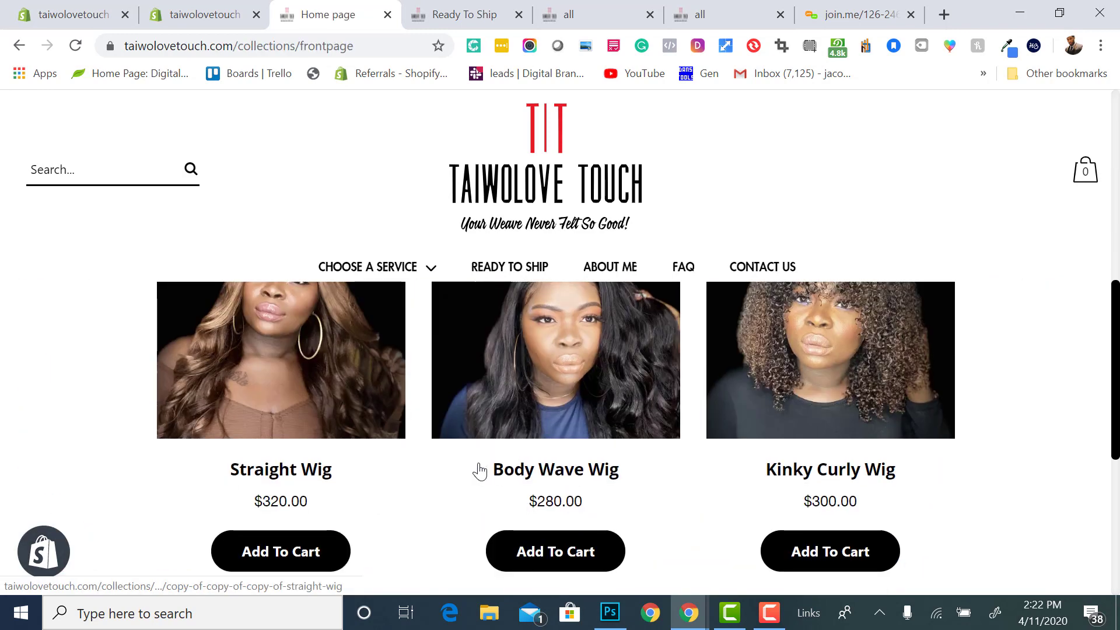
Switch between the admin product tab and storefront, viewing The 'Lace Restoration' service collection
click(203, 14)
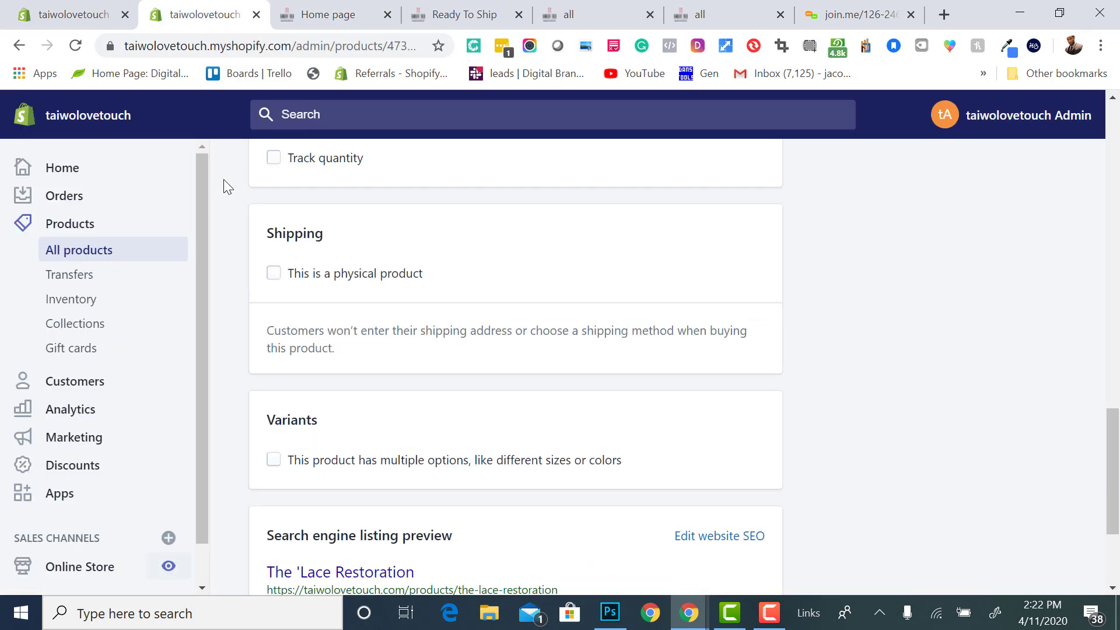
scroll(up, 3)
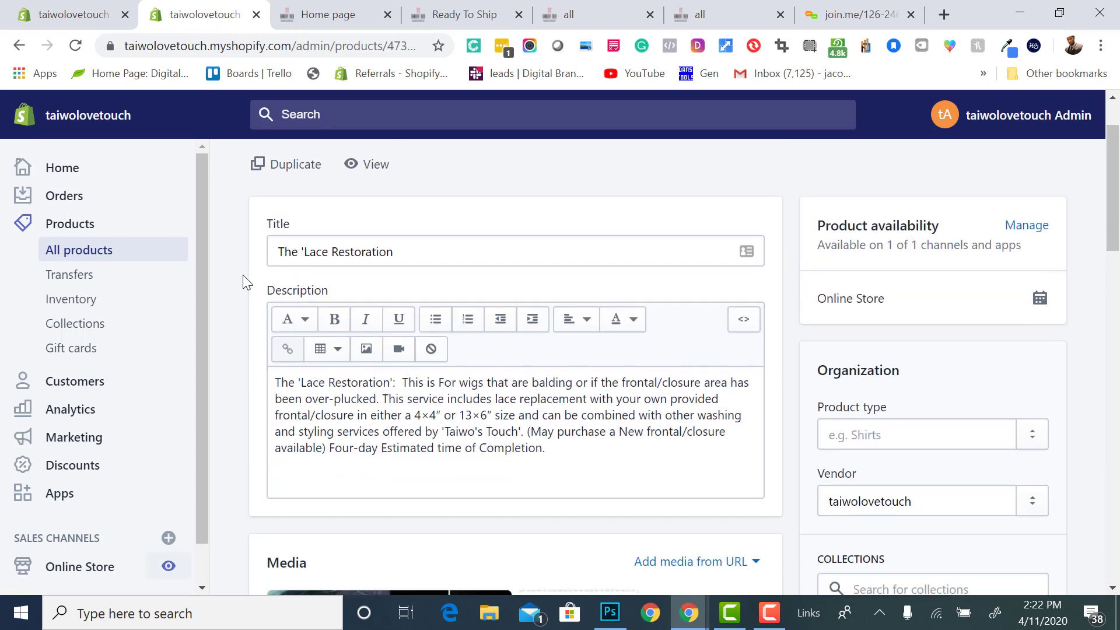
click(329, 14)
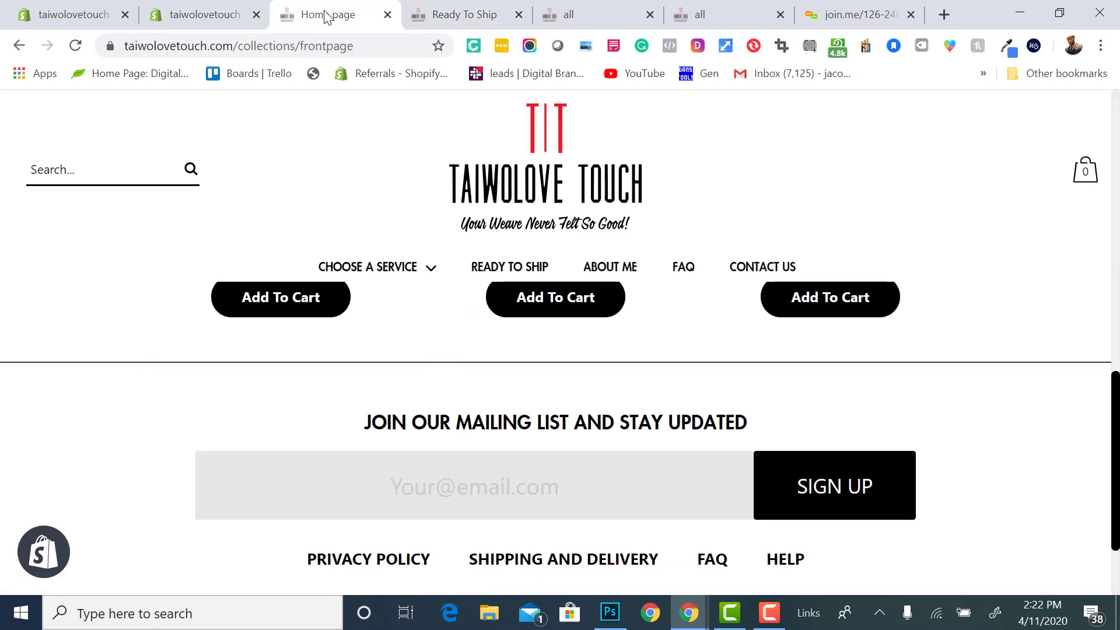
click(510, 266)
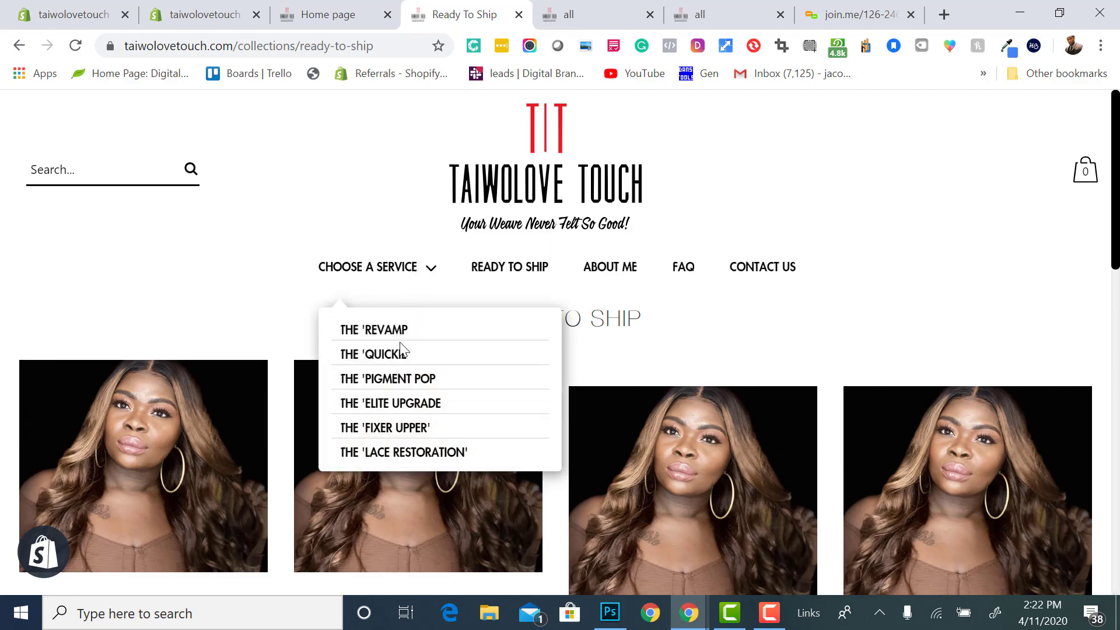
click(402, 452)
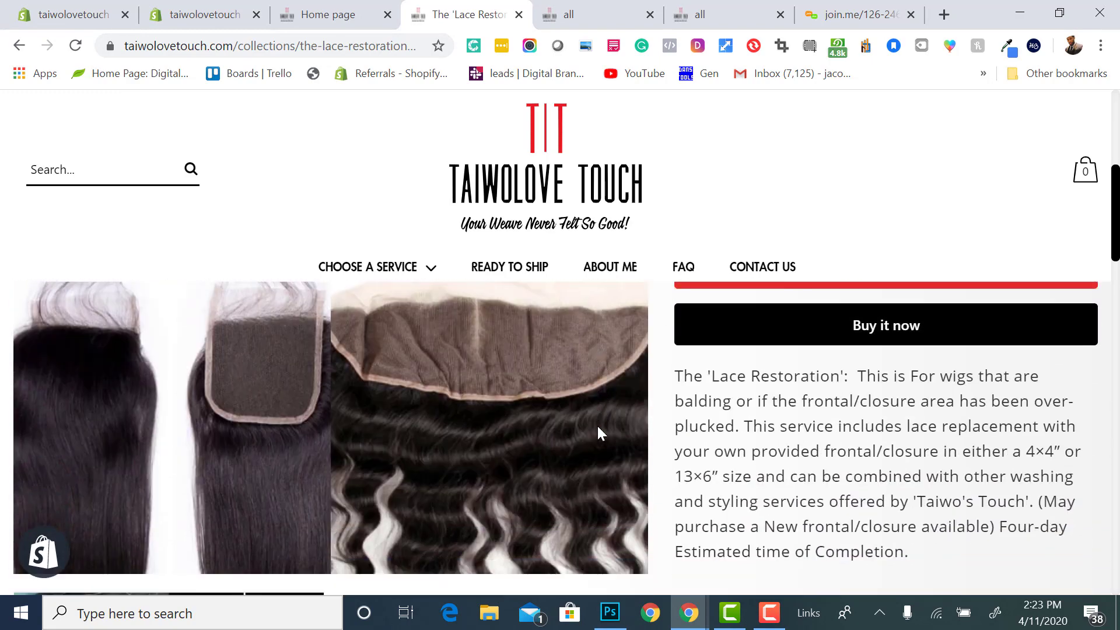
scroll(down, 3)
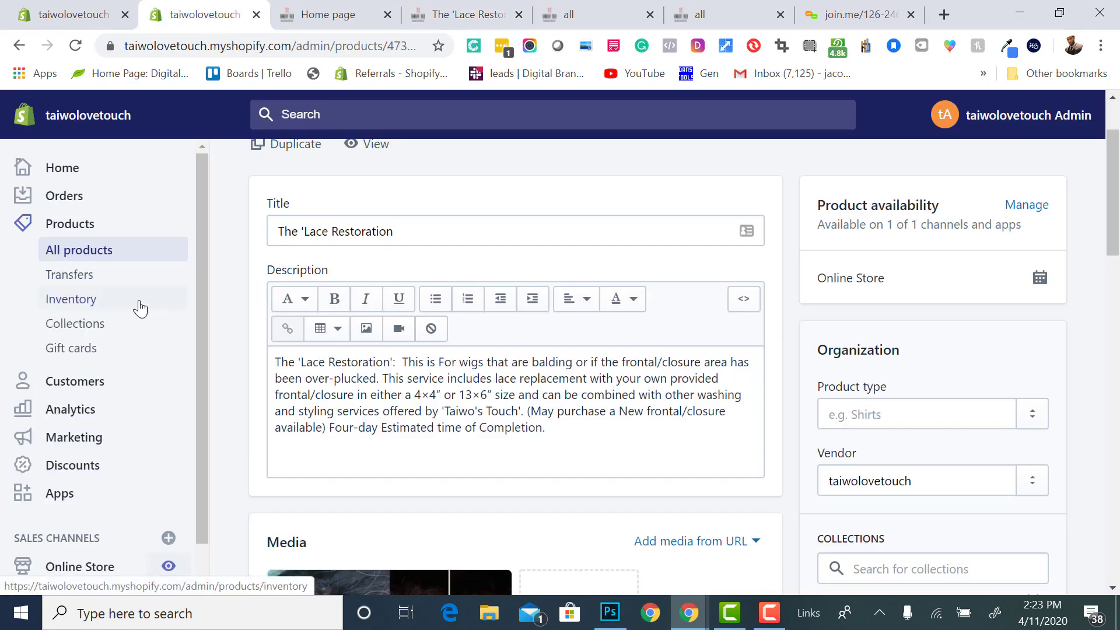
mouse_move(95, 556)
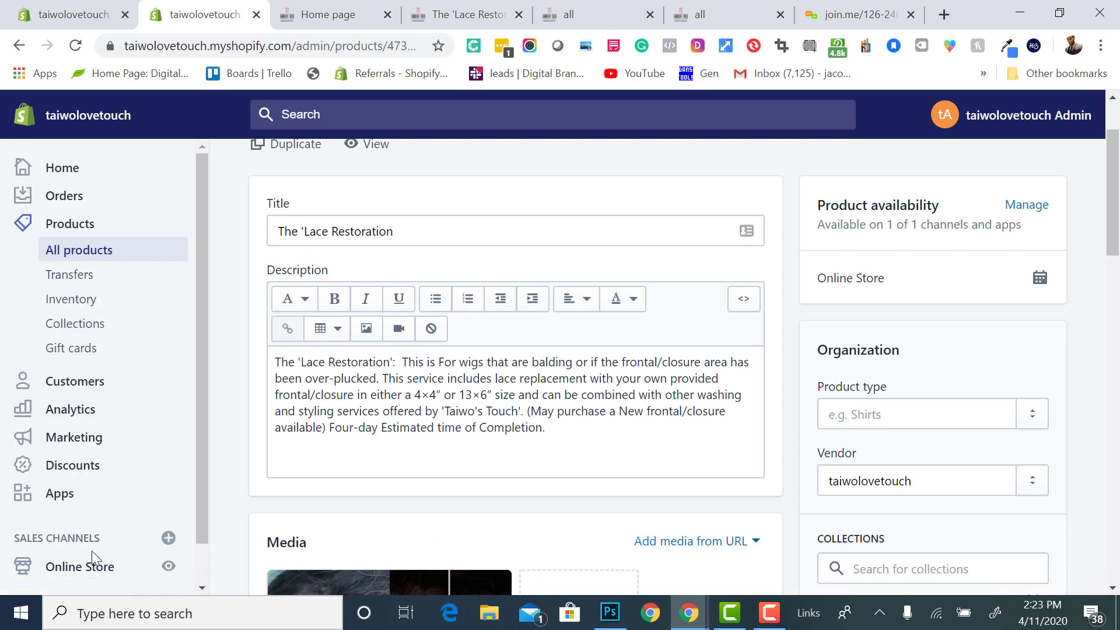
Go to Online Store themes in admin and choose Customize on the live Theme-master 3 theme
click(81, 566)
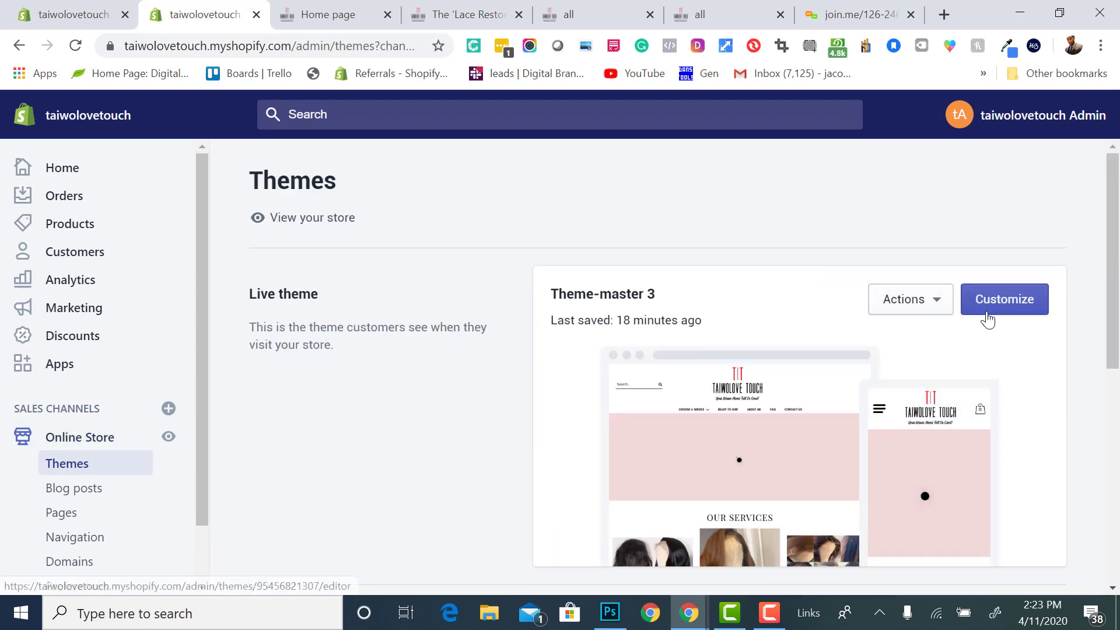
click(1003, 298)
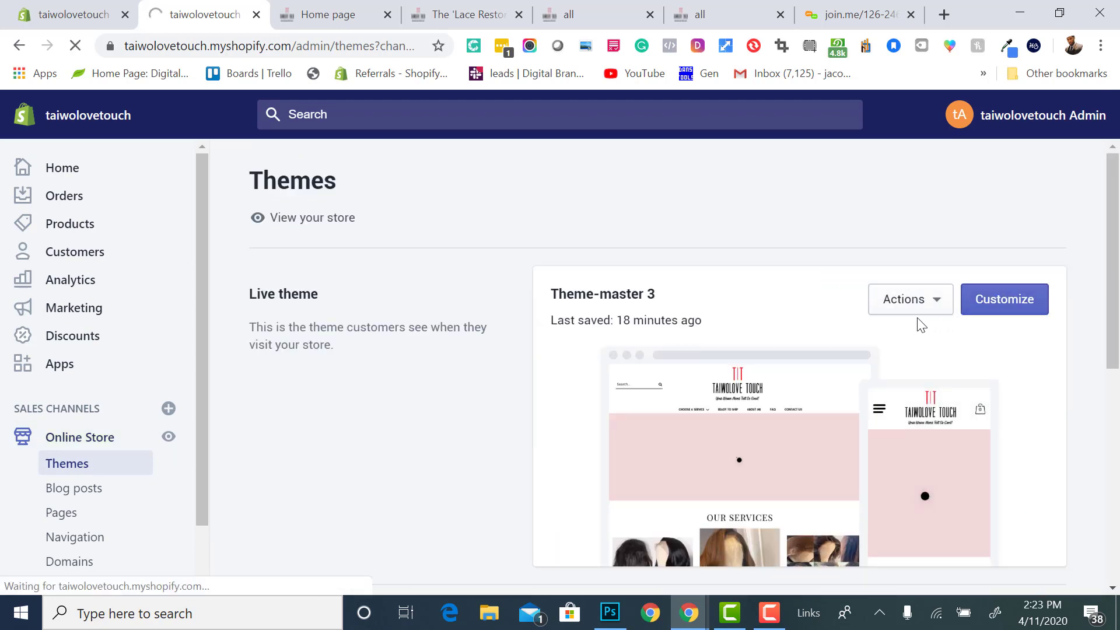
click(1003, 298)
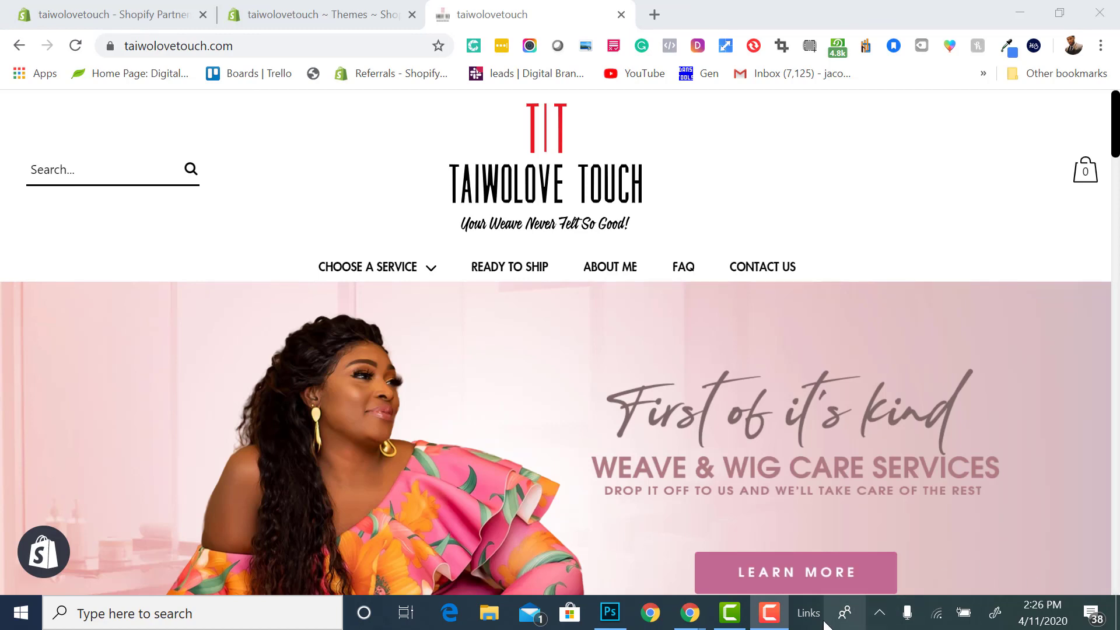
From the home page's Choose a Service menu, go to The 'Lace Restoration' collection
scroll(down, 3)
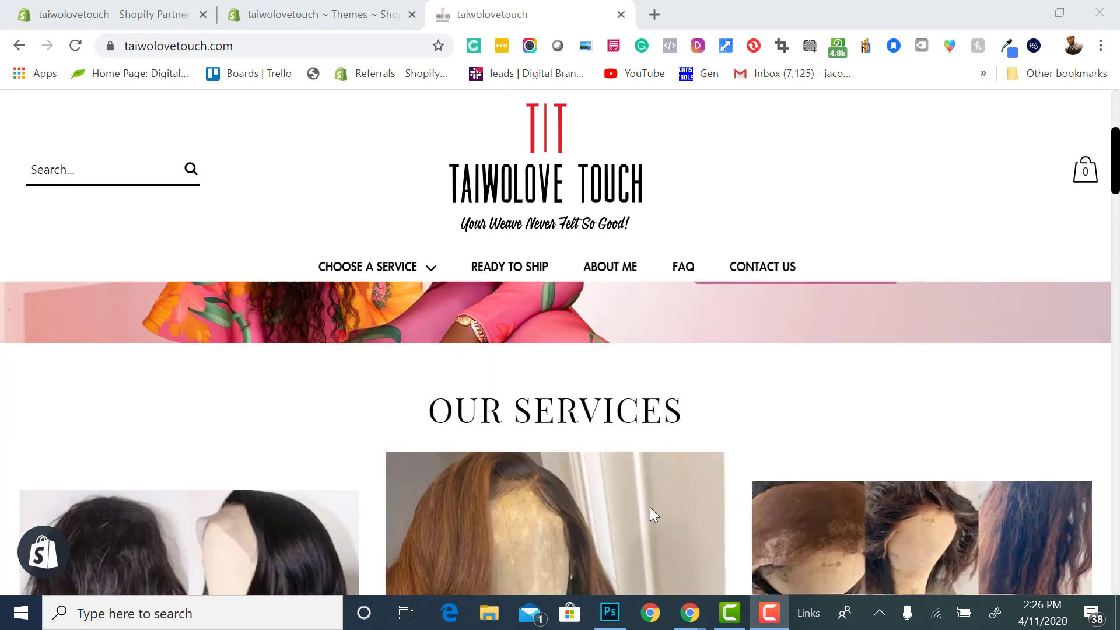
scroll(down, 3)
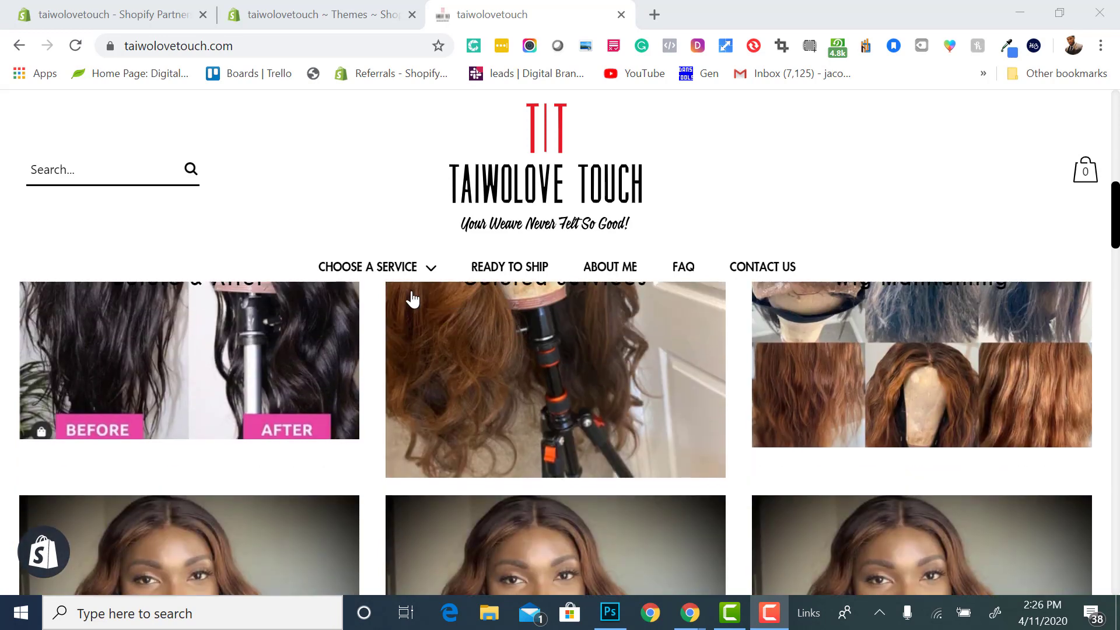
click(366, 266)
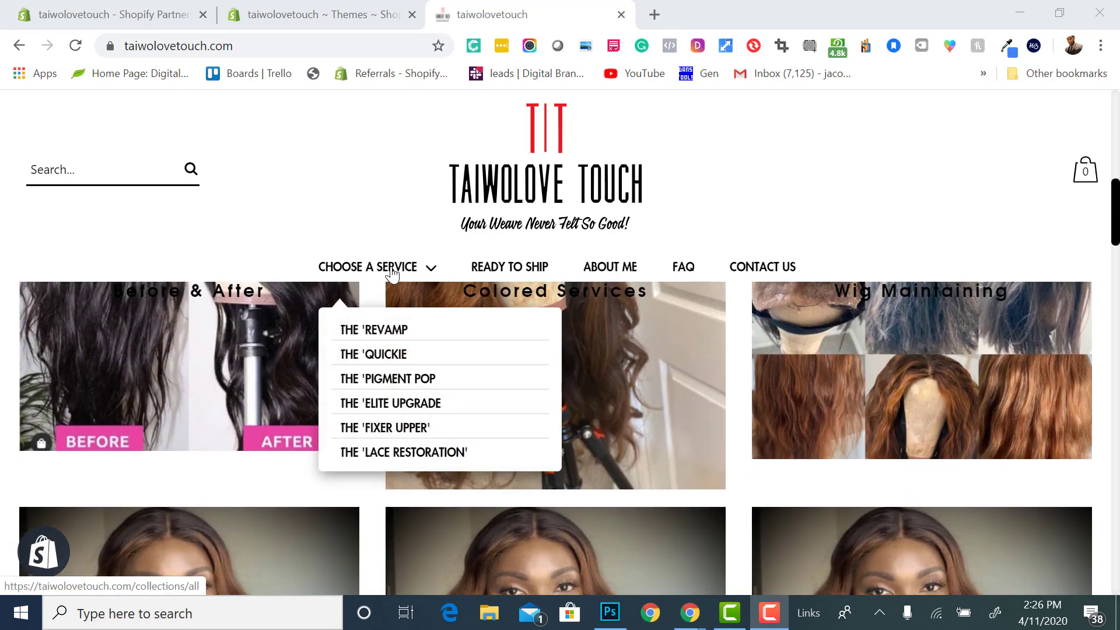
mouse_move(400, 461)
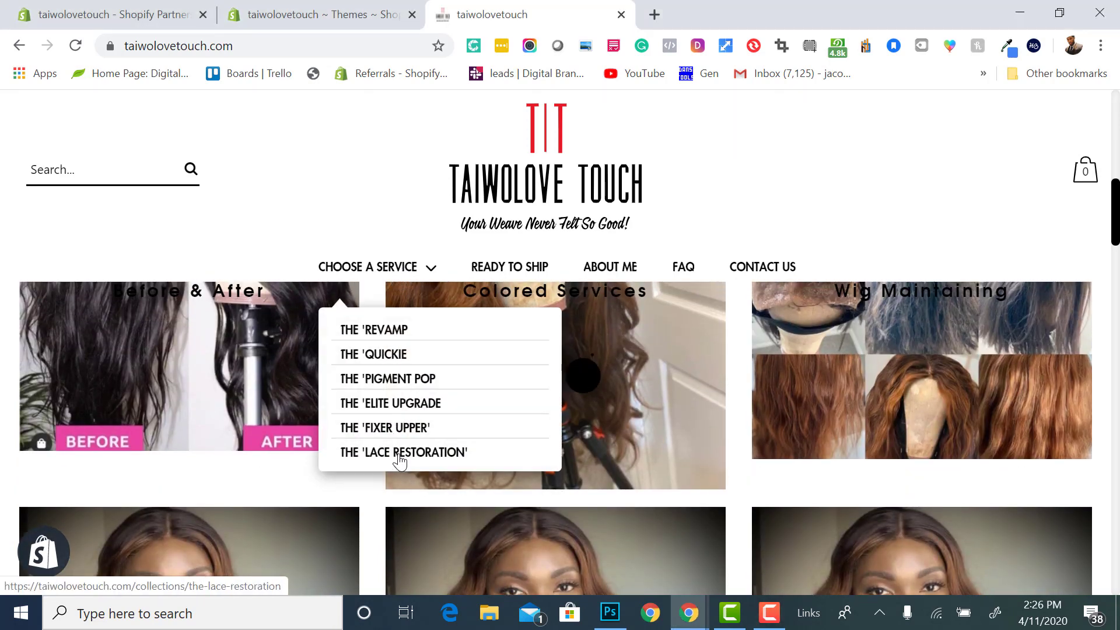
click(402, 452)
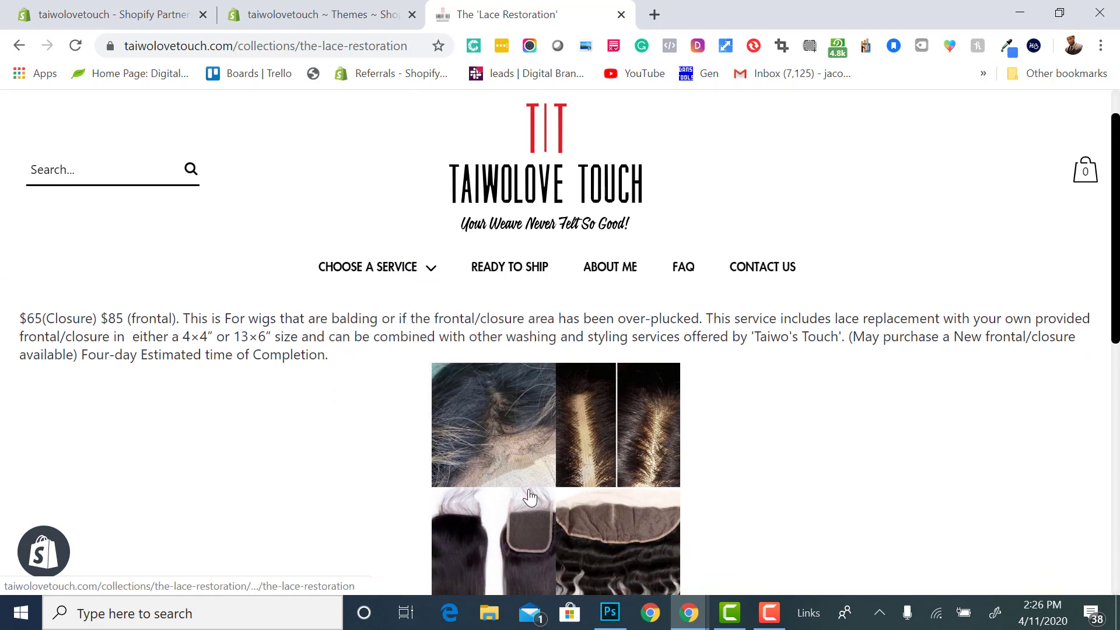
On the Lace Restoration product page choose Brazilian hair origin and cancel the photo upload
click(531, 425)
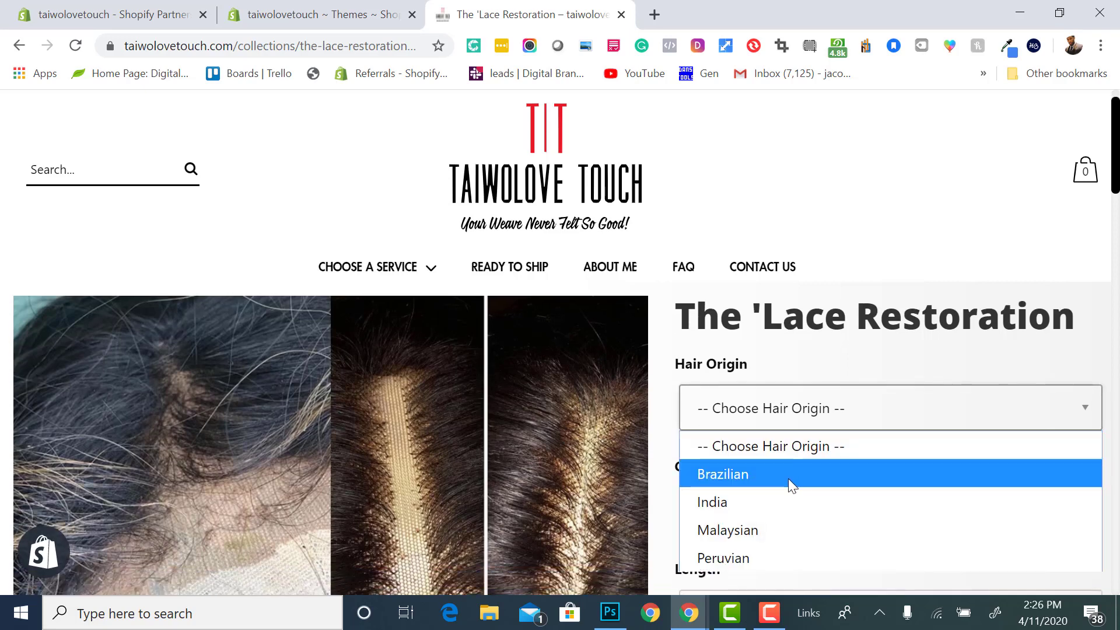
click(723, 474)
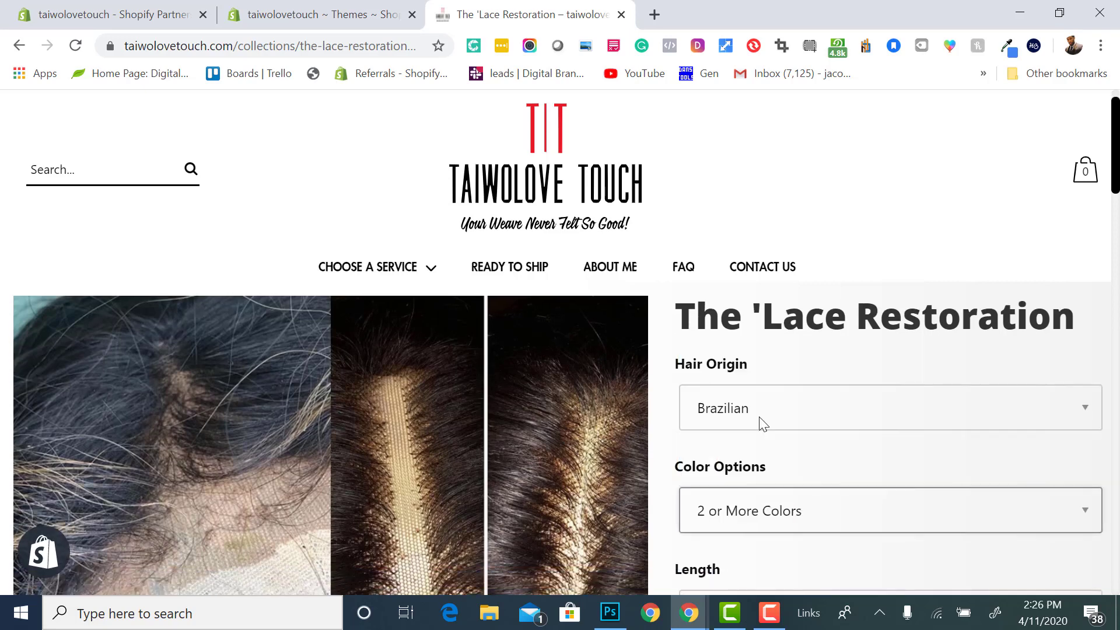
scroll(down, 3)
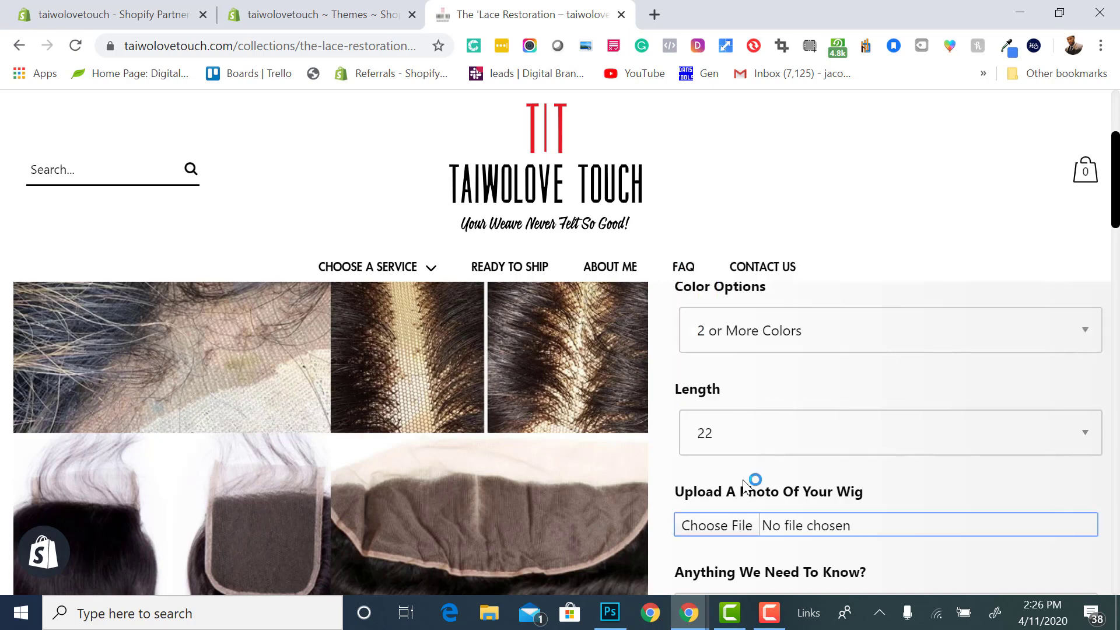
click(715, 525)
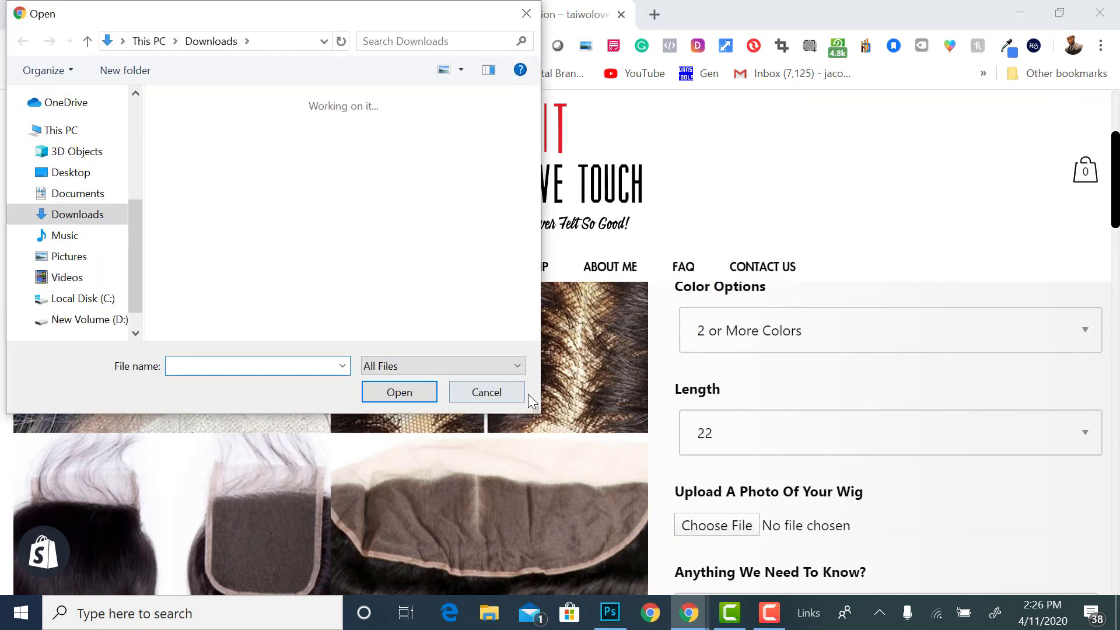
click(485, 391)
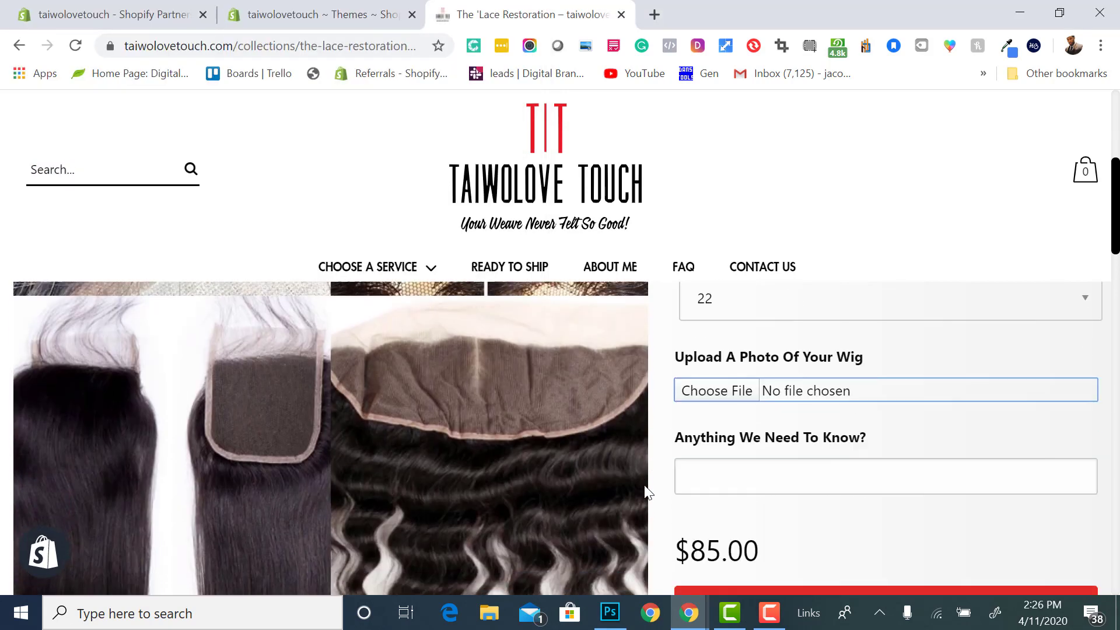
Scroll through the product page's Color, Length, notes options and $85.00 price
scroll(down, 3)
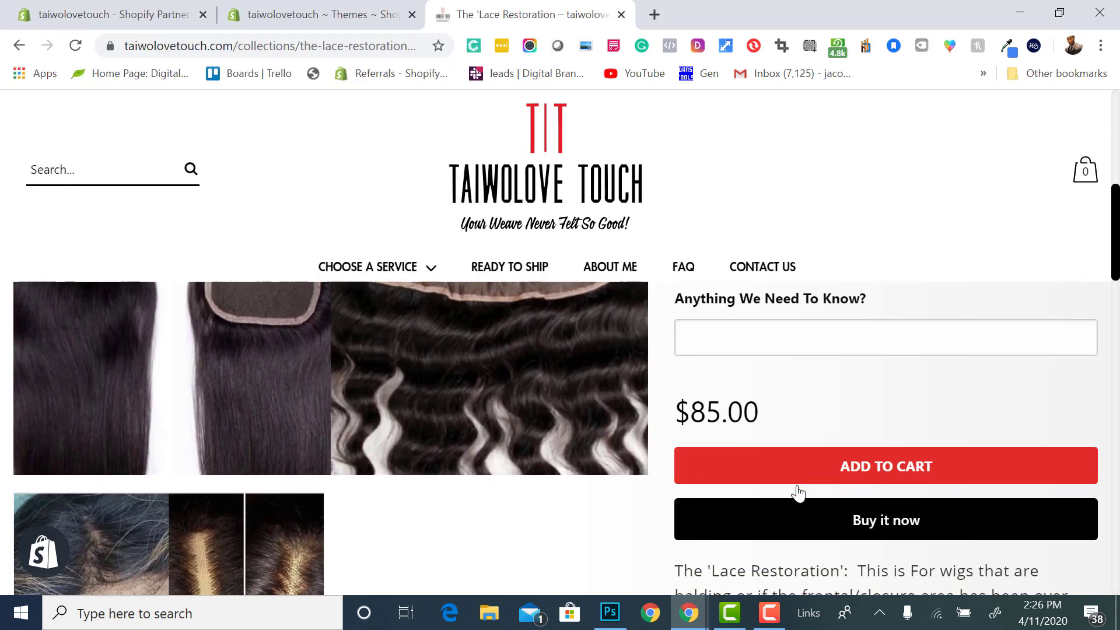
scroll(down, 3)
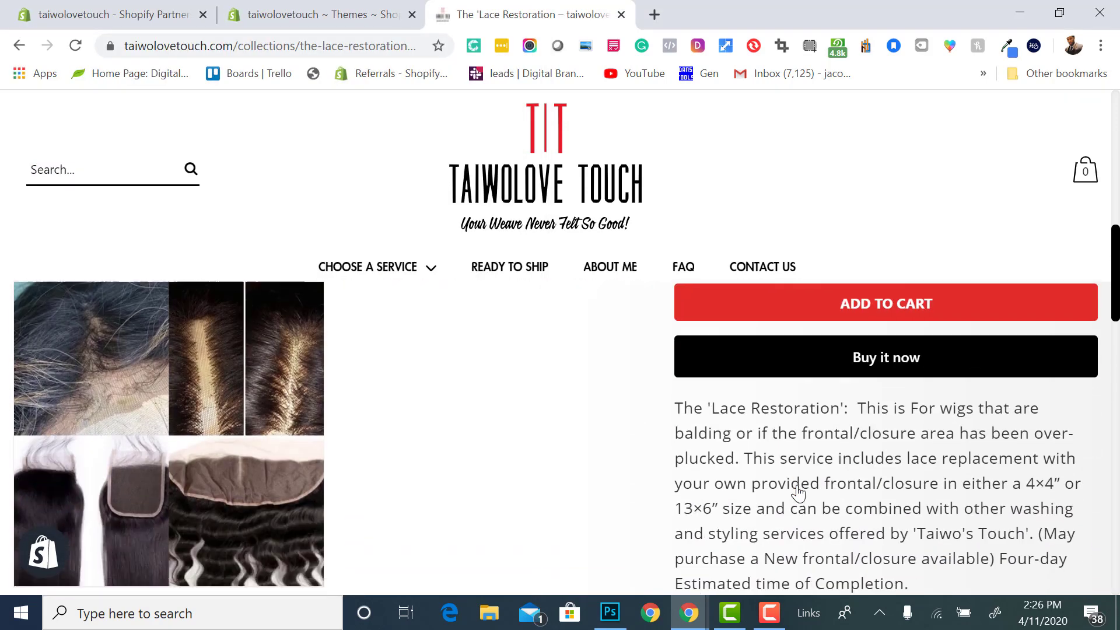
scroll(down, 3)
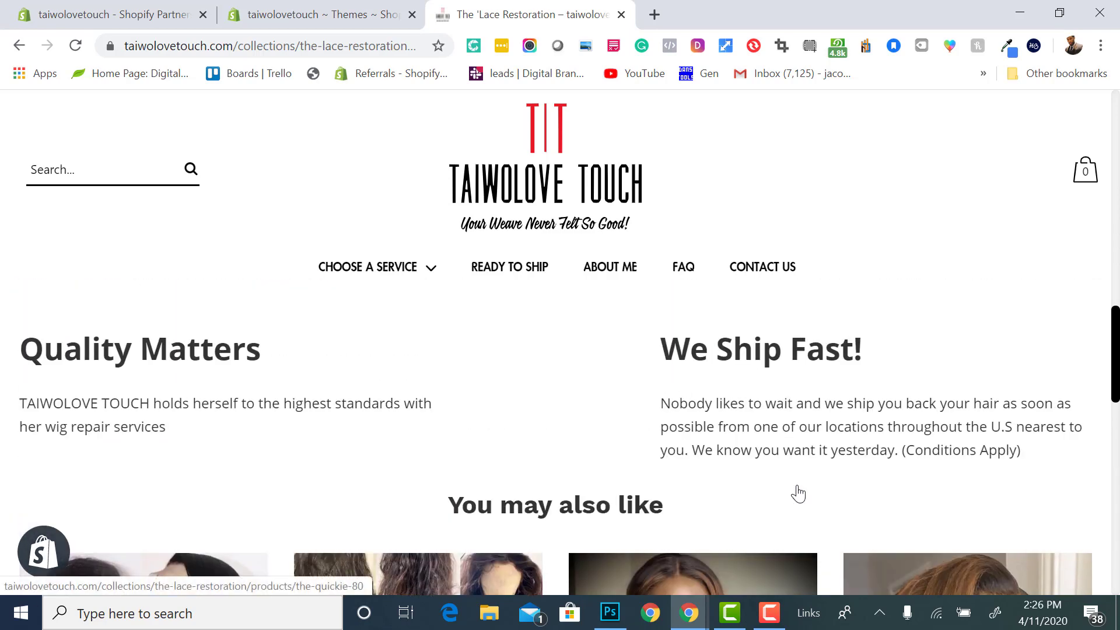
scroll(up, 3)
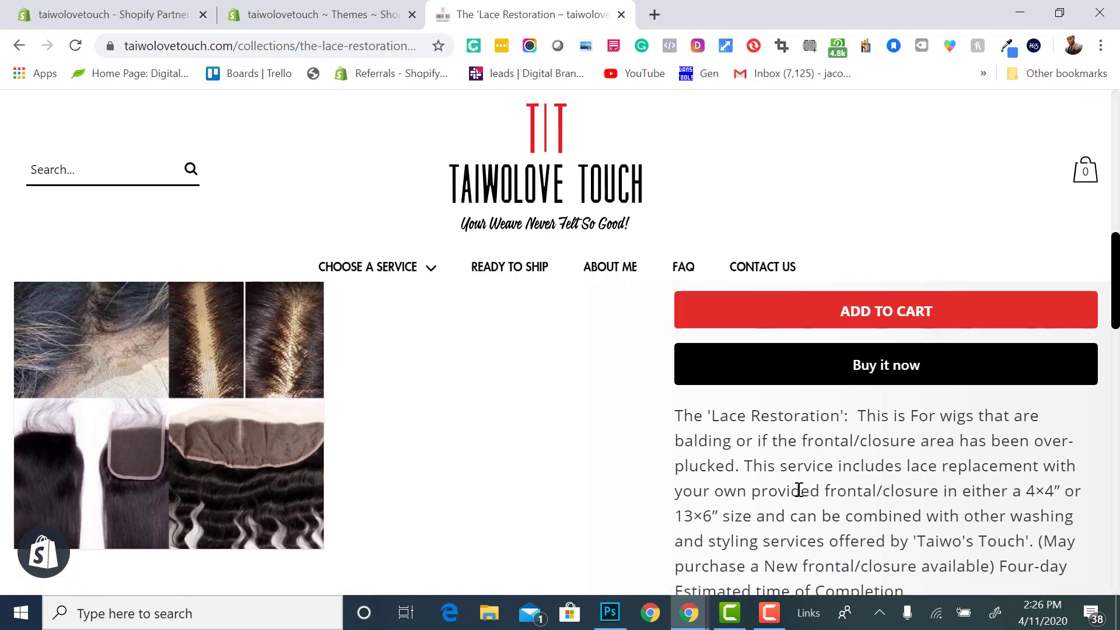